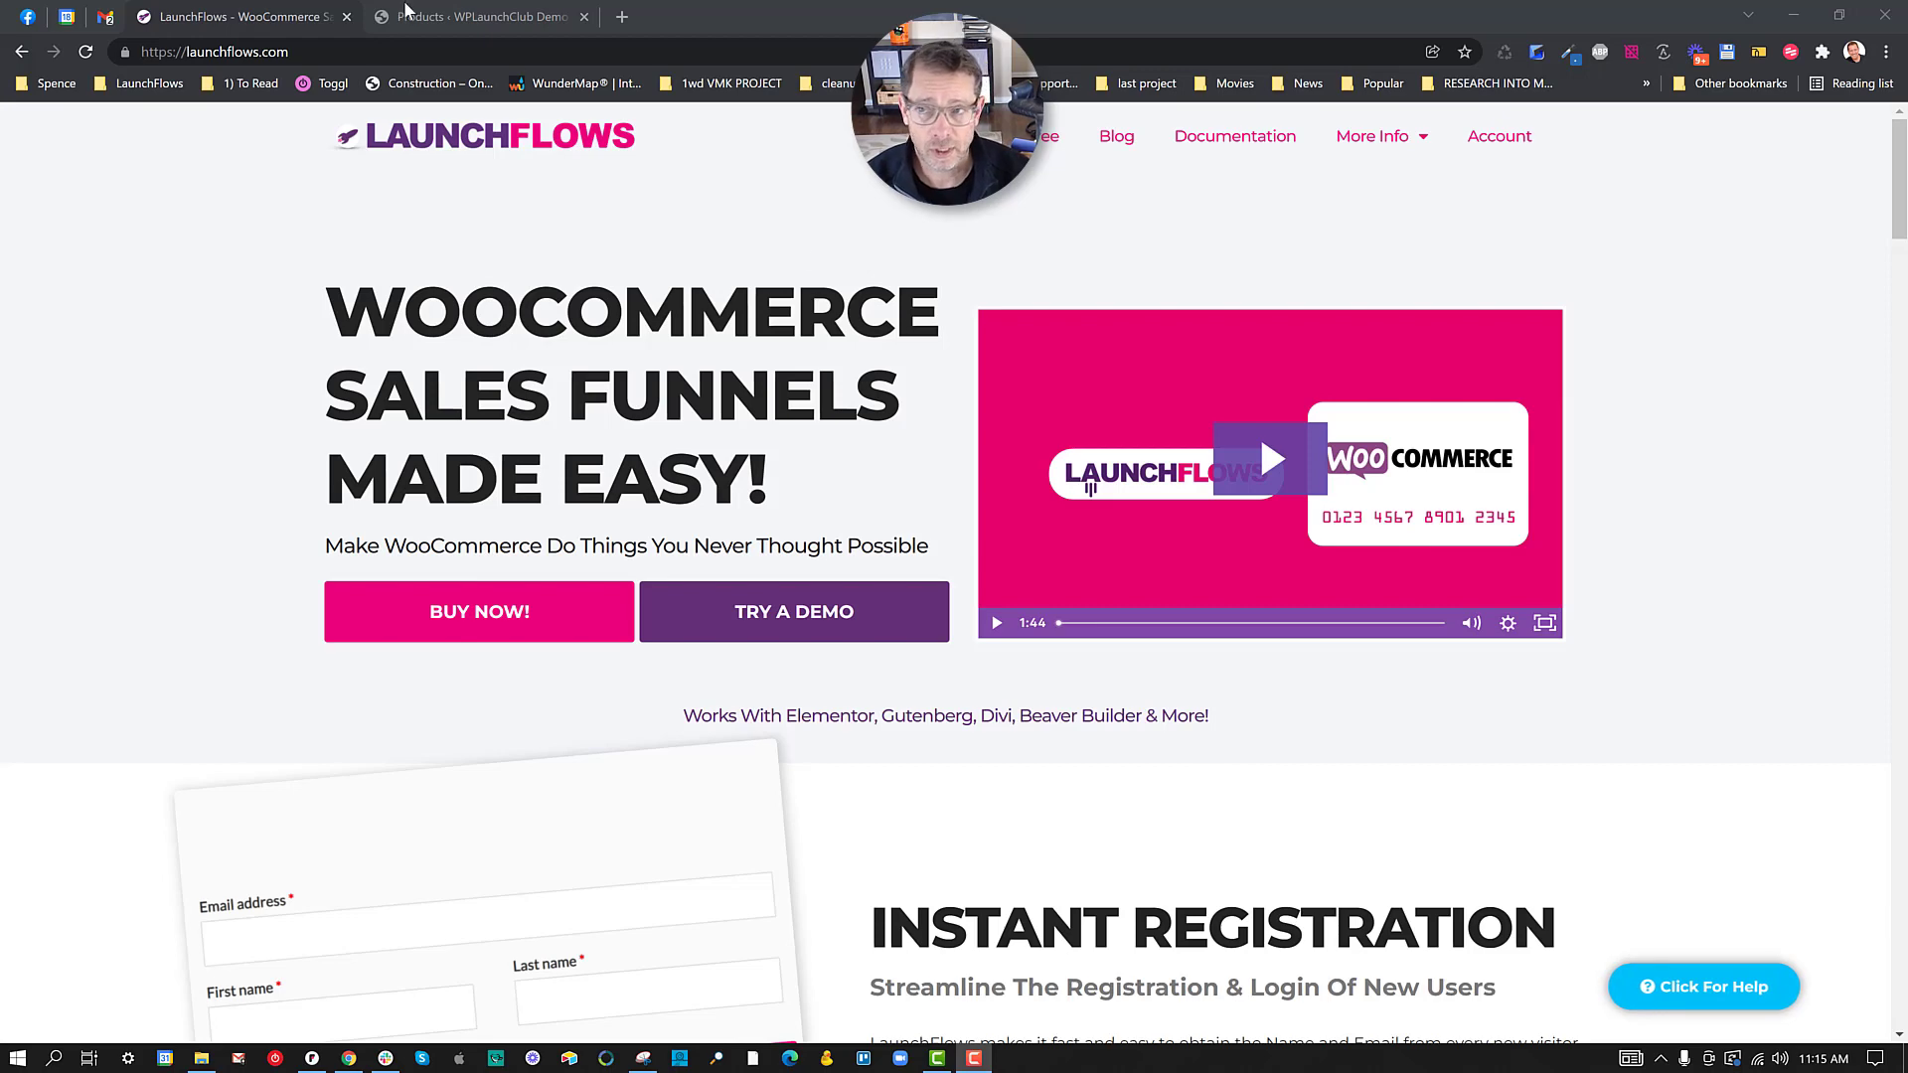
Step: Switch to the WooCommerce products list showing five published products, including Team, Bump and Upsell
{"action": "left_click", "coordinate": [474, 17]}
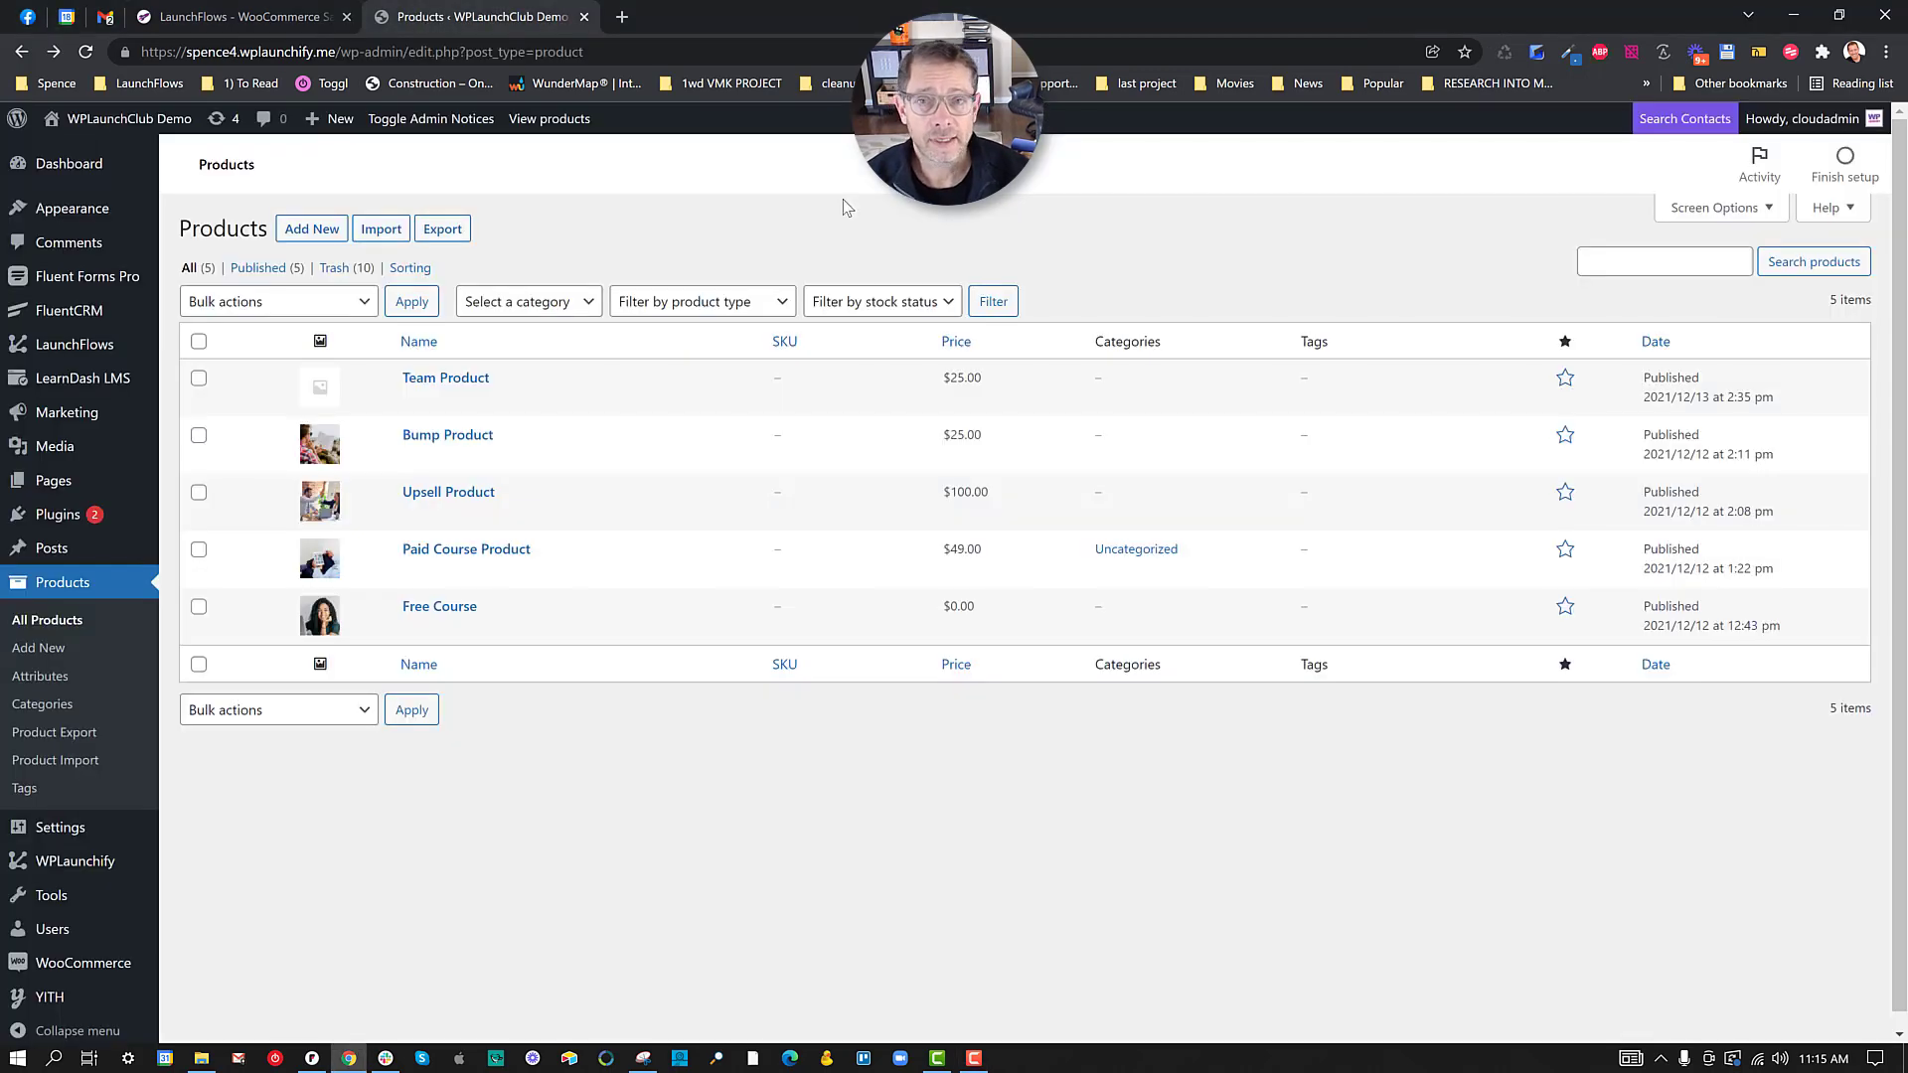
{"action": "mouse_move", "coordinate": [881, 235]}
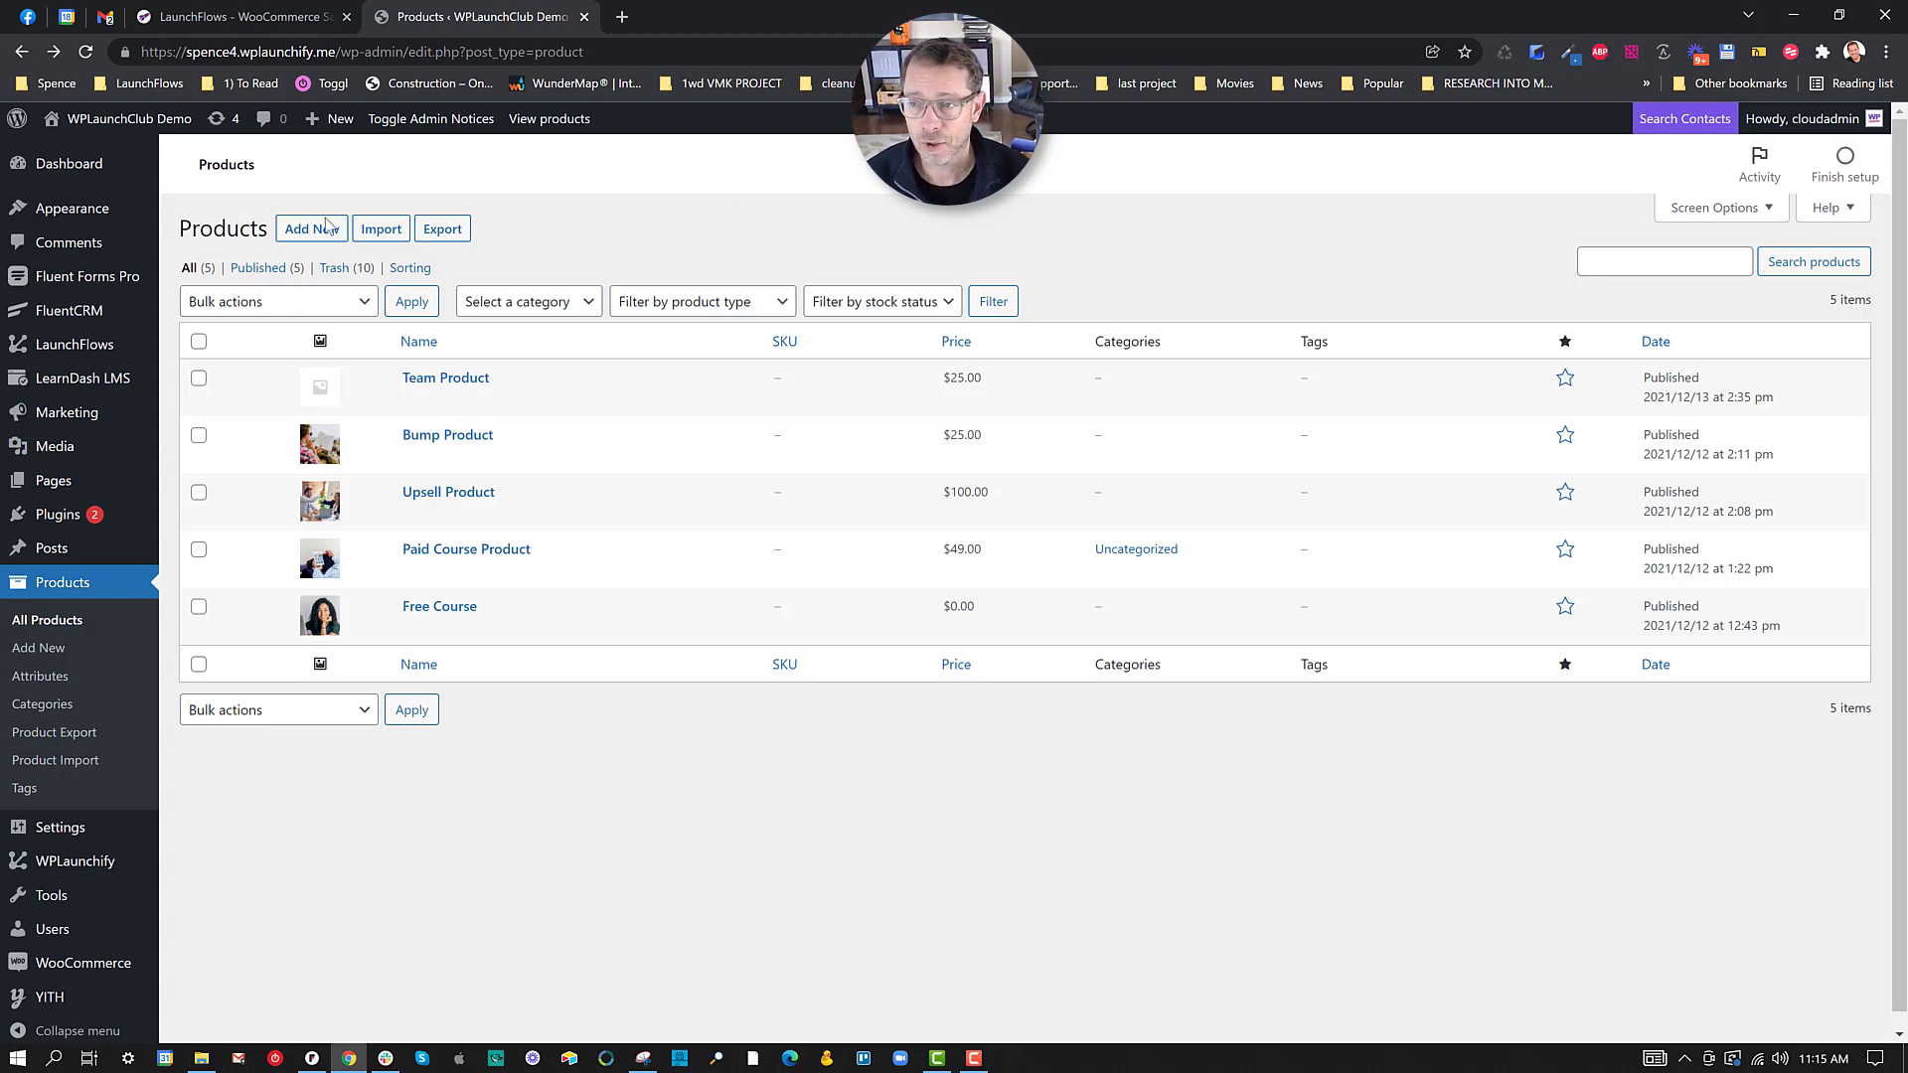
Step: Draft a virtual, downloadable product 'Sample Product Sales Page' with regular price 100
{"action": "left_click", "coordinate": [311, 229]}
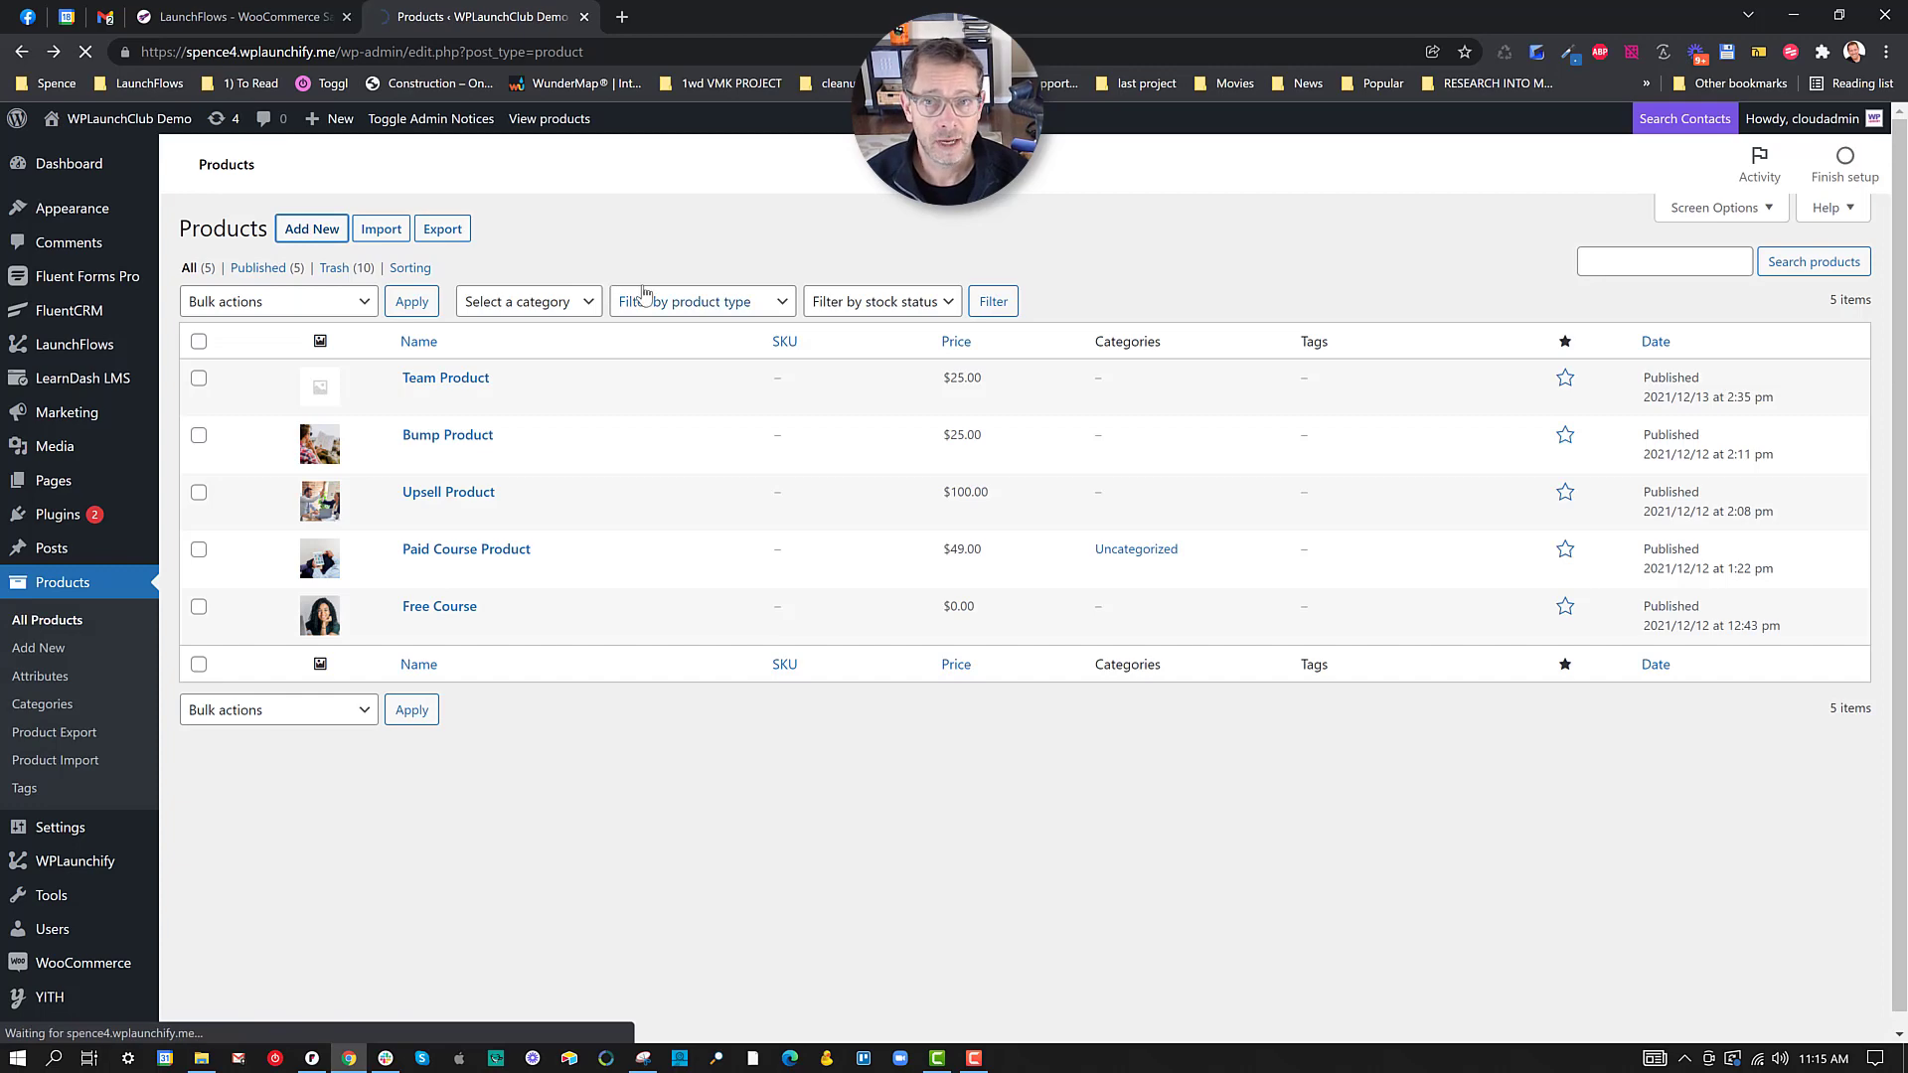
{"action": "left_click", "coordinate": [310, 229]}
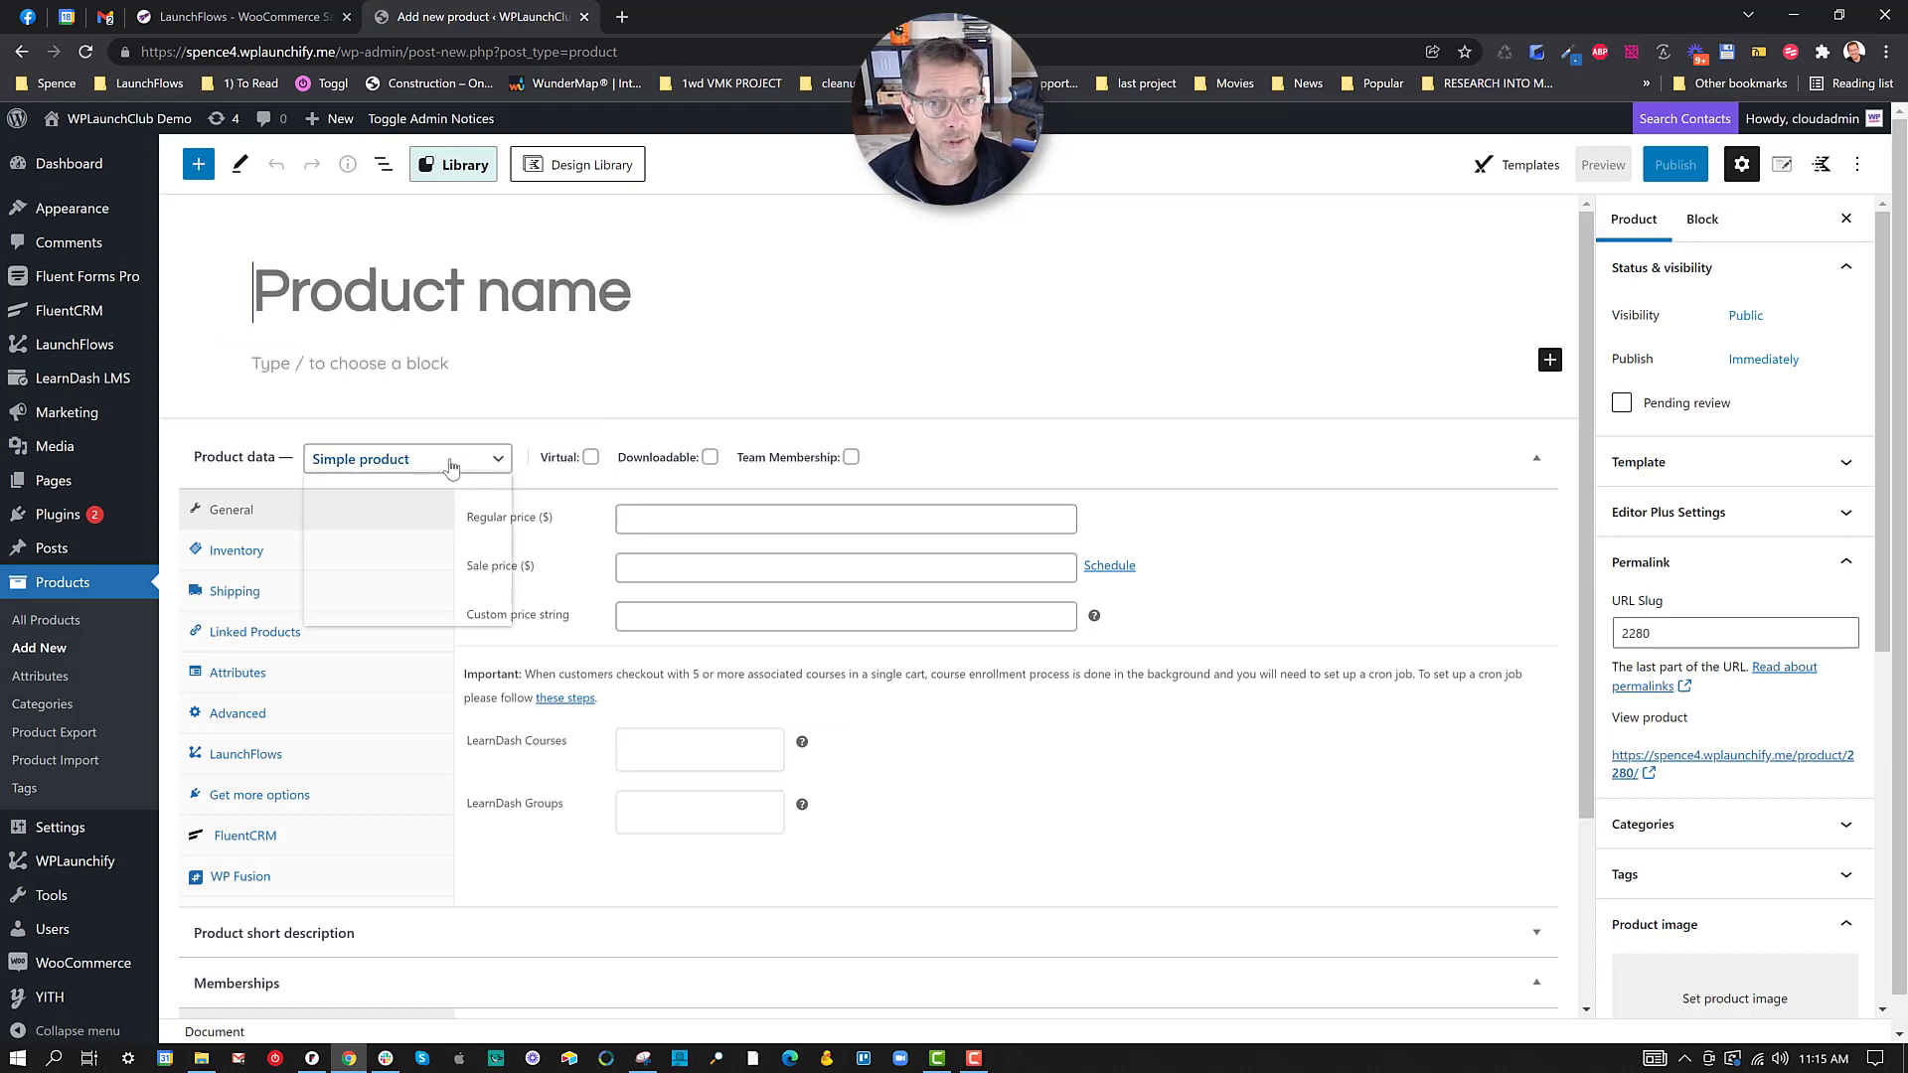
{"action": "left_click", "coordinate": [406, 459]}
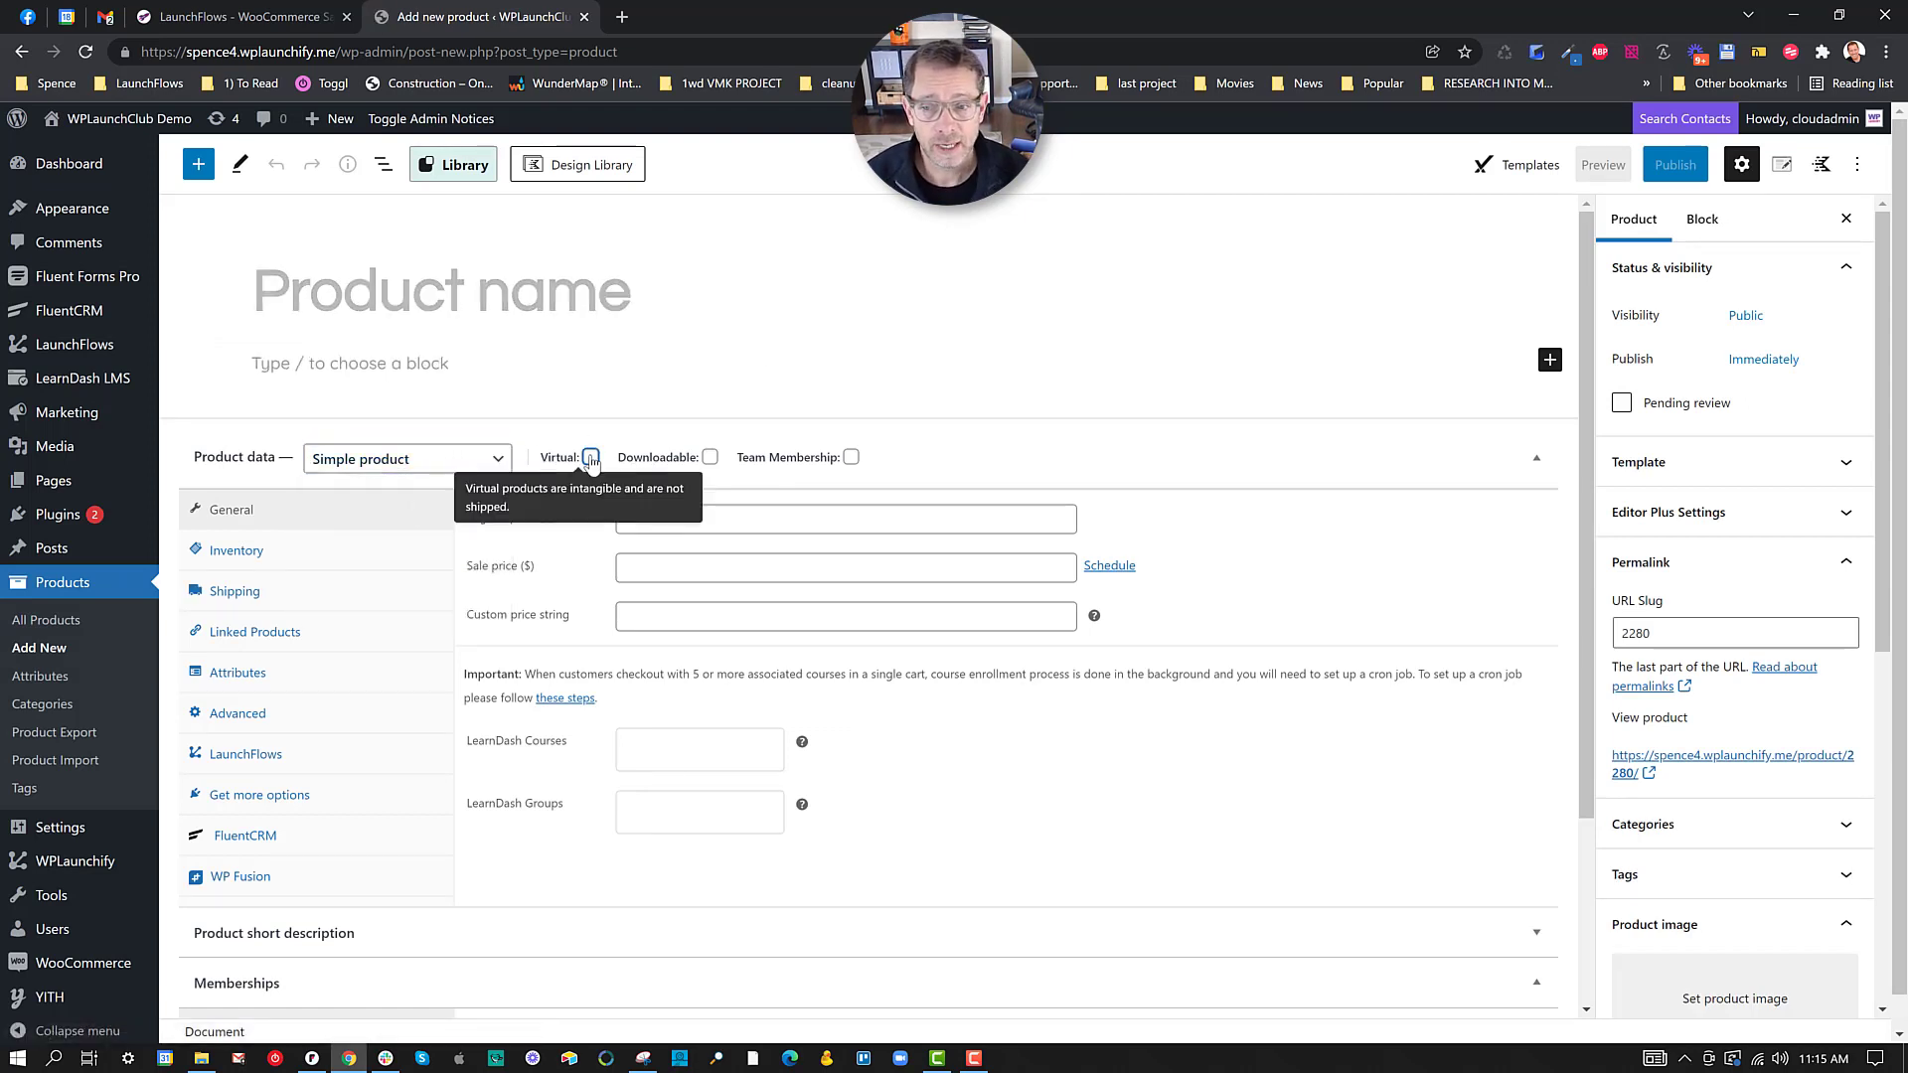
{"action": "left_click", "coordinate": [709, 457]}
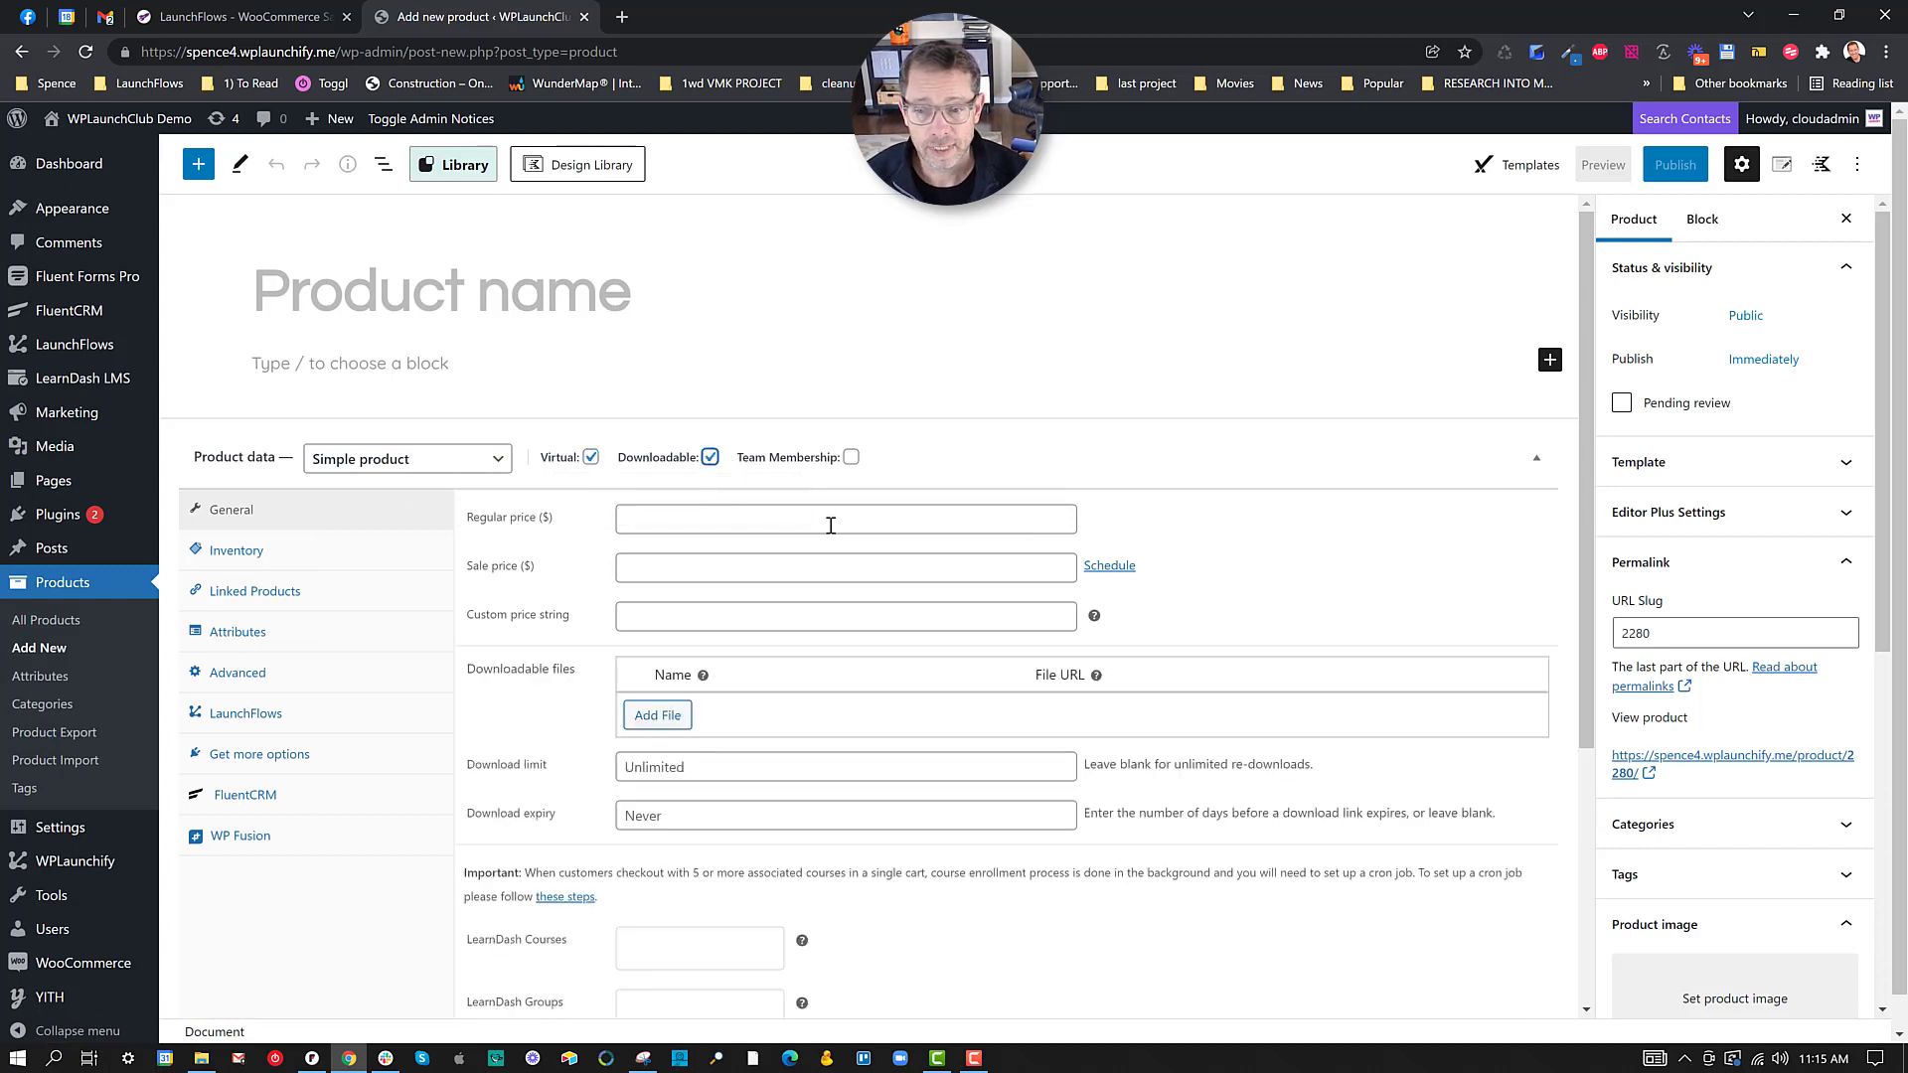
{"action": "type", "text": "100"}
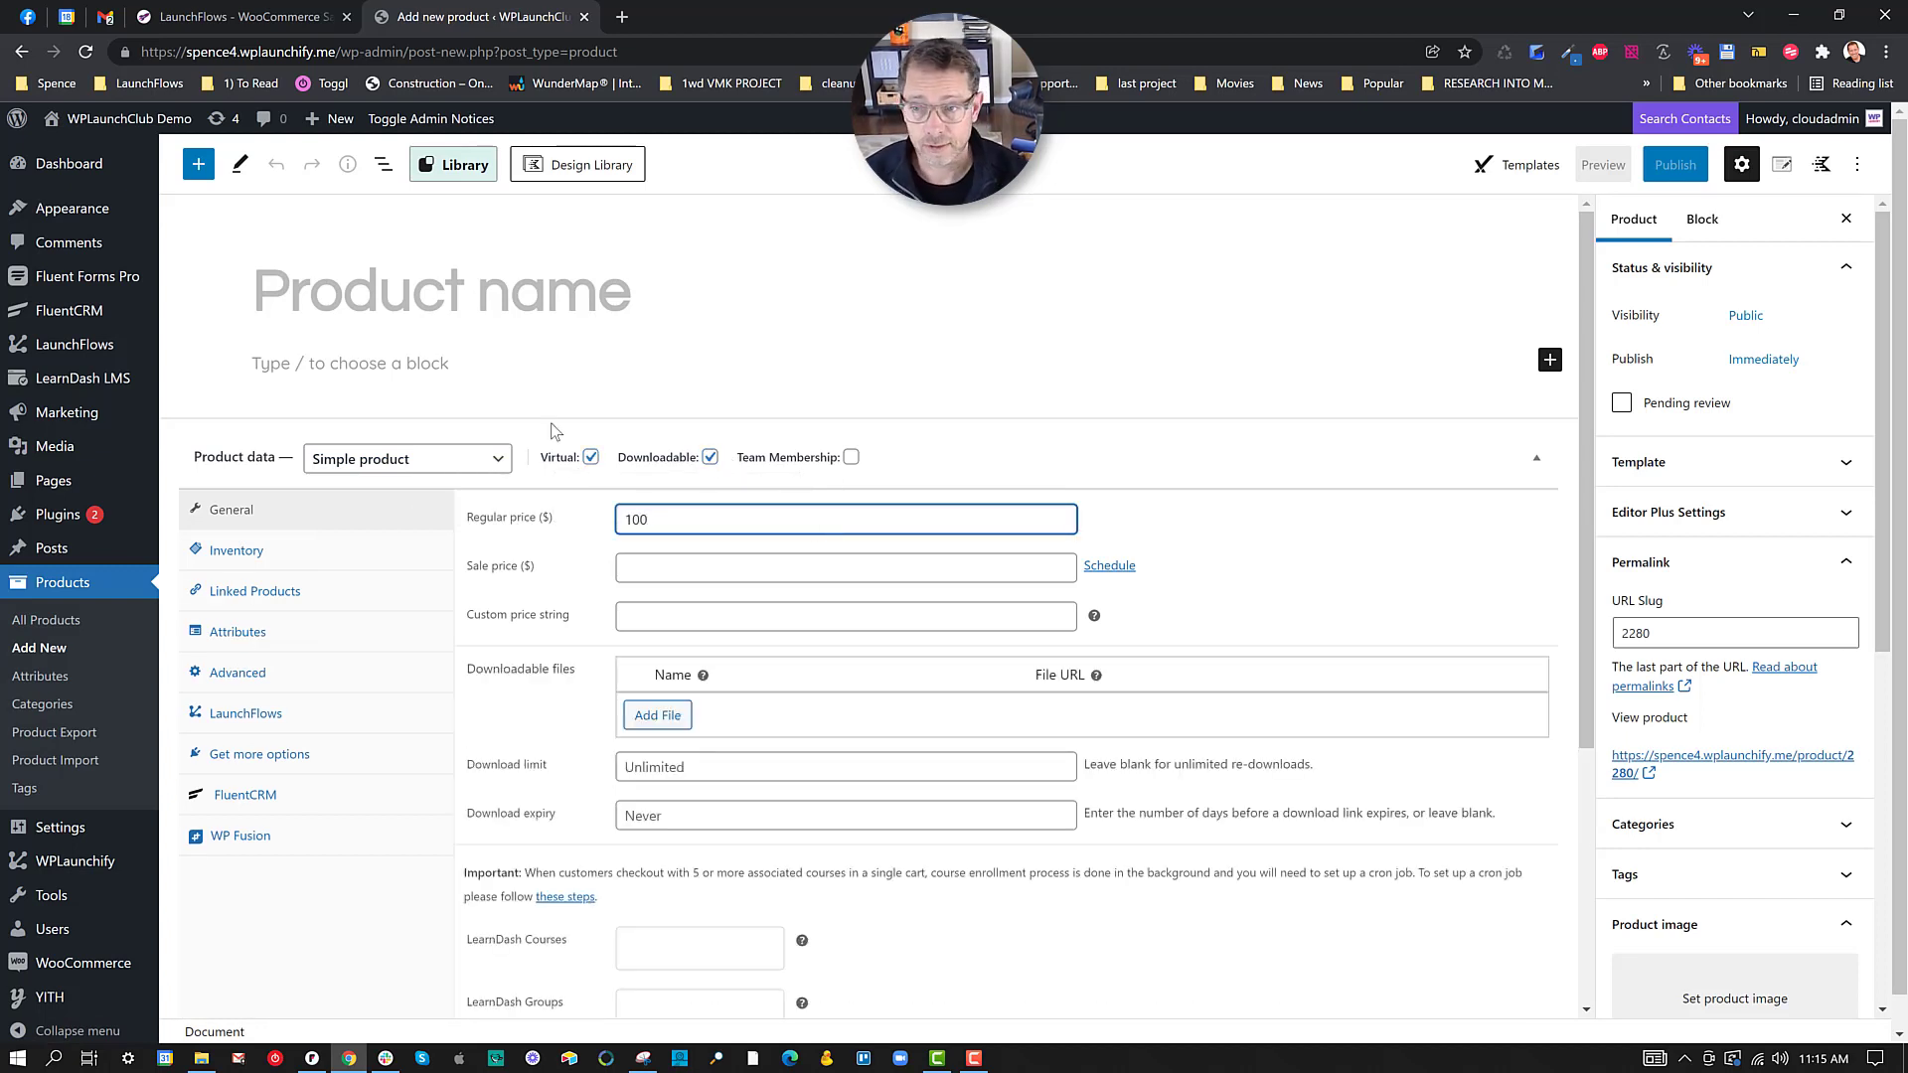
{"action": "type", "text": "Sample Product Sales Page"}
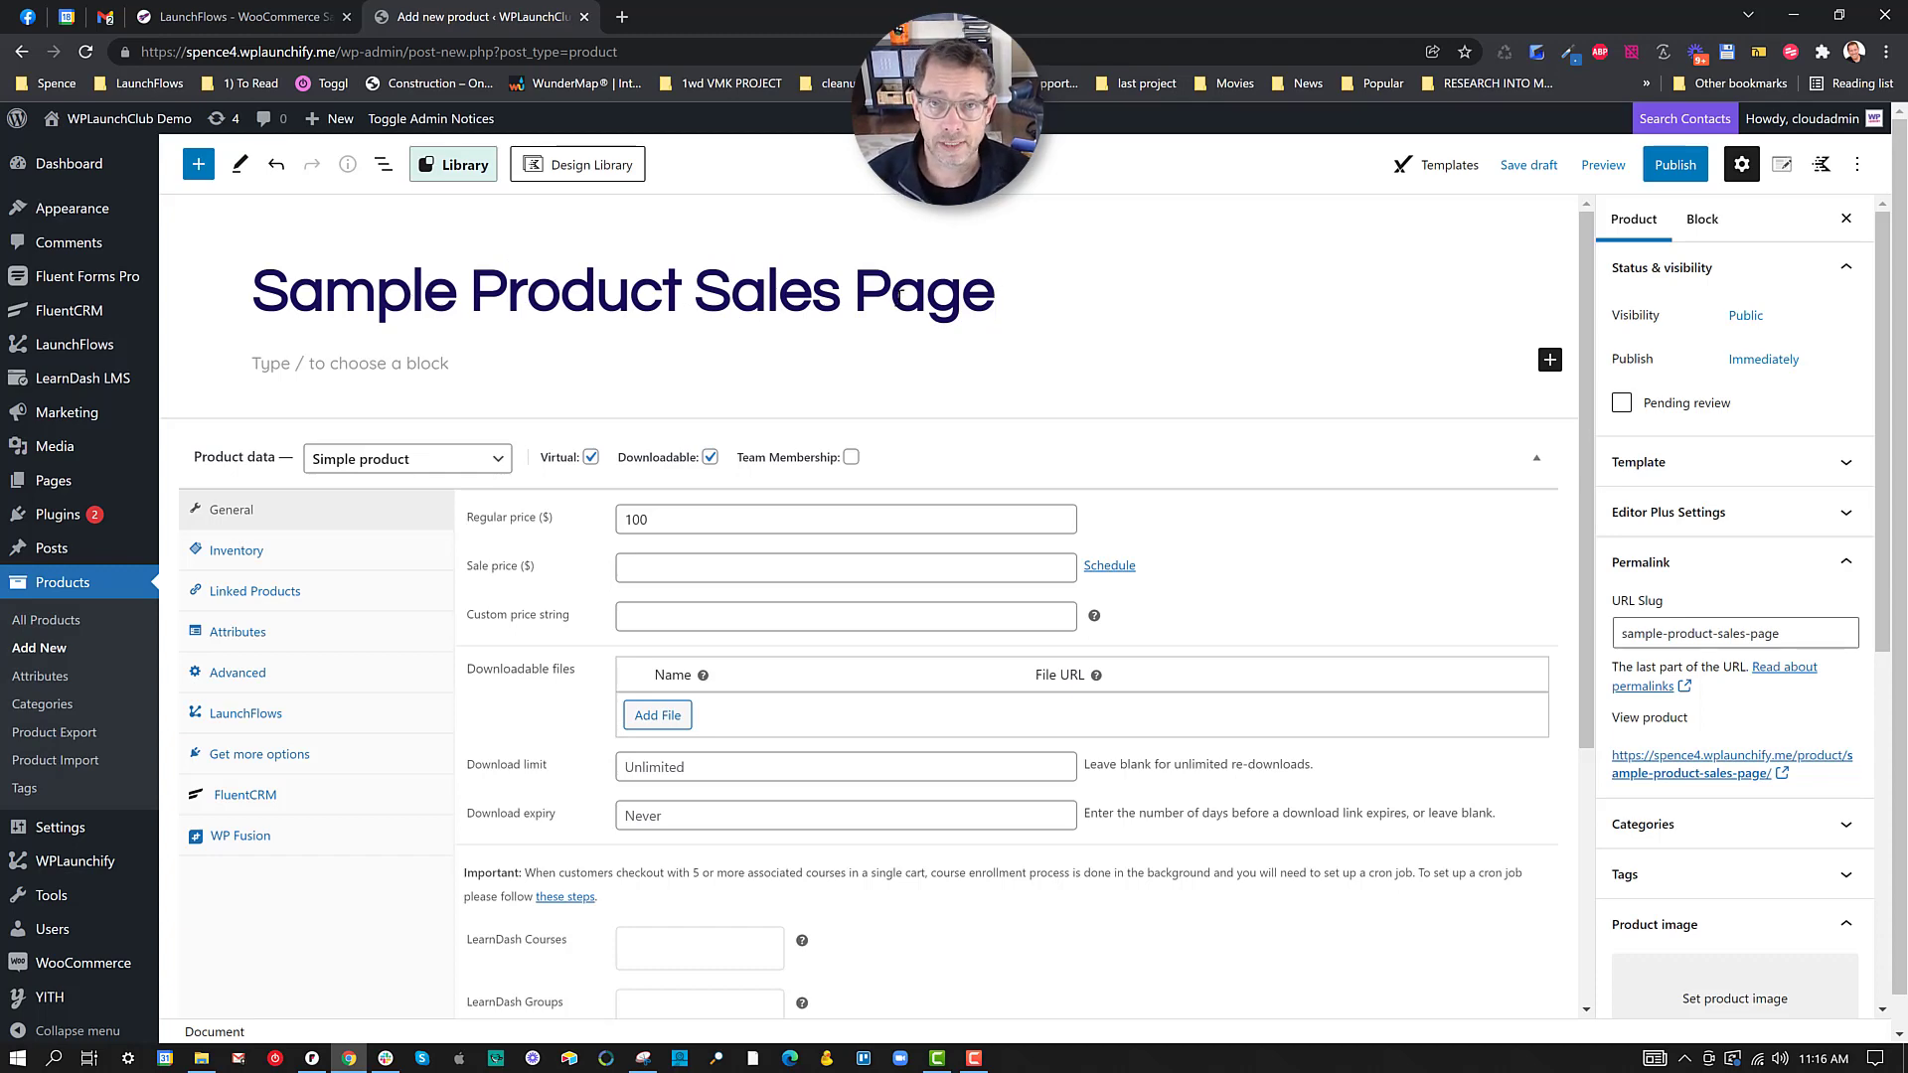
Step: Set check-pink.png from the Media Library as the product image
{"action": "scroll", "scroll_direction": "down", "scroll_amount": 3}
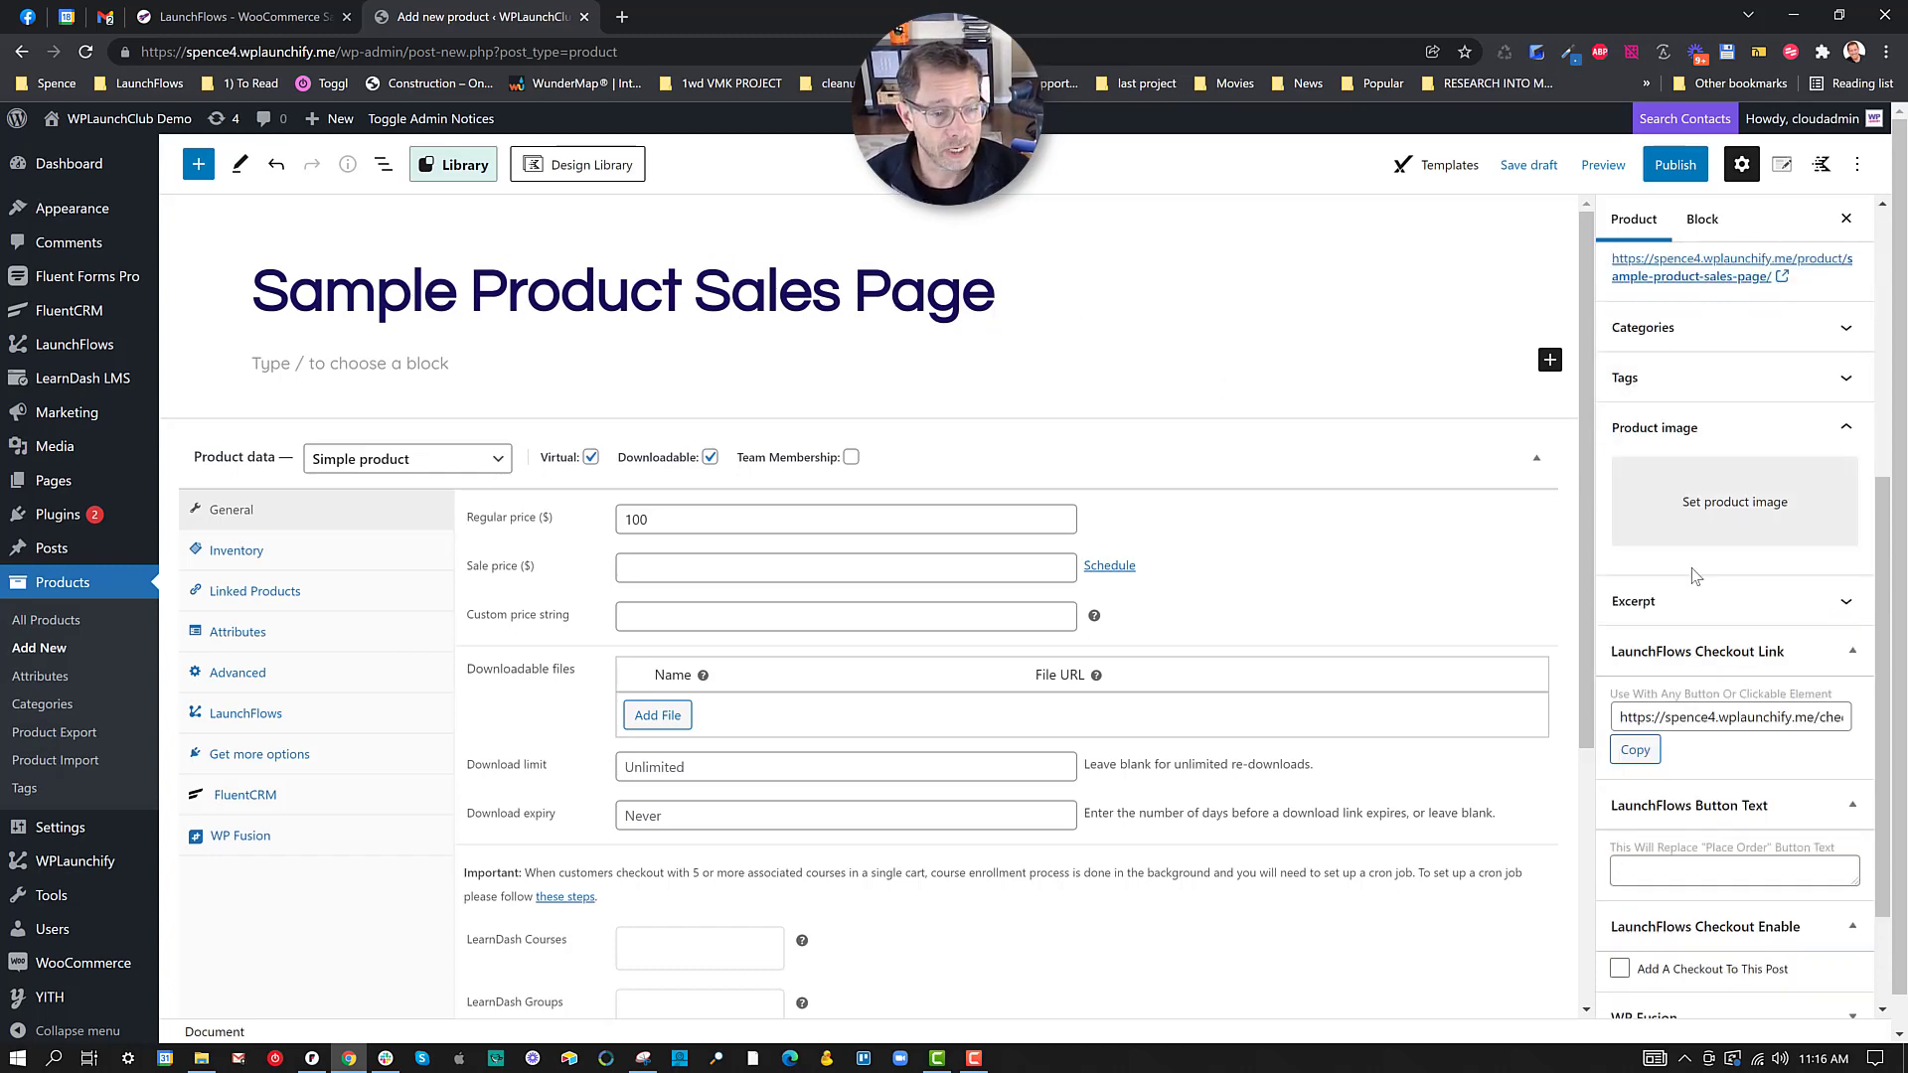
{"action": "left_click", "coordinate": [1733, 501]}
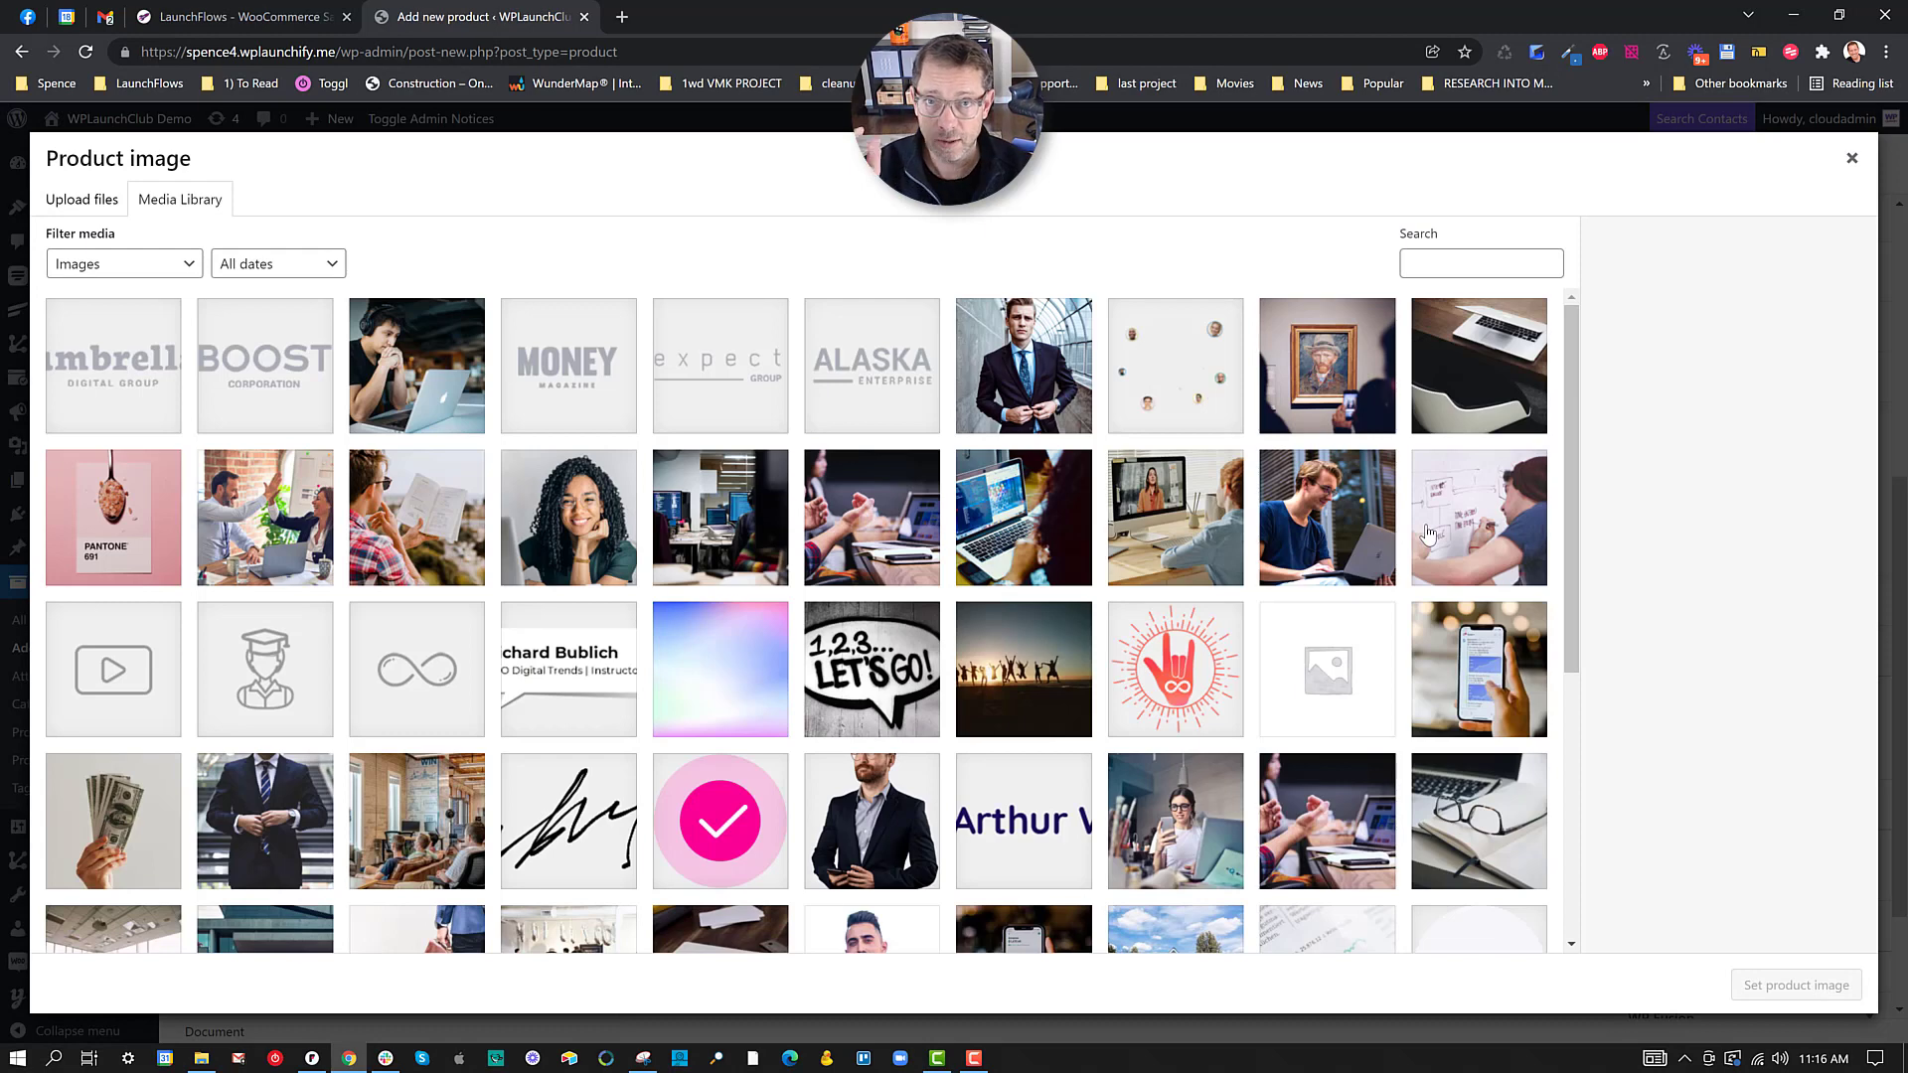
{"action": "mouse_move", "coordinate": [1043, 545]}
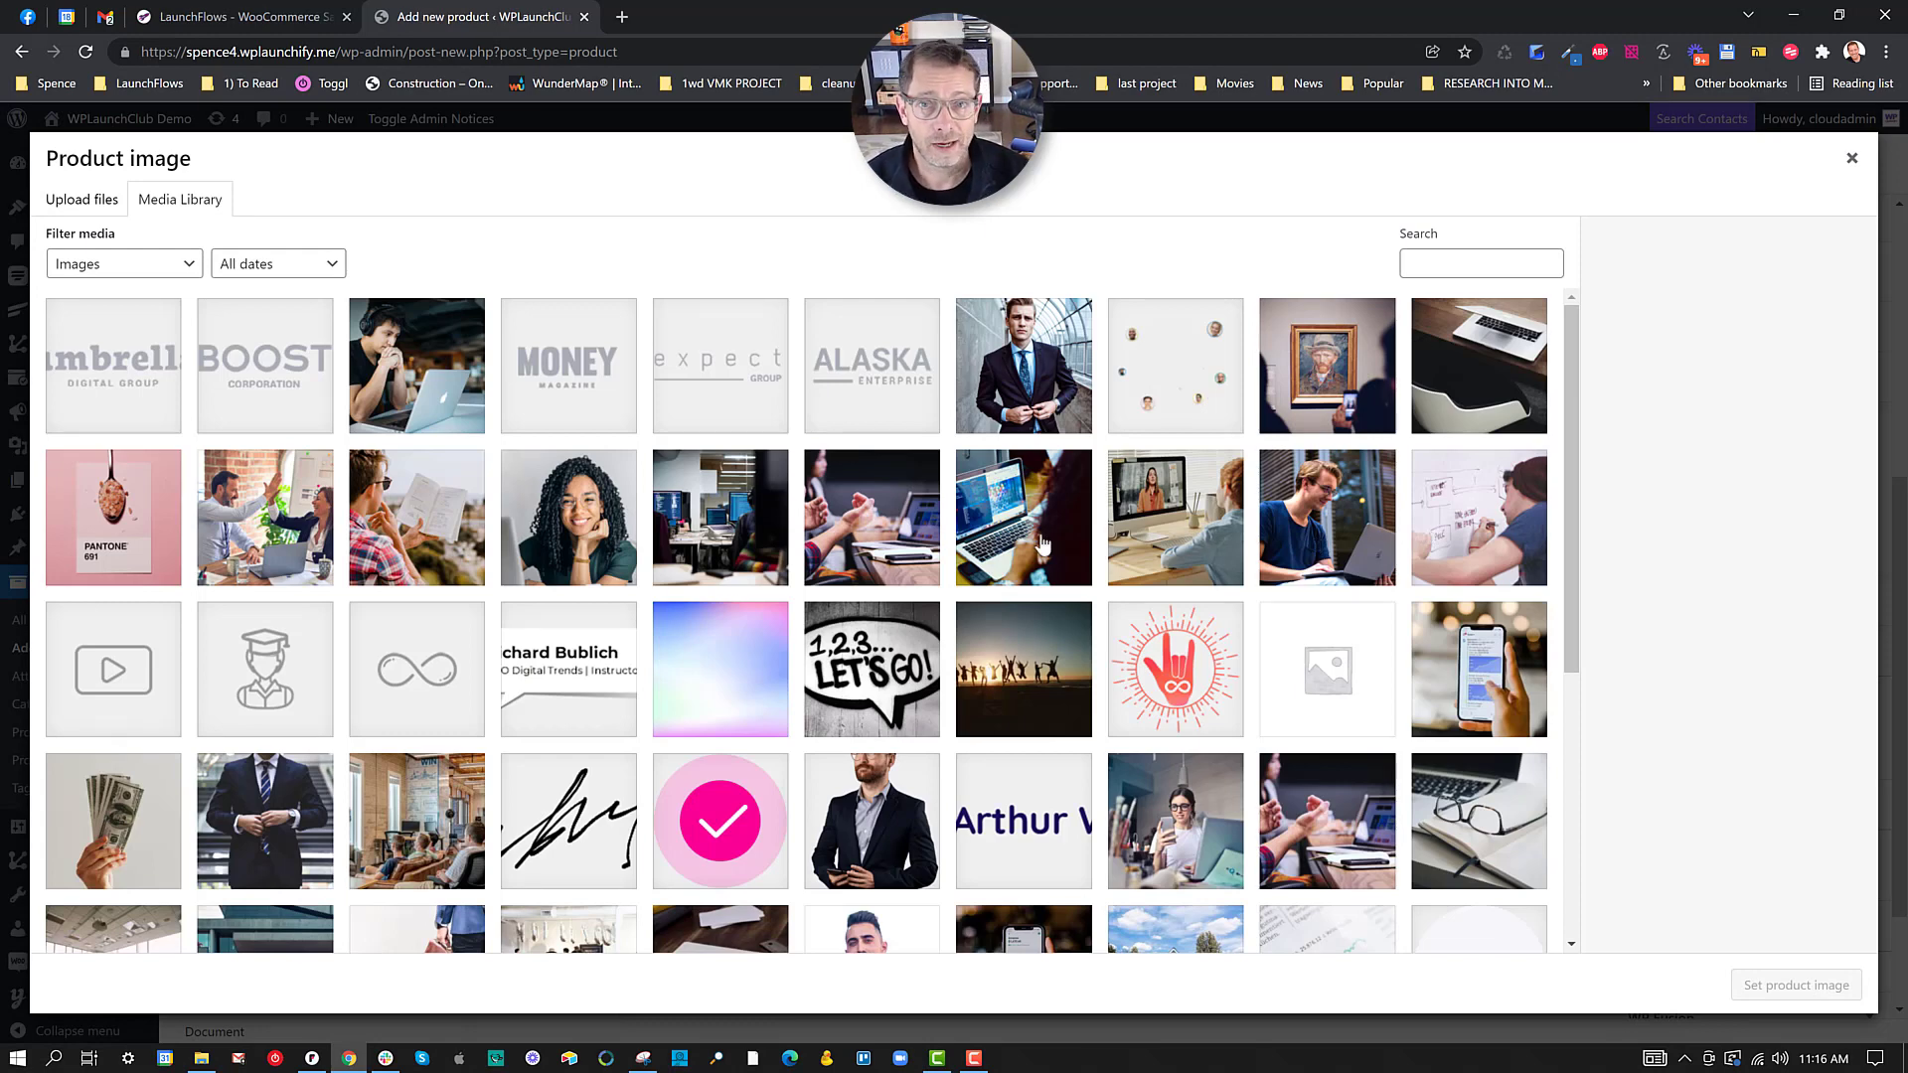
{"action": "mouse_move", "coordinate": [872, 815]}
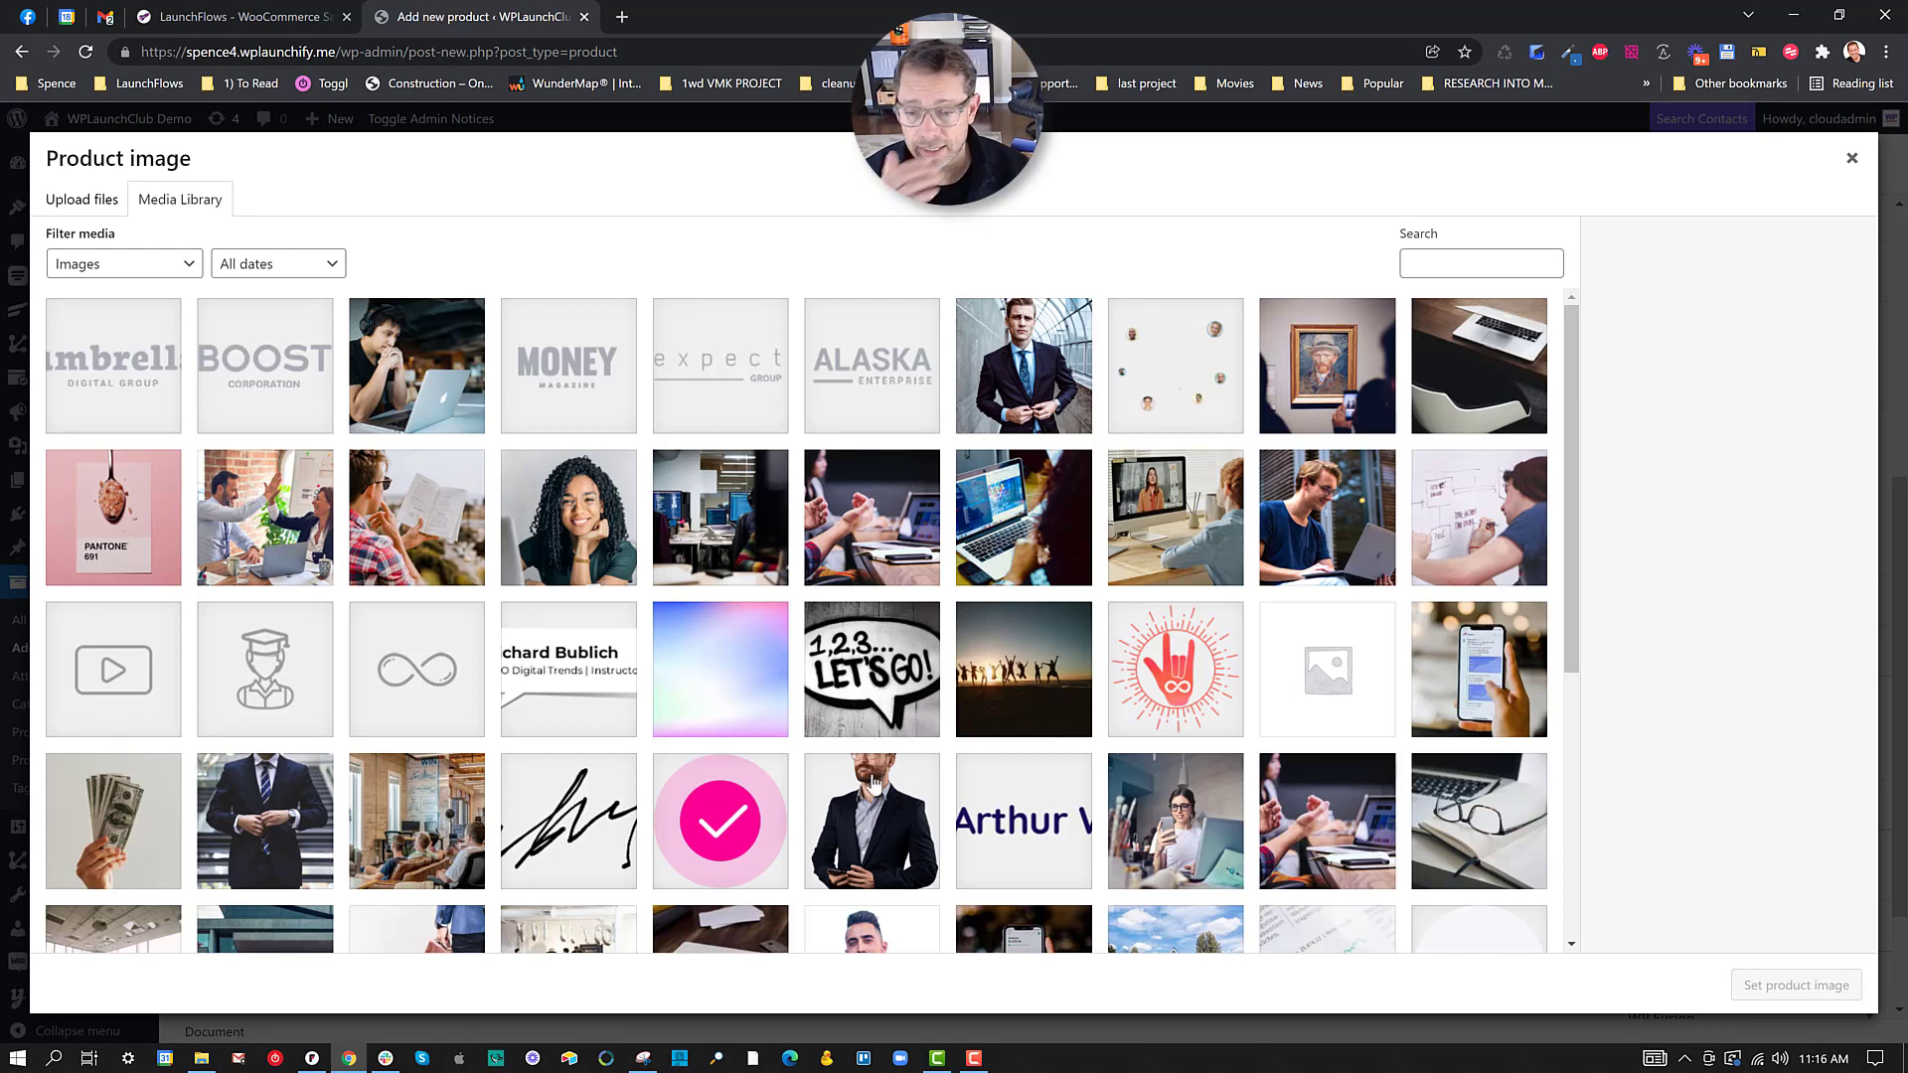
{"action": "left_click", "coordinate": [719, 820]}
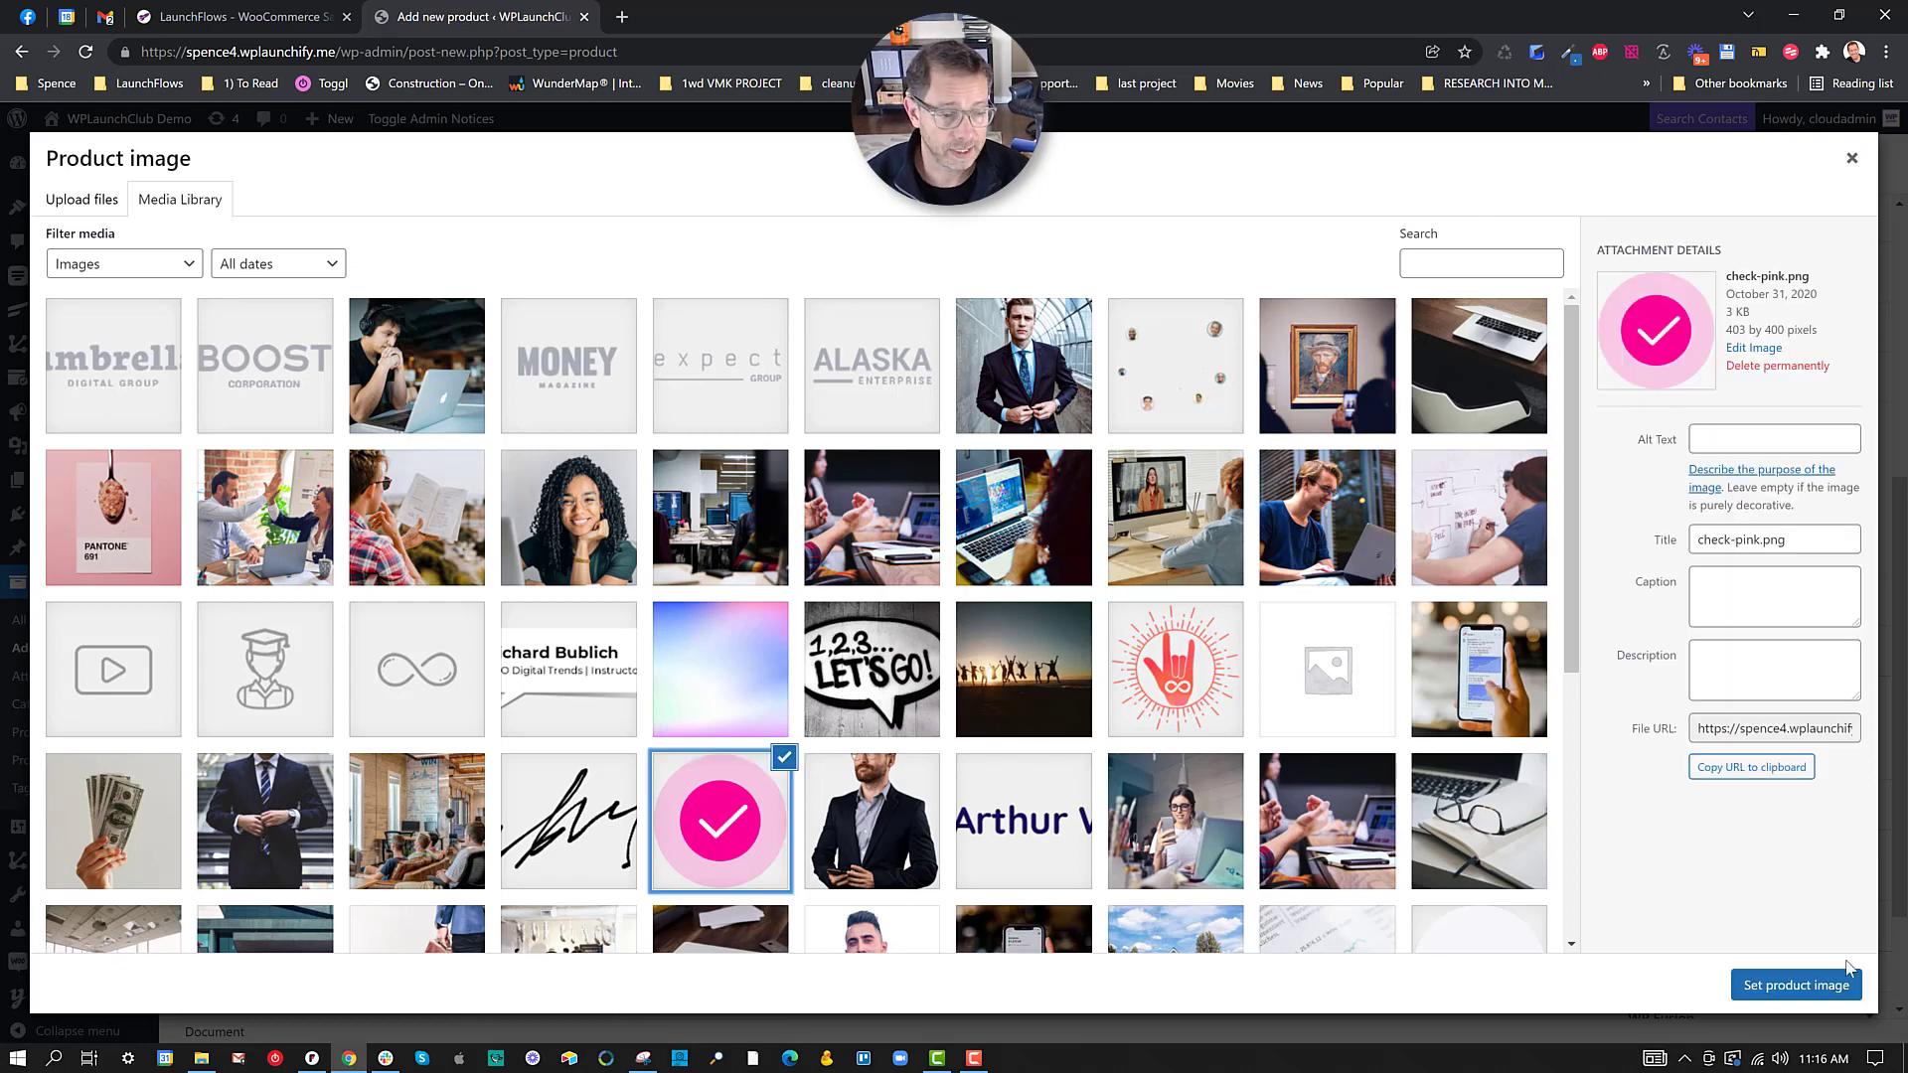
{"action": "left_click", "coordinate": [1796, 985]}
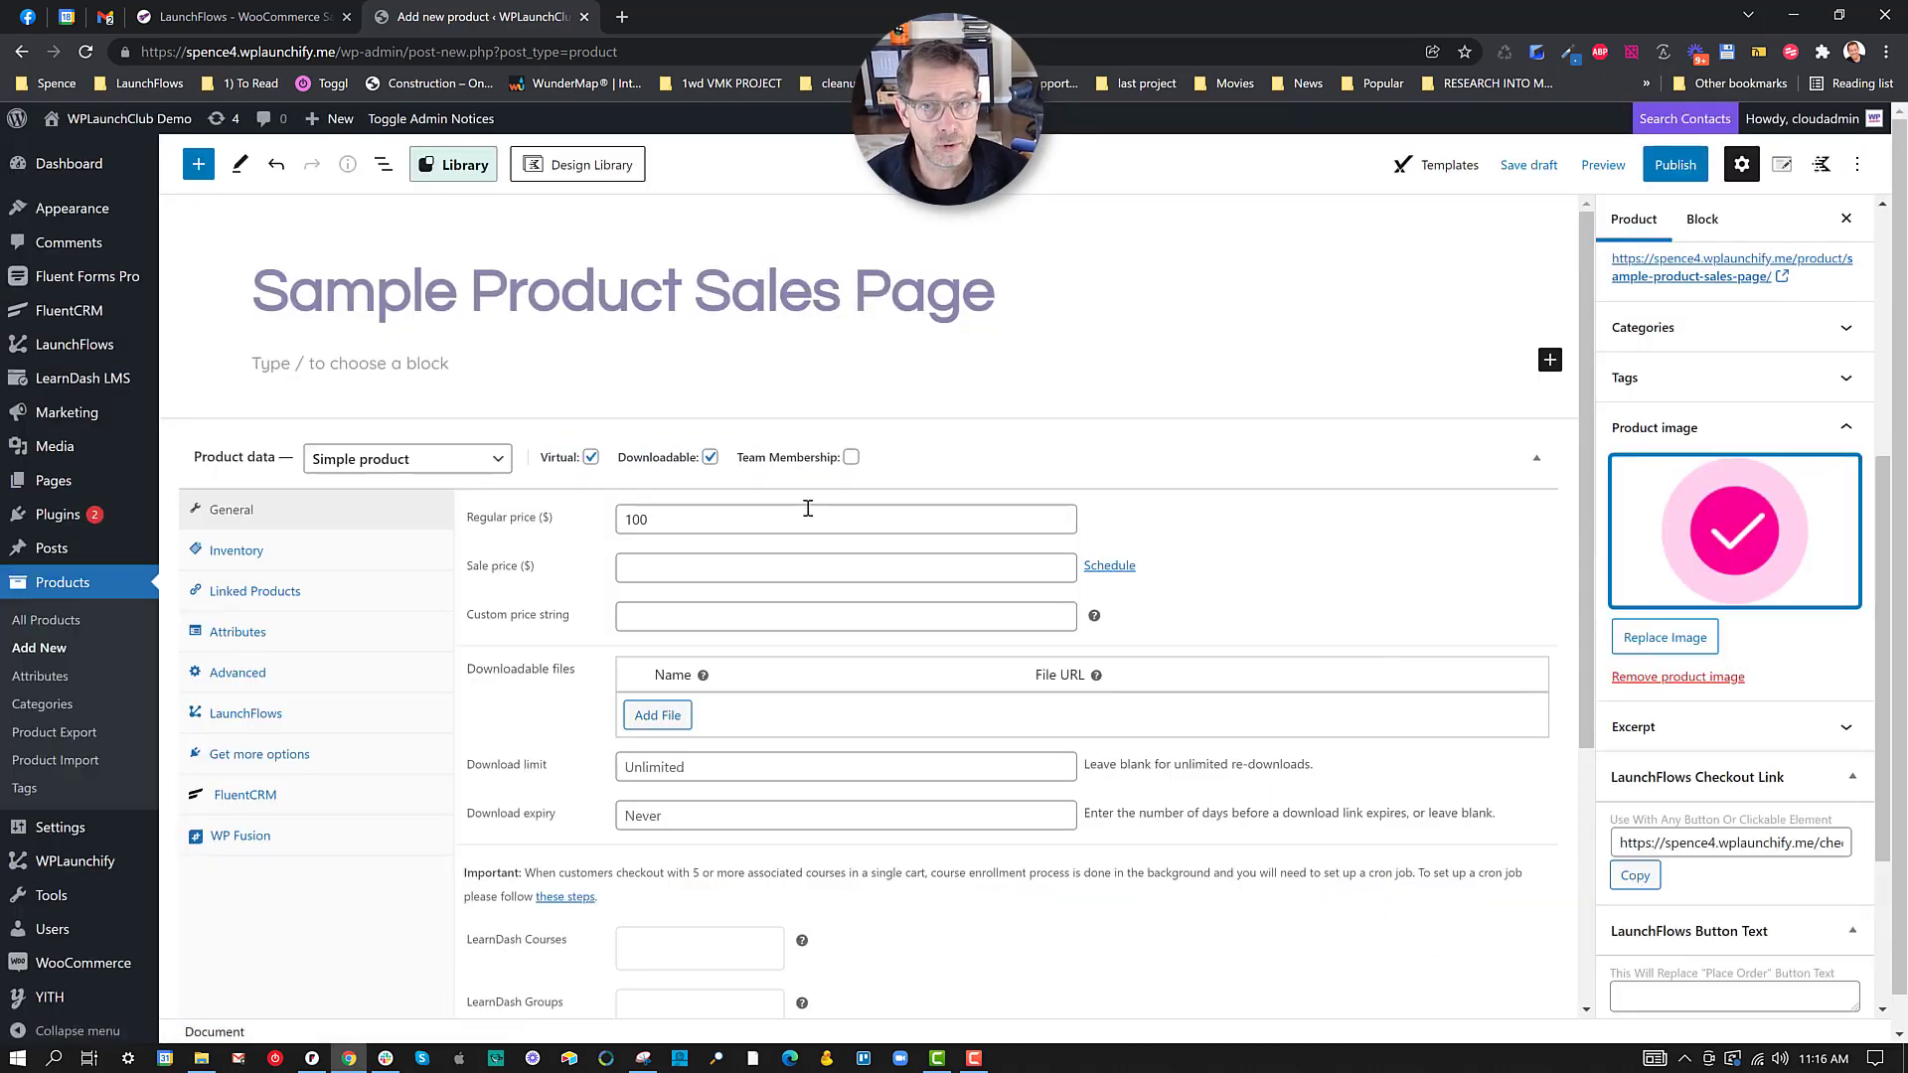
{"action": "mouse_move", "coordinate": [280, 719]}
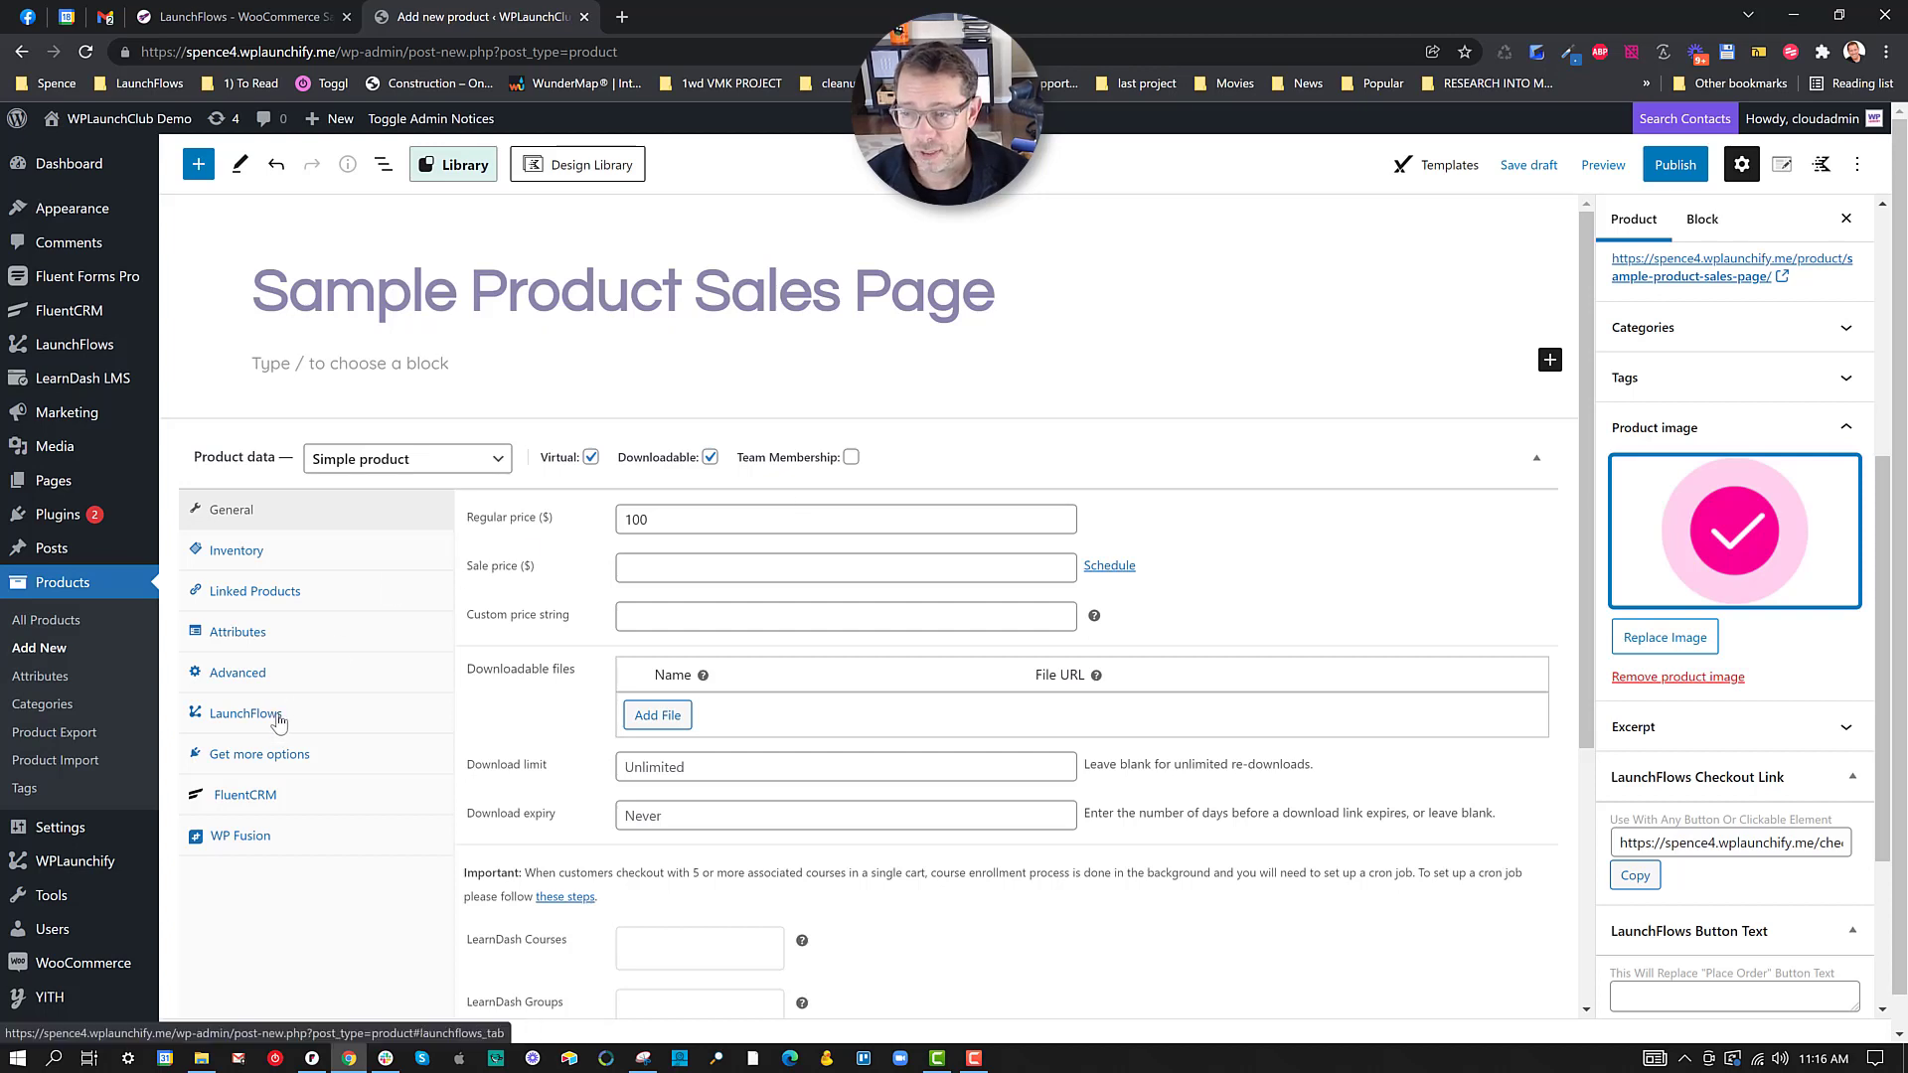
Step: View the LaunchFlows product data tab and publish Sample Product Sales Page
{"action": "left_click", "coordinate": [245, 714]}
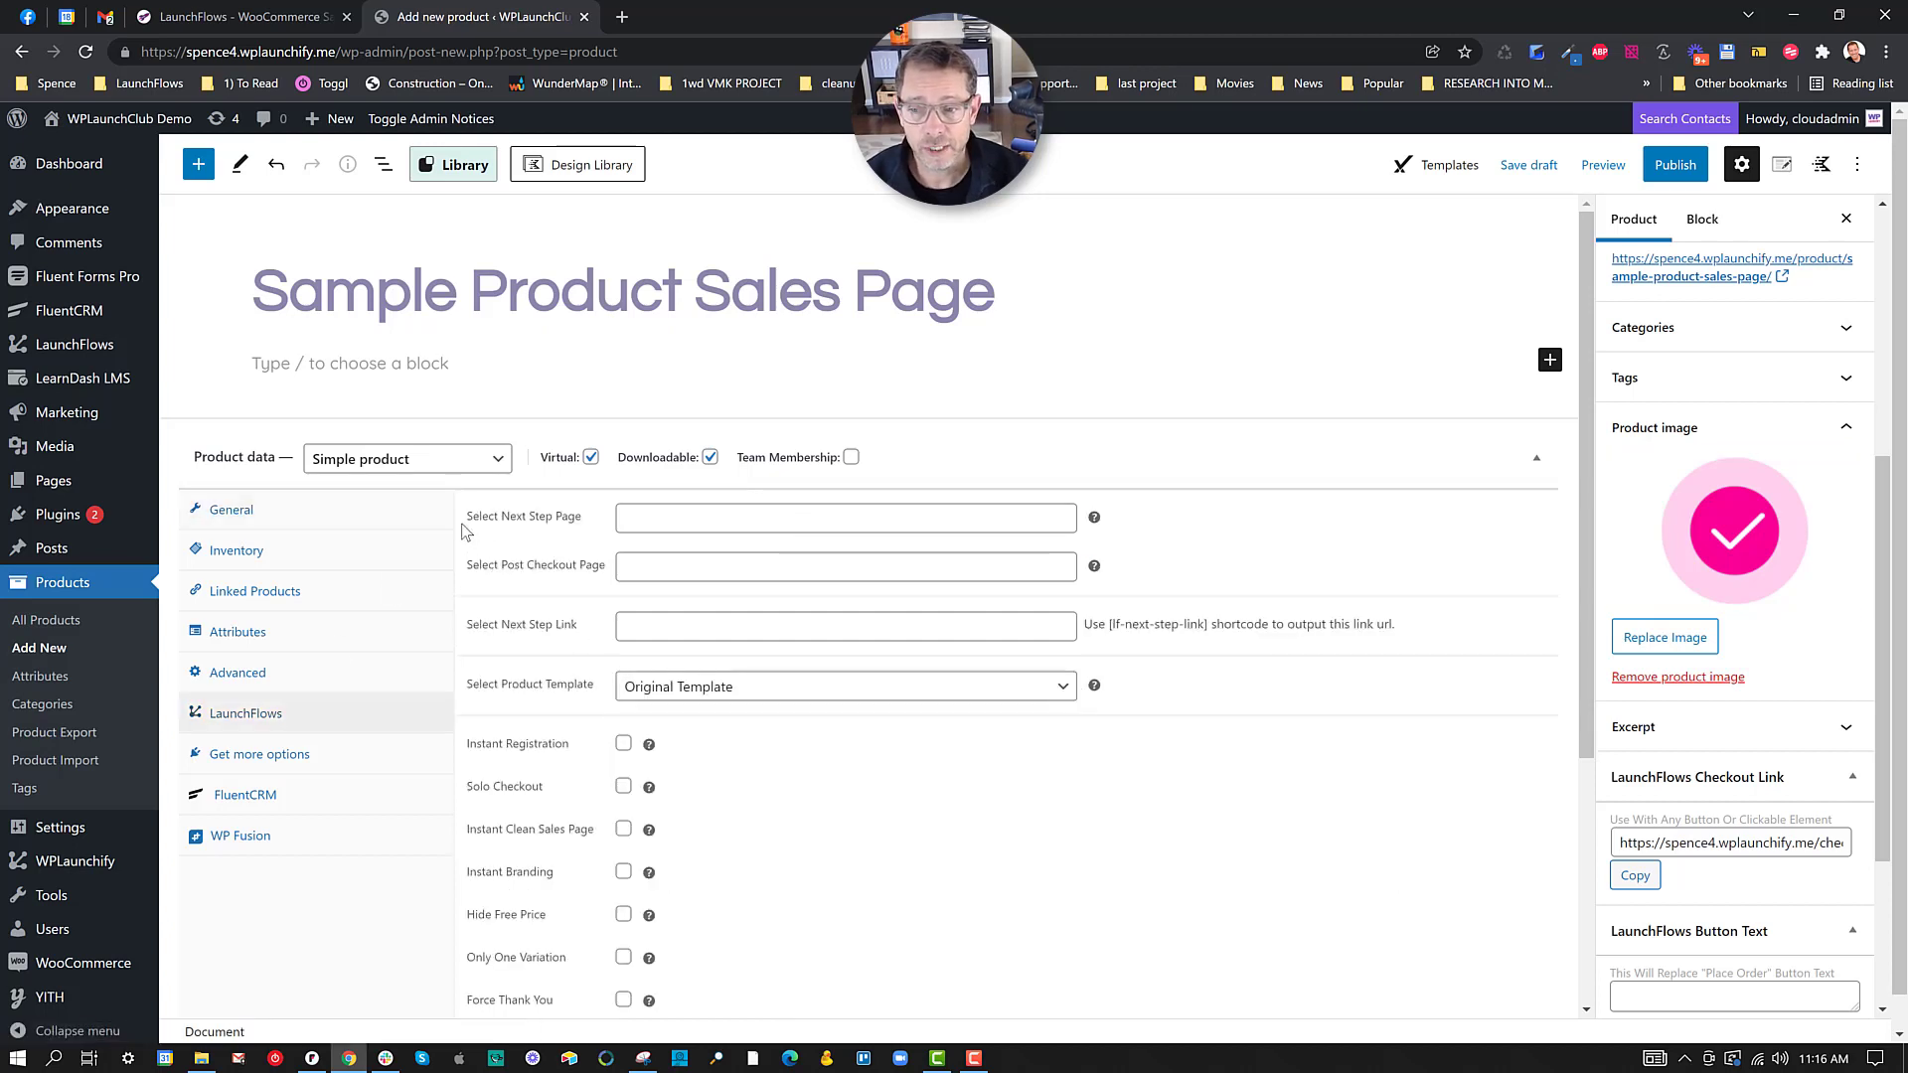
{"action": "double_click", "coordinate": [523, 516]}
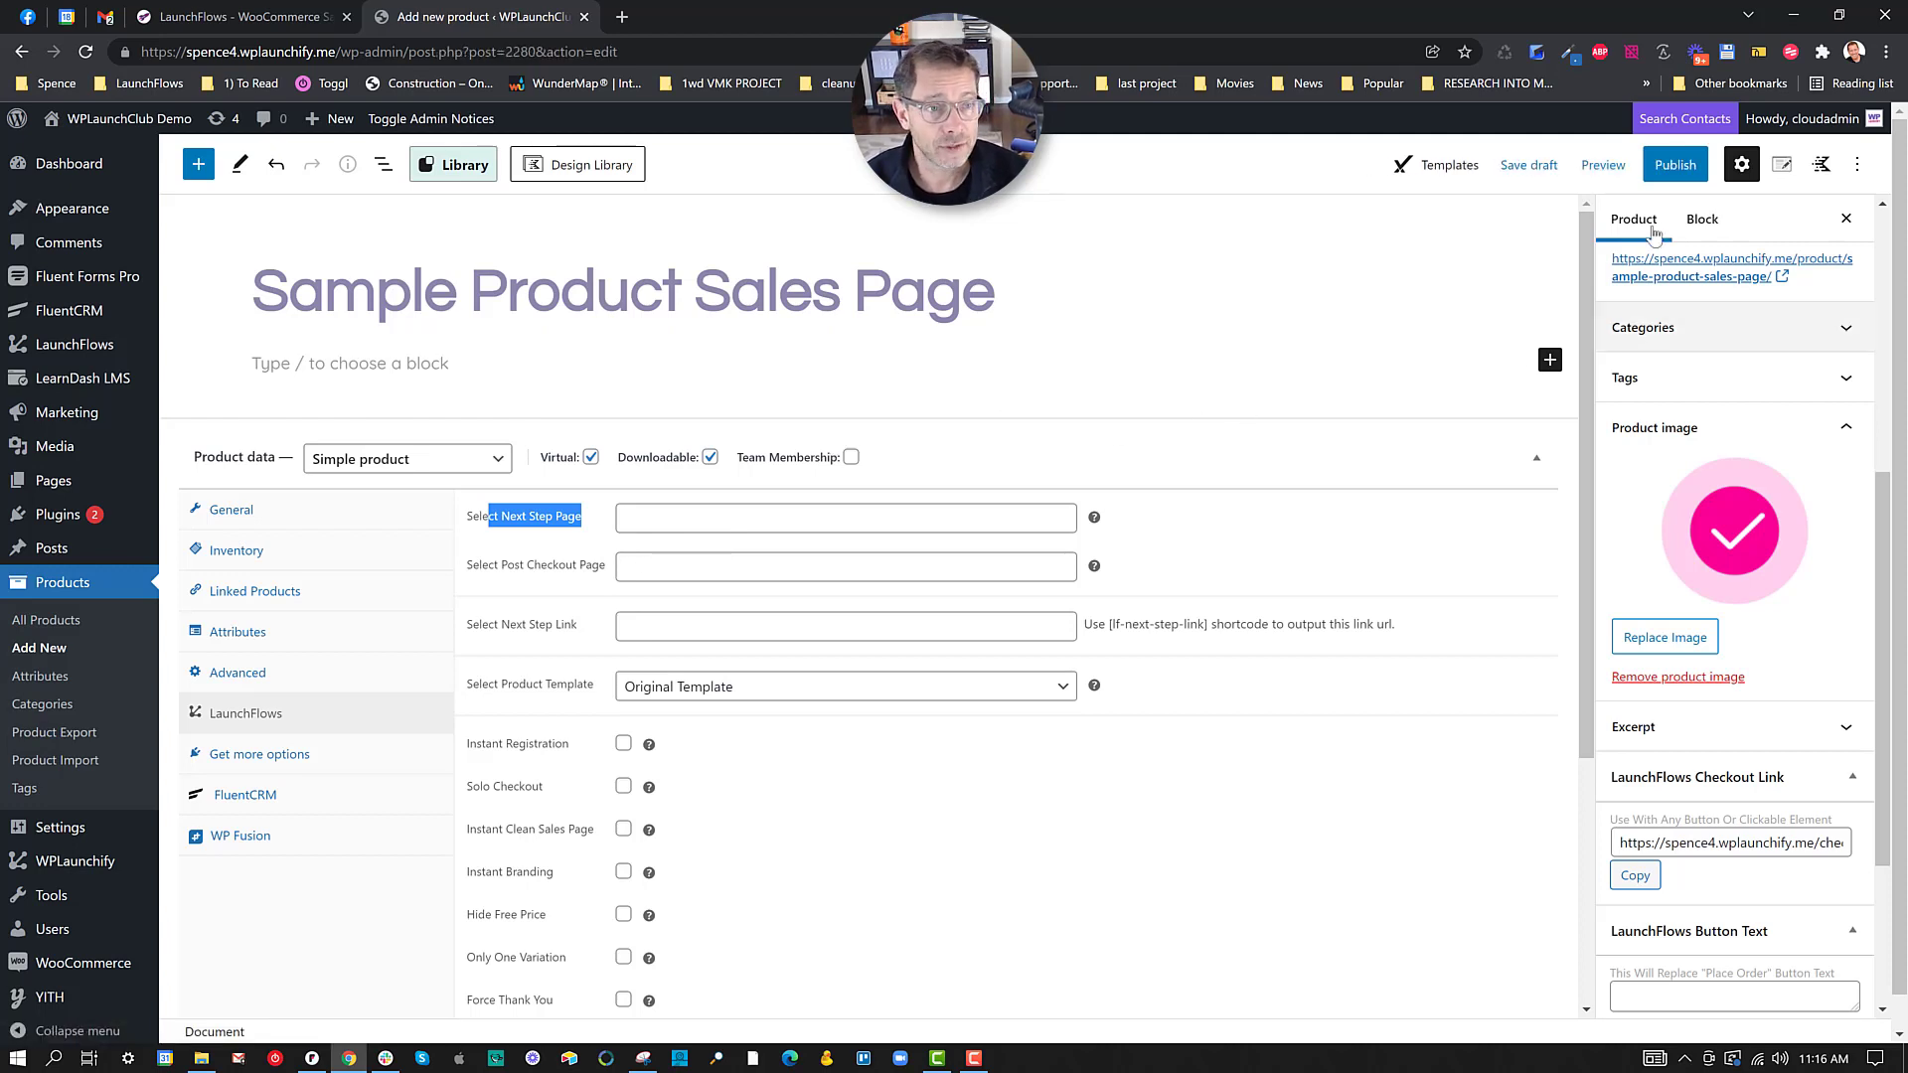
{"action": "left_click", "coordinate": [1674, 164]}
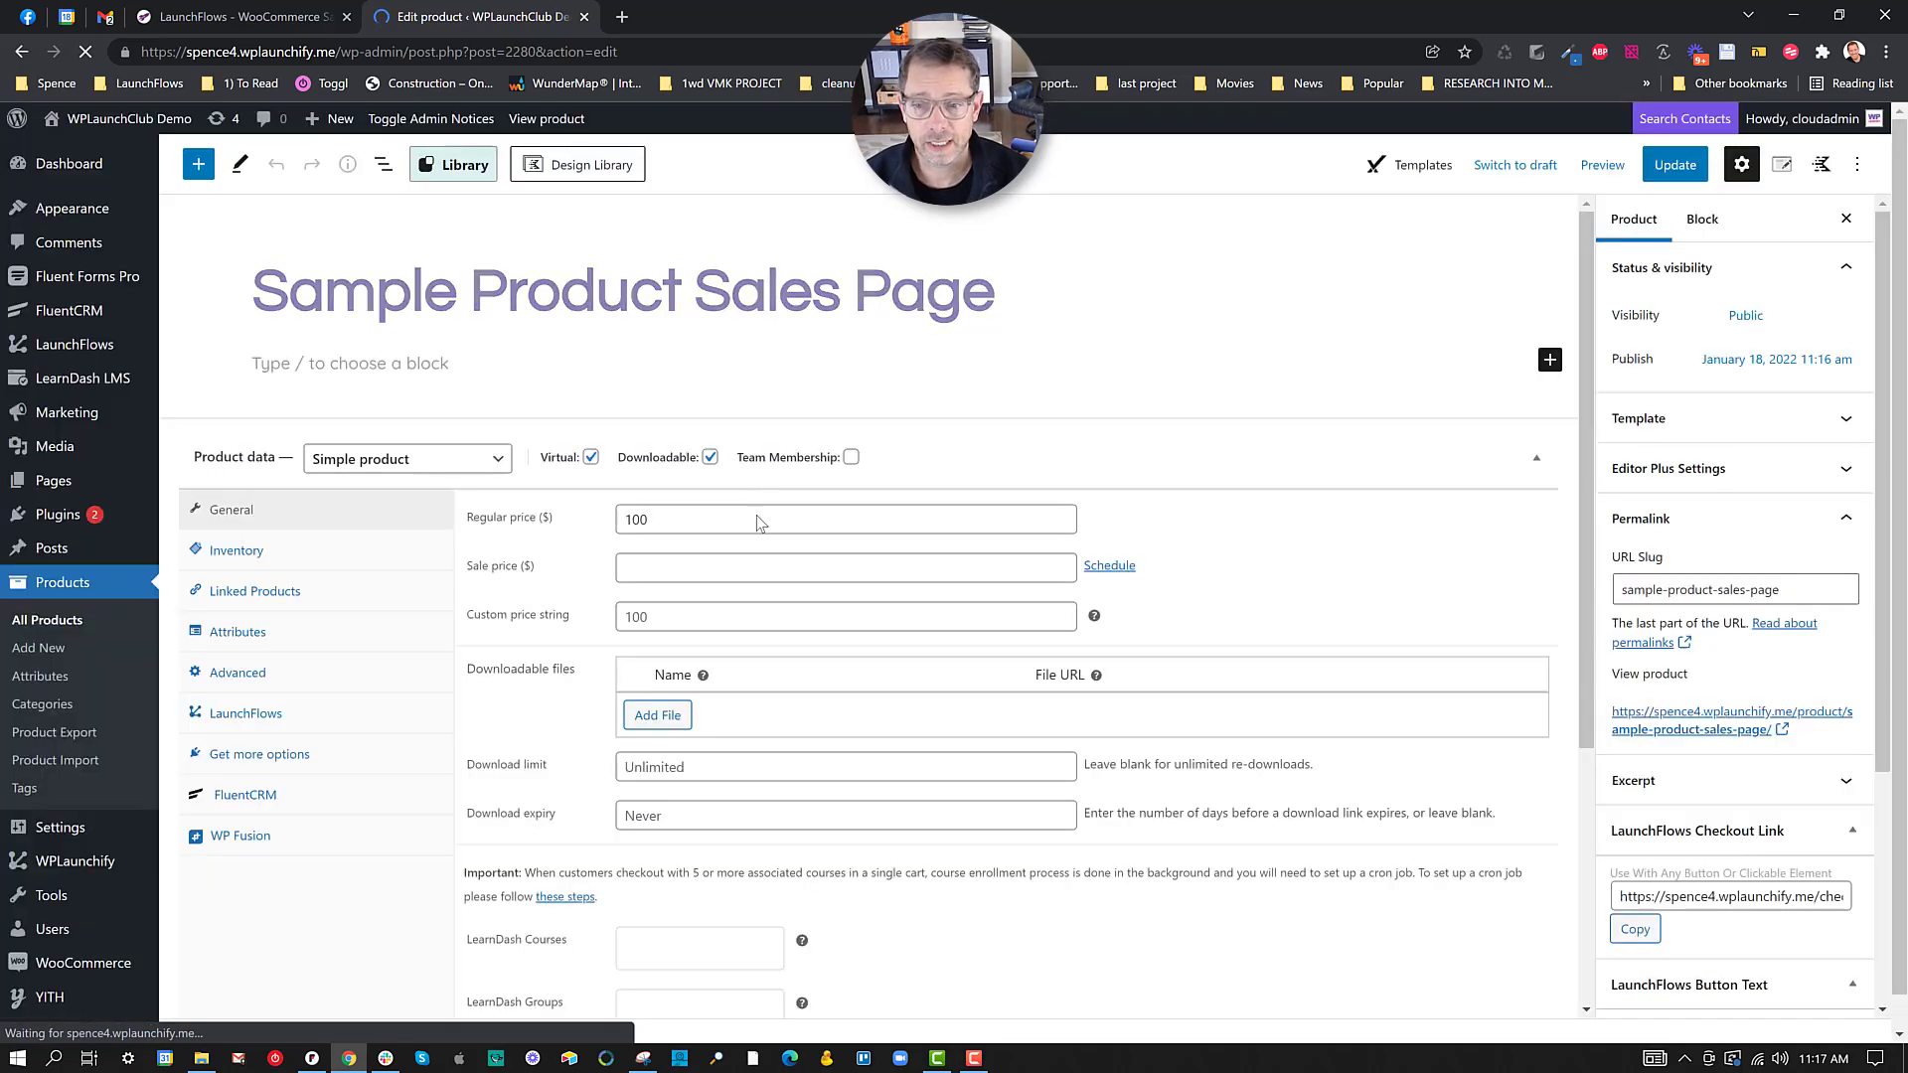
Step: Set LaunchFlows next step to the product itself, post-checkout Thank You, and Instant Clean Sales Page on
{"action": "left_click", "coordinate": [246, 713]}
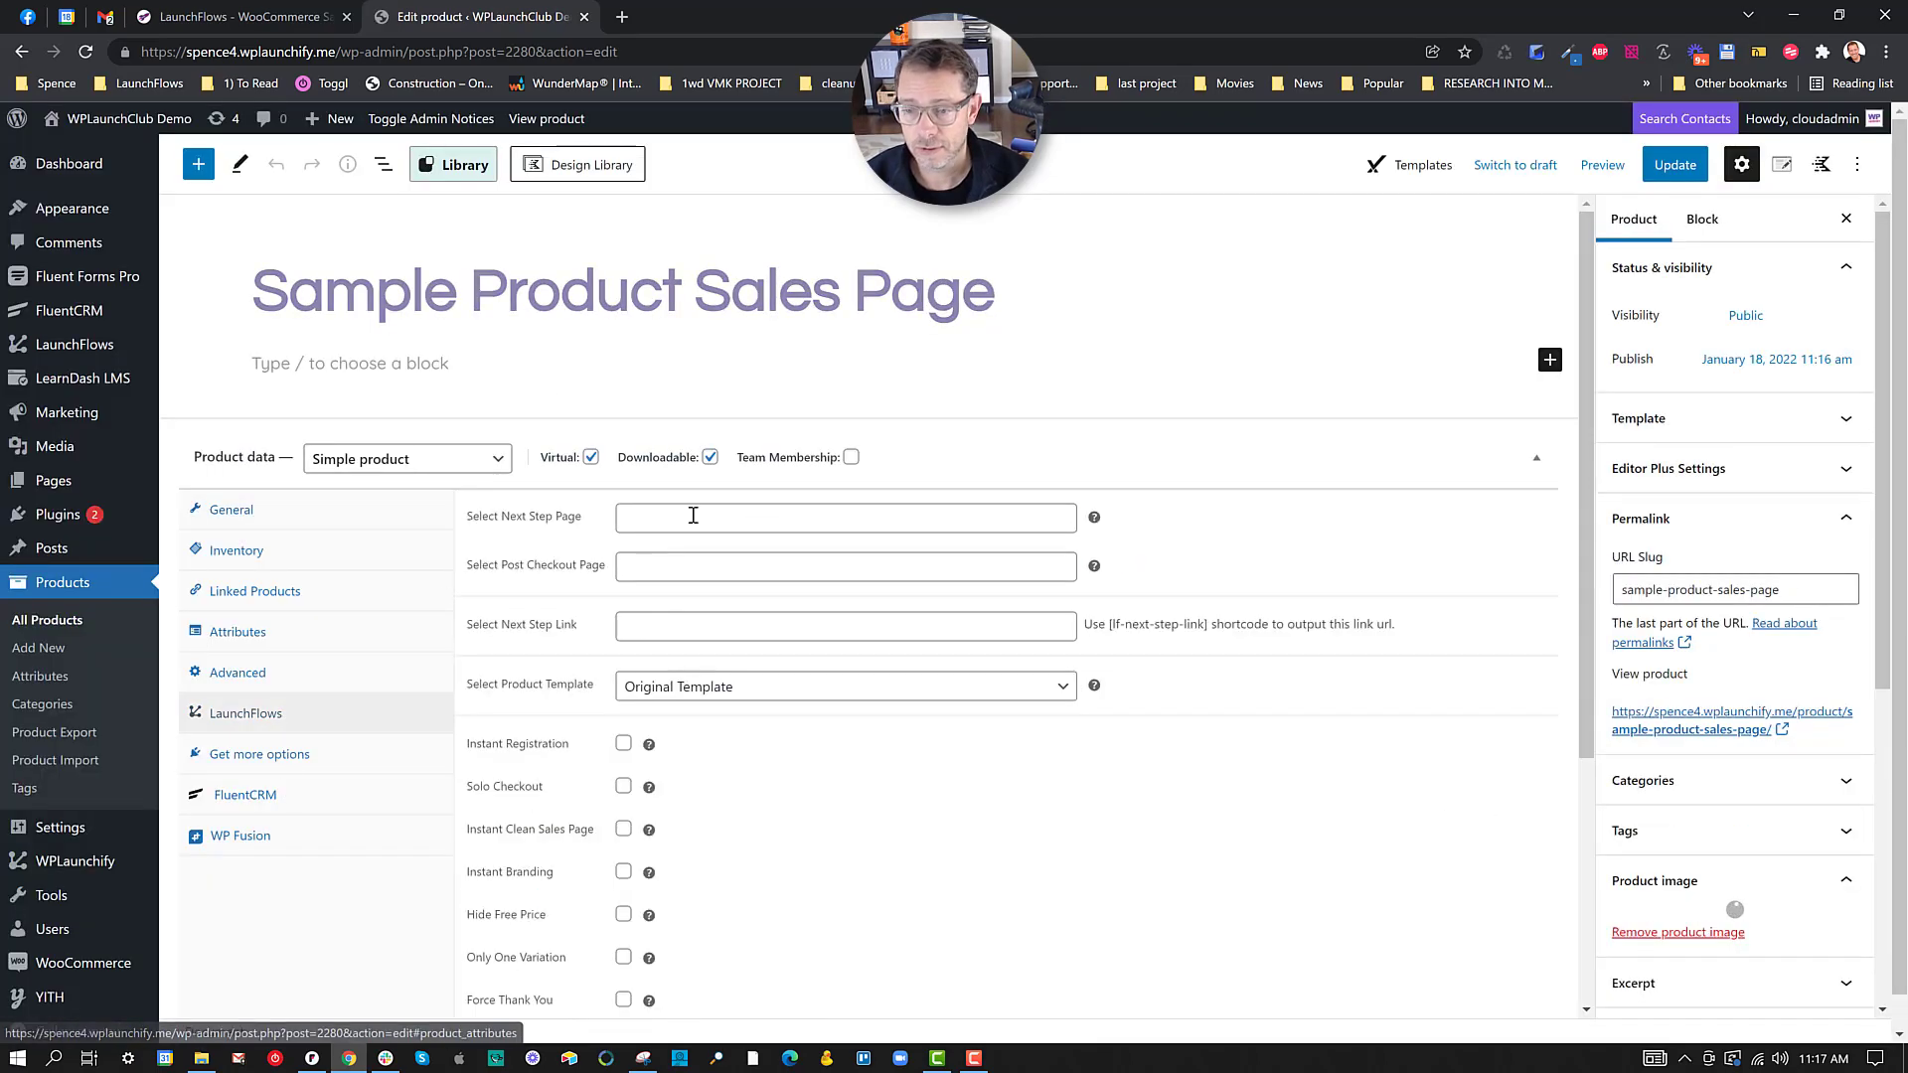
{"action": "type", "text": "samp"}
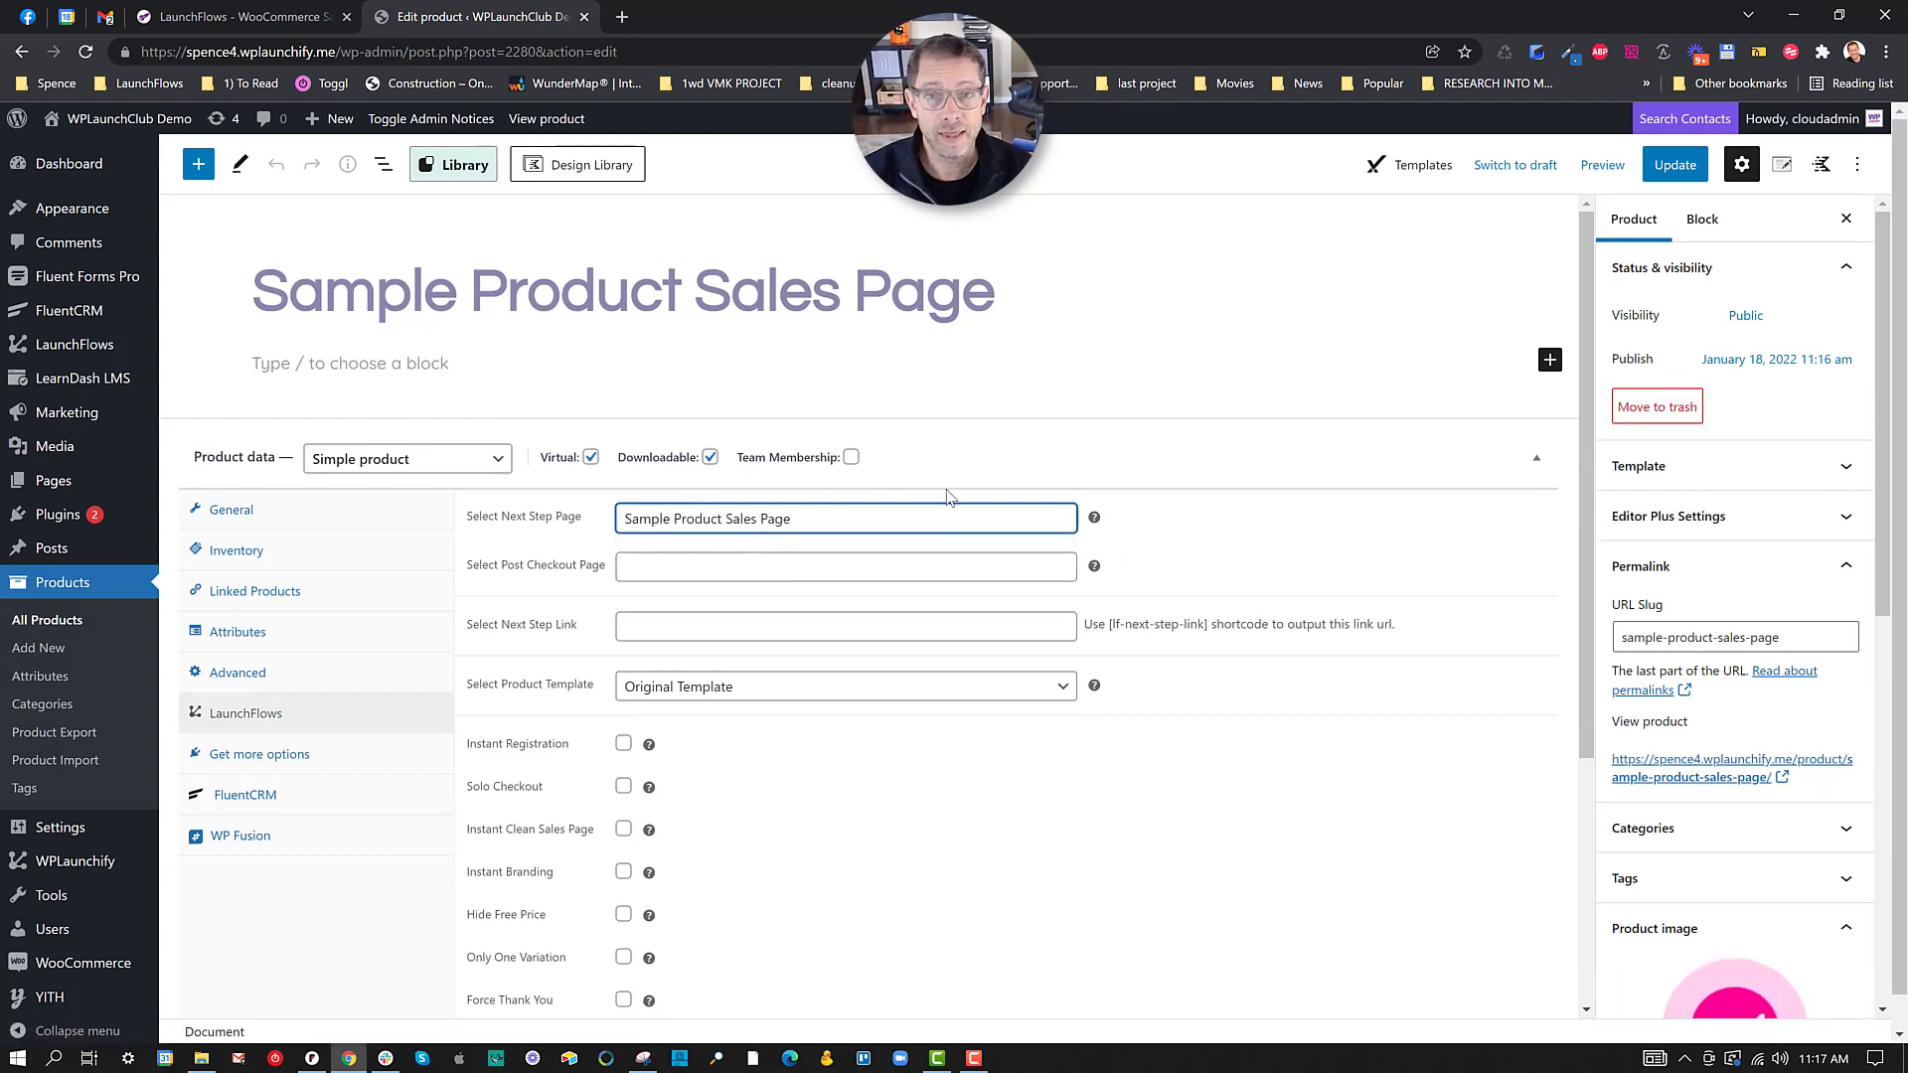
{"action": "mouse_move", "coordinate": [949, 473]}
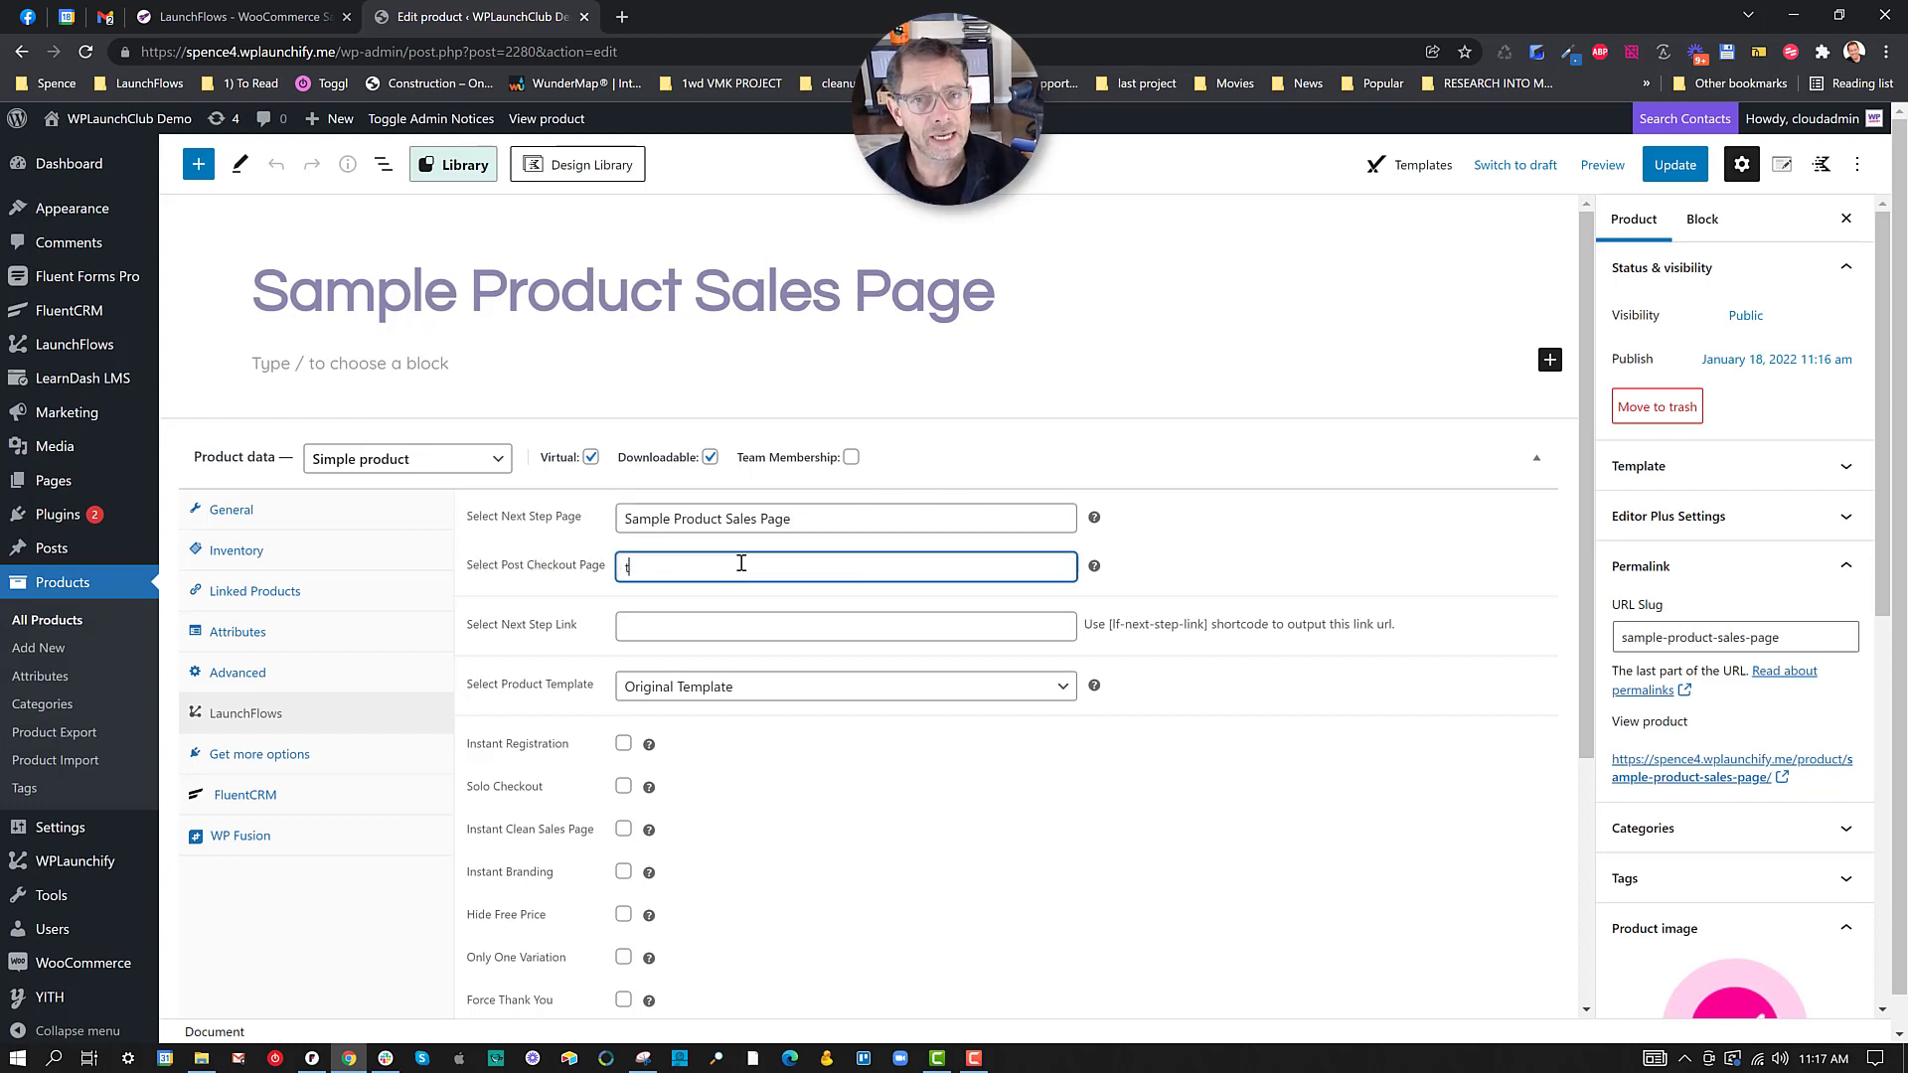
{"action": "type", "text": "thank"}
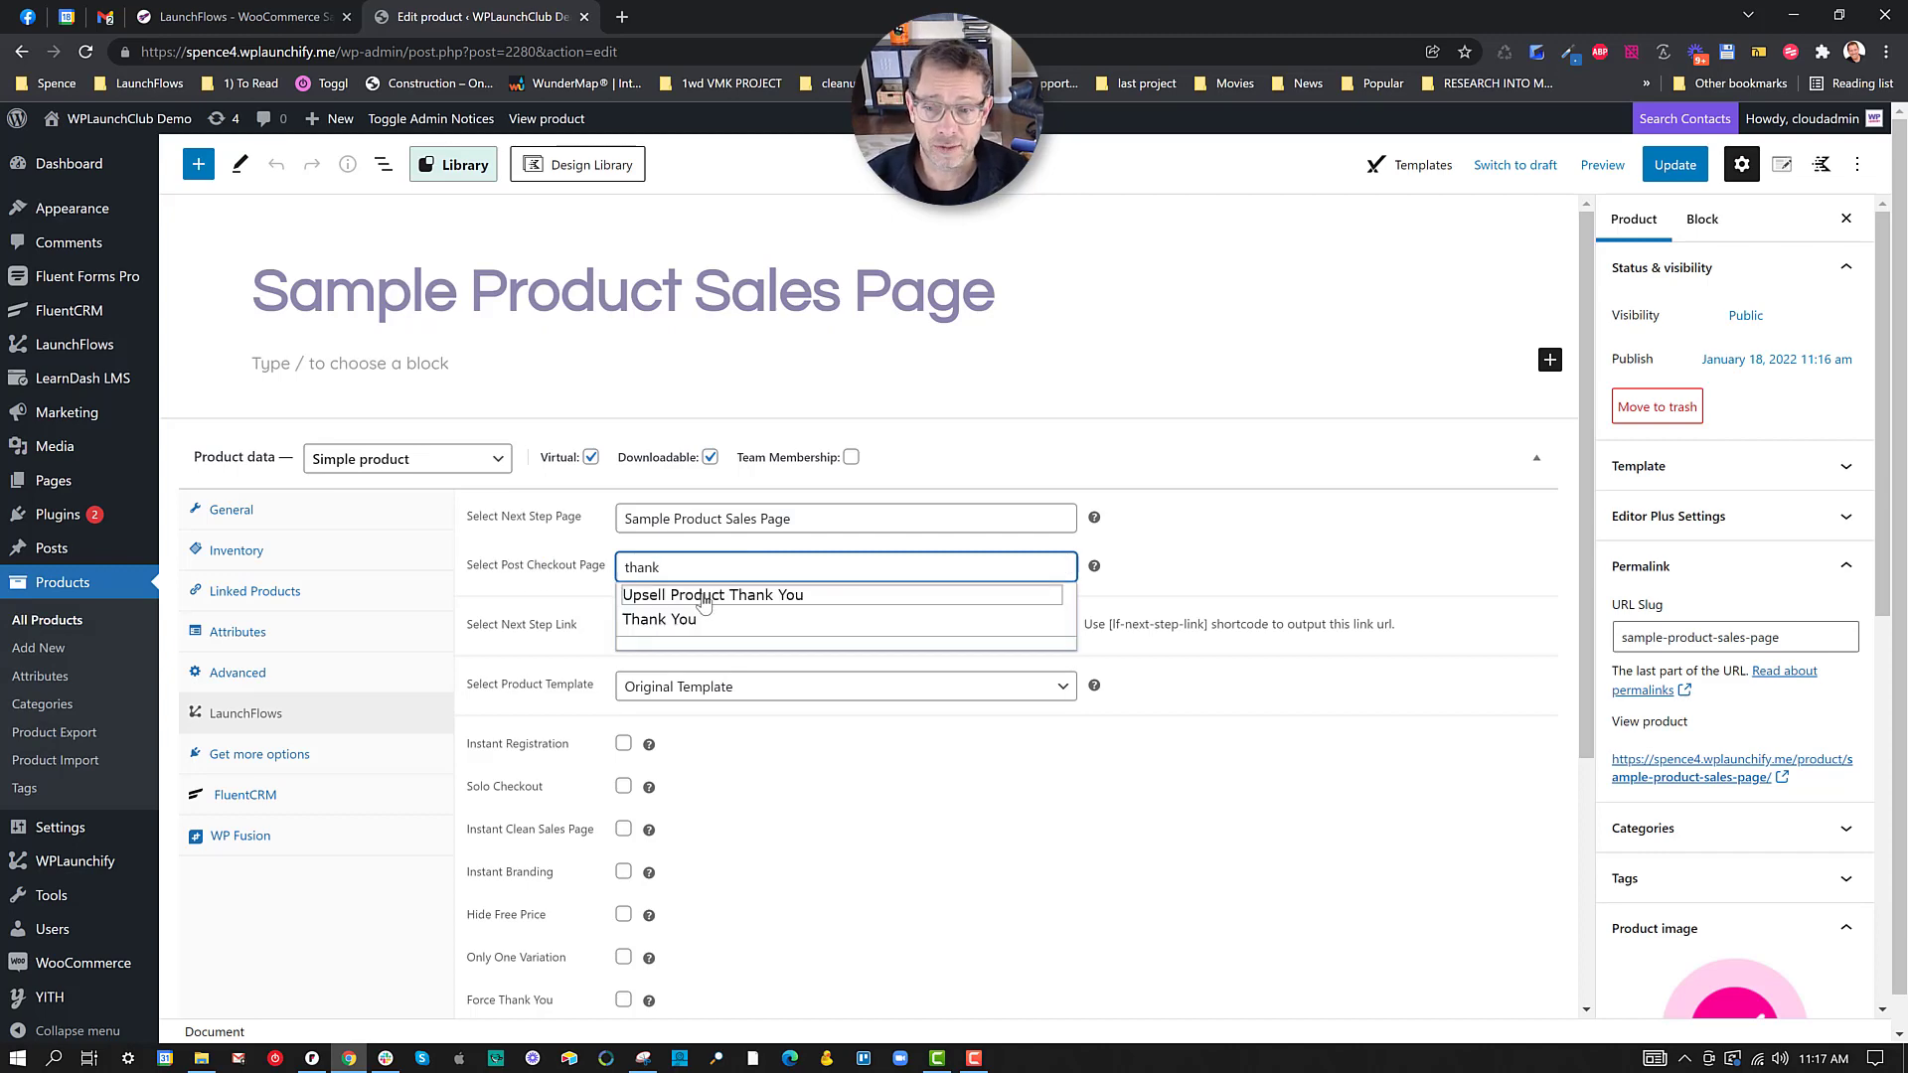
{"action": "left_click", "coordinate": [658, 619]}
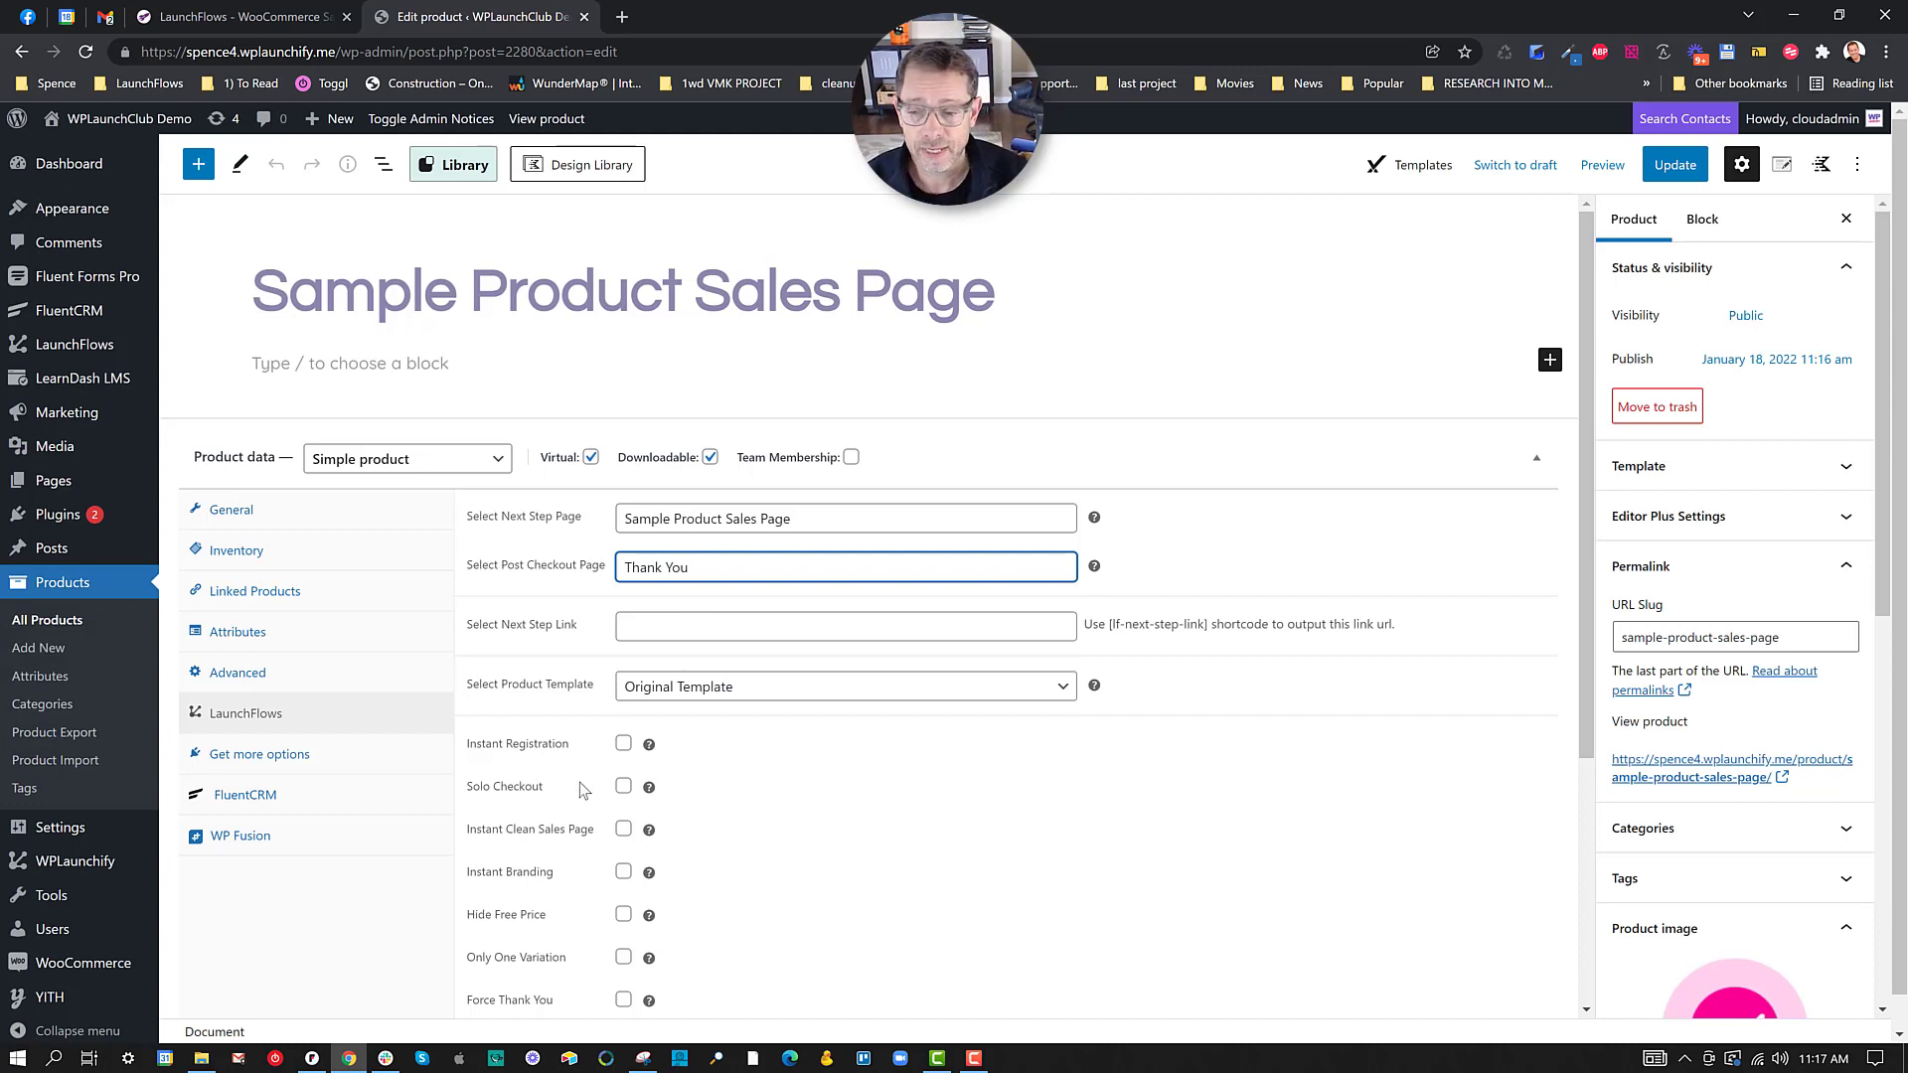
{"action": "mouse_move", "coordinate": [648, 743]}
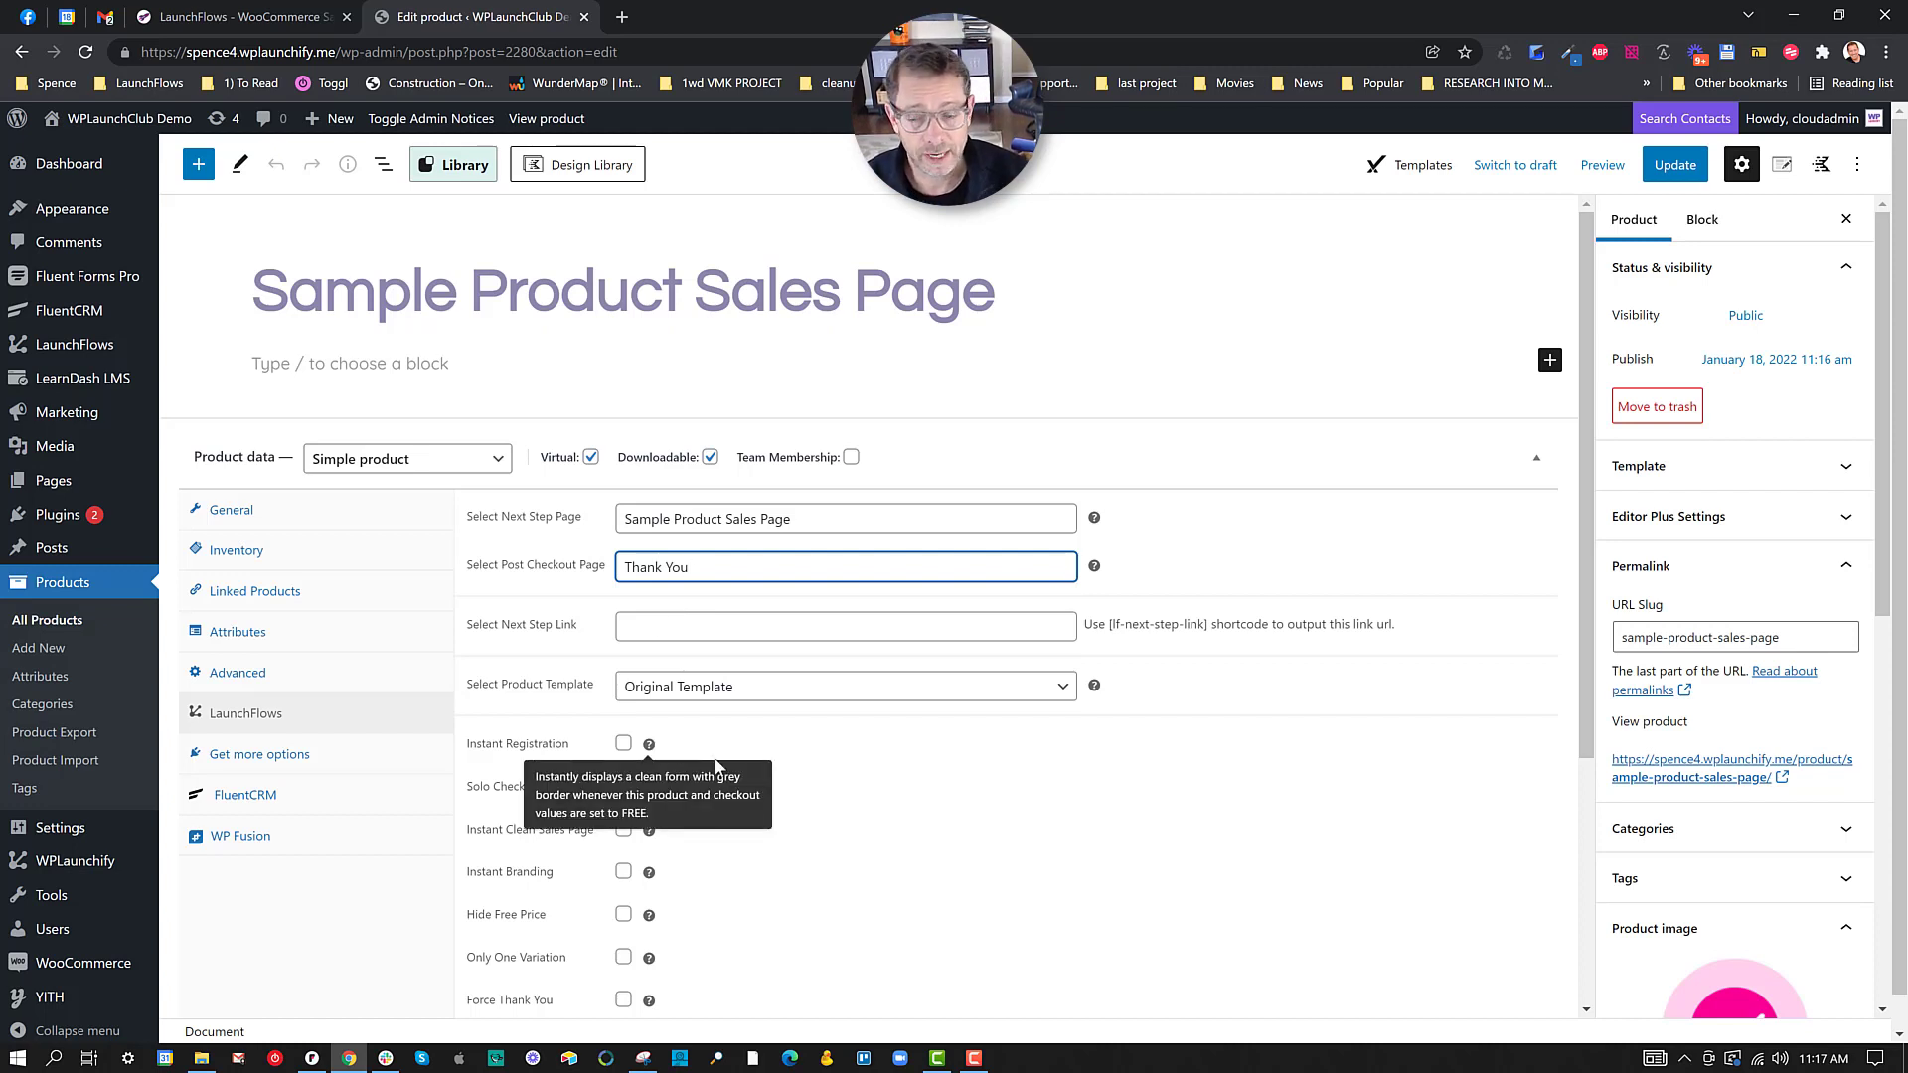
{"action": "mouse_move", "coordinate": [800, 753]}
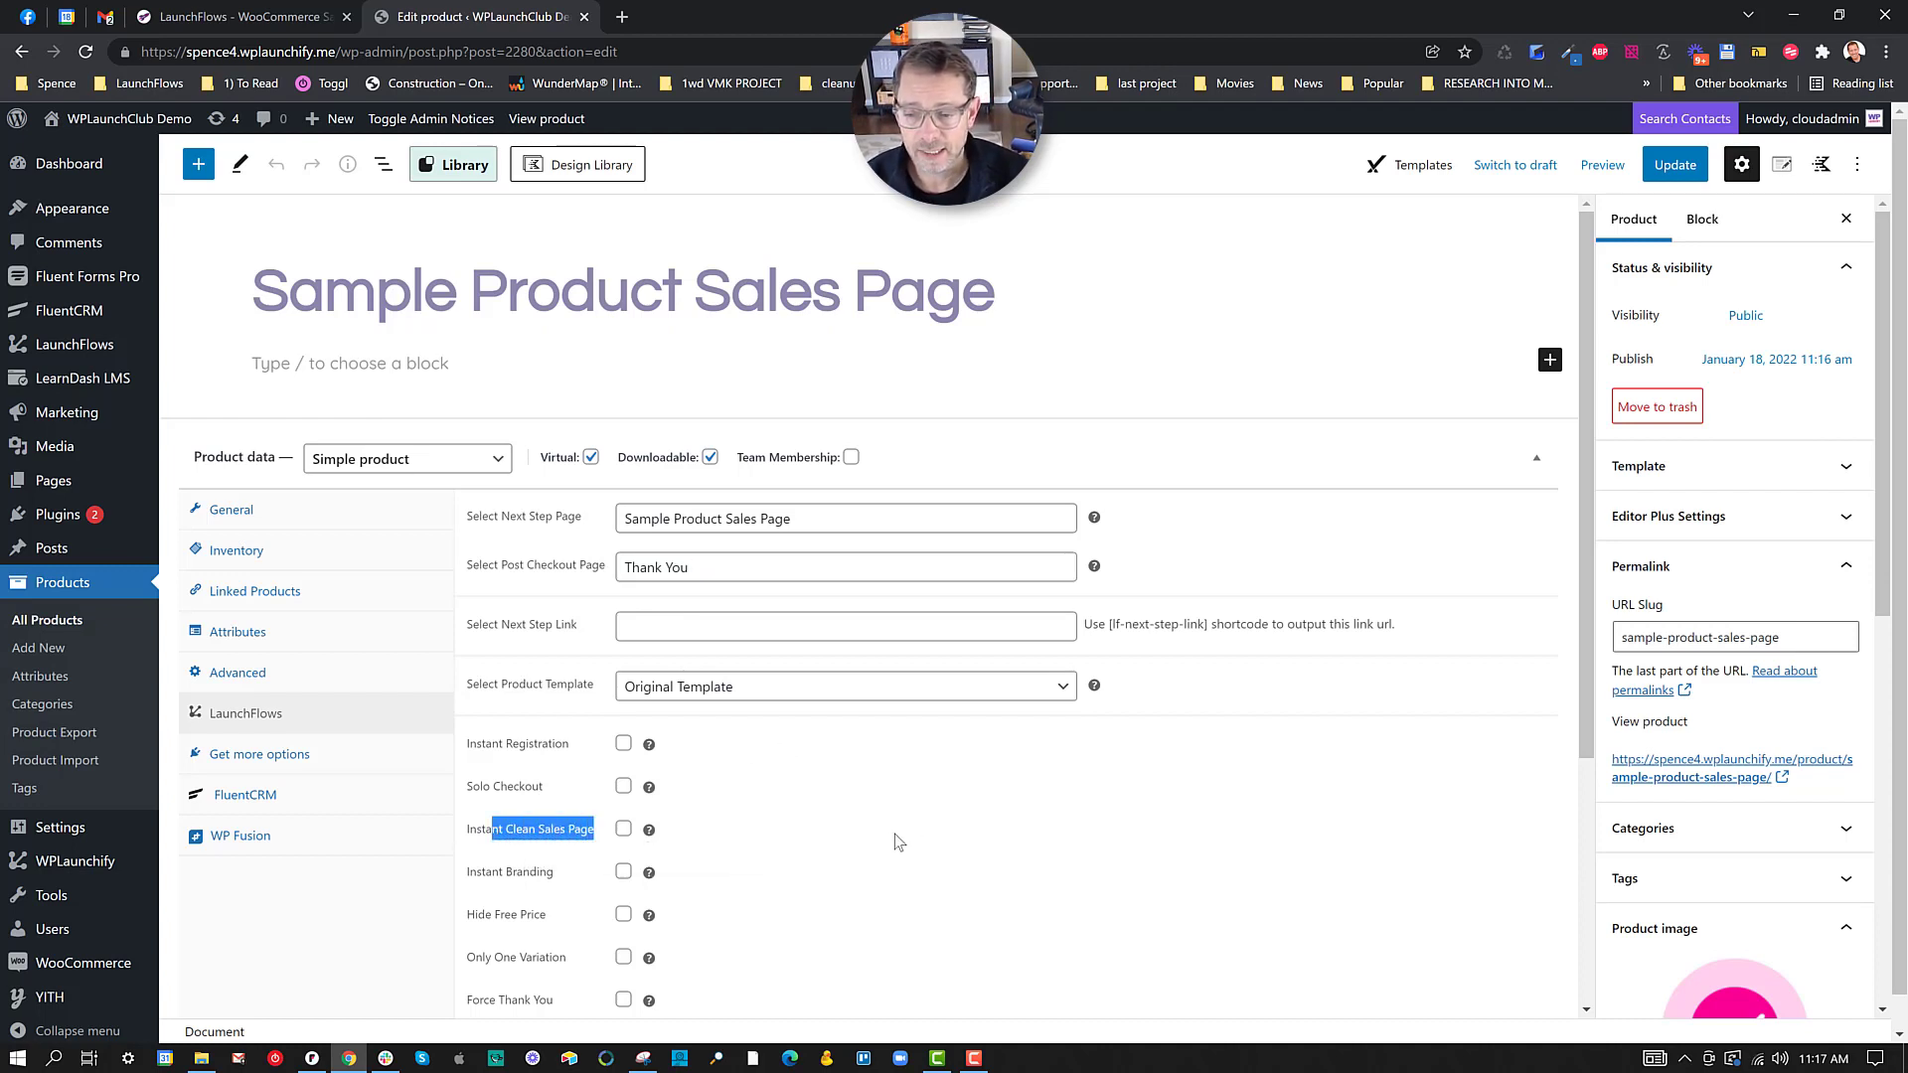
{"action": "left_click", "coordinate": [623, 828]}
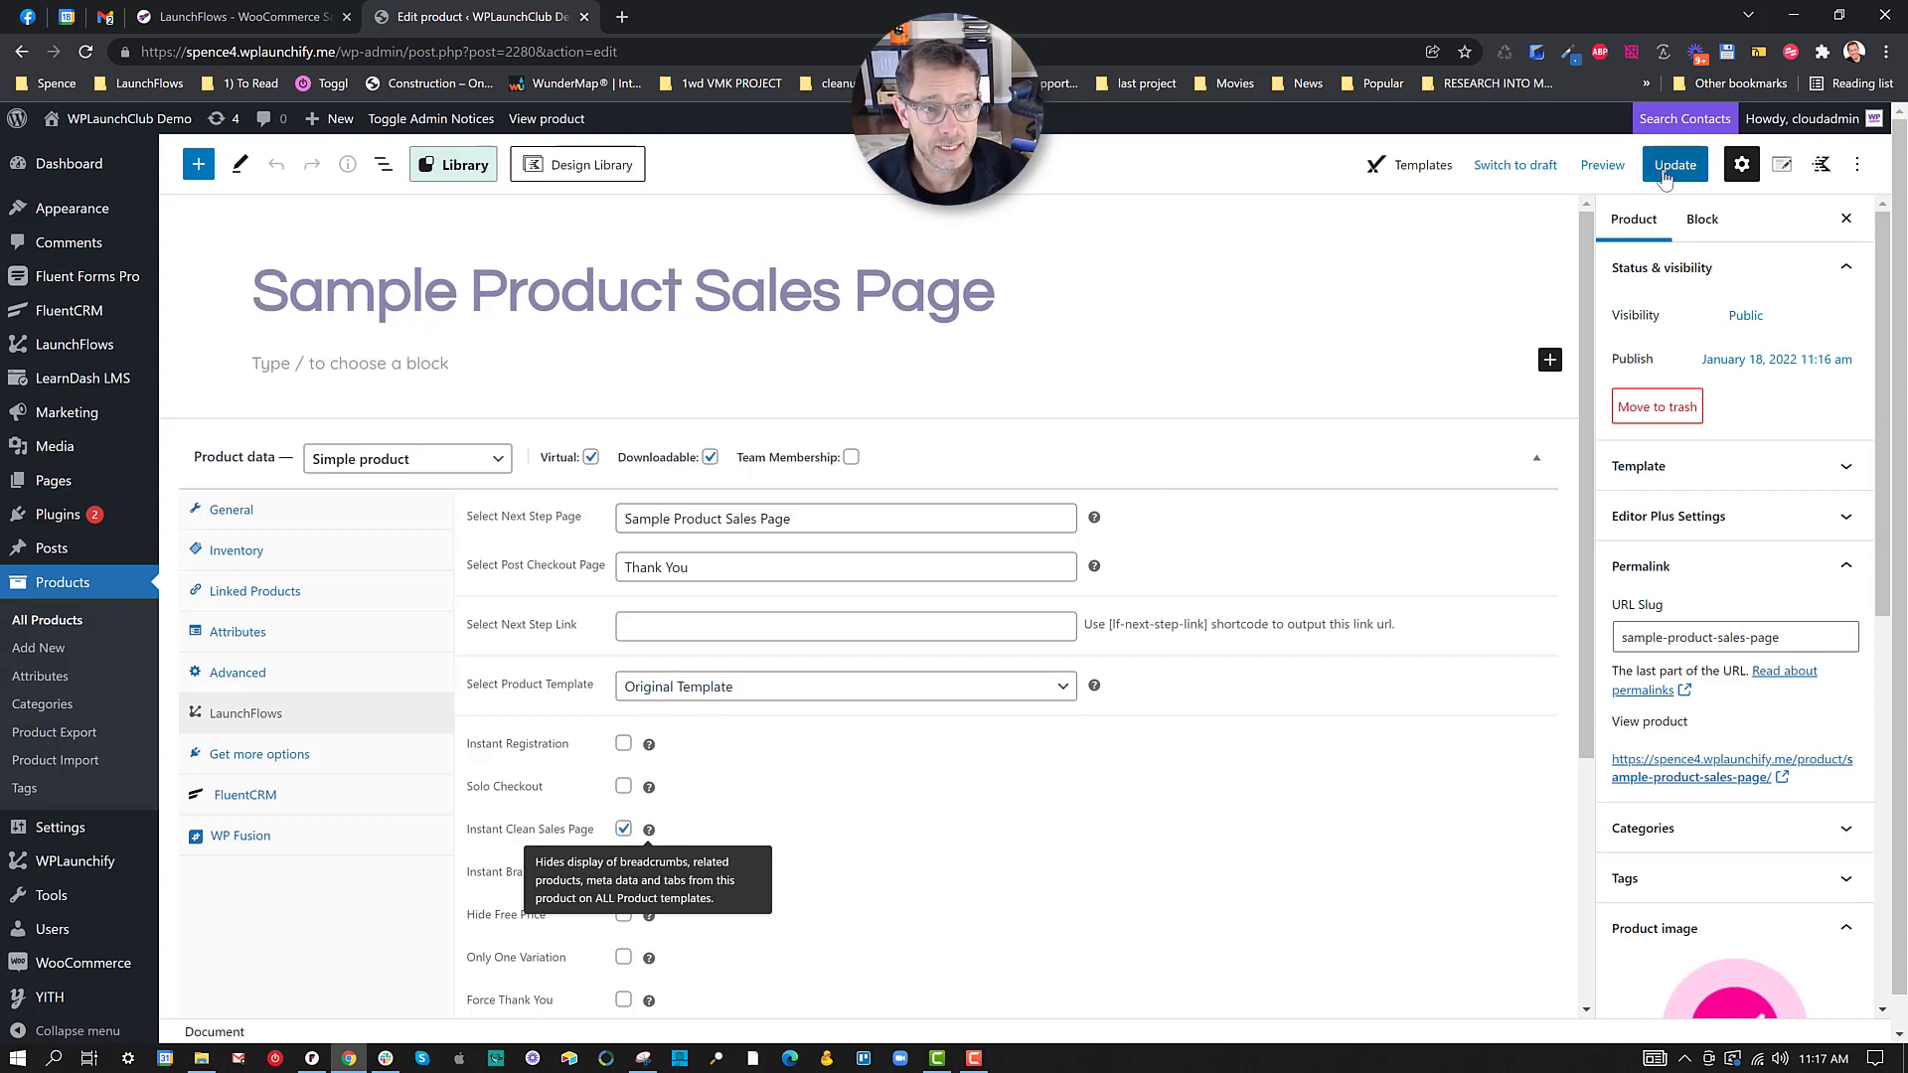
Step: Update the product, preview the $100 sales page in a new tab, and return to the editor
{"action": "left_click", "coordinate": [1674, 164]}
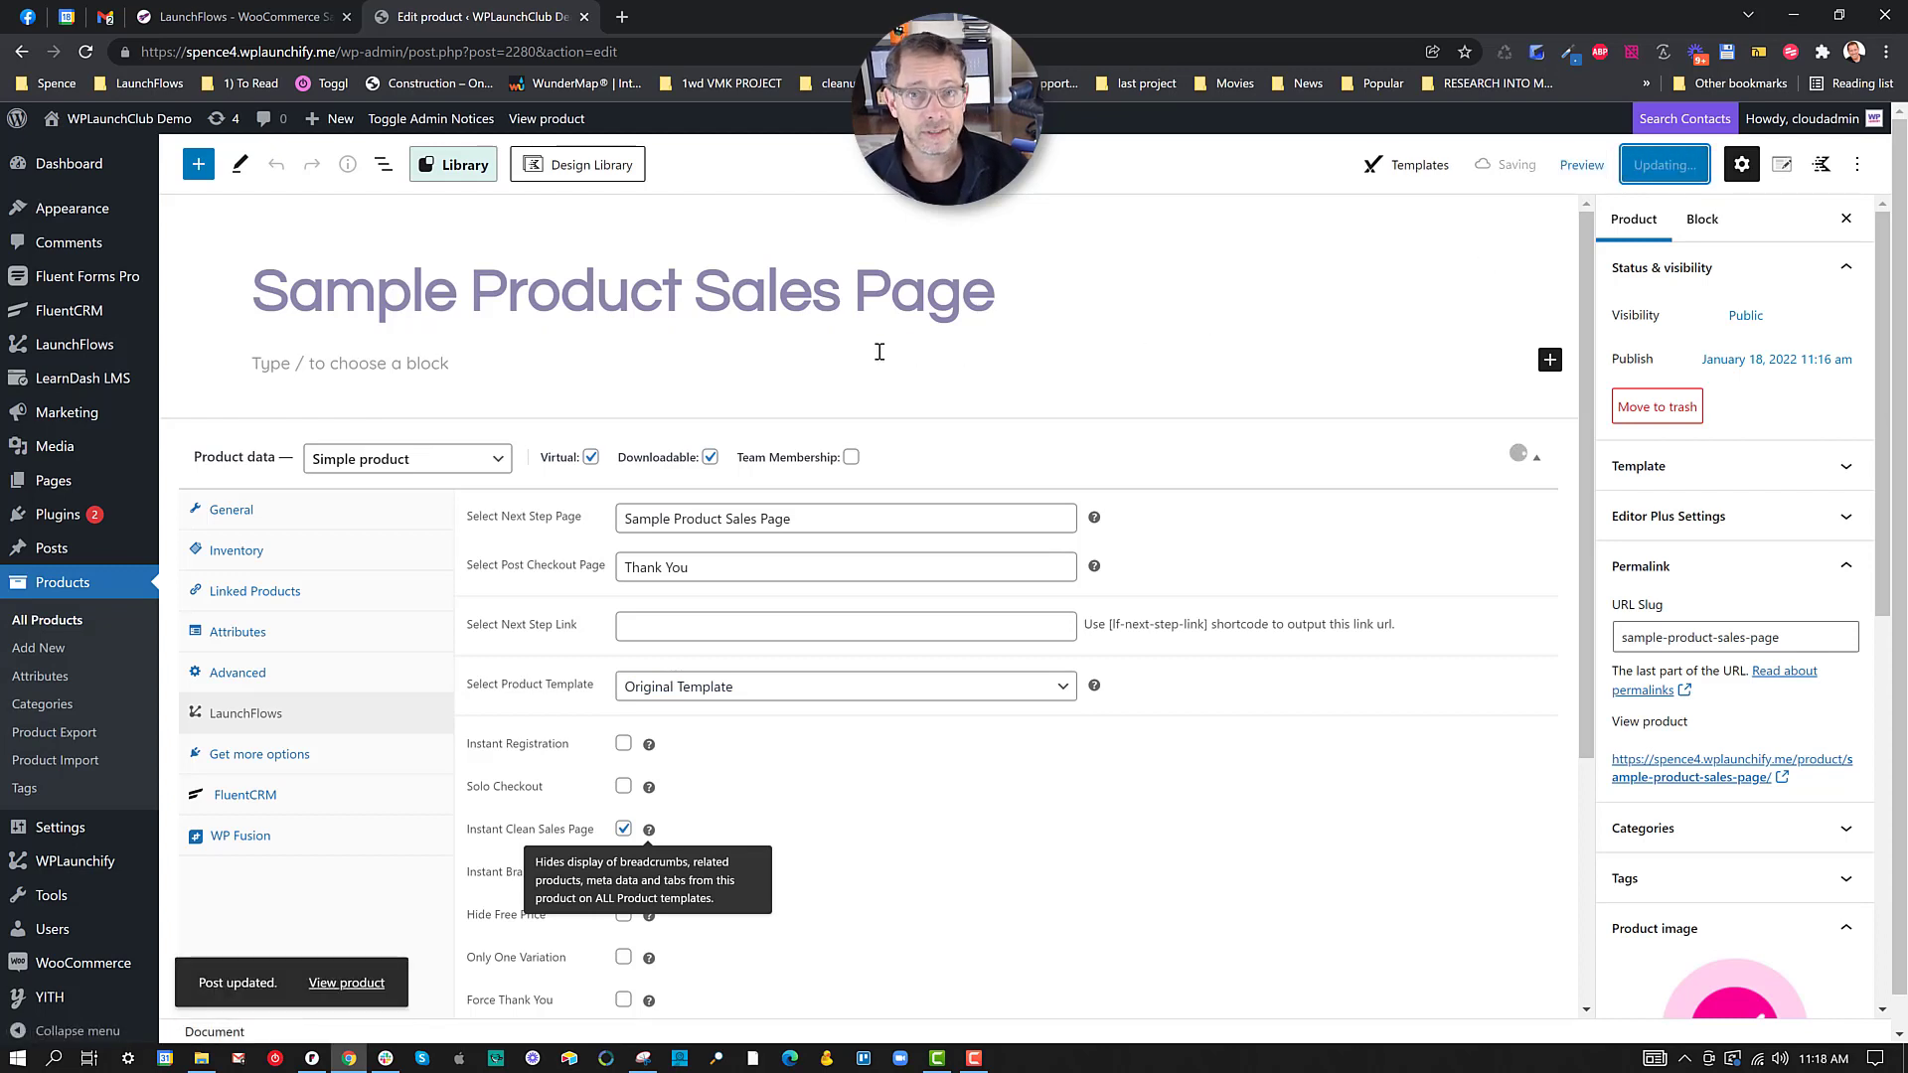
{"action": "mouse_move", "coordinate": [1154, 329]}
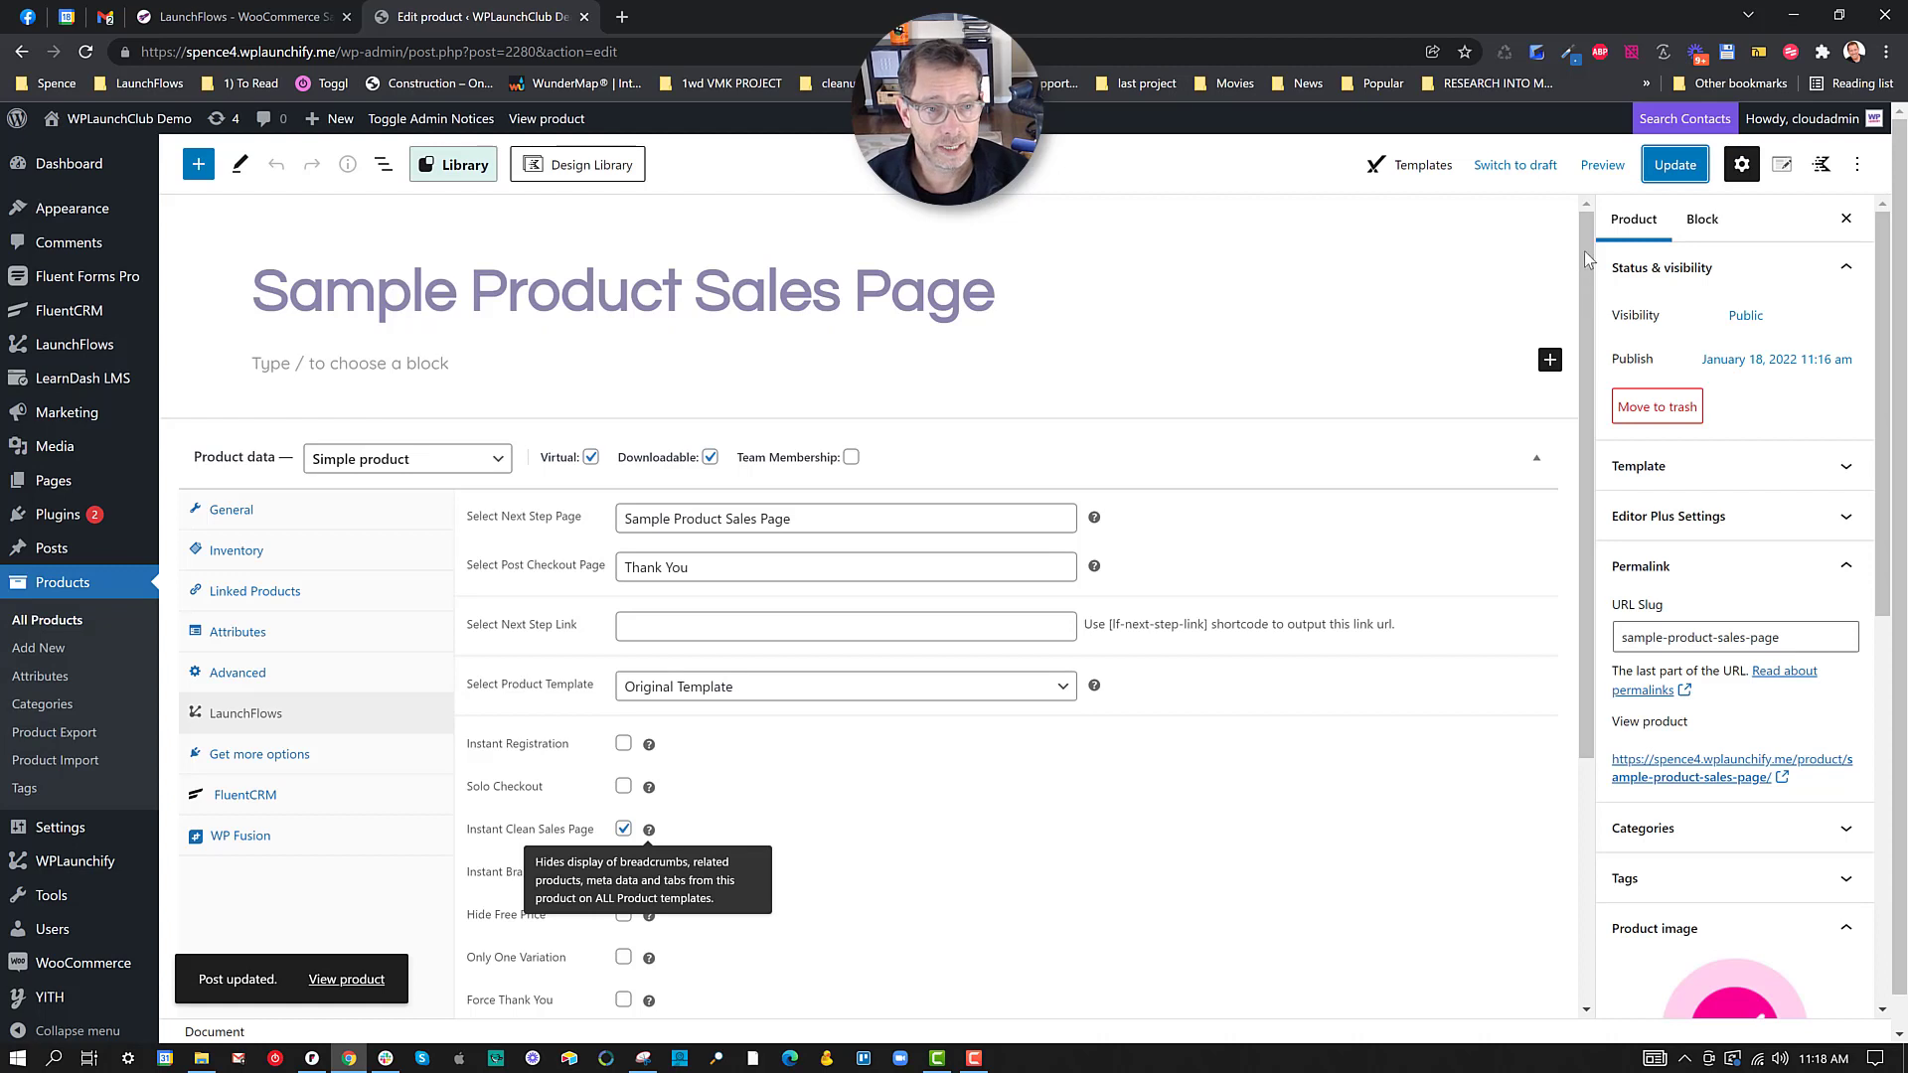
{"action": "left_click", "coordinate": [1603, 165]}
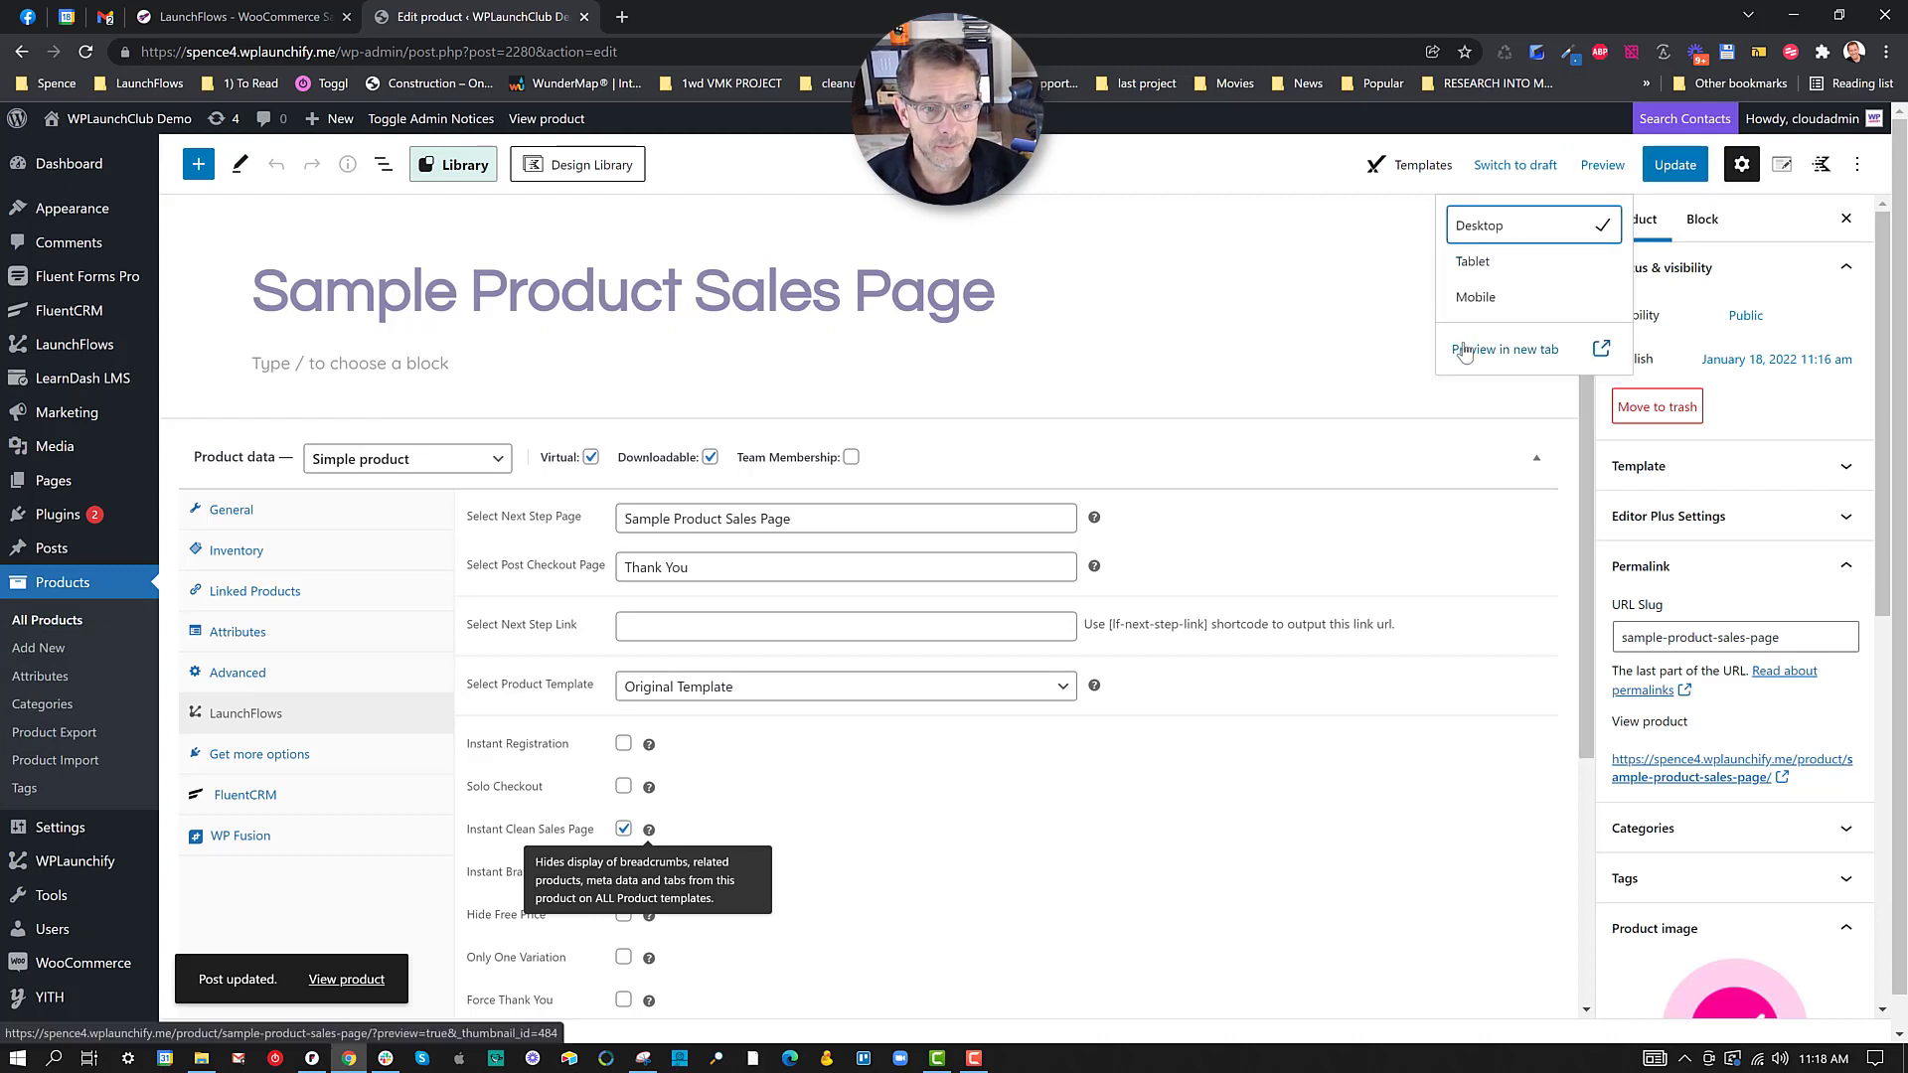
{"action": "left_click", "coordinate": [1505, 349]}
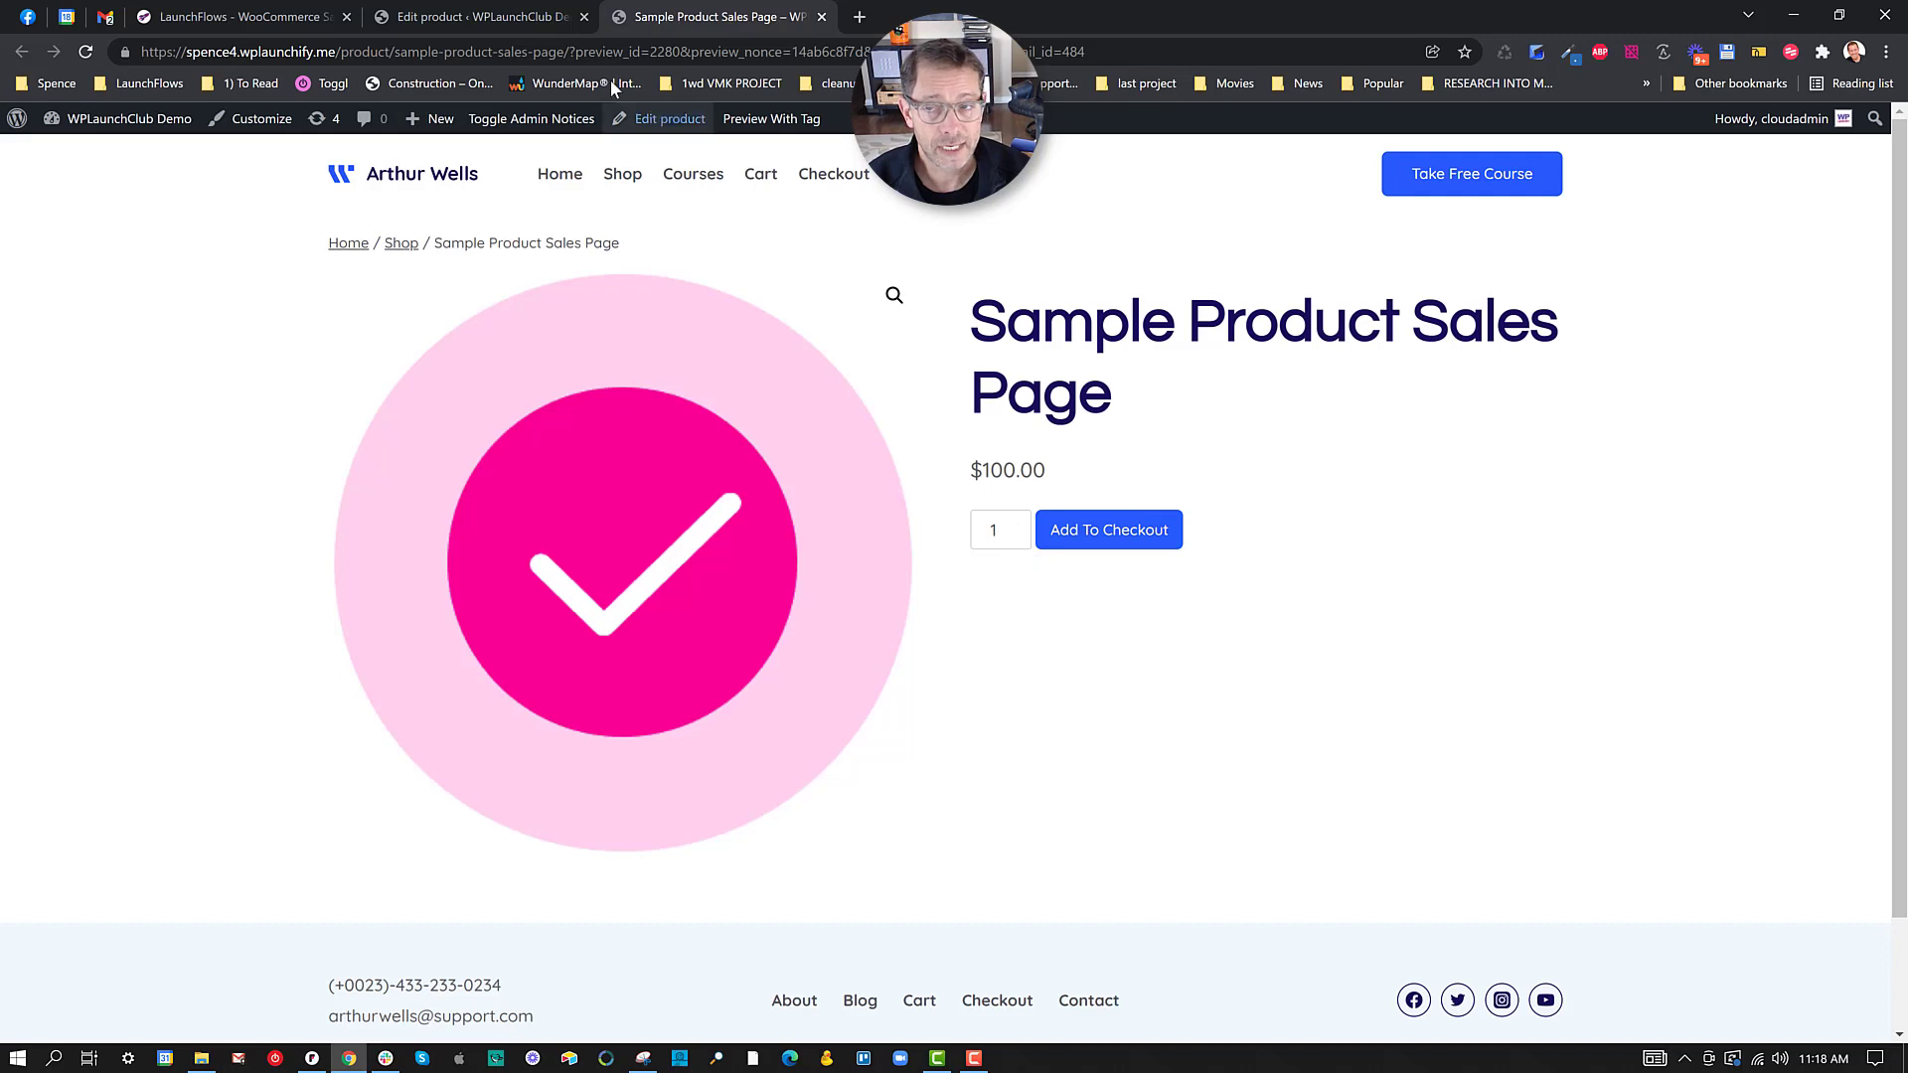
{"action": "left_click", "coordinate": [484, 17]}
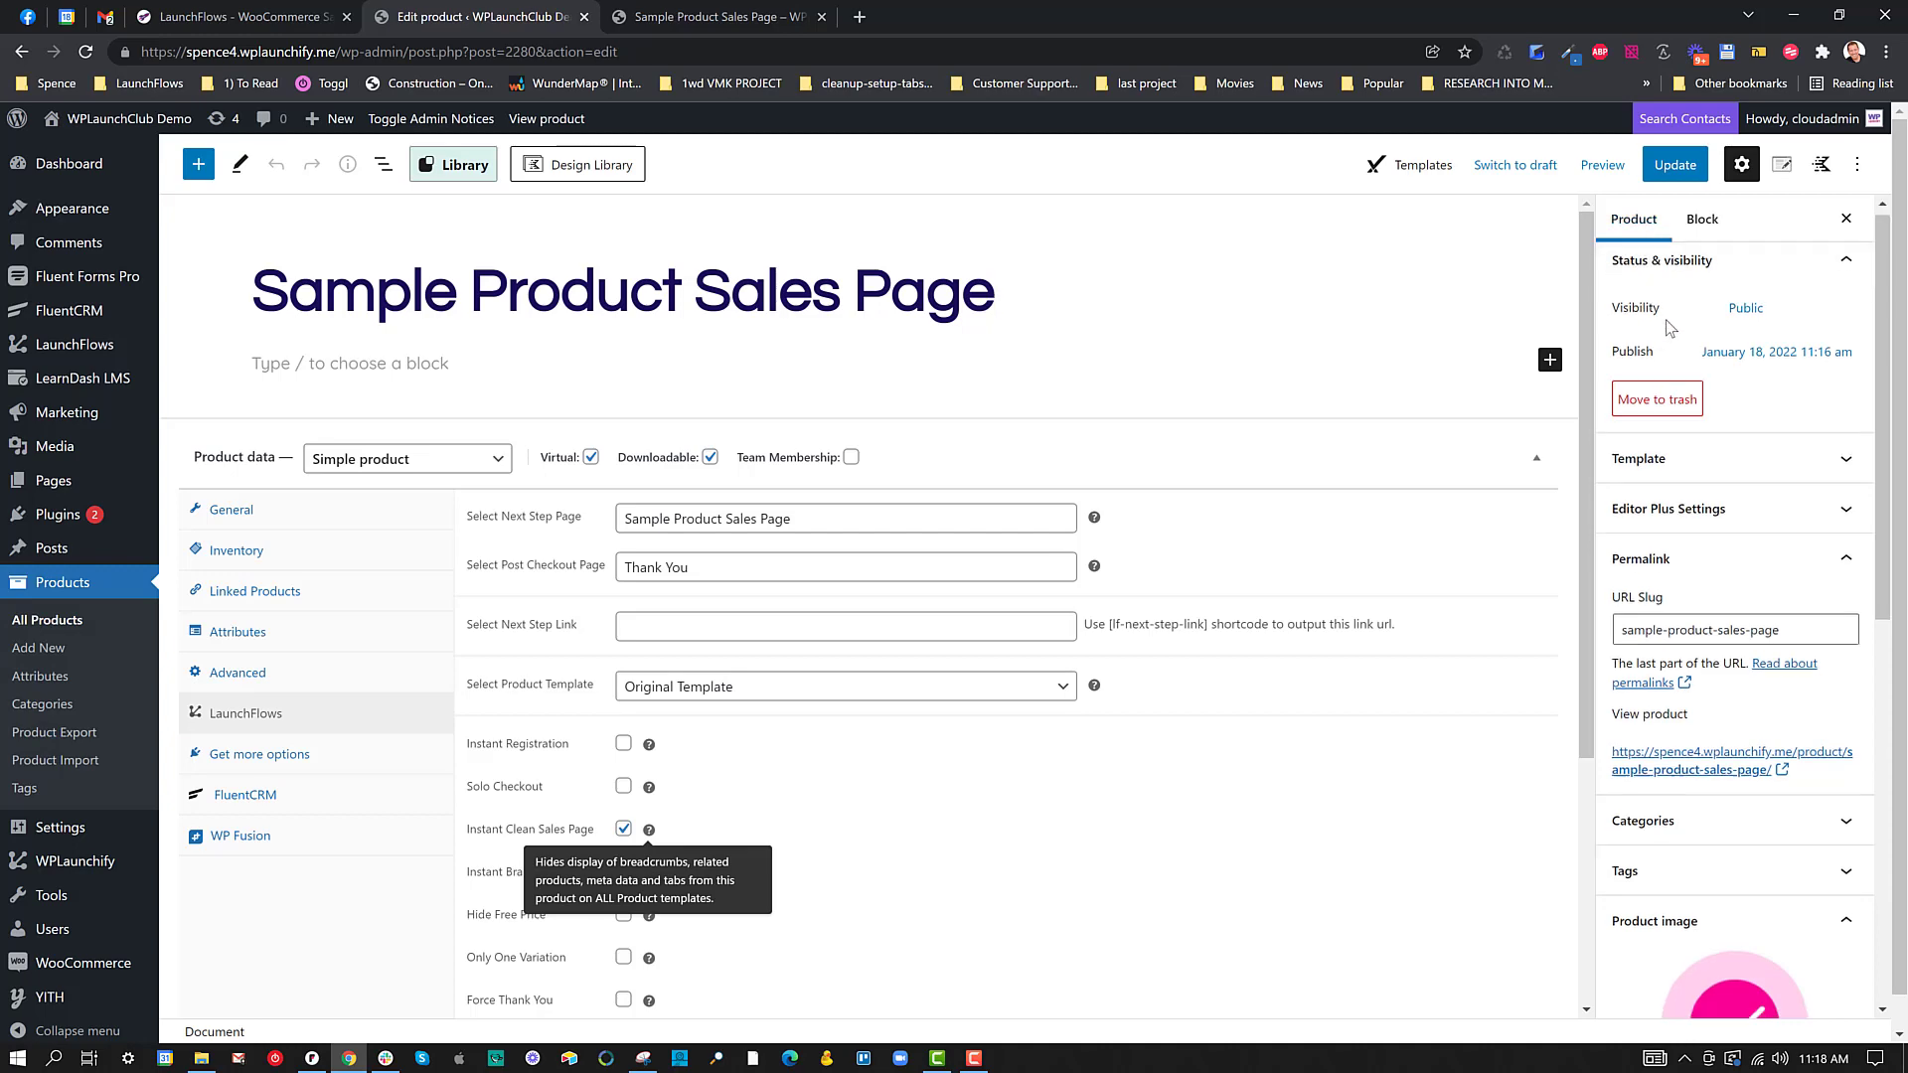
Step: Choose LF Default Template as the product template and update the product
{"action": "scroll", "scroll_direction": "down", "scroll_amount": 3}
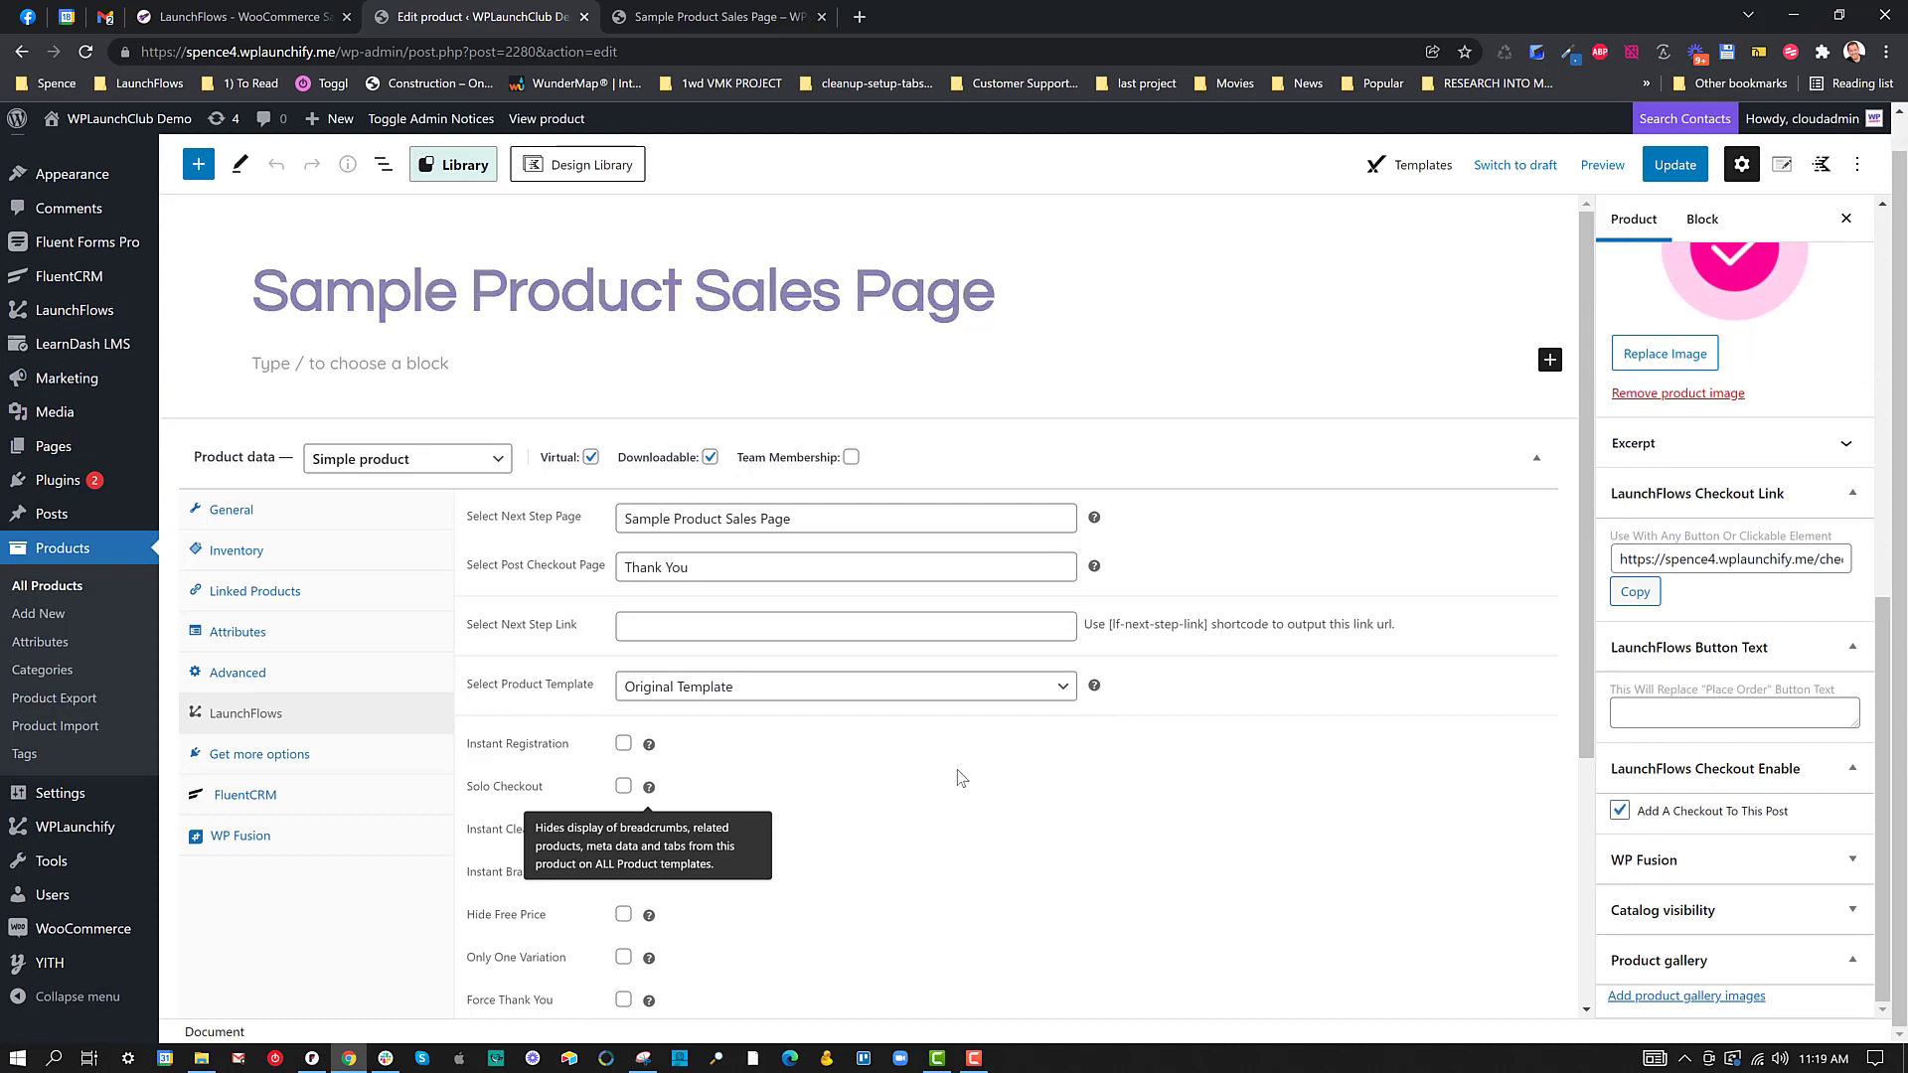
{"action": "left_click", "coordinate": [846, 686]}
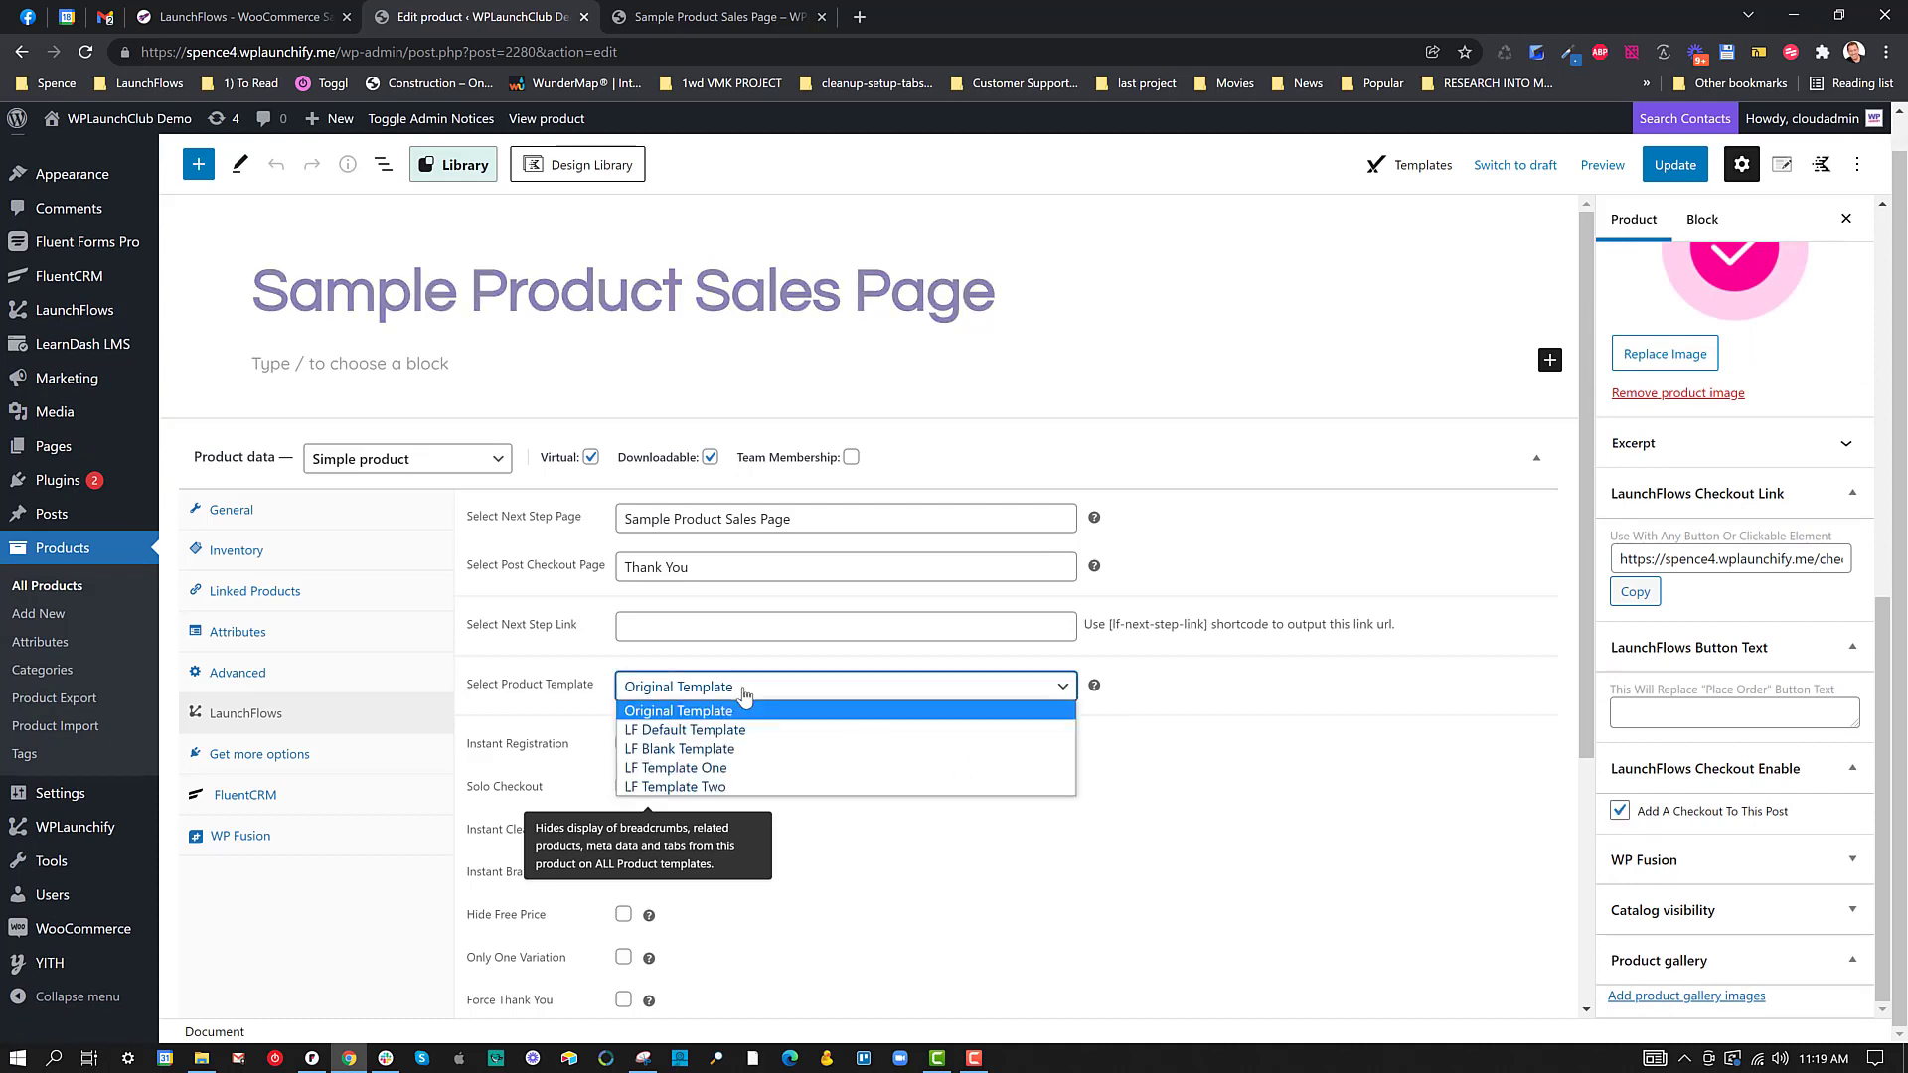
{"action": "mouse_move", "coordinate": [649, 731]}
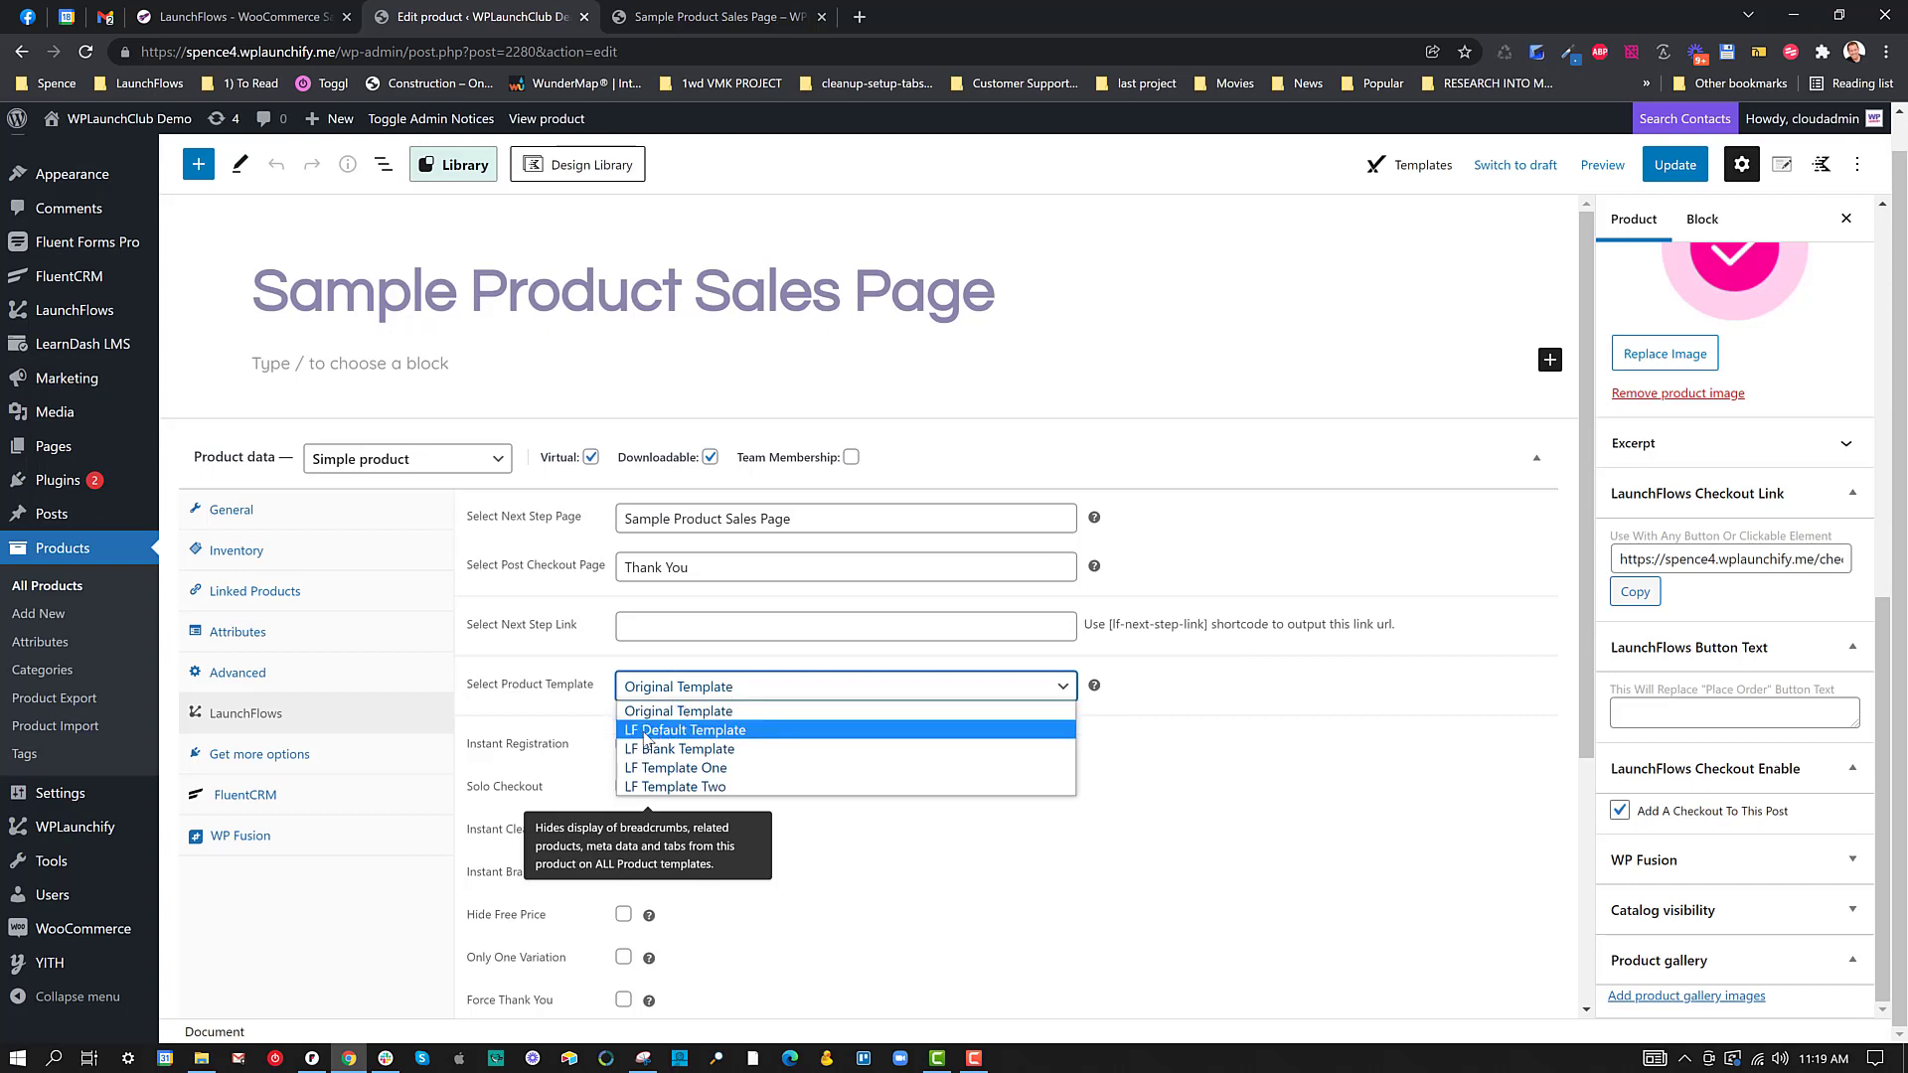
{"action": "left_click", "coordinate": [684, 729]}
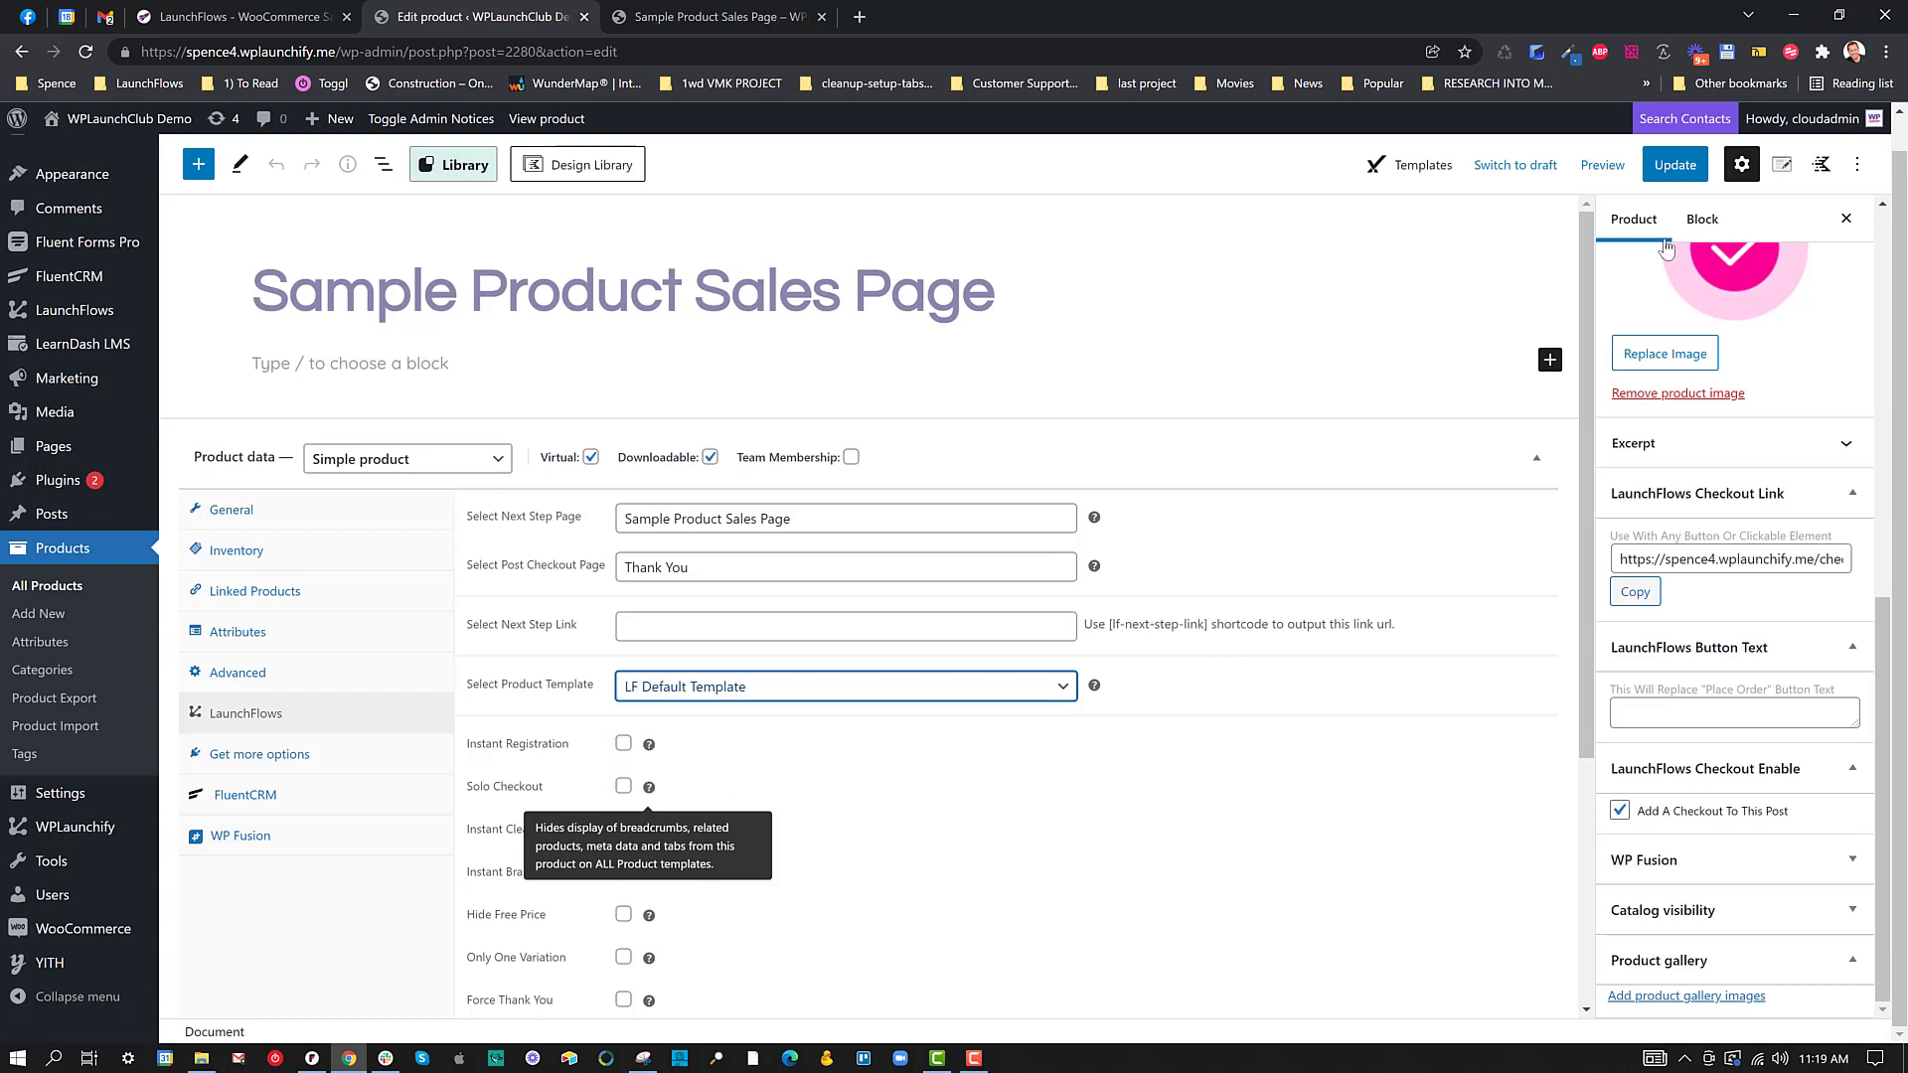
{"action": "left_click", "coordinate": [1674, 165]}
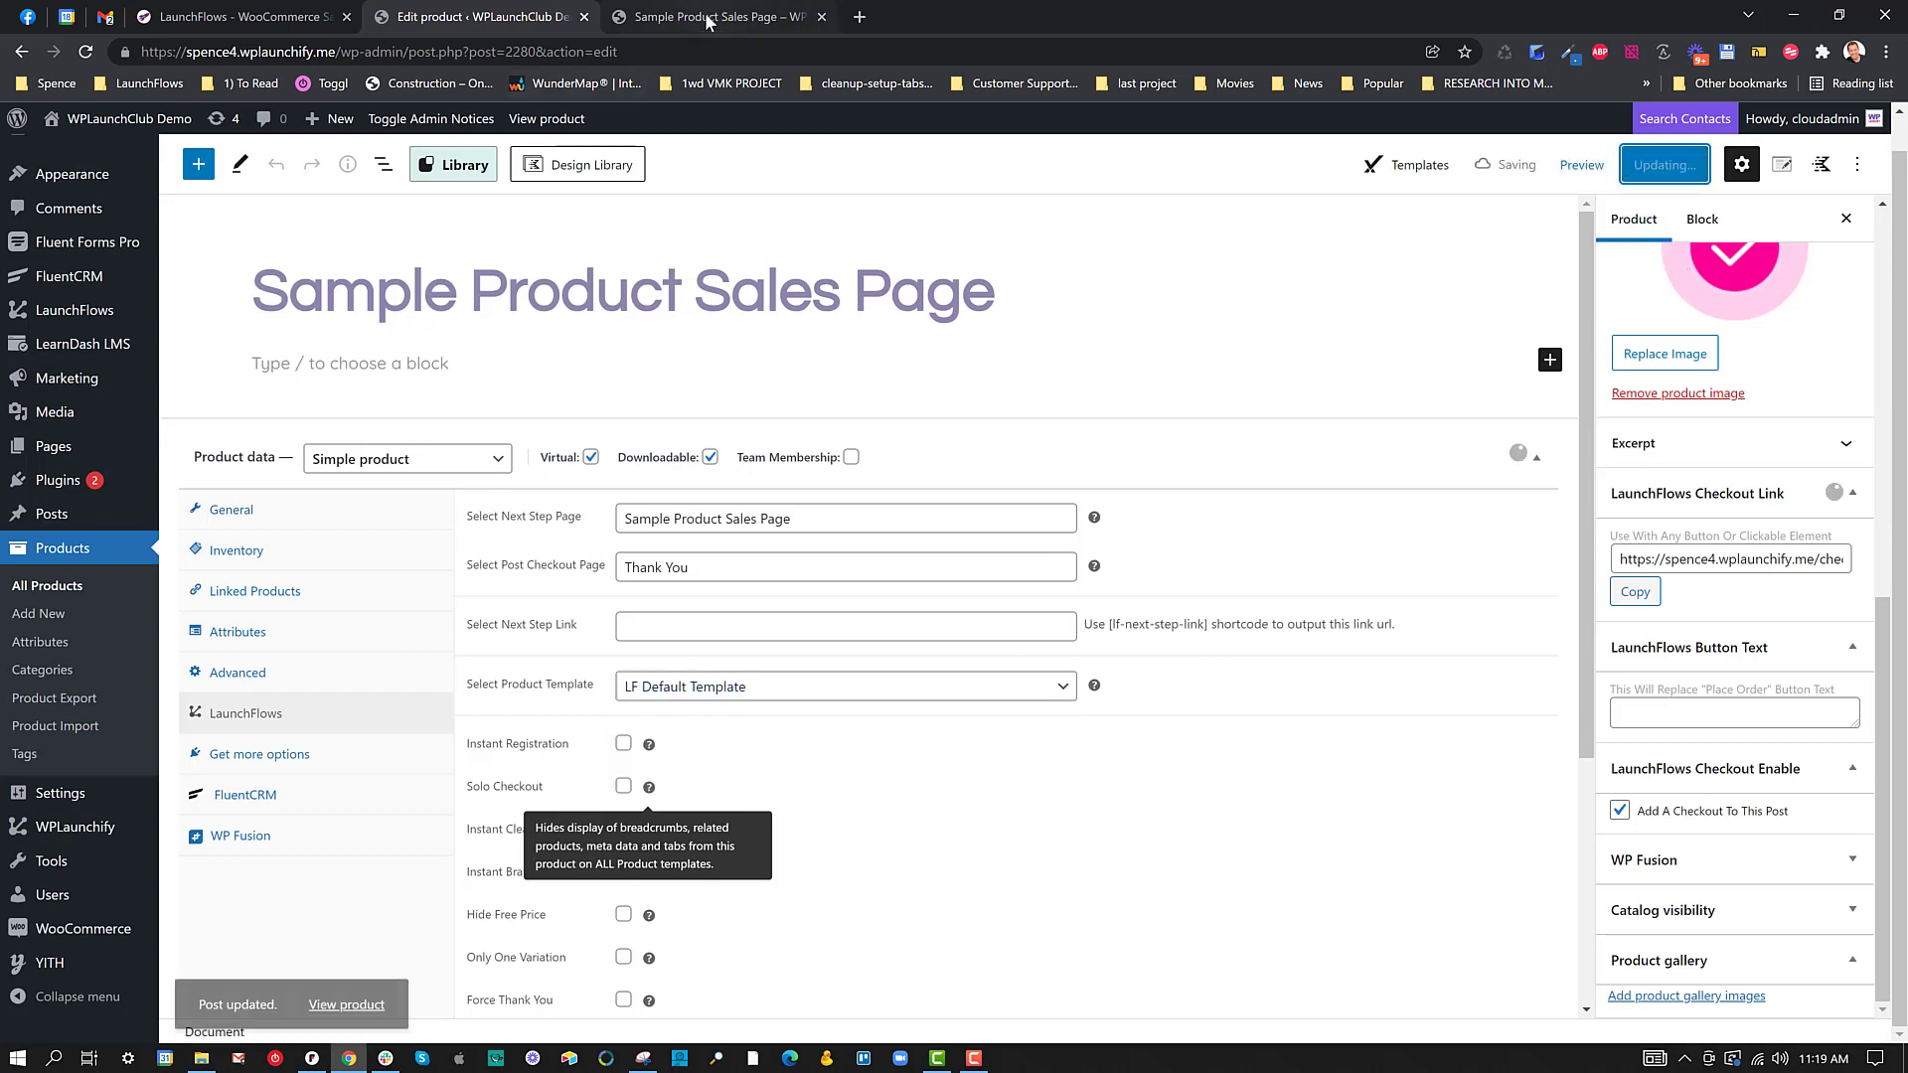
{"action": "mouse_move", "coordinate": [713, 24]}
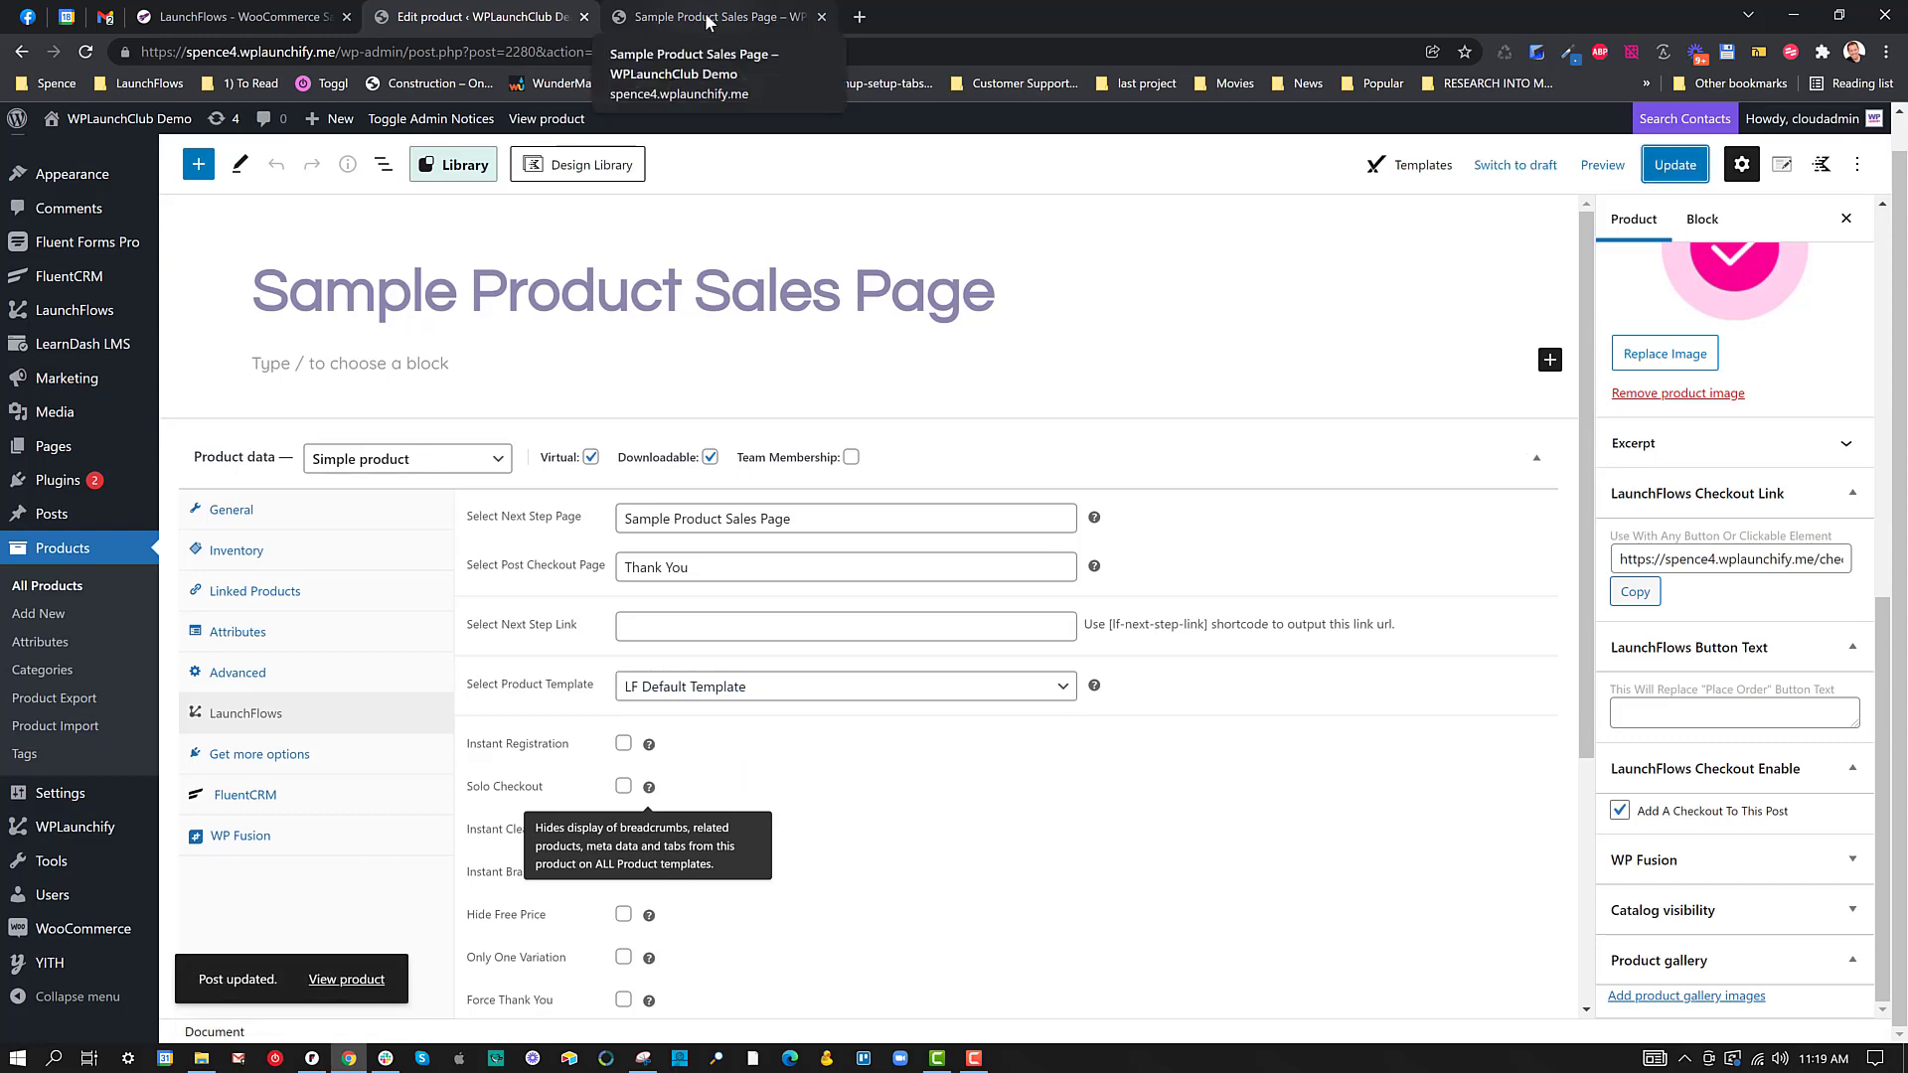
Step: Check the preview for the $100 sales page with billing details and Stripe payment below
{"action": "left_click", "coordinate": [711, 18]}
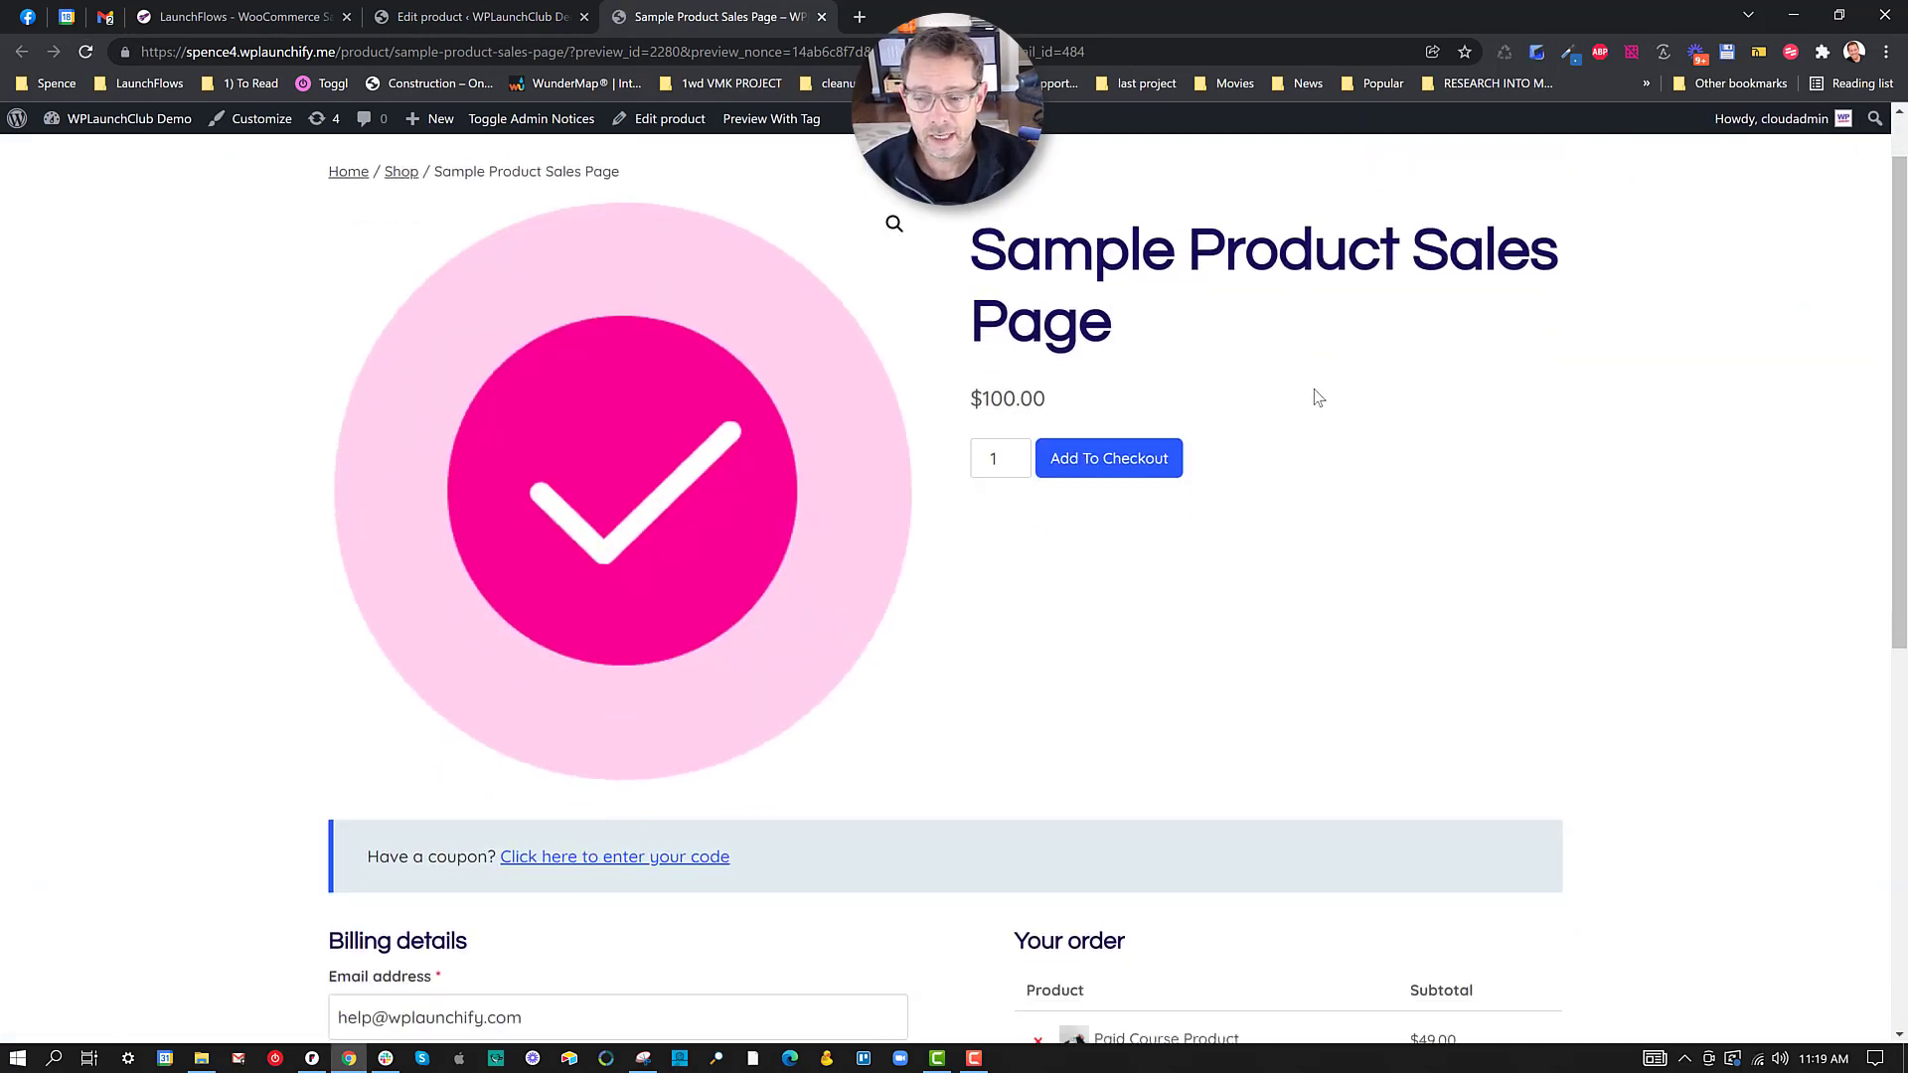
{"action": "scroll", "scroll_direction": "down", "scroll_amount": 3}
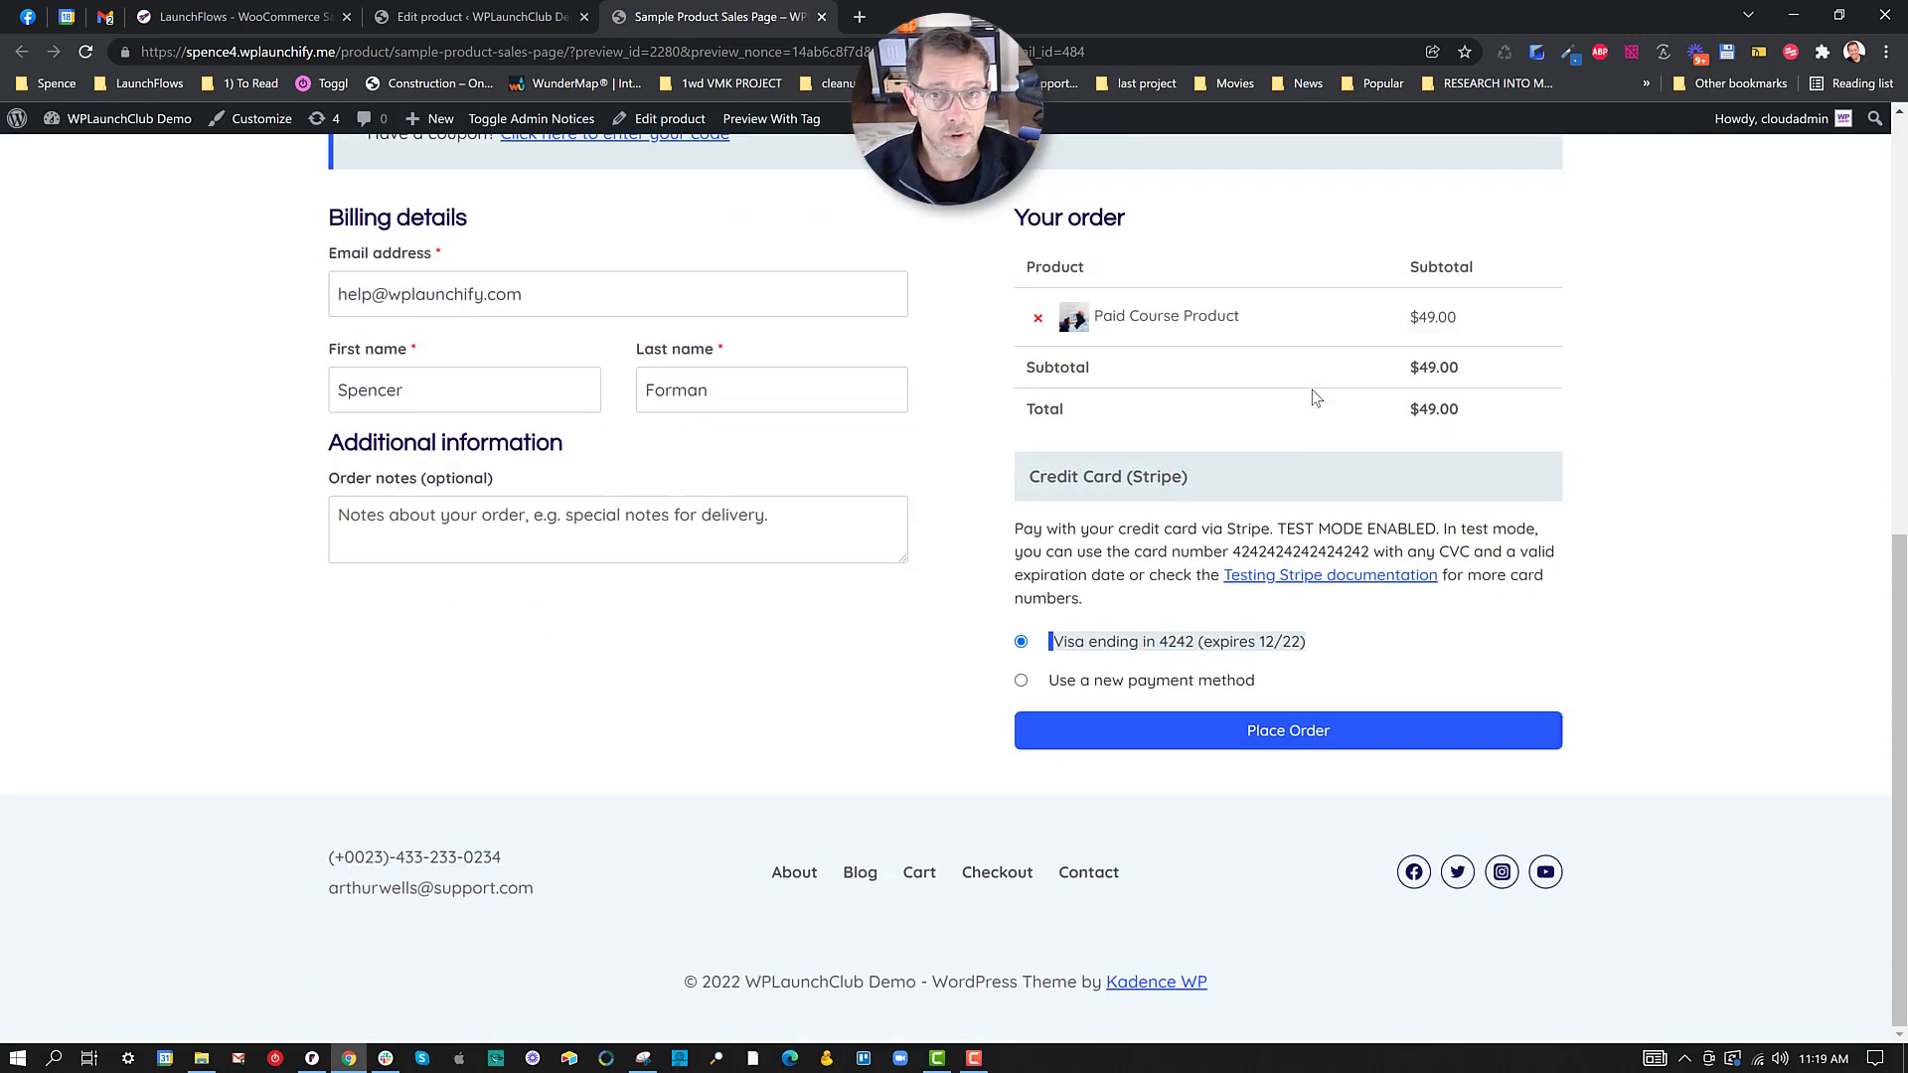
{"action": "mouse_move", "coordinate": [1065, 406]}
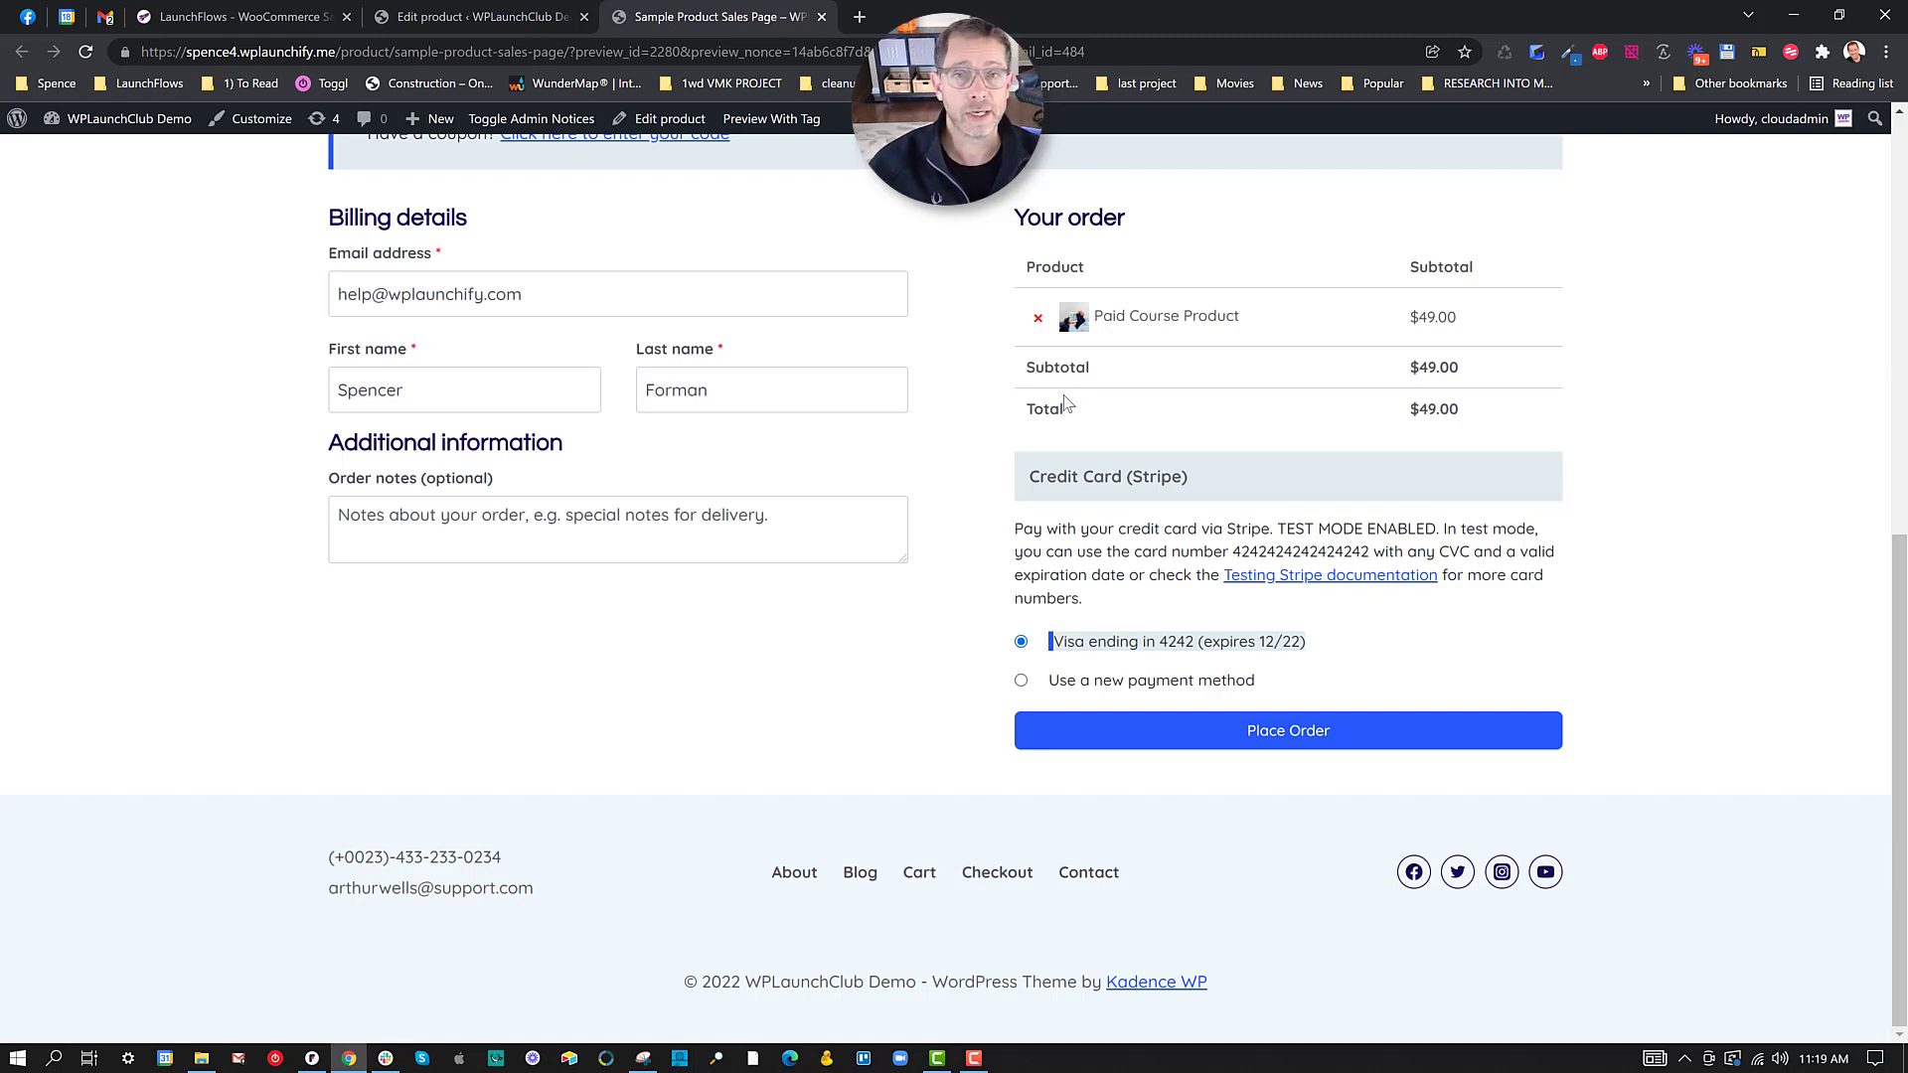
{"action": "mouse_move", "coordinate": [1119, 391]}
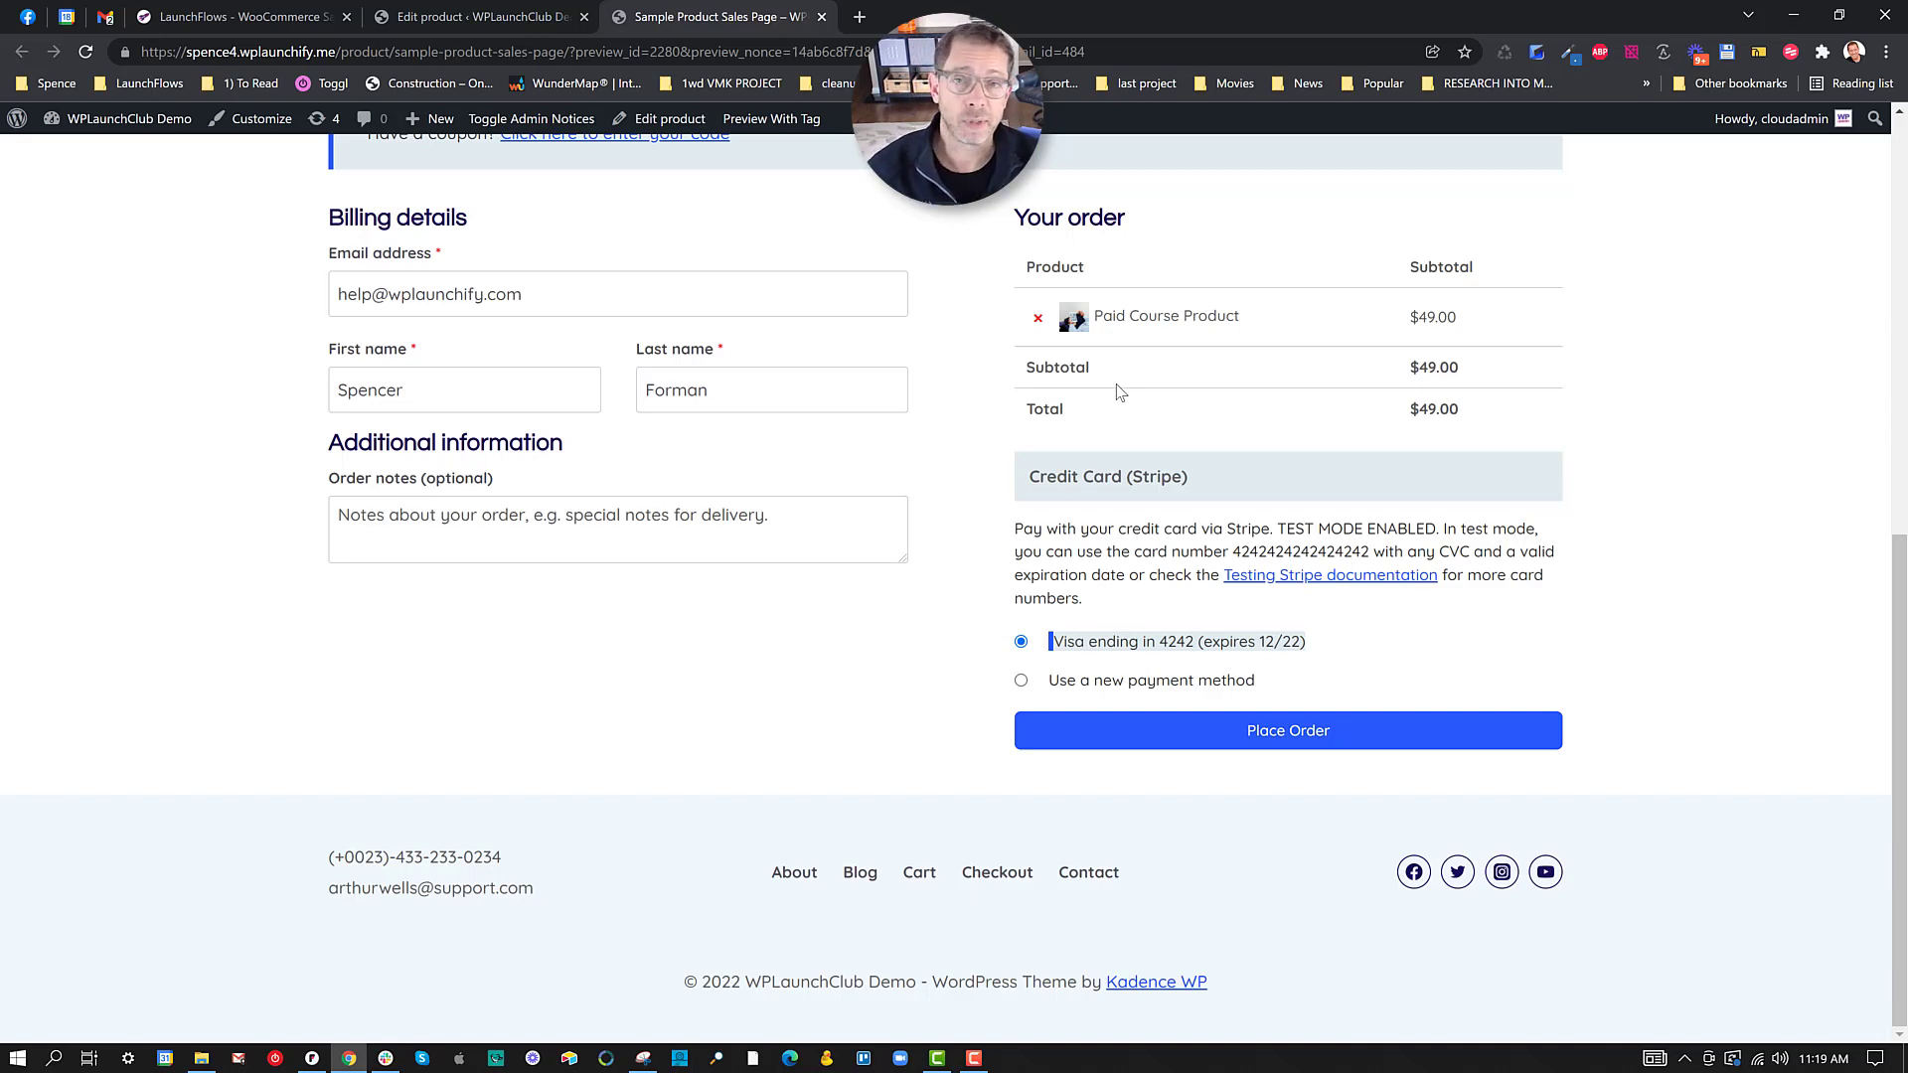
{"action": "mouse_move", "coordinate": [988, 385]}
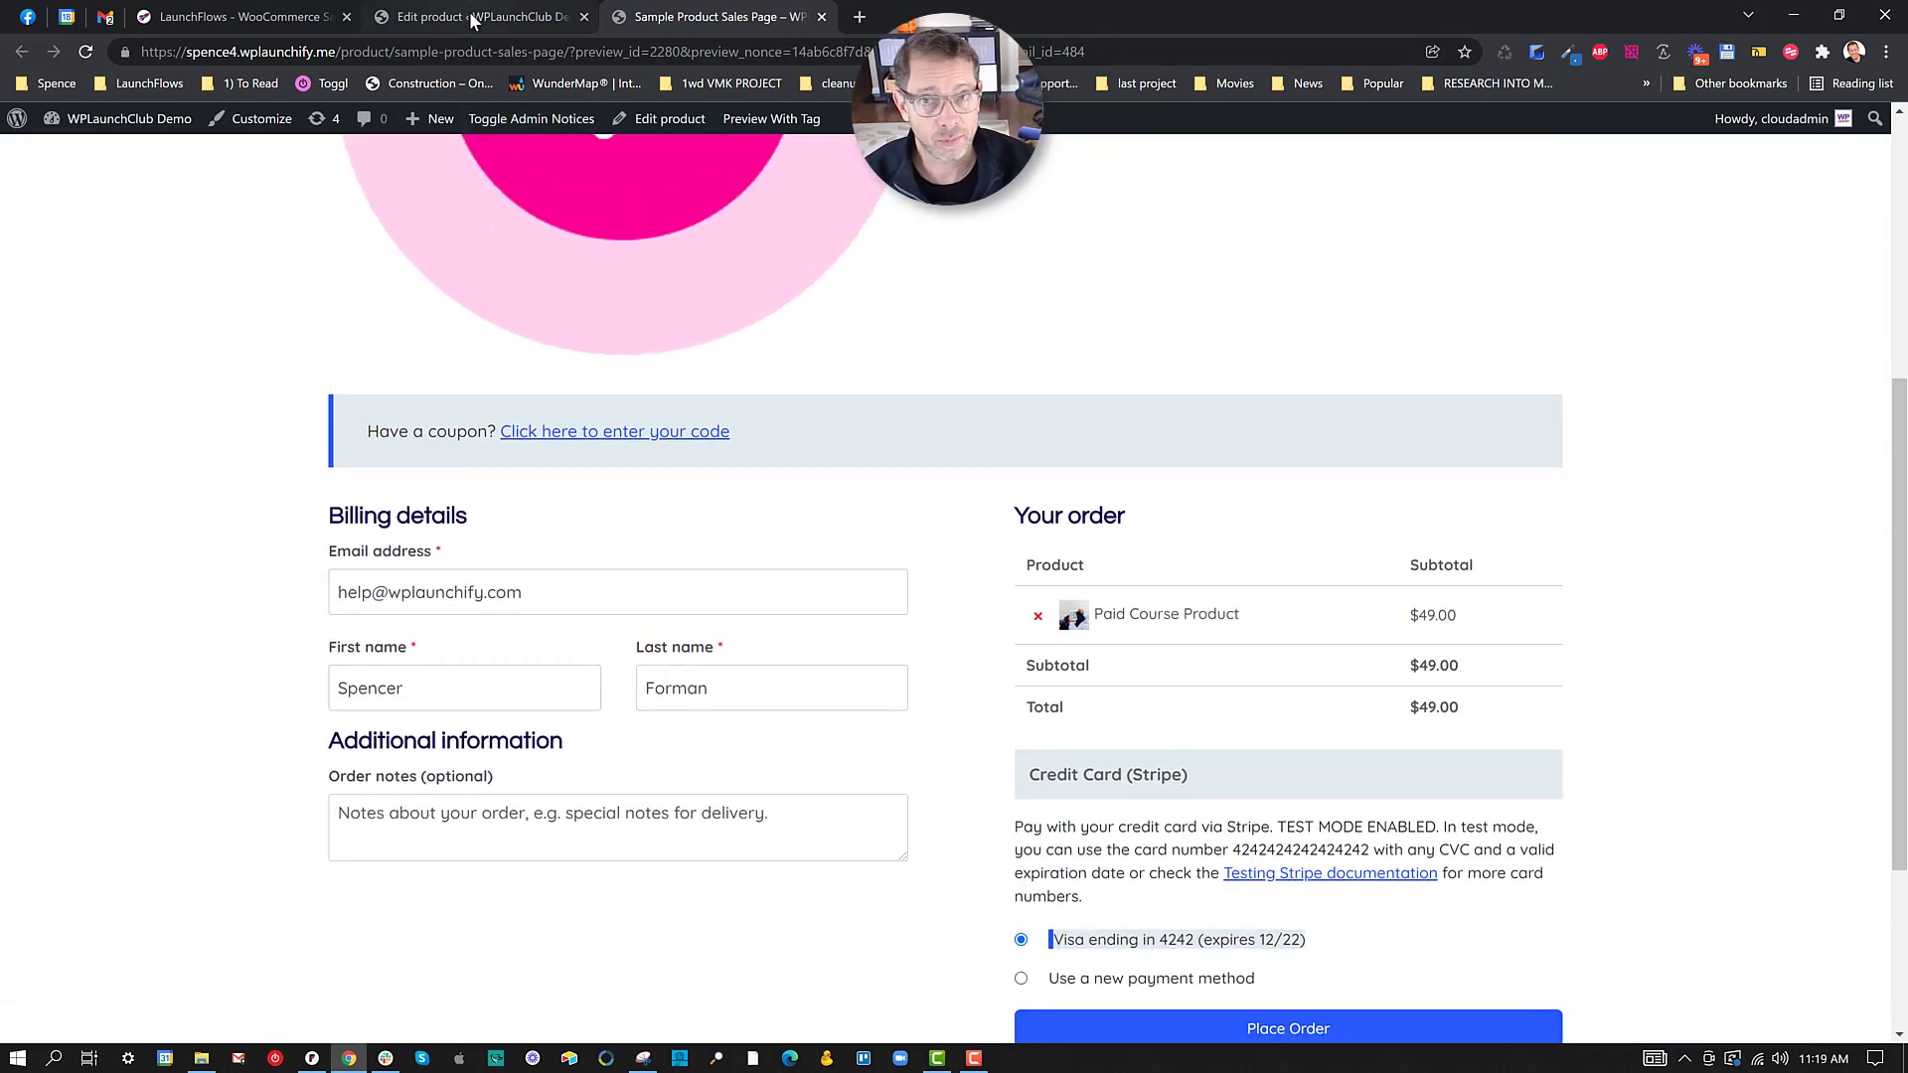
{"action": "left_click", "coordinate": [474, 18]}
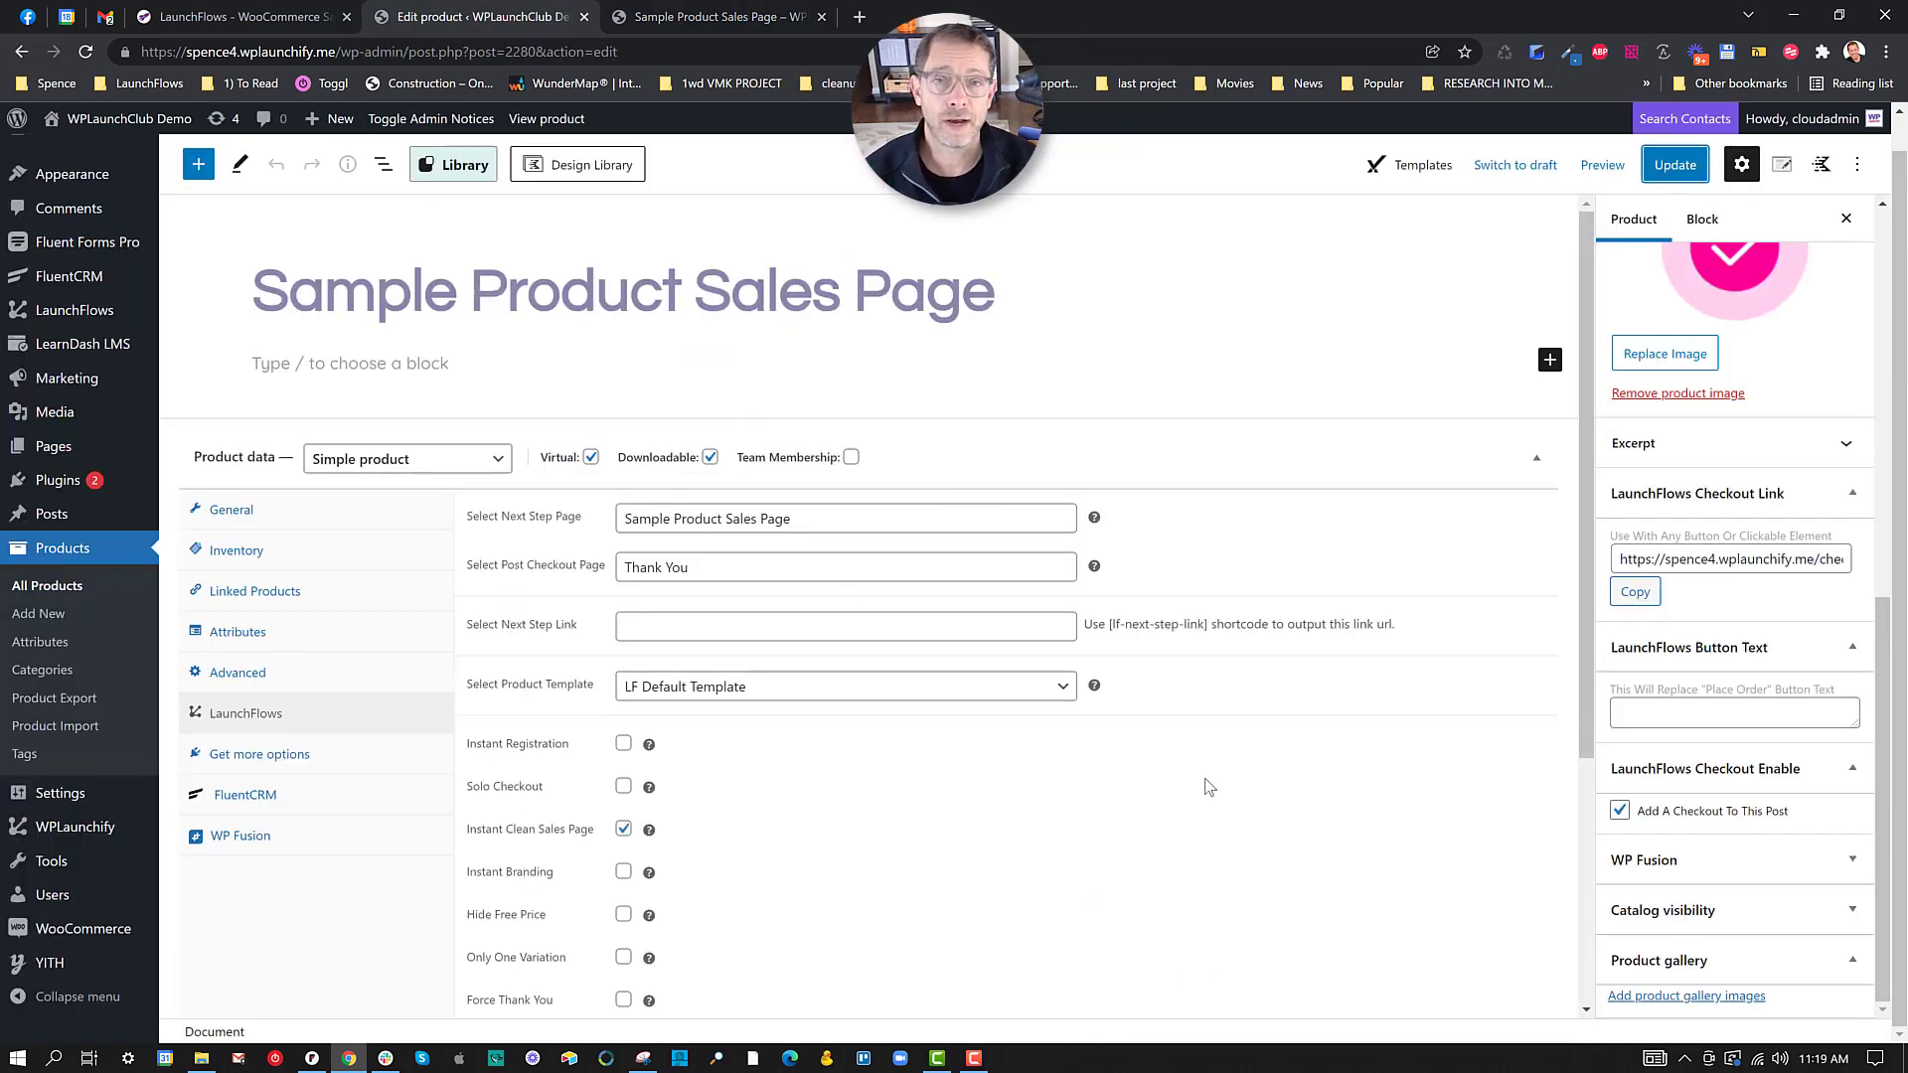
{"action": "mouse_move", "coordinate": [1225, 772]}
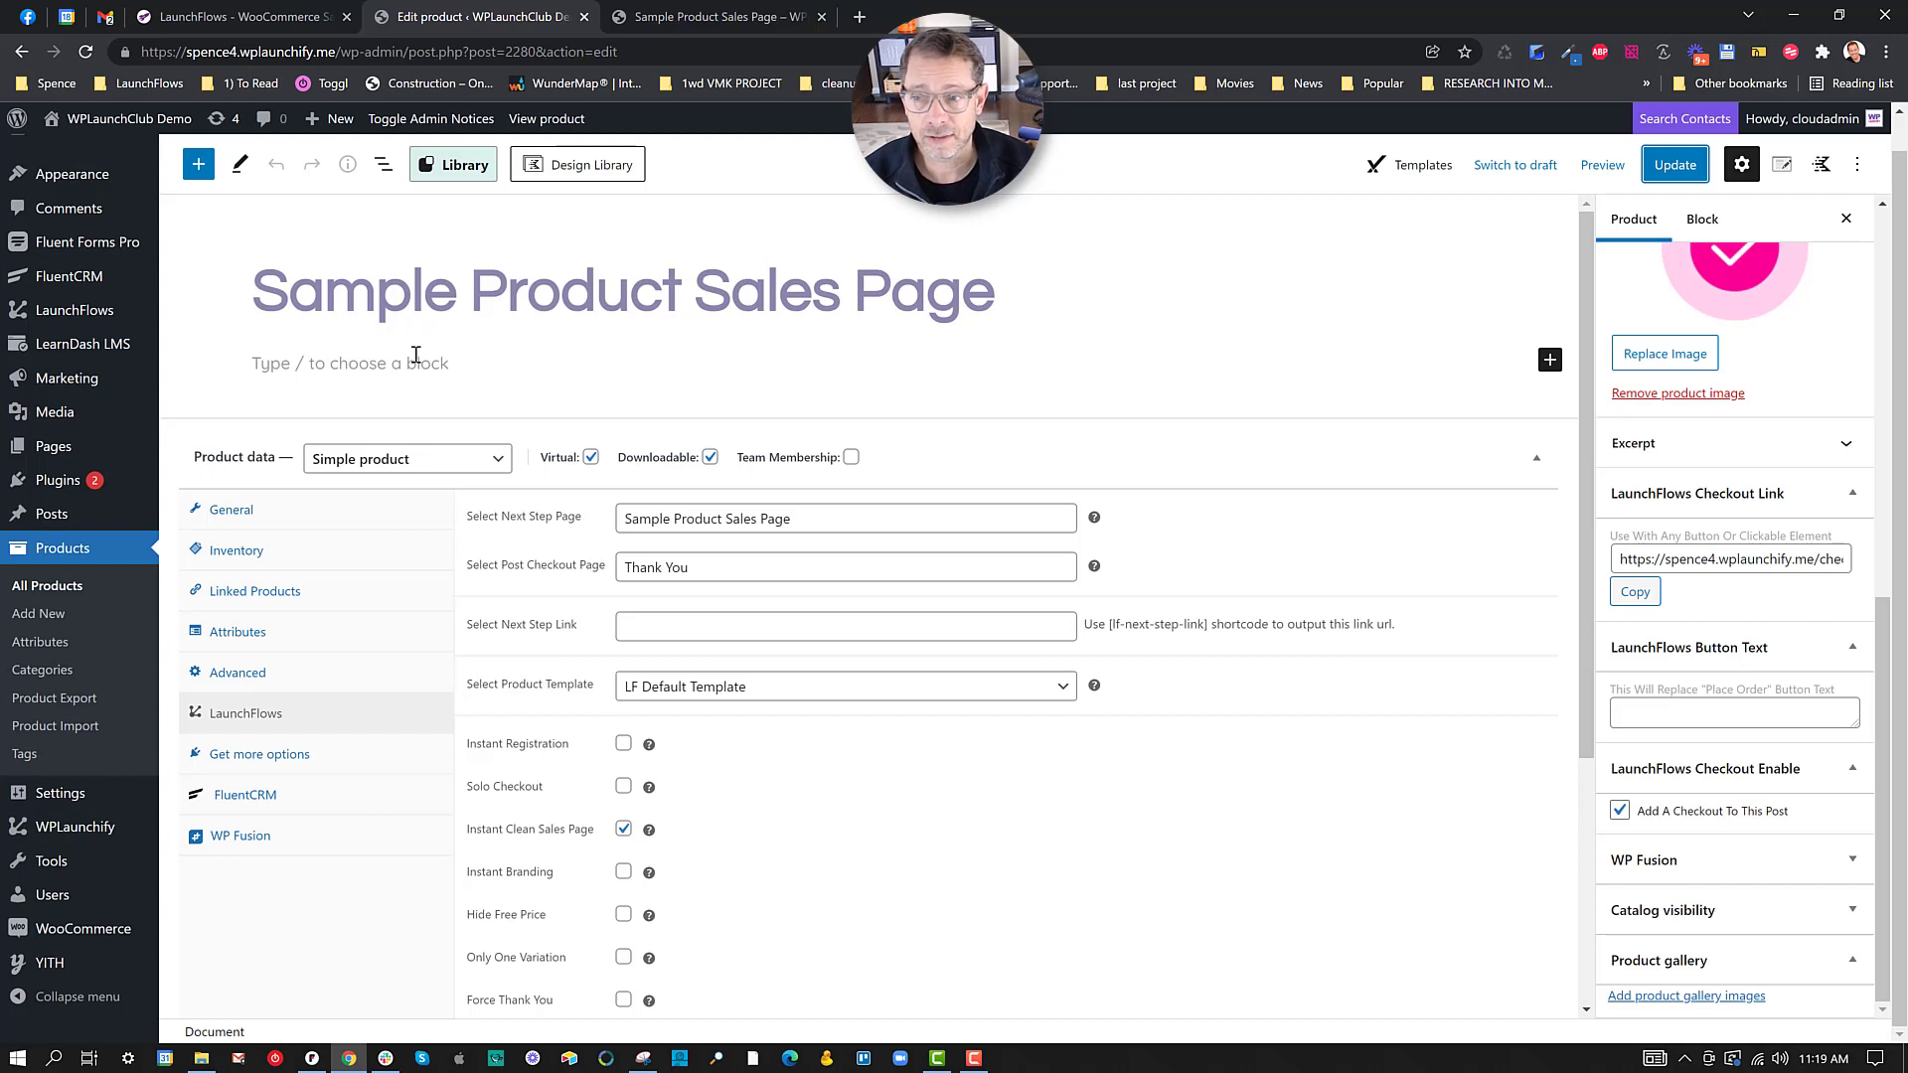
{"action": "mouse_move", "coordinate": [359, 372]}
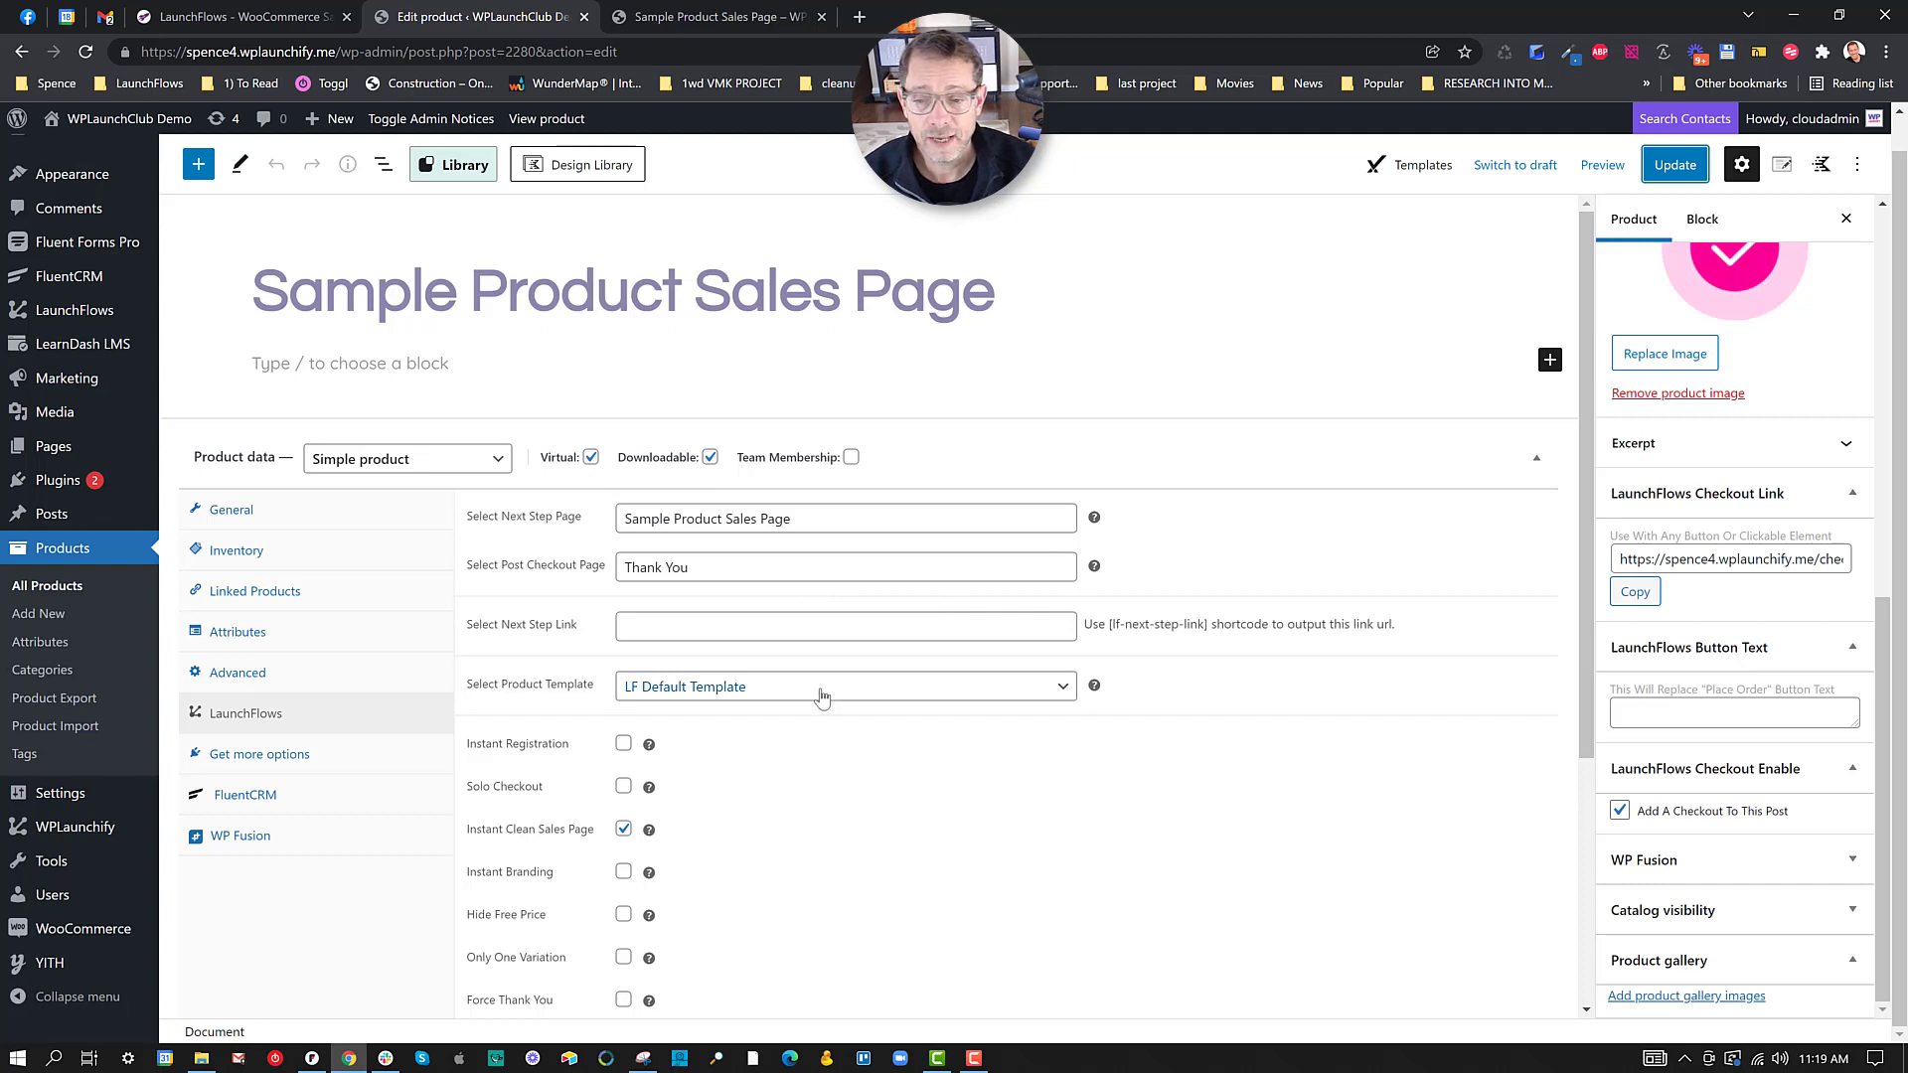
{"action": "left_click", "coordinate": [844, 687]}
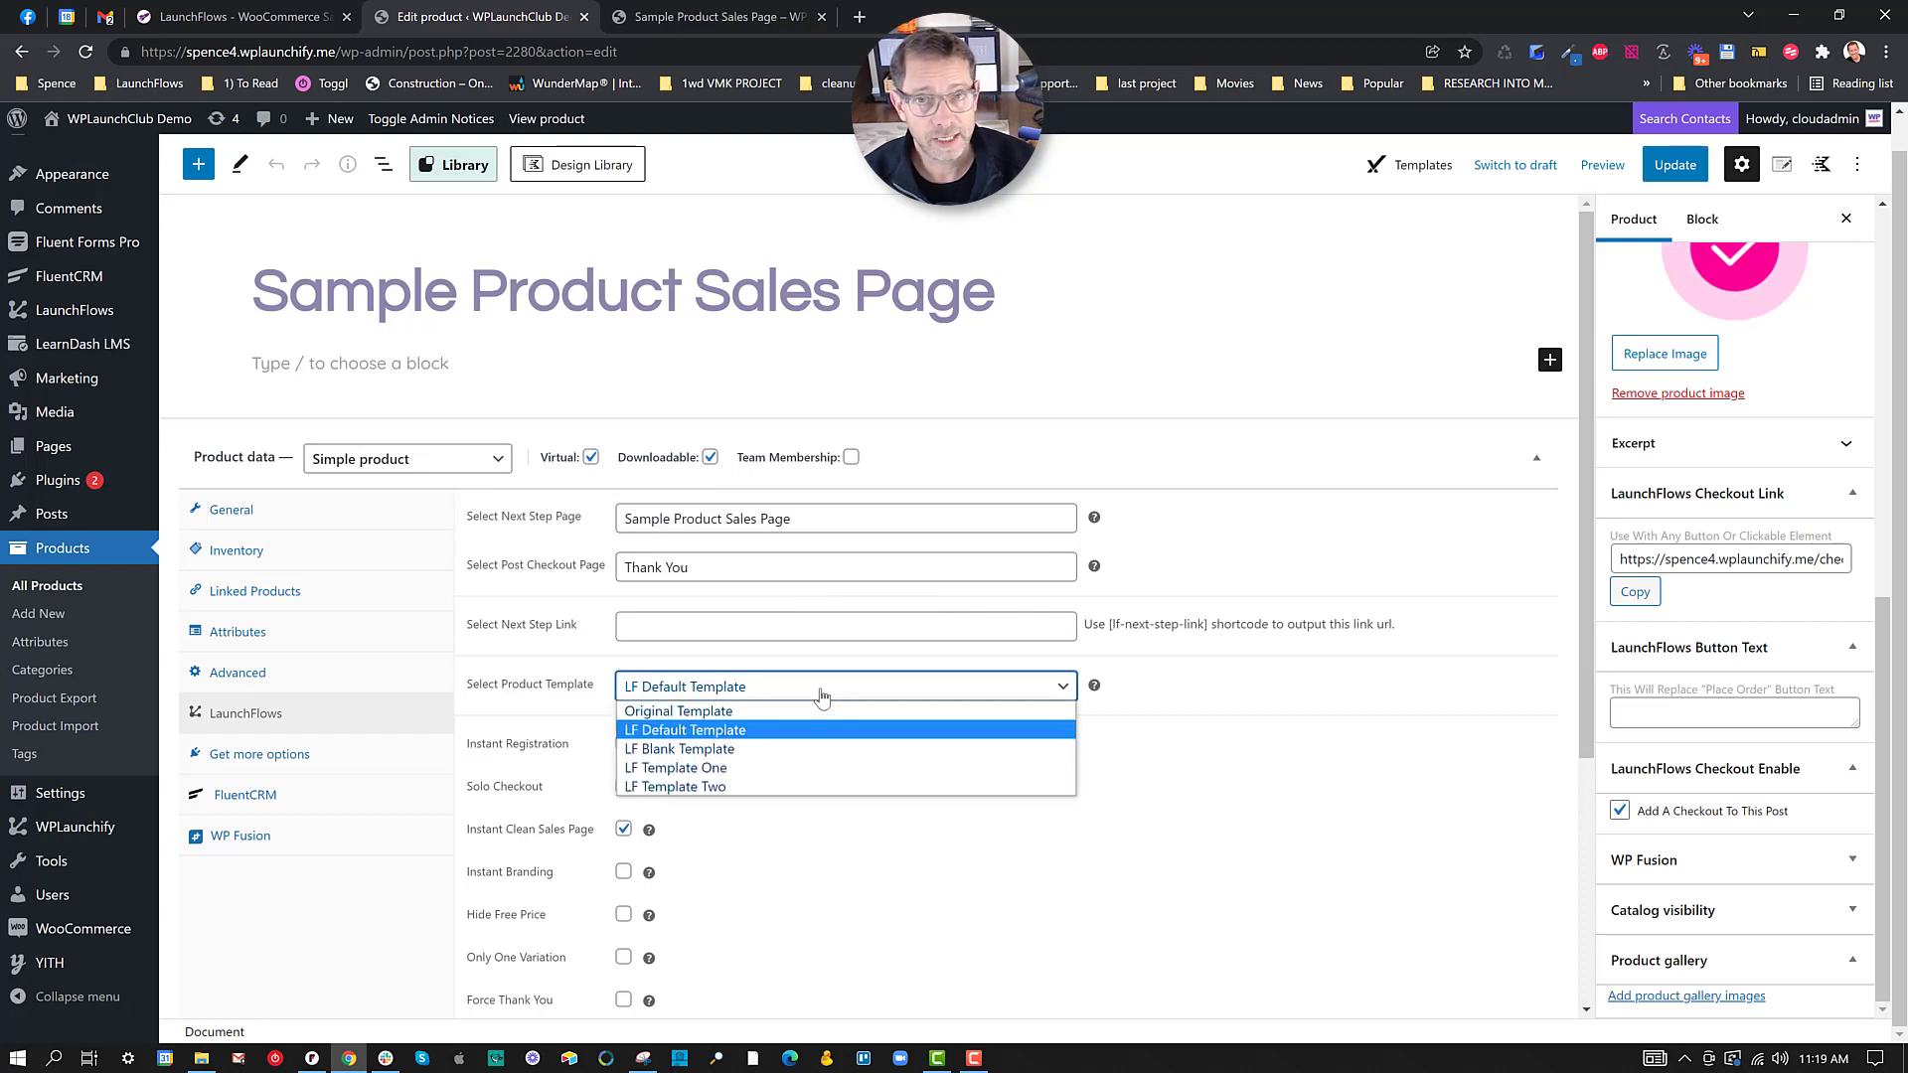
{"action": "mouse_move", "coordinate": [824, 548]}
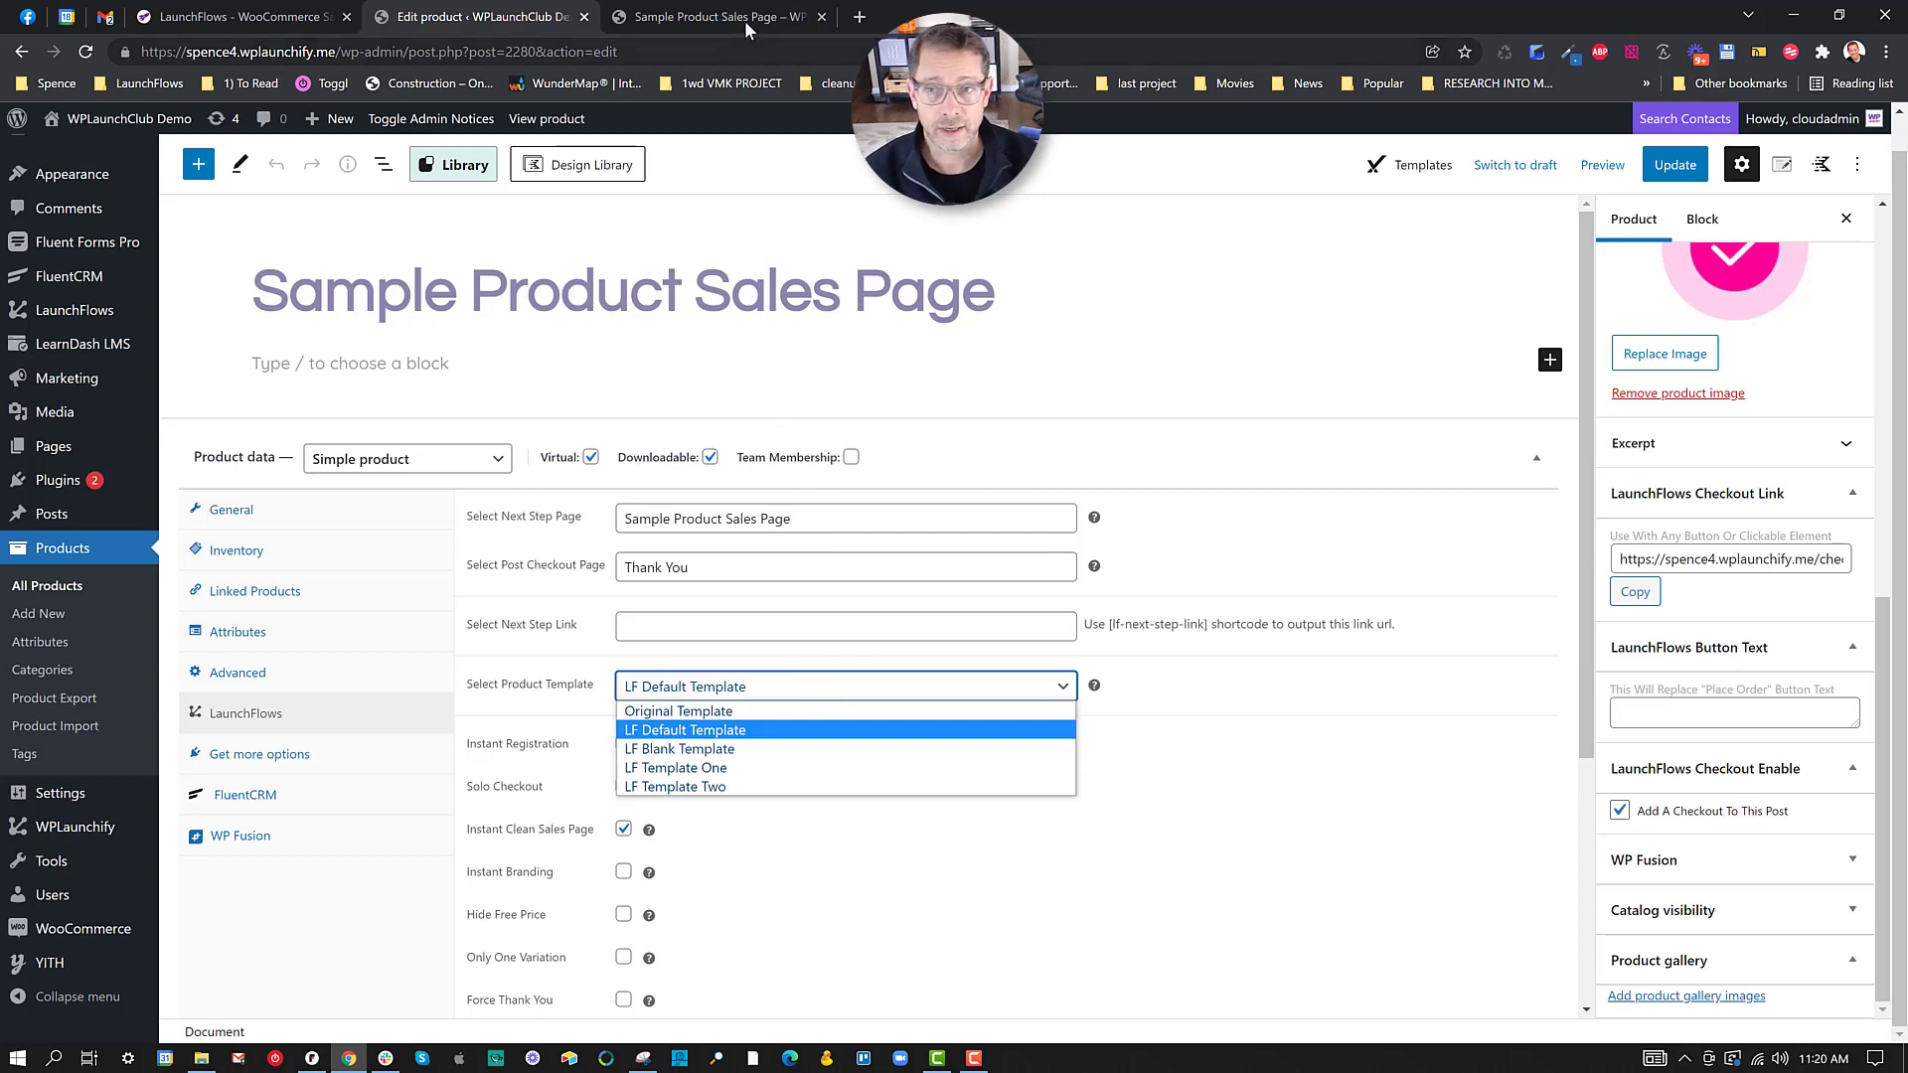
{"action": "left_click", "coordinate": [725, 17]}
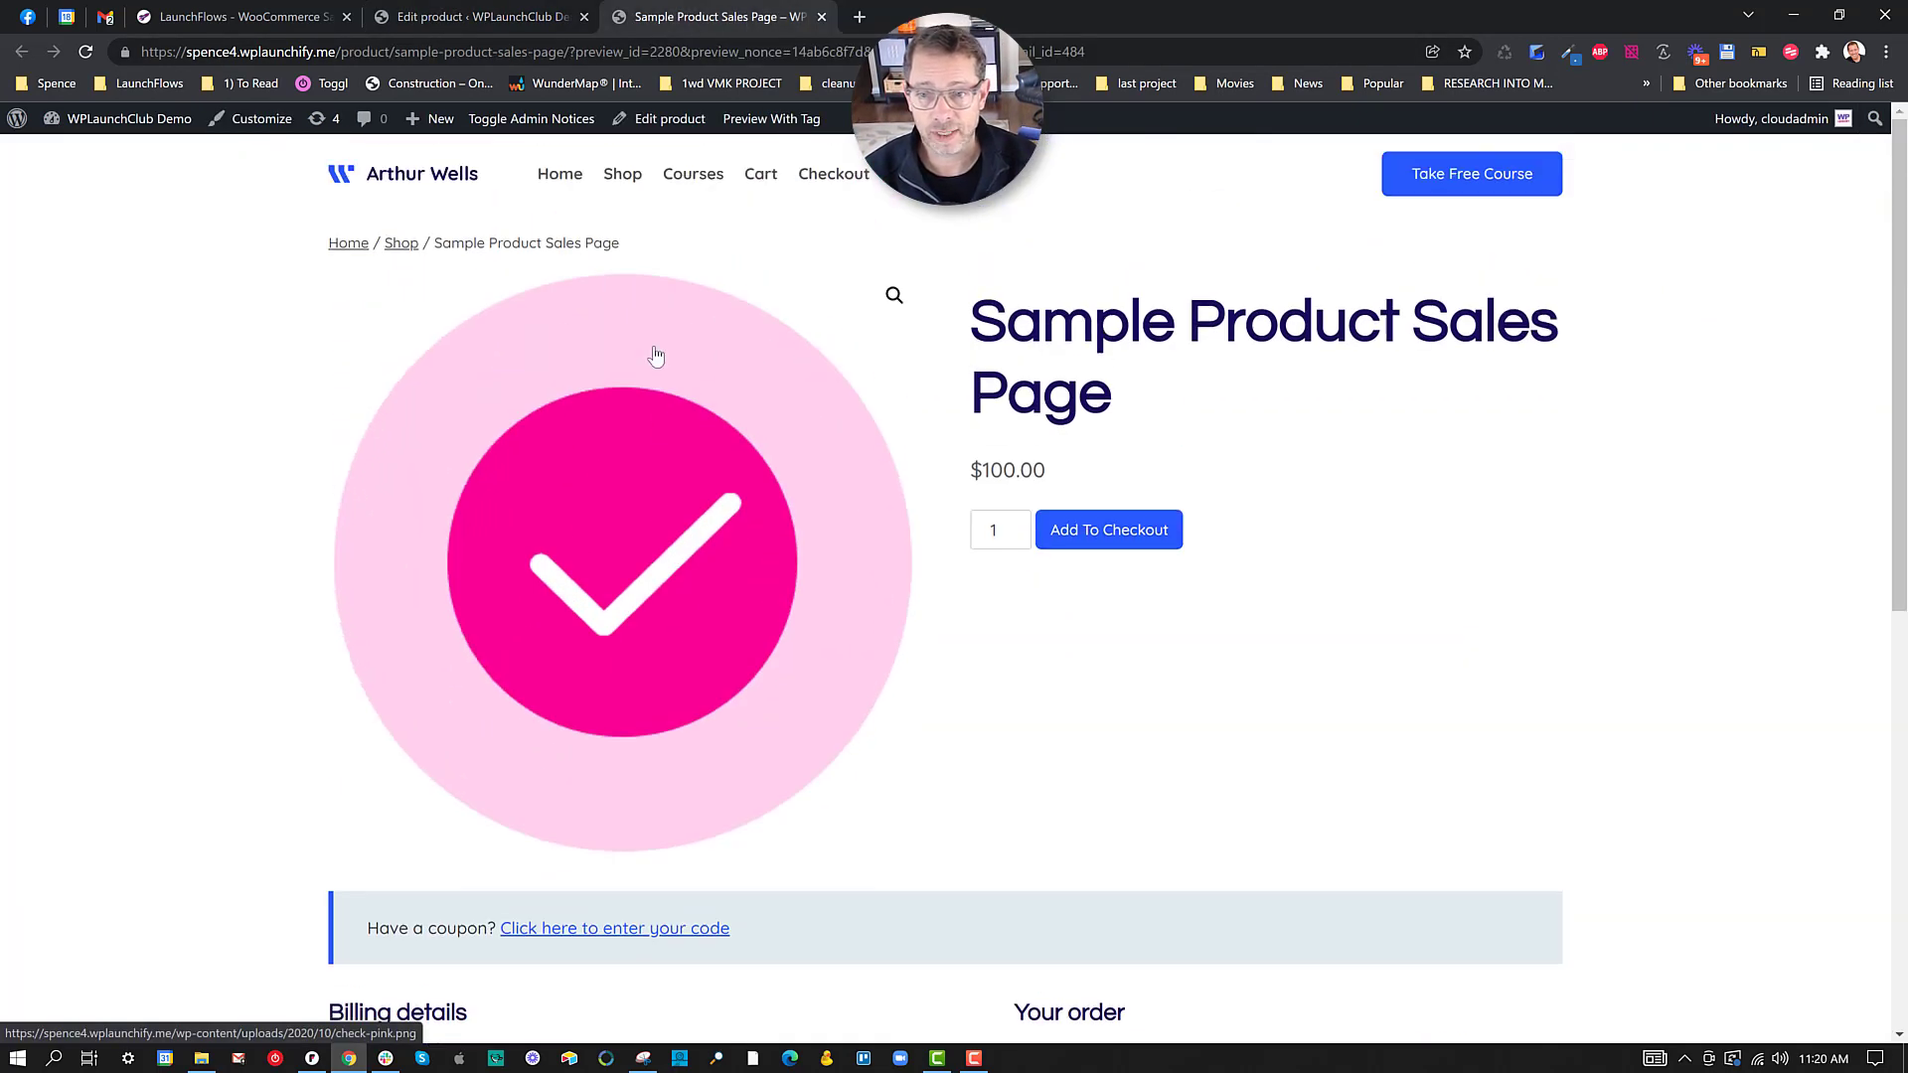
{"action": "scroll", "scroll_direction": "down", "scroll_amount": 3}
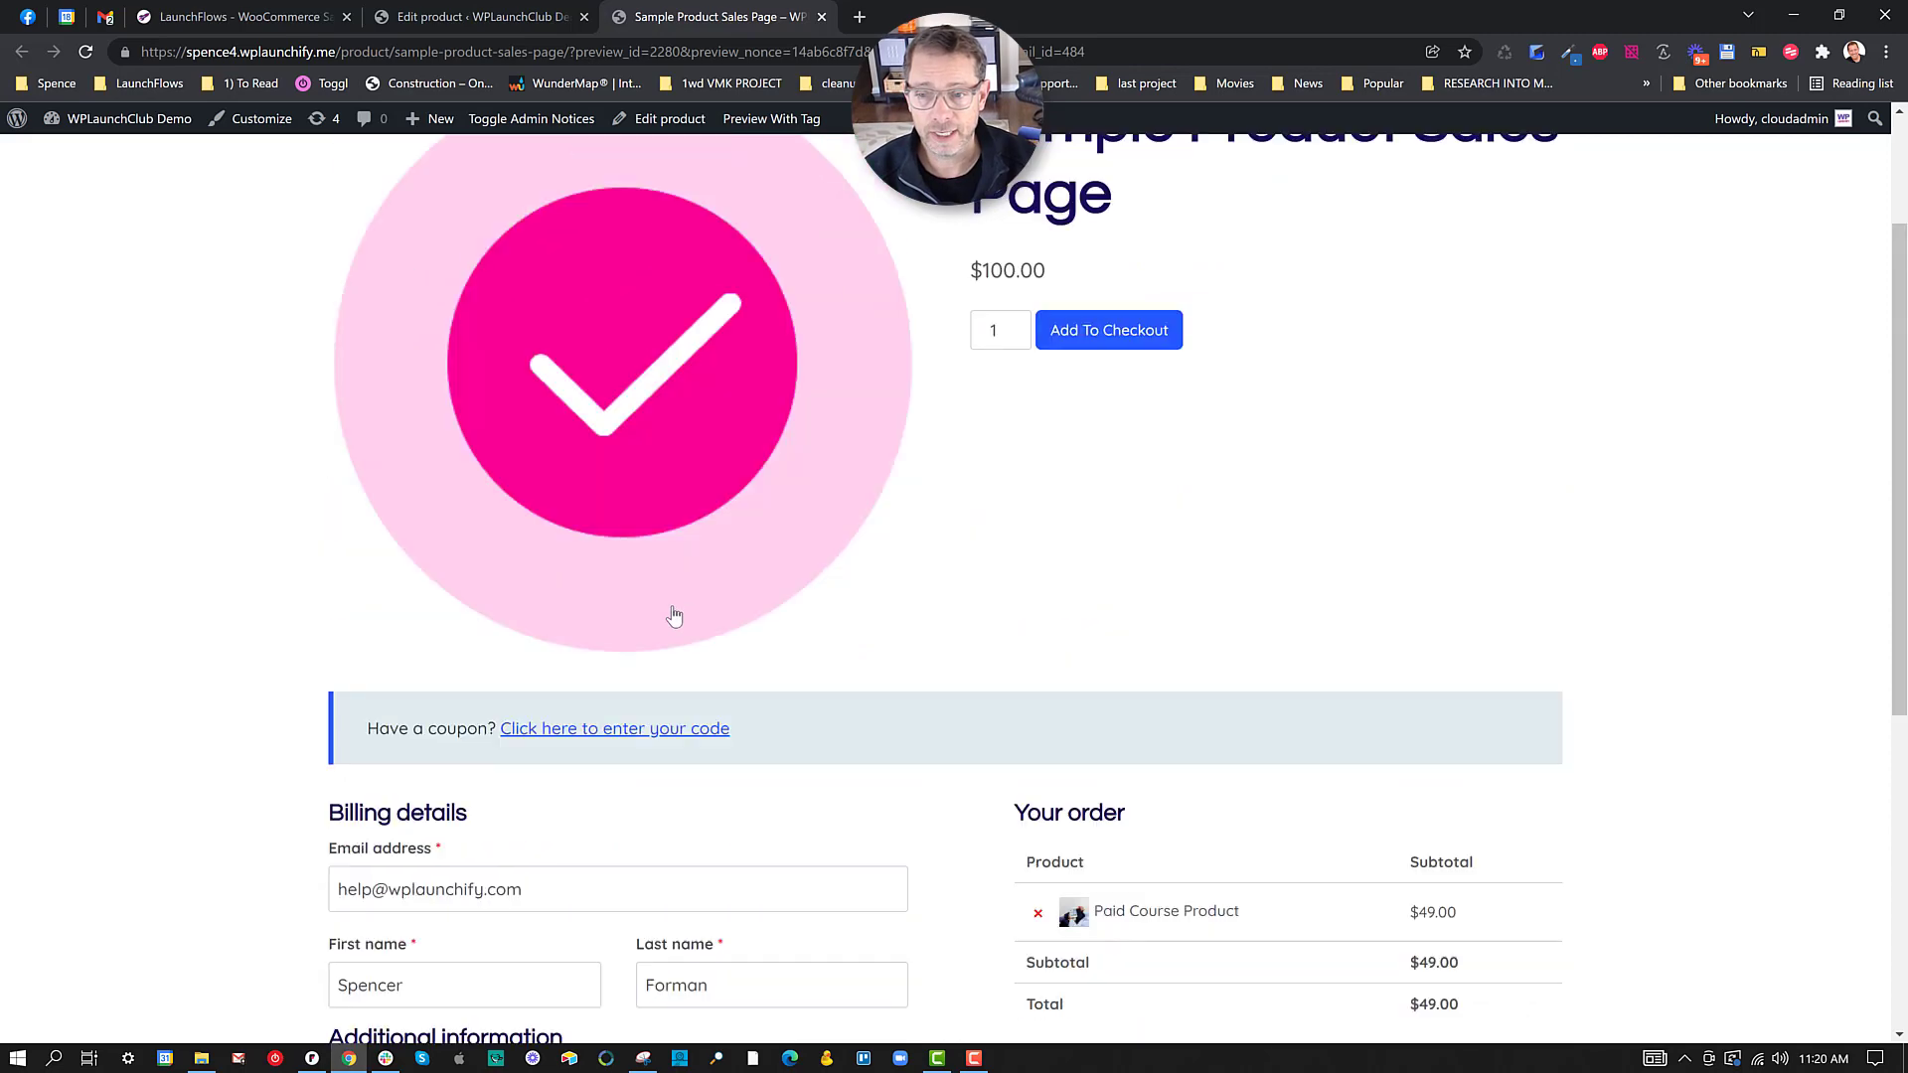
{"action": "mouse_move", "coordinate": [845, 639]}
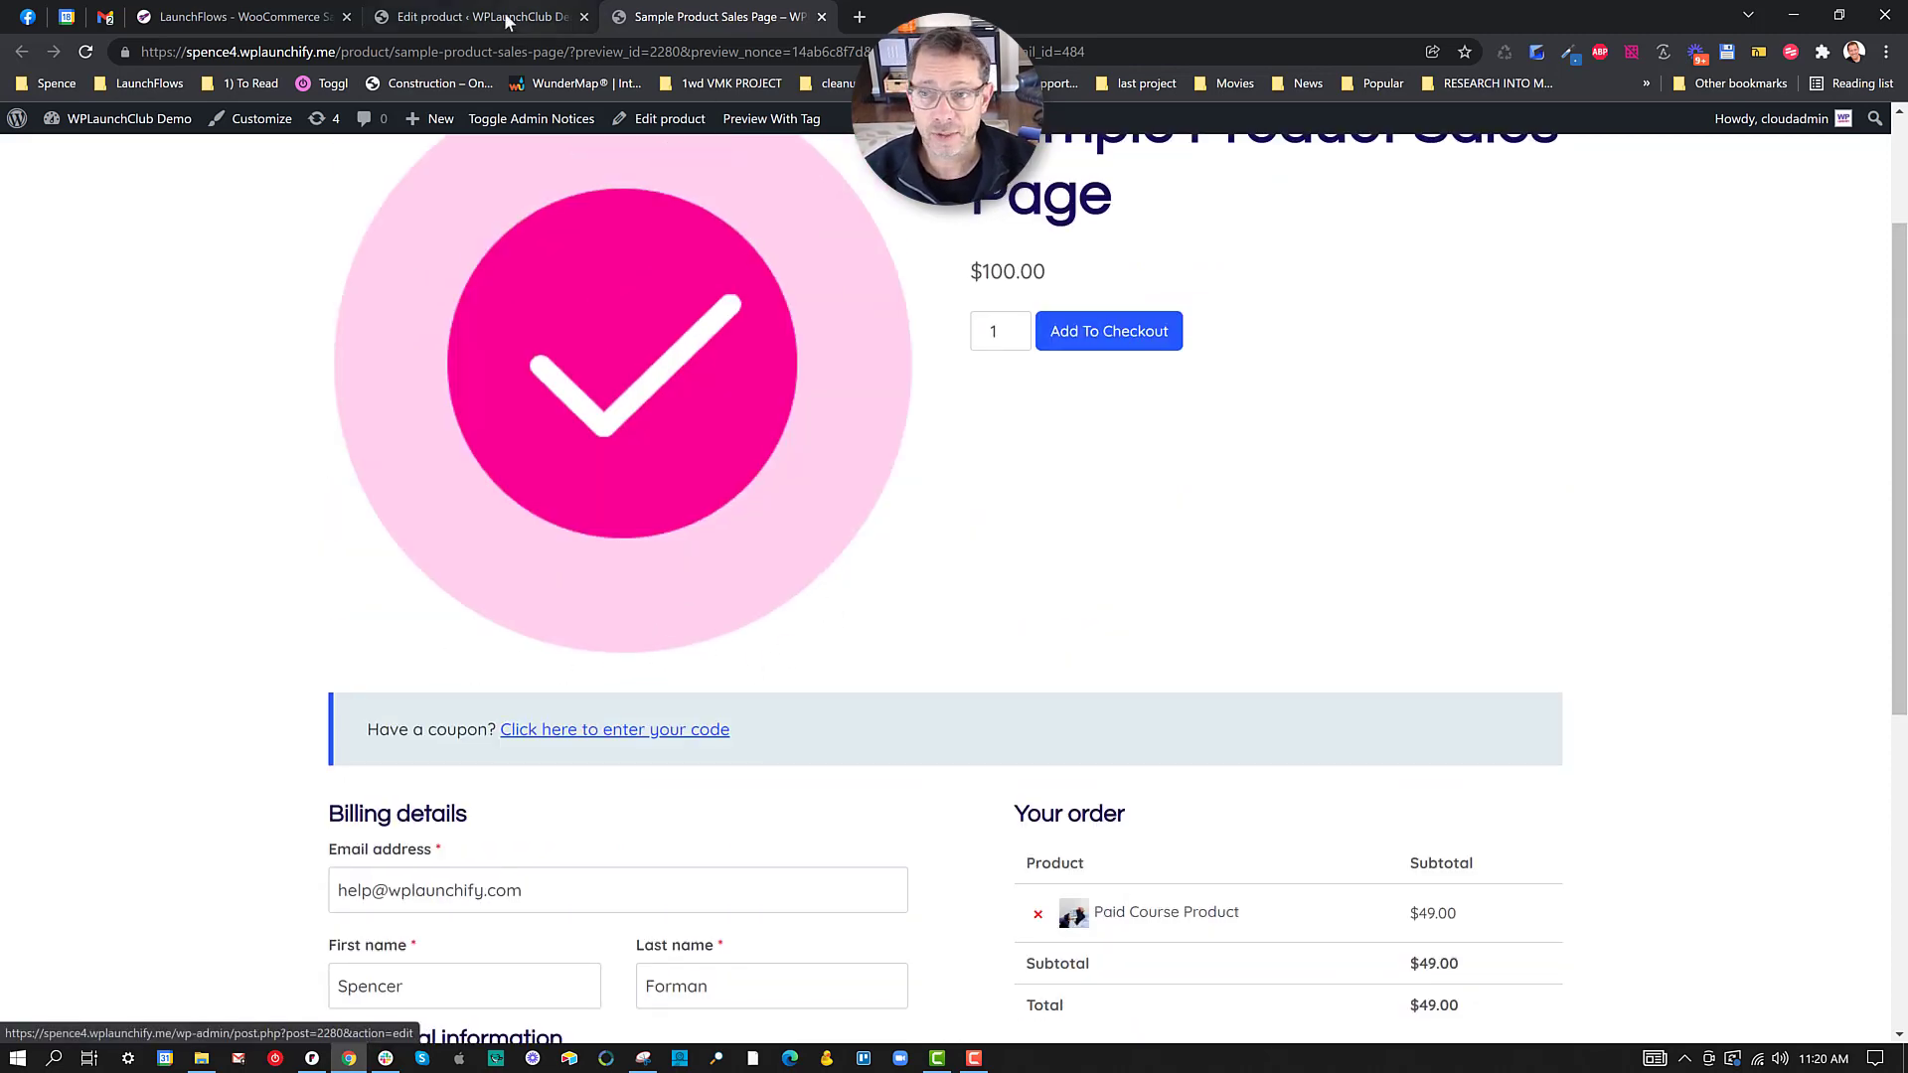
Step: Add a 'Here is more sales copy...blah blah' heading below the title and update the product
{"action": "left_click", "coordinate": [484, 17]}
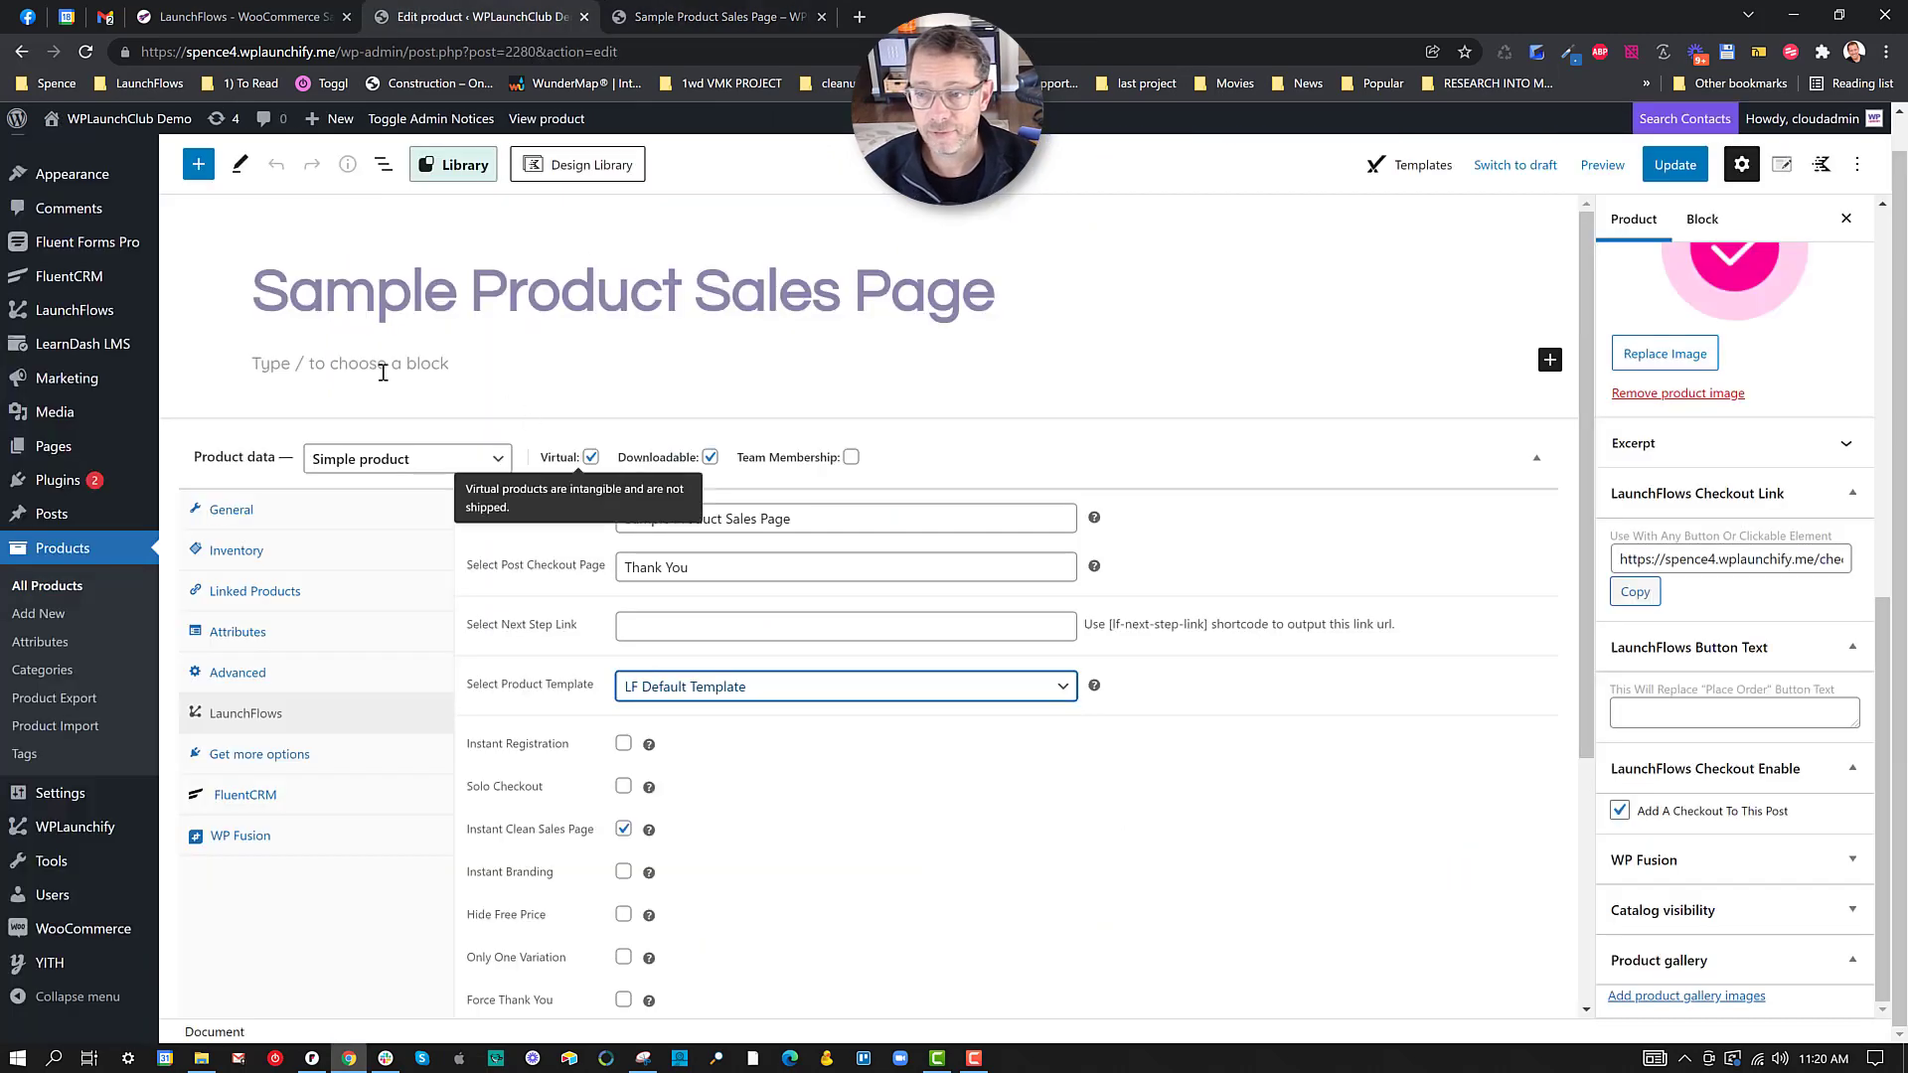
{"action": "left_click", "coordinate": [348, 363]}
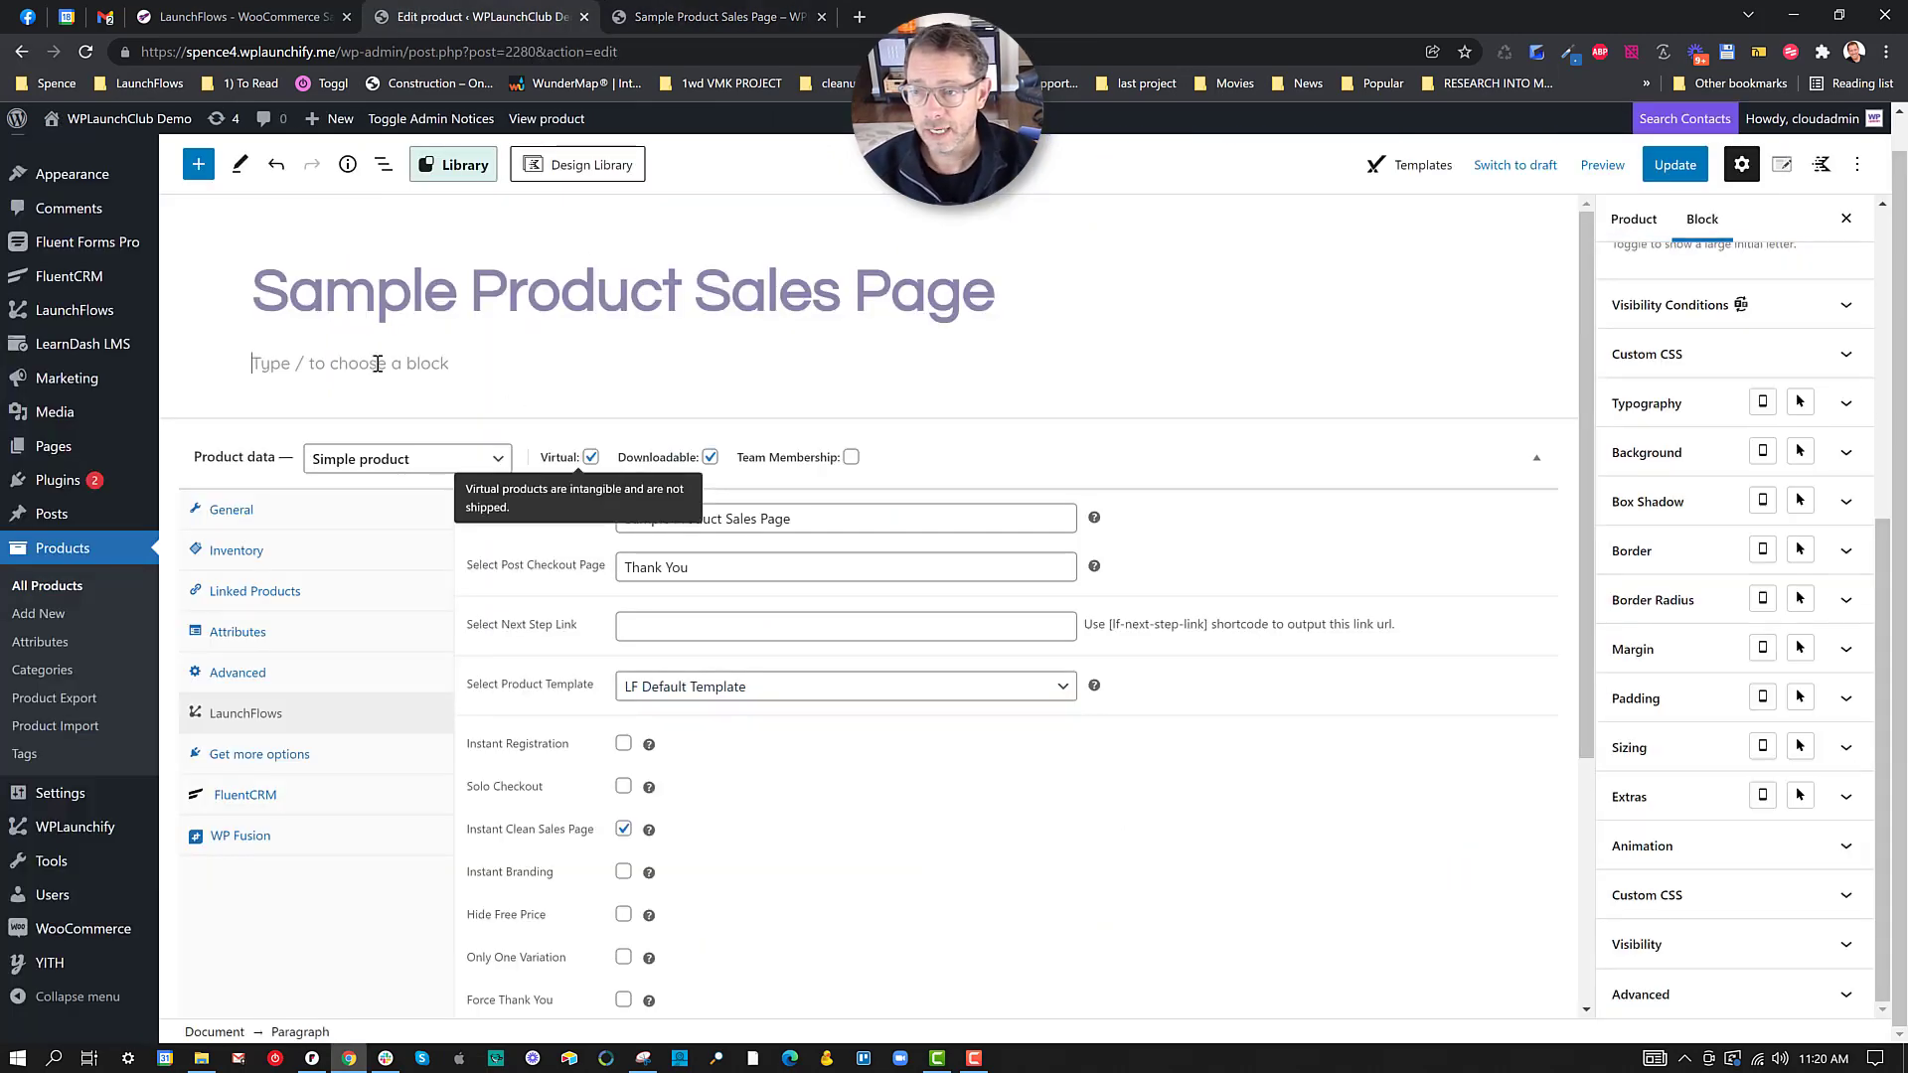
{"action": "type", "text": "/he"}
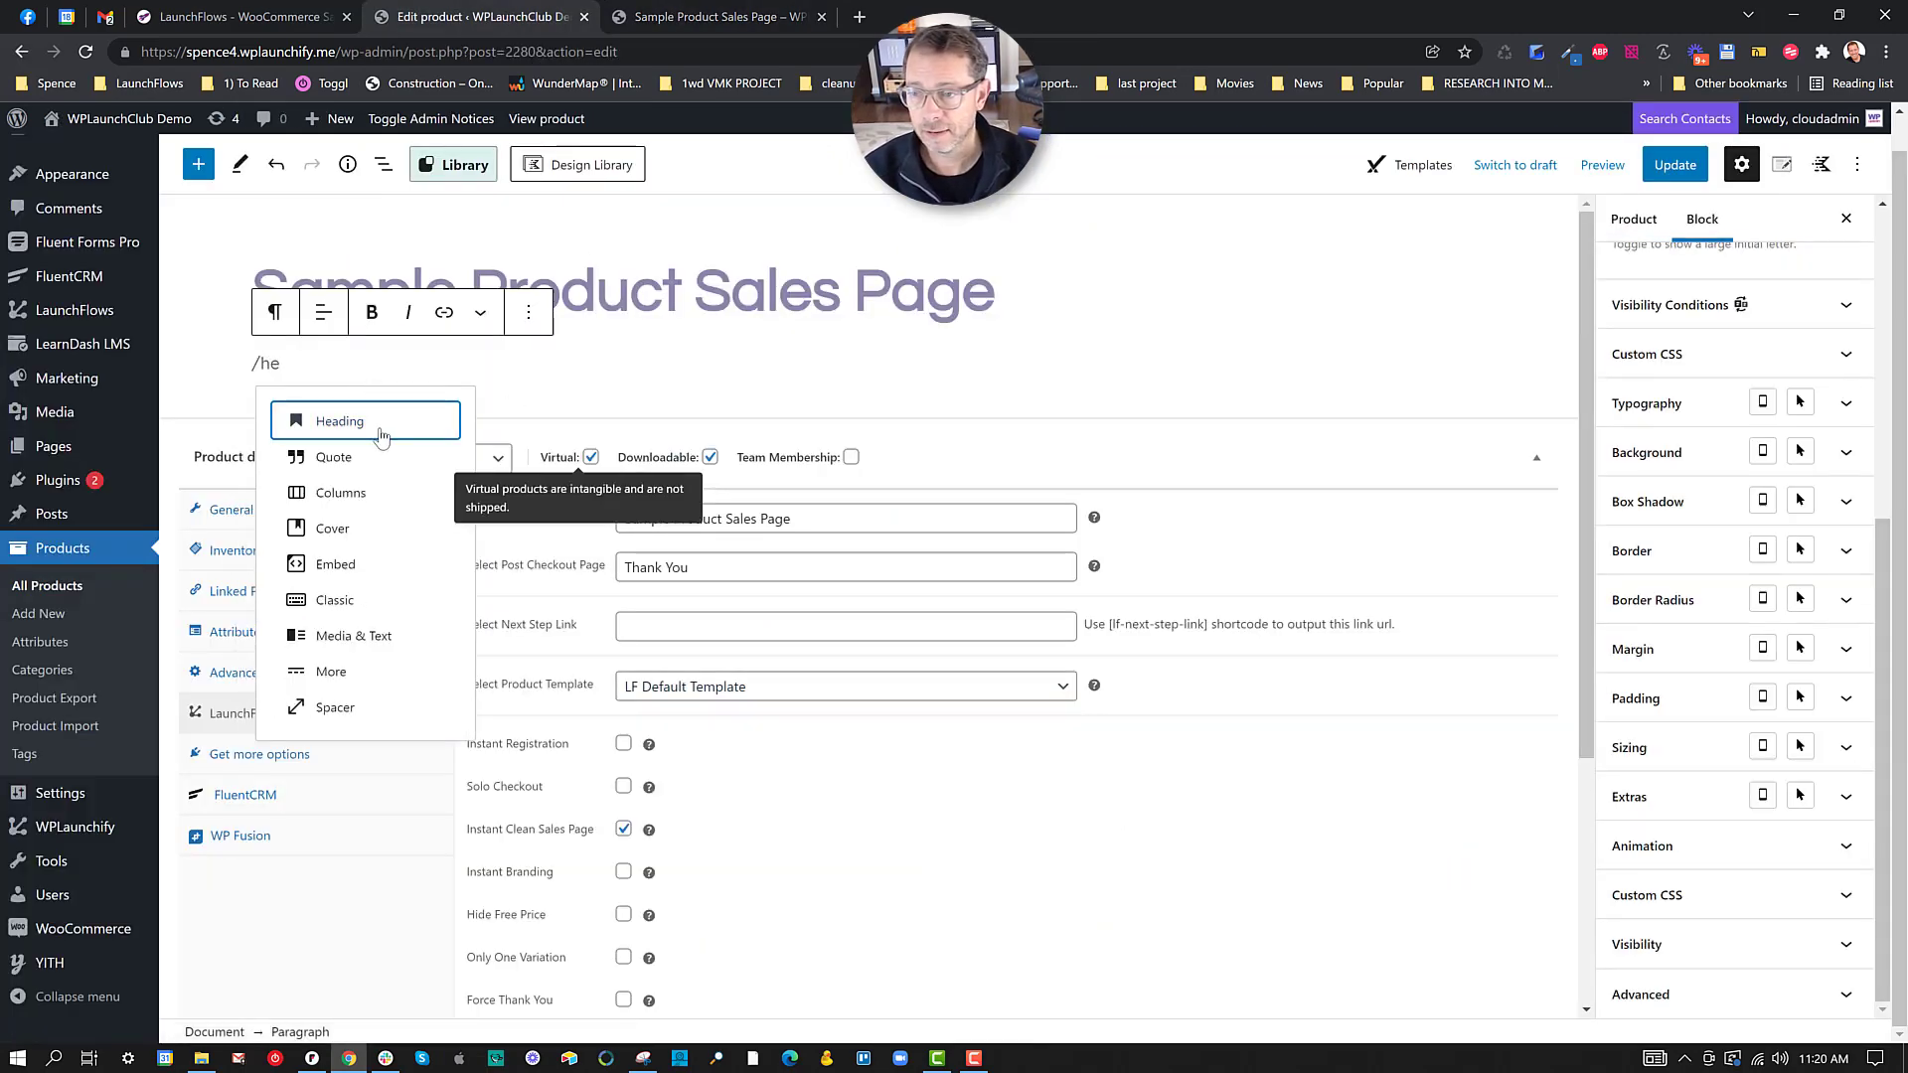
{"action": "left_click", "coordinate": [340, 420]}
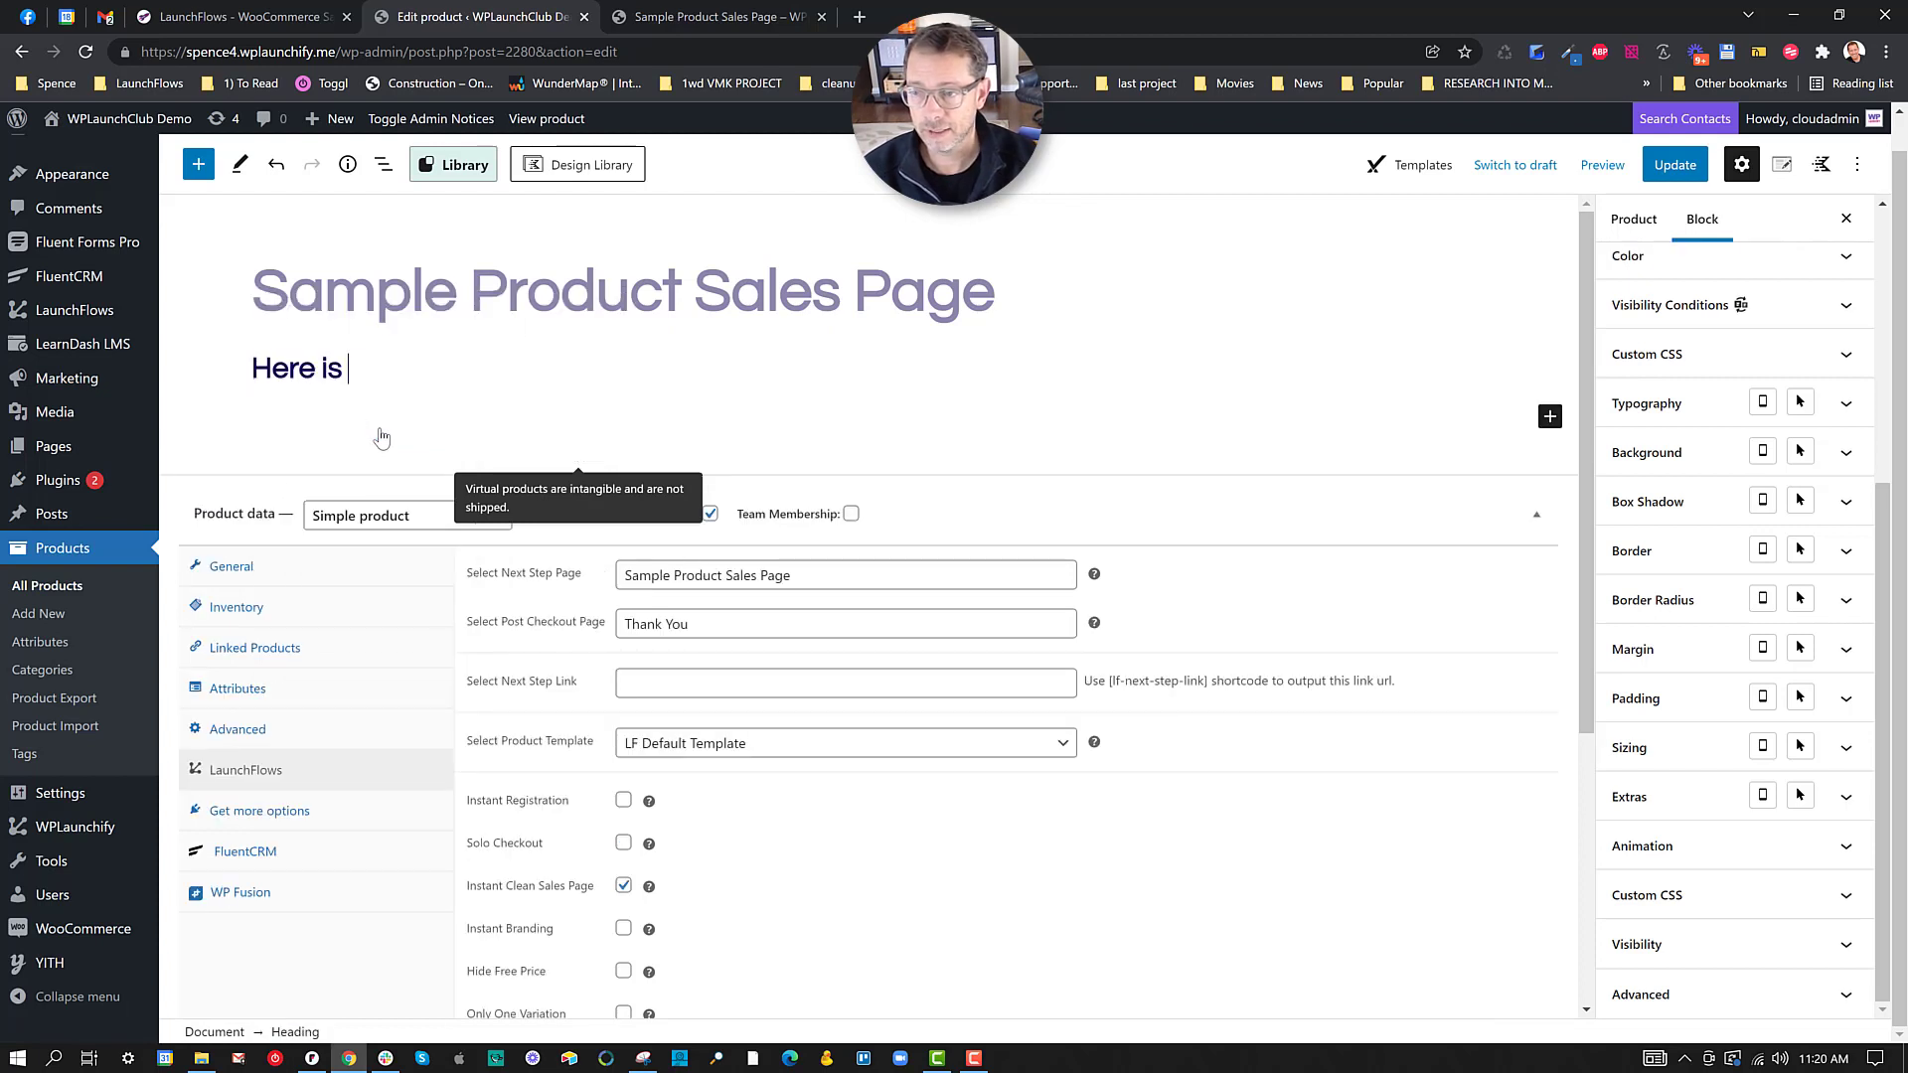
{"action": "type", "text": "more sales copy."}
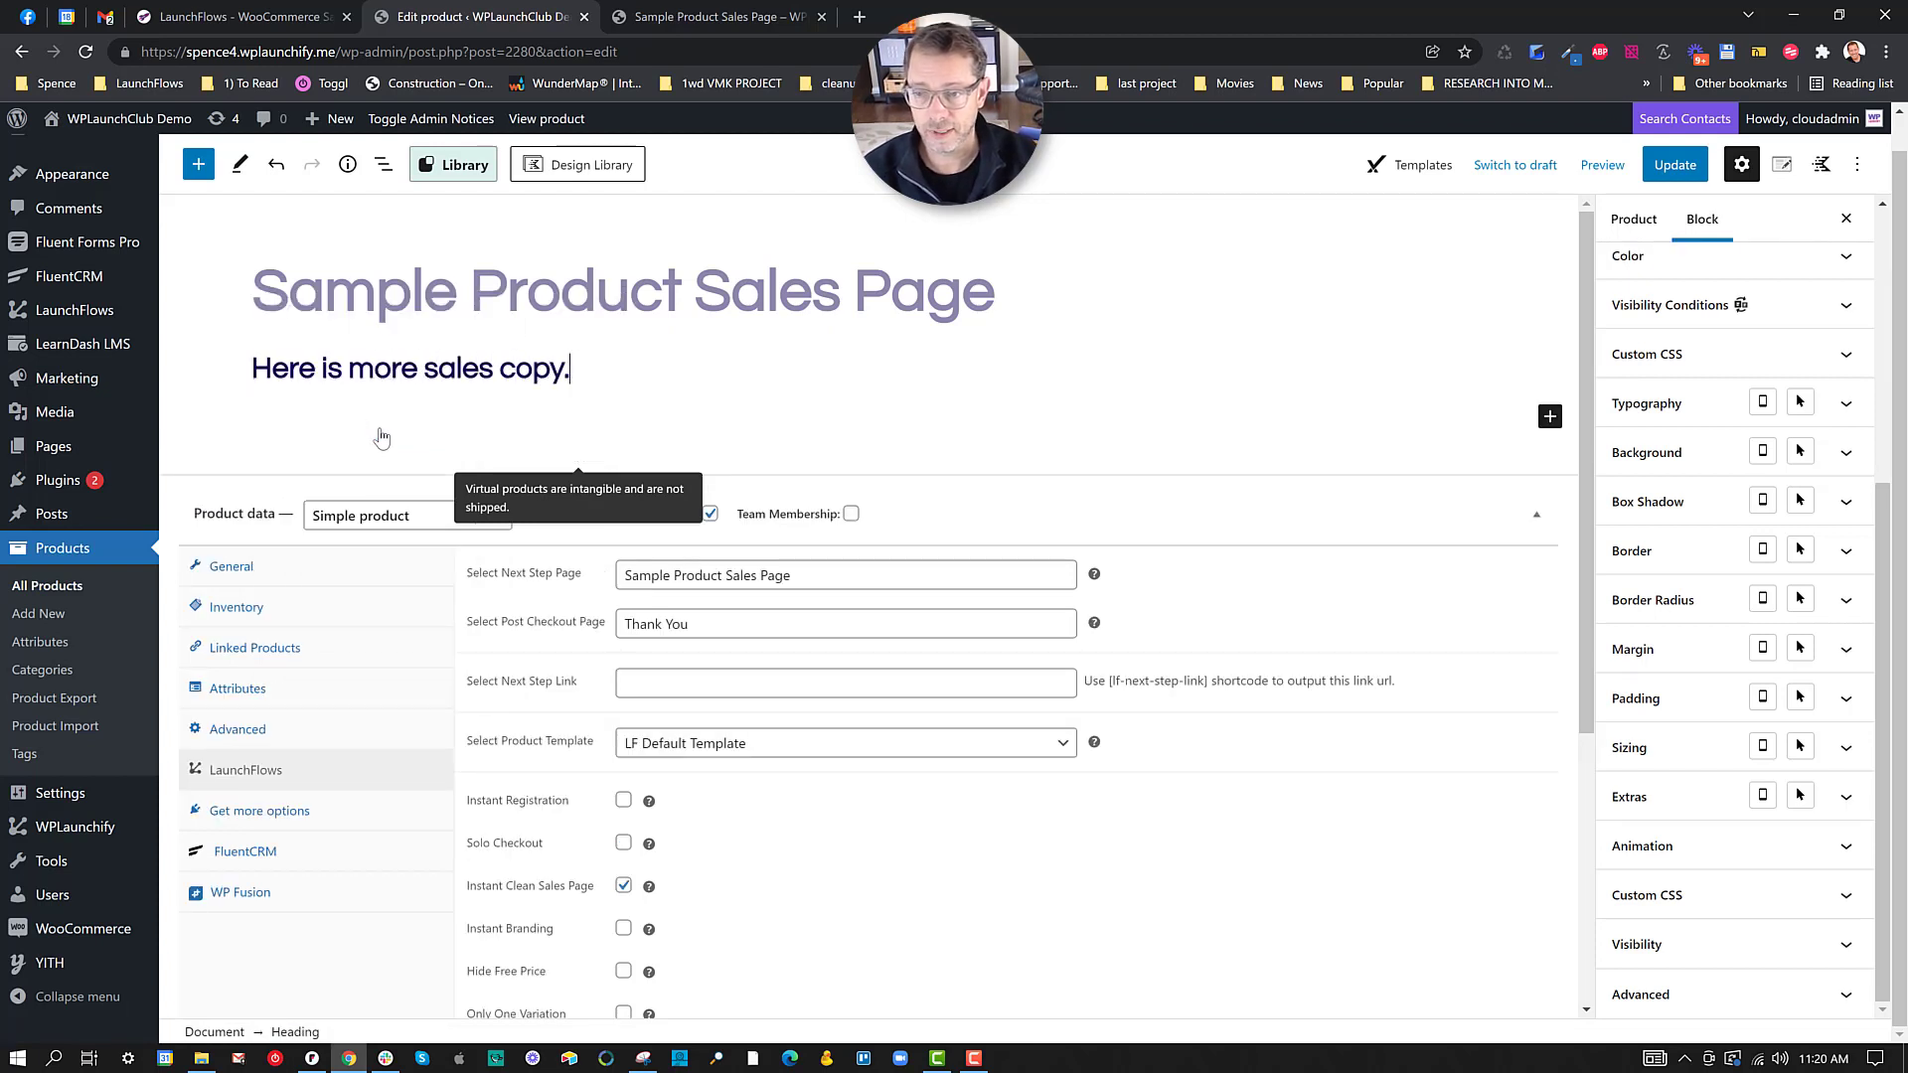
{"action": "type", "text": "...blah blah"}
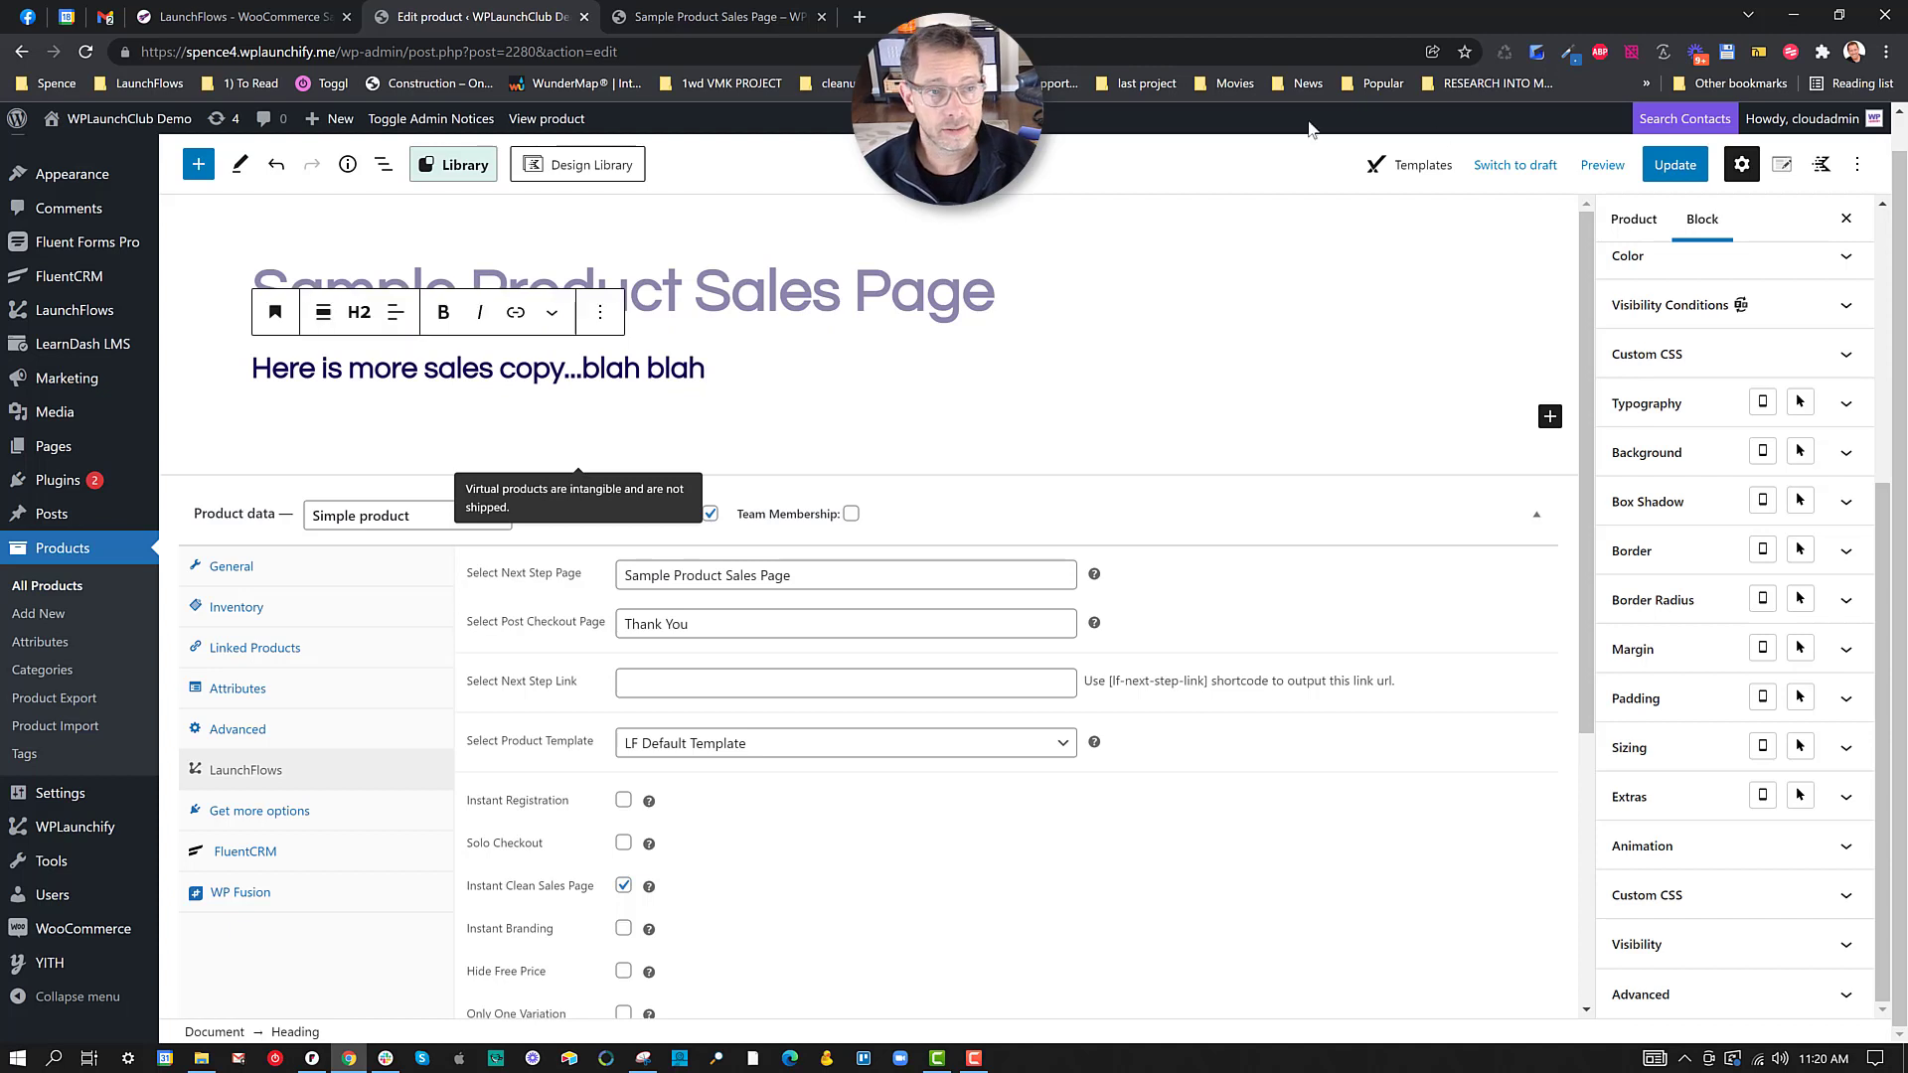
{"action": "left_click", "coordinate": [1674, 164]}
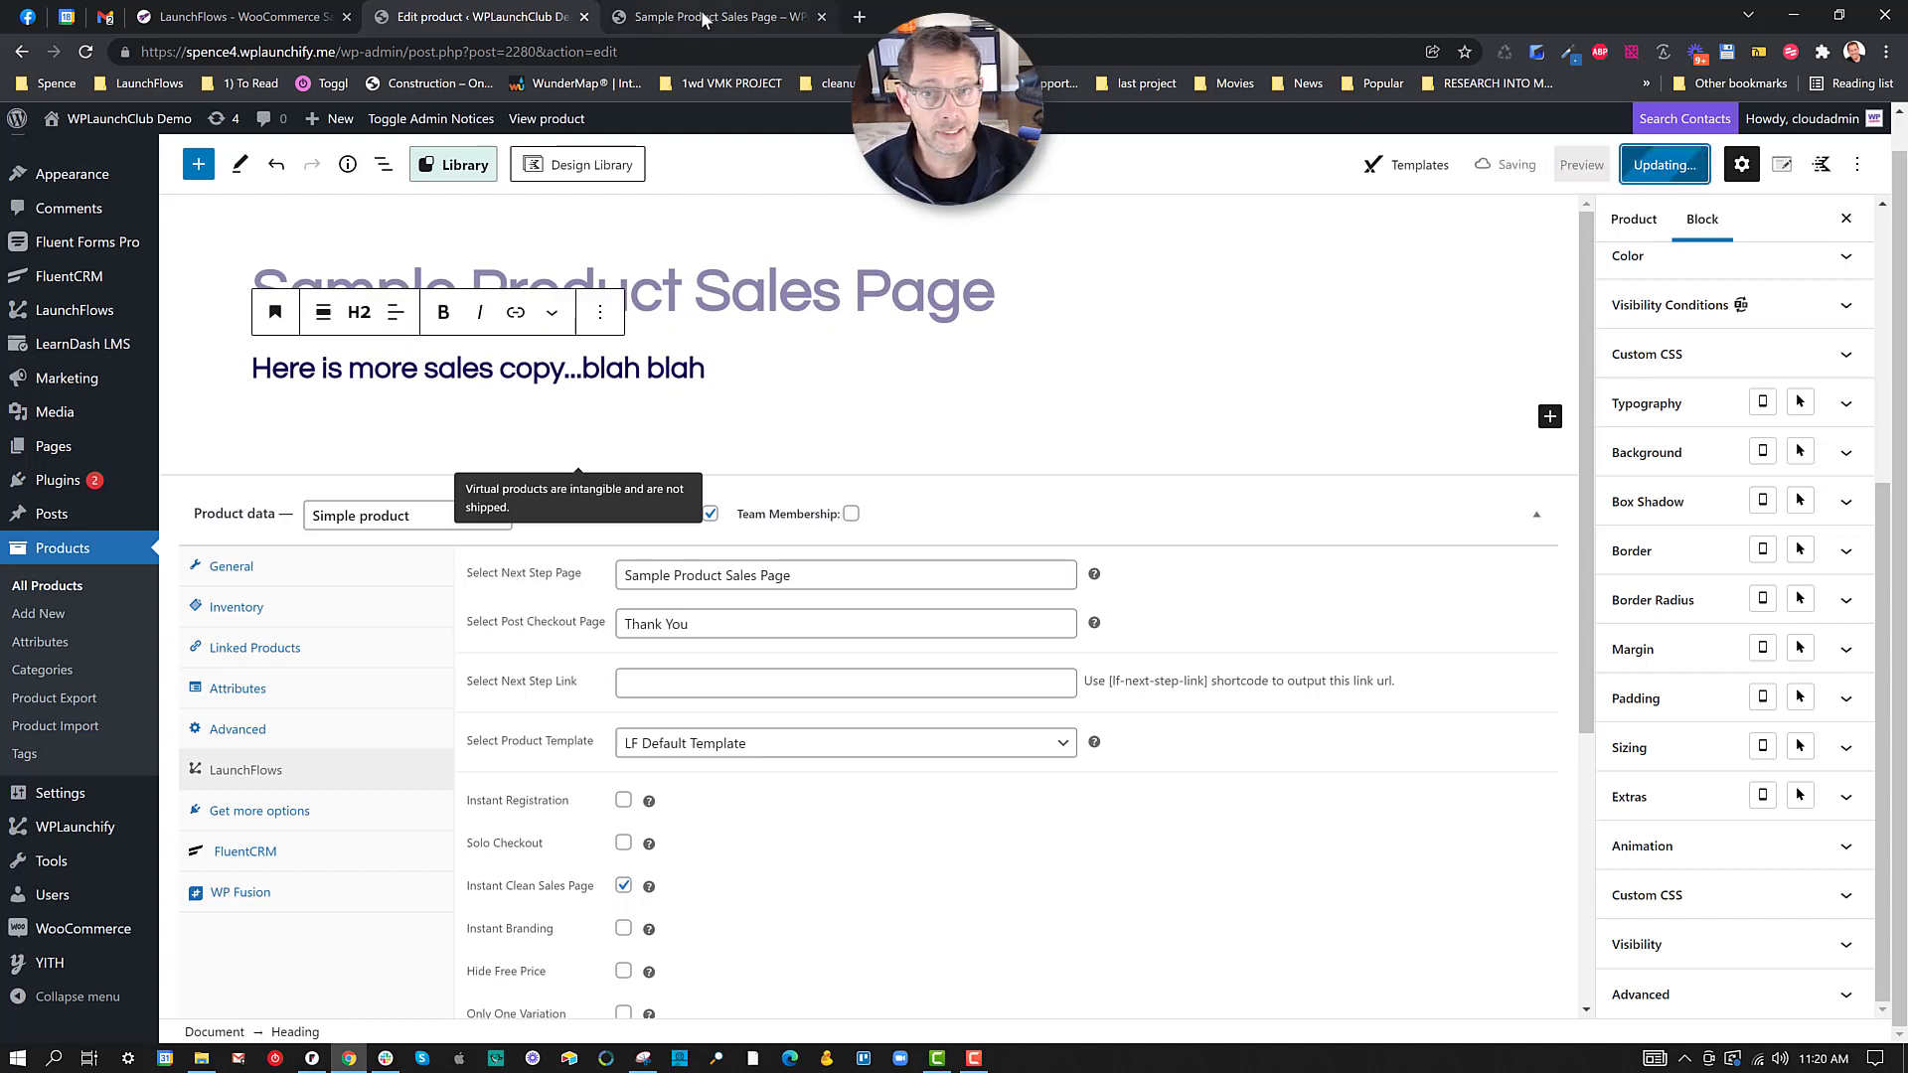
Step: Reload the preview to see the new heading above the billing details
{"action": "left_click", "coordinate": [717, 17]}
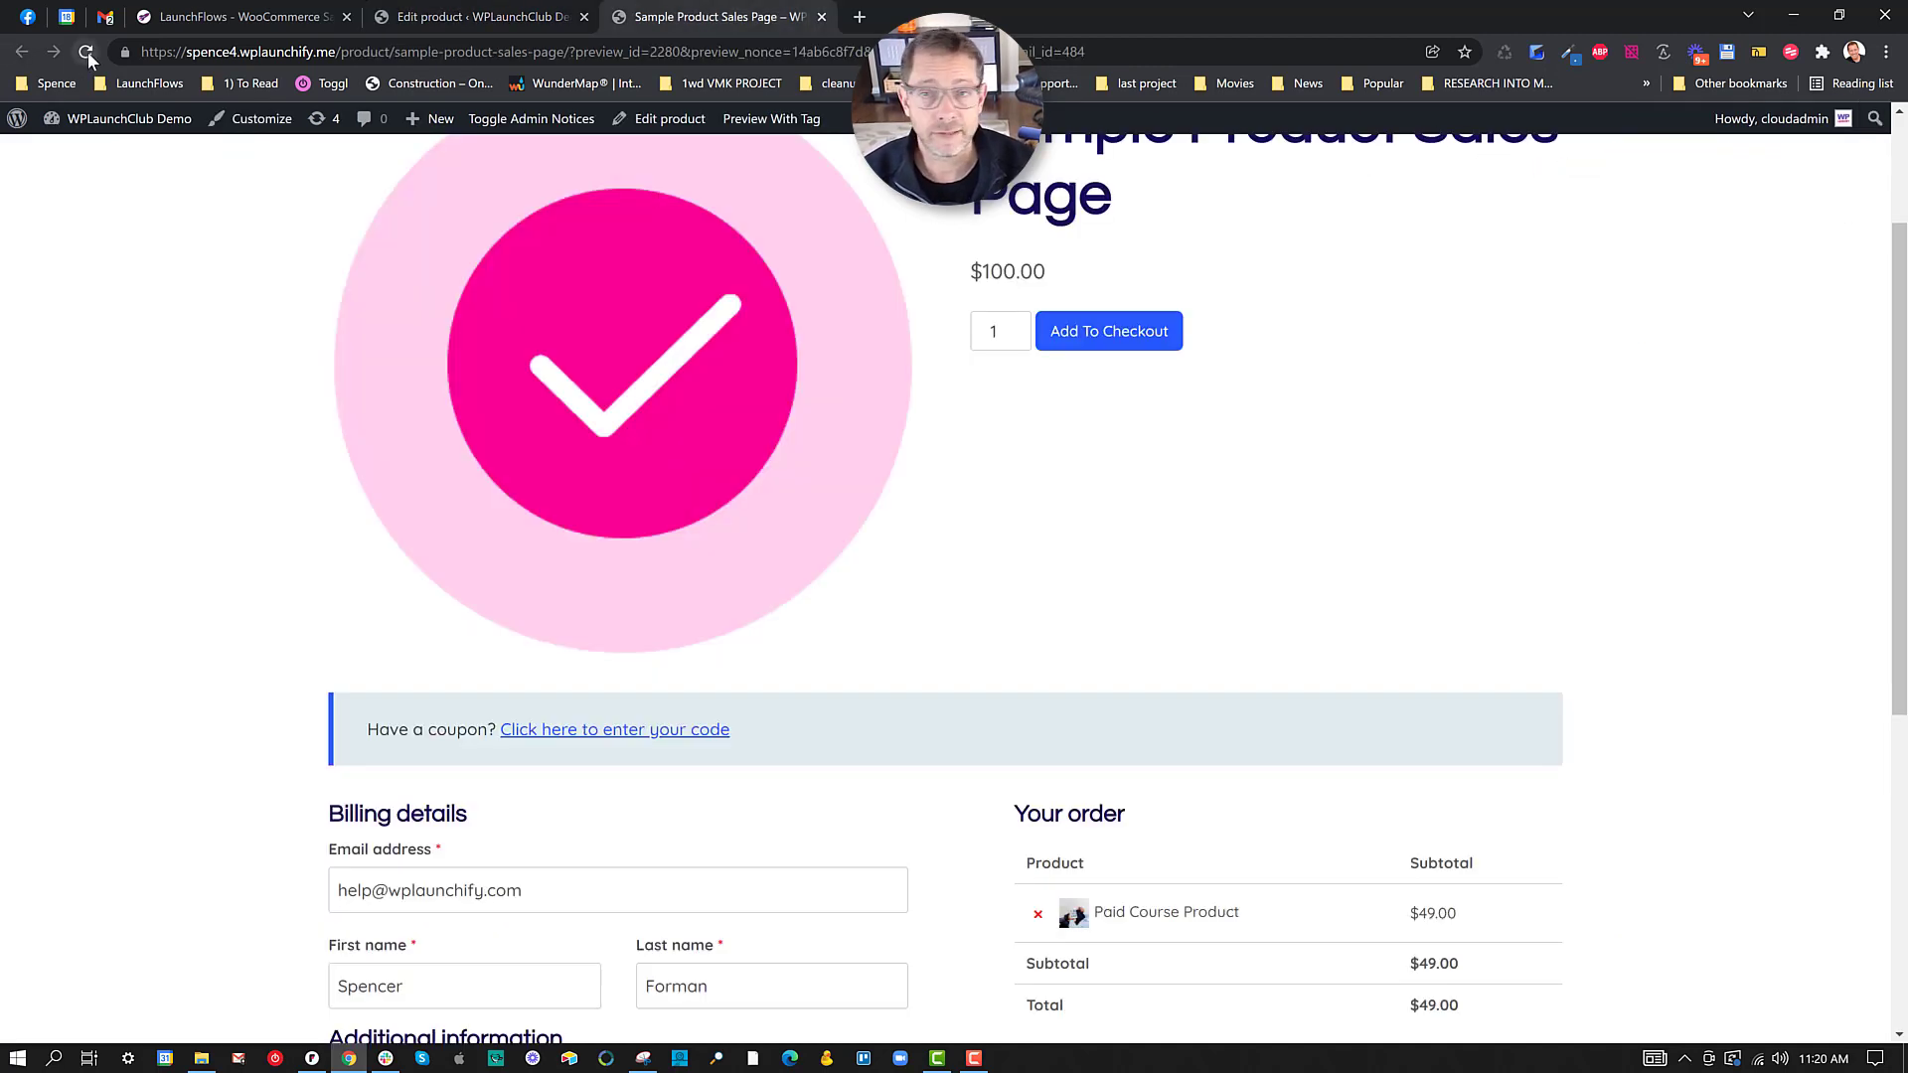
{"action": "left_click", "coordinate": [83, 54]}
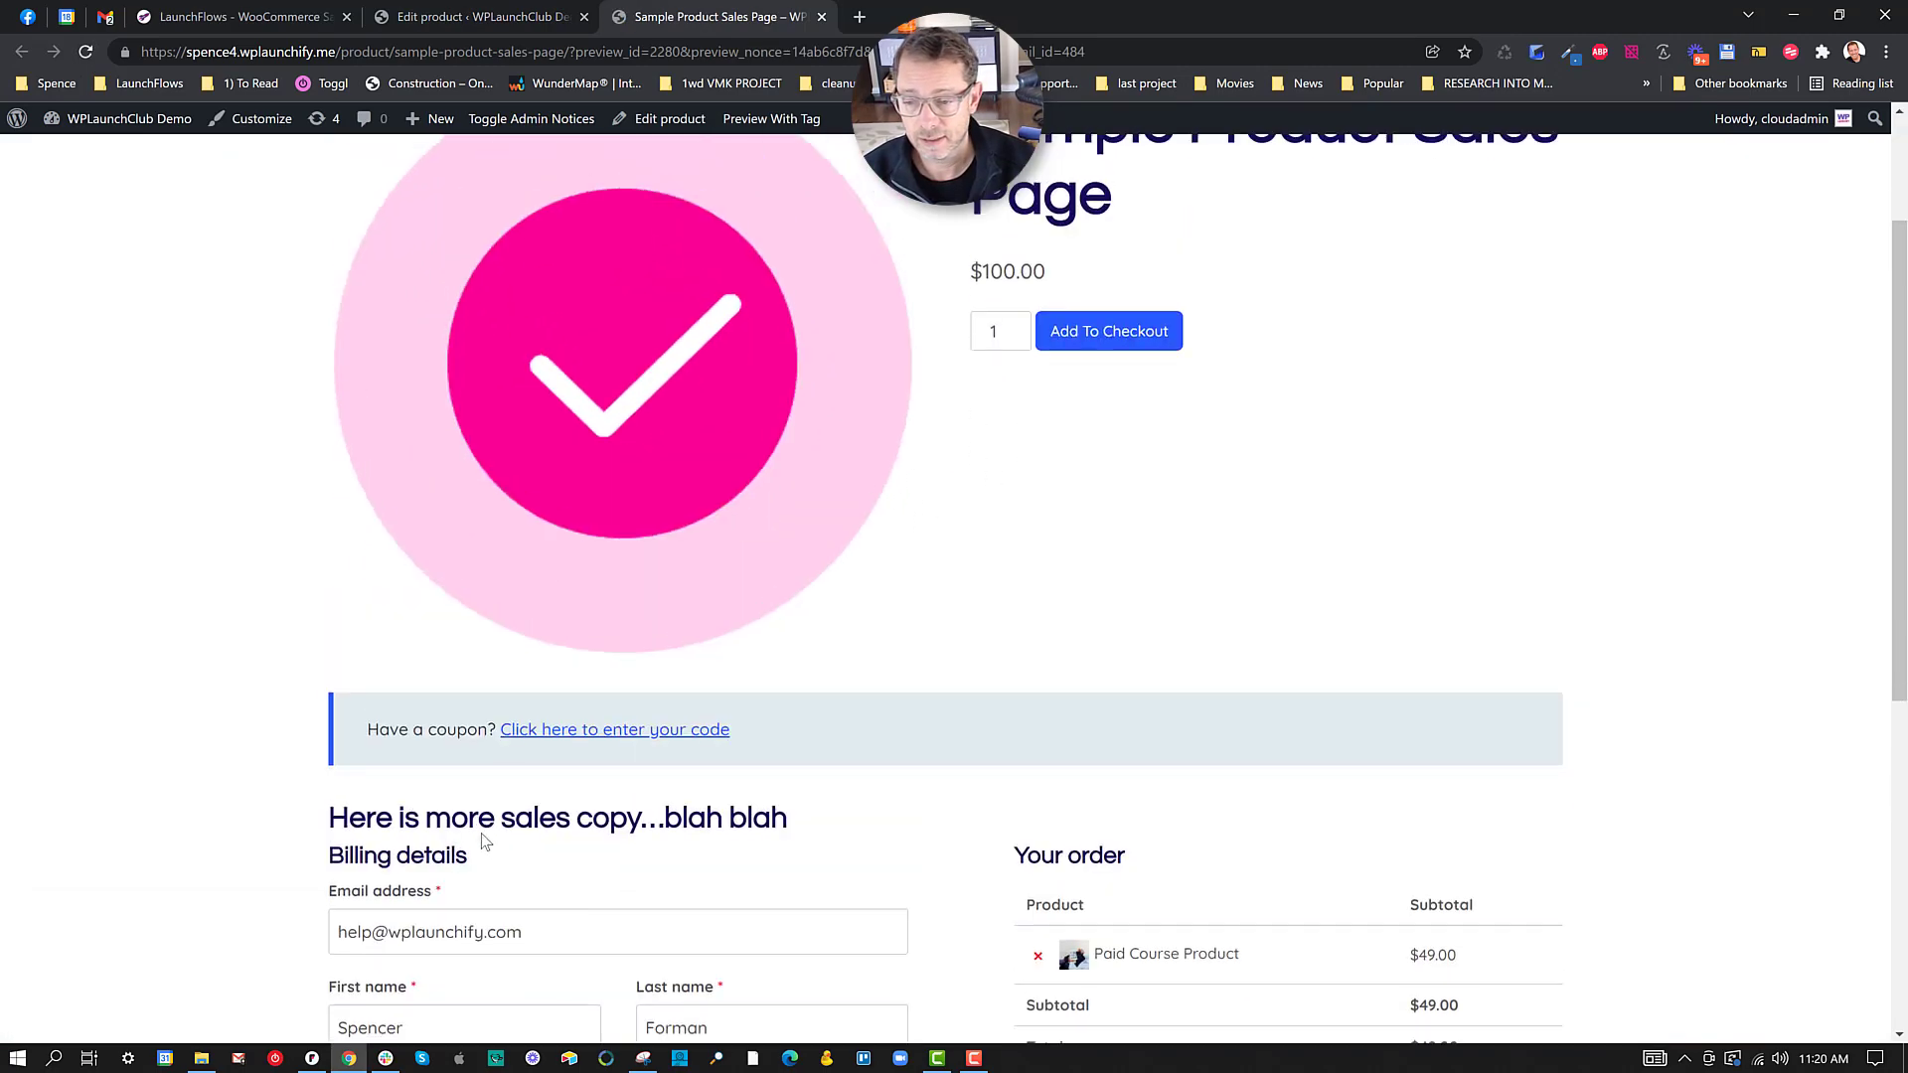
{"action": "scroll", "scroll_direction": "down", "scroll_amount": 3}
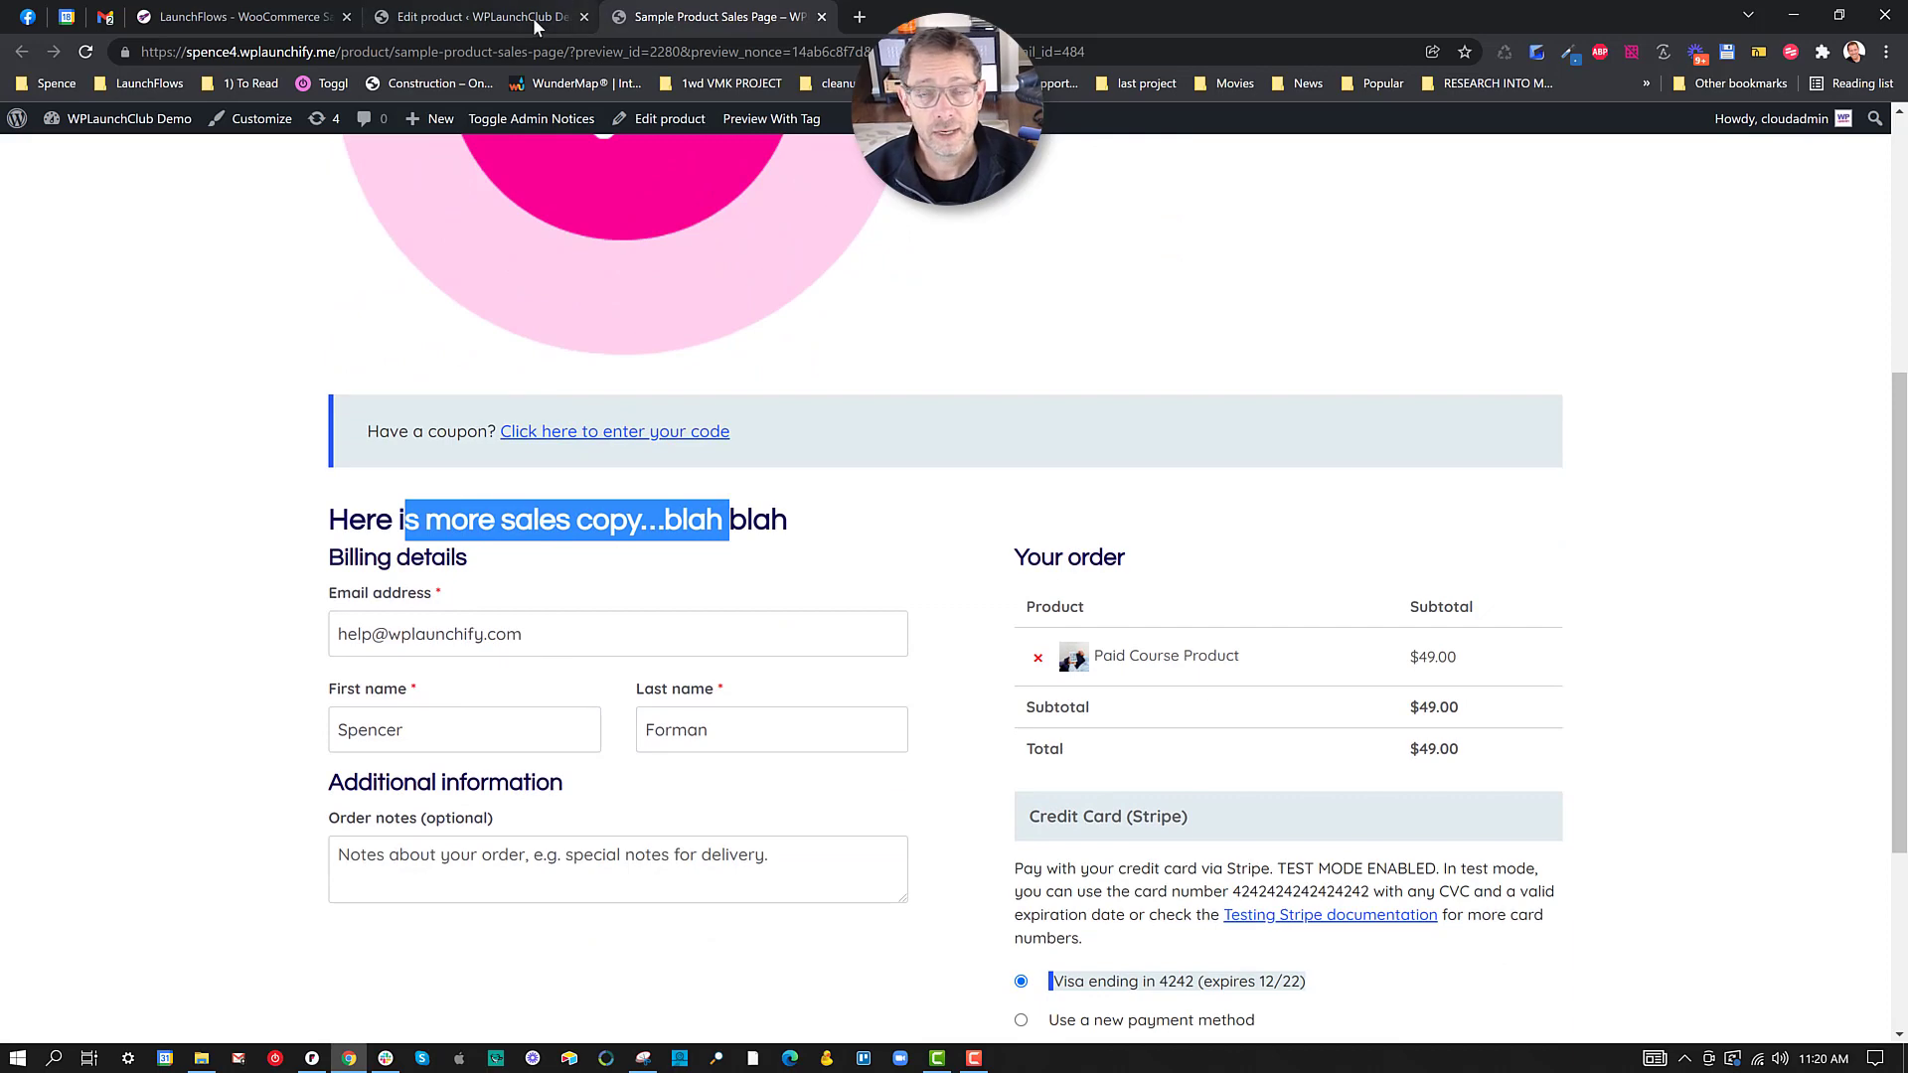
Step: Switch the product template to LF Blank Template, update, and return to the preview tab
{"action": "left_click", "coordinate": [484, 18]}
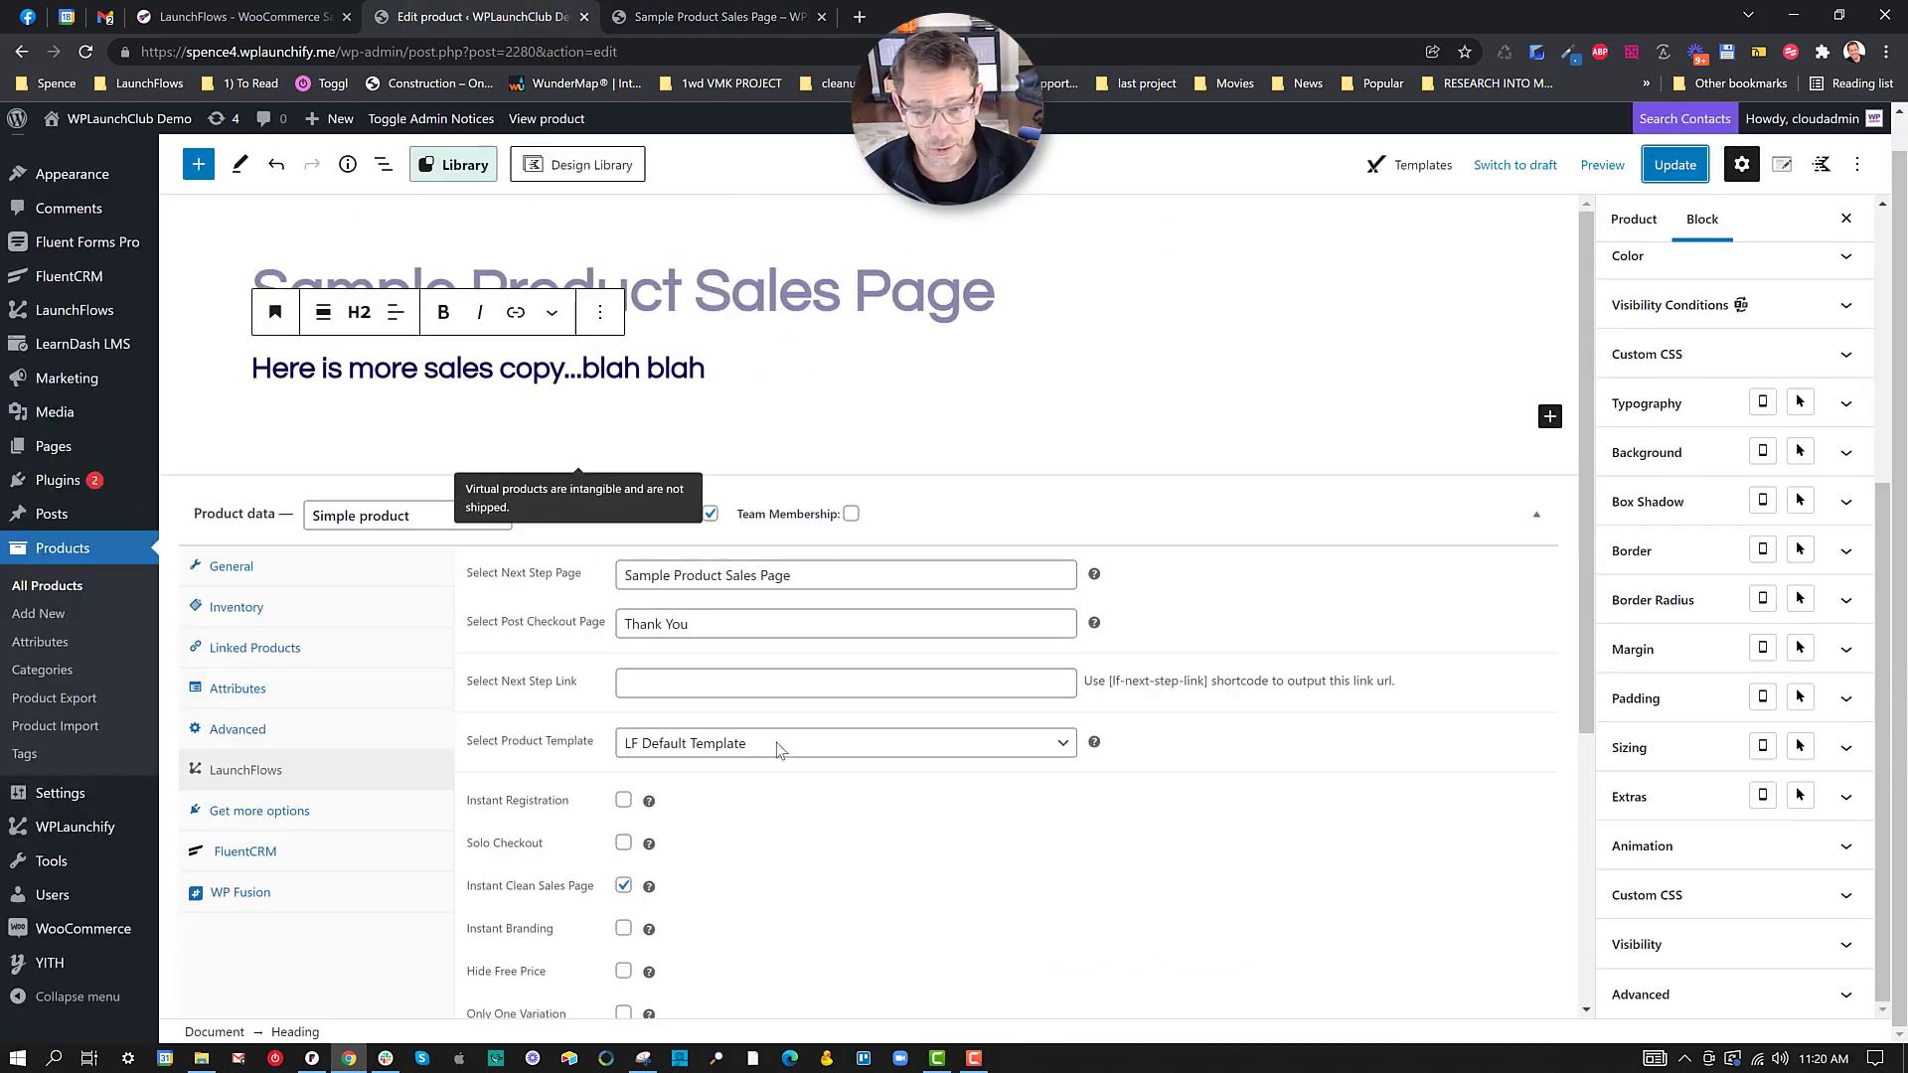
{"action": "left_click", "coordinate": [845, 743]}
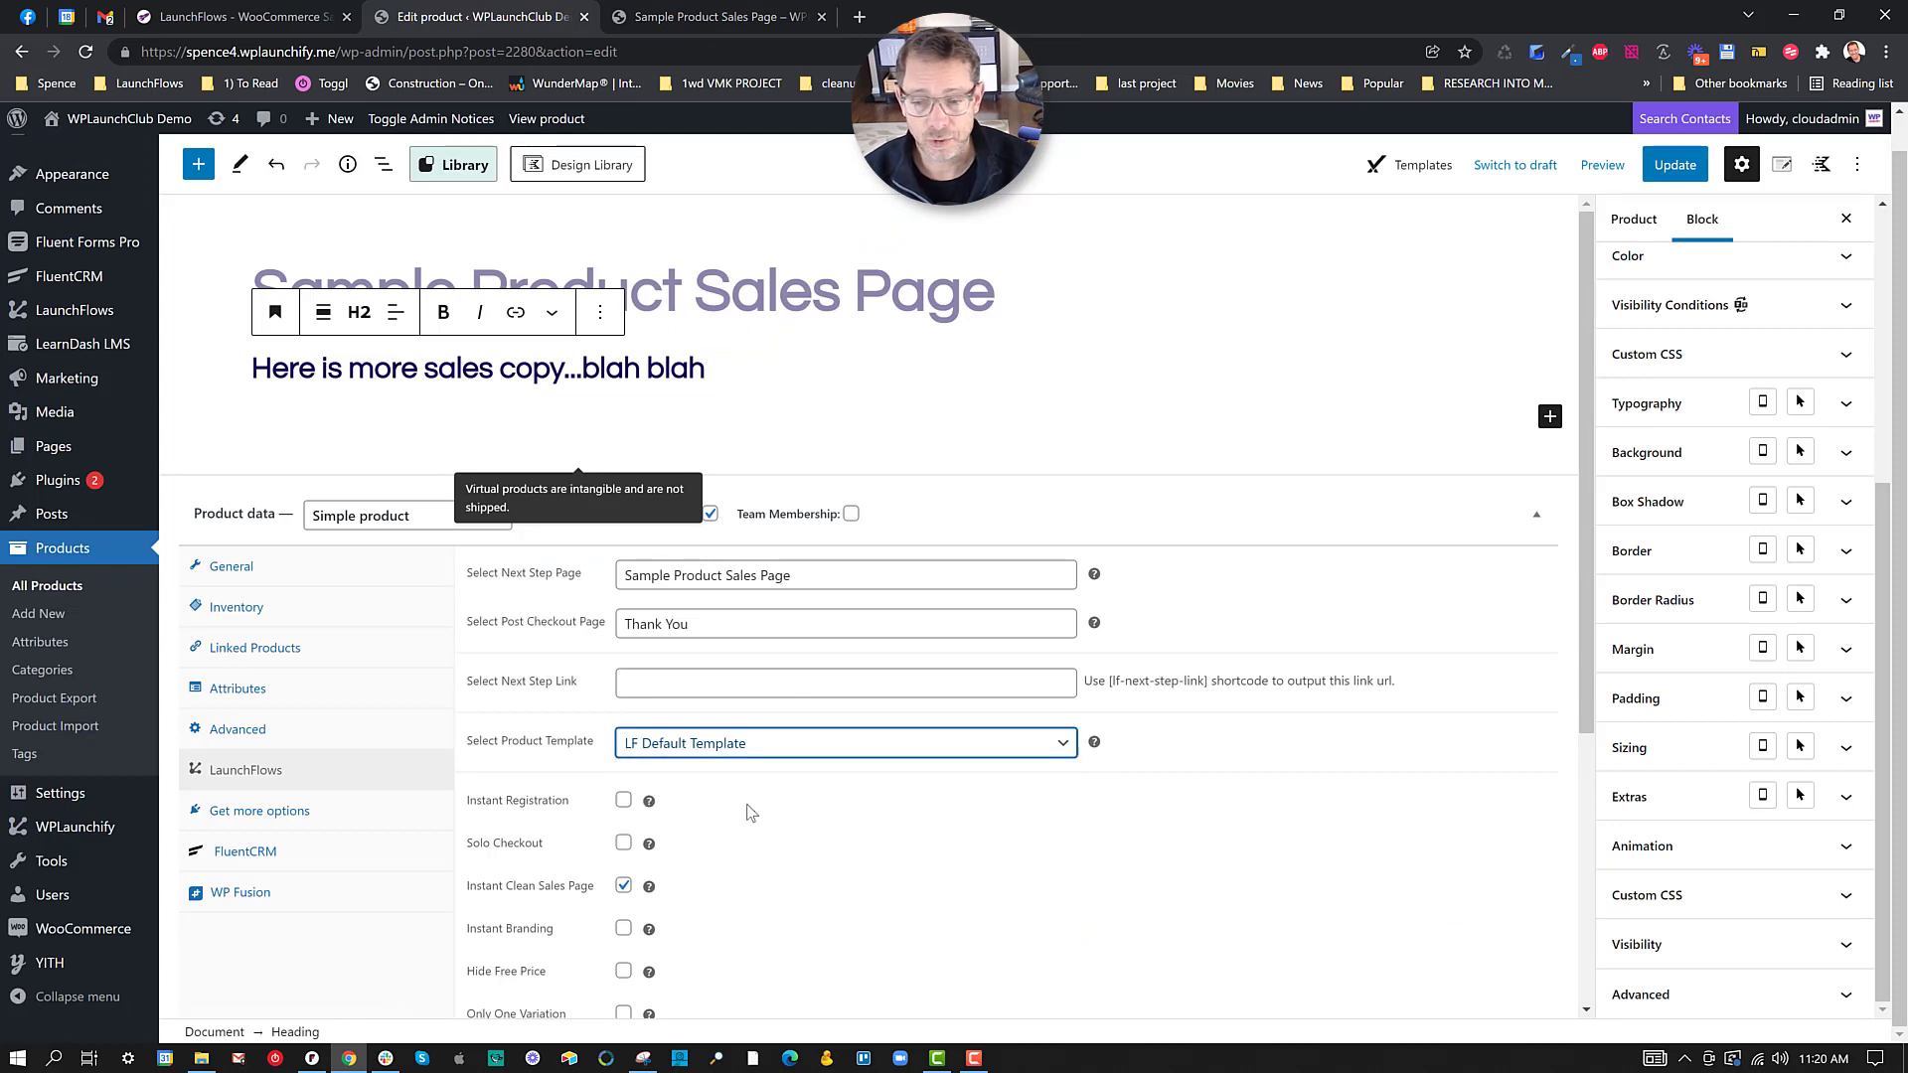
{"action": "left_click", "coordinate": [846, 742]}
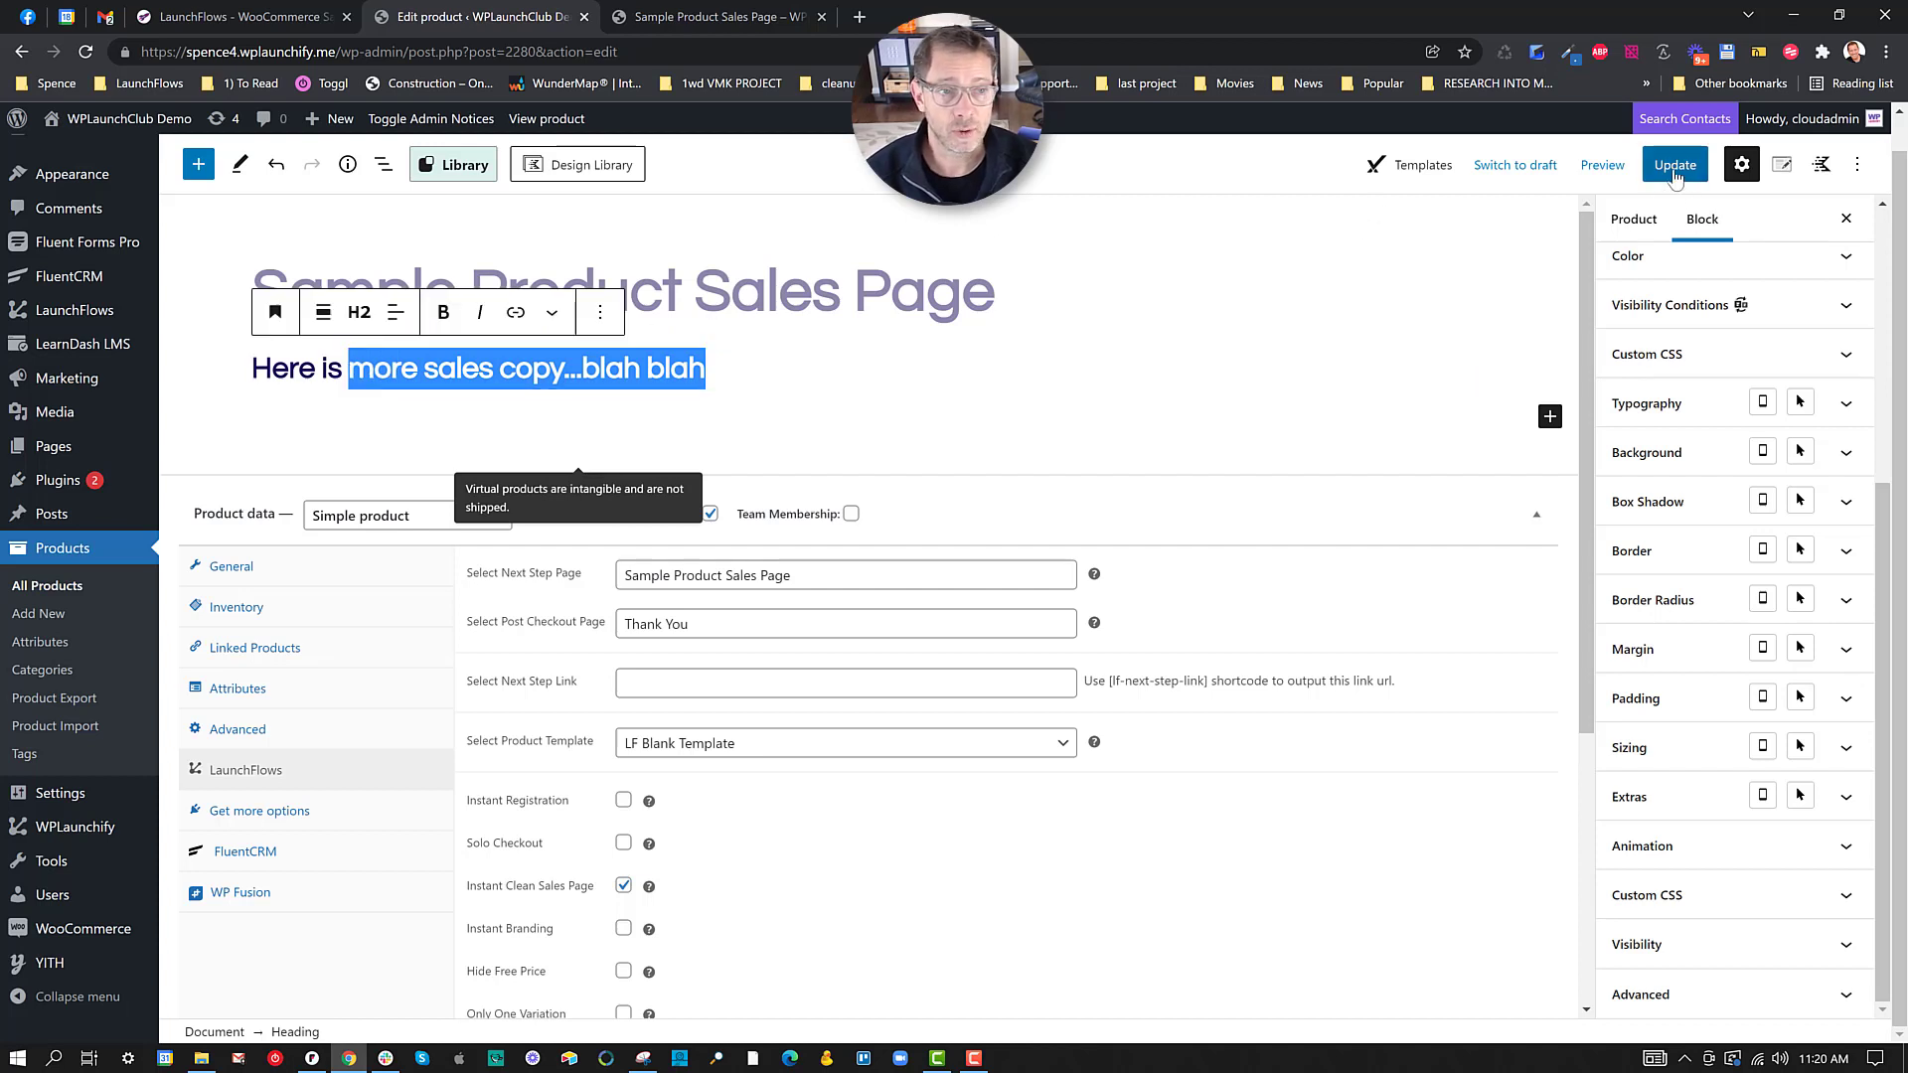
{"action": "left_click", "coordinate": [1674, 165]}
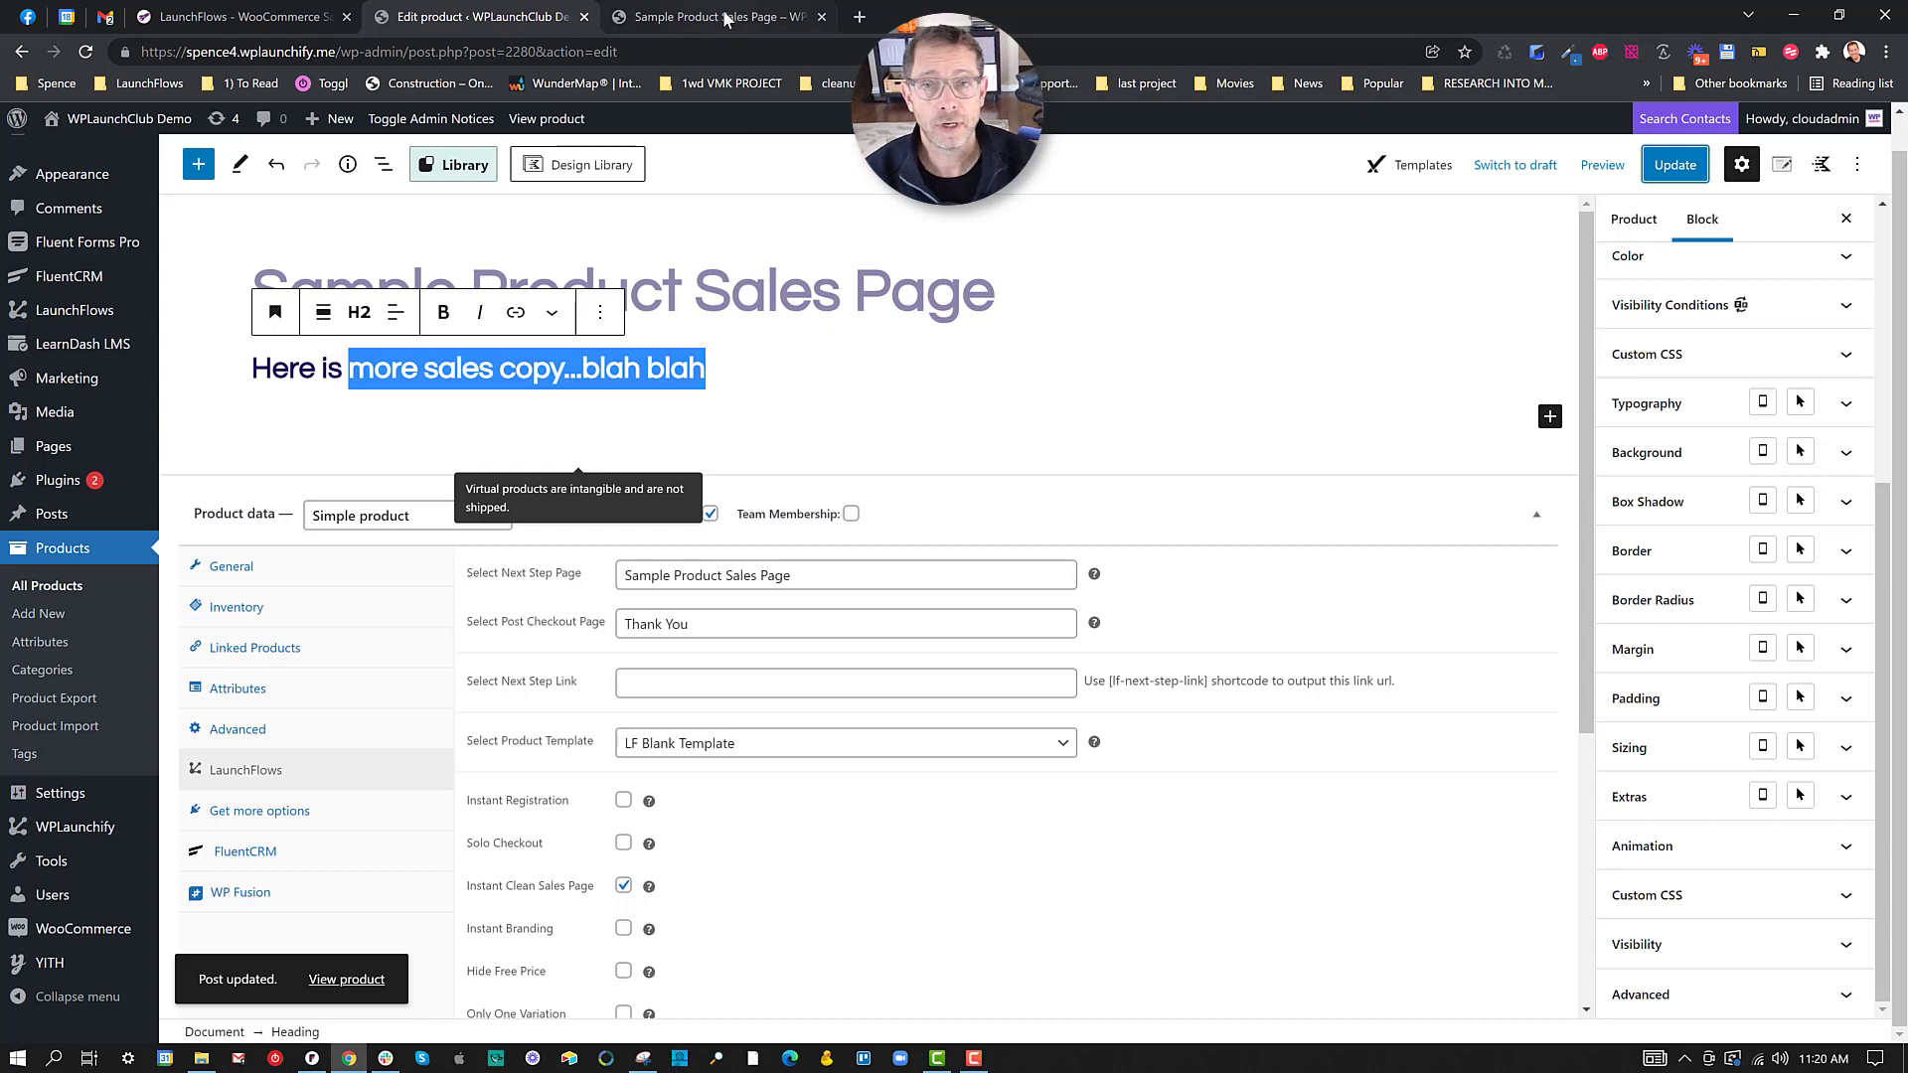
{"action": "left_click", "coordinate": [716, 17]}
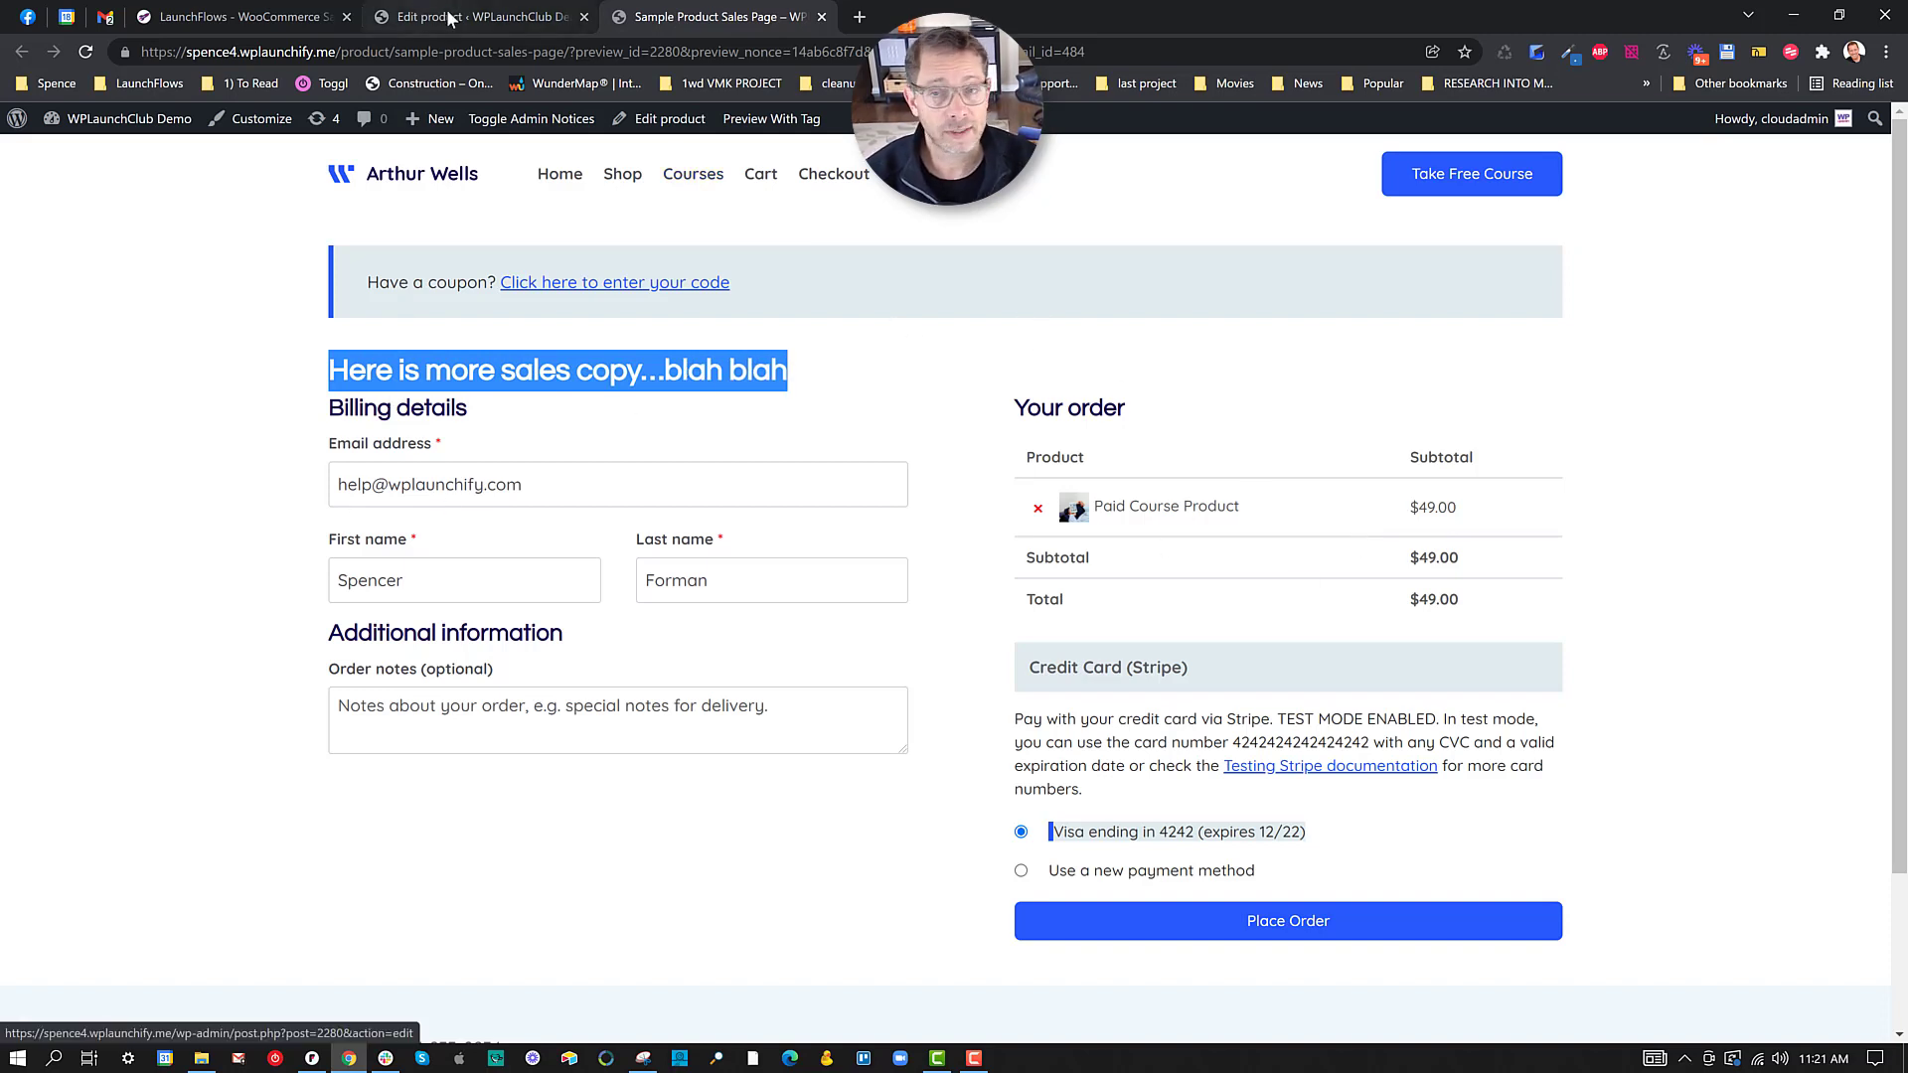
{"action": "mouse_move", "coordinate": [459, 20]}
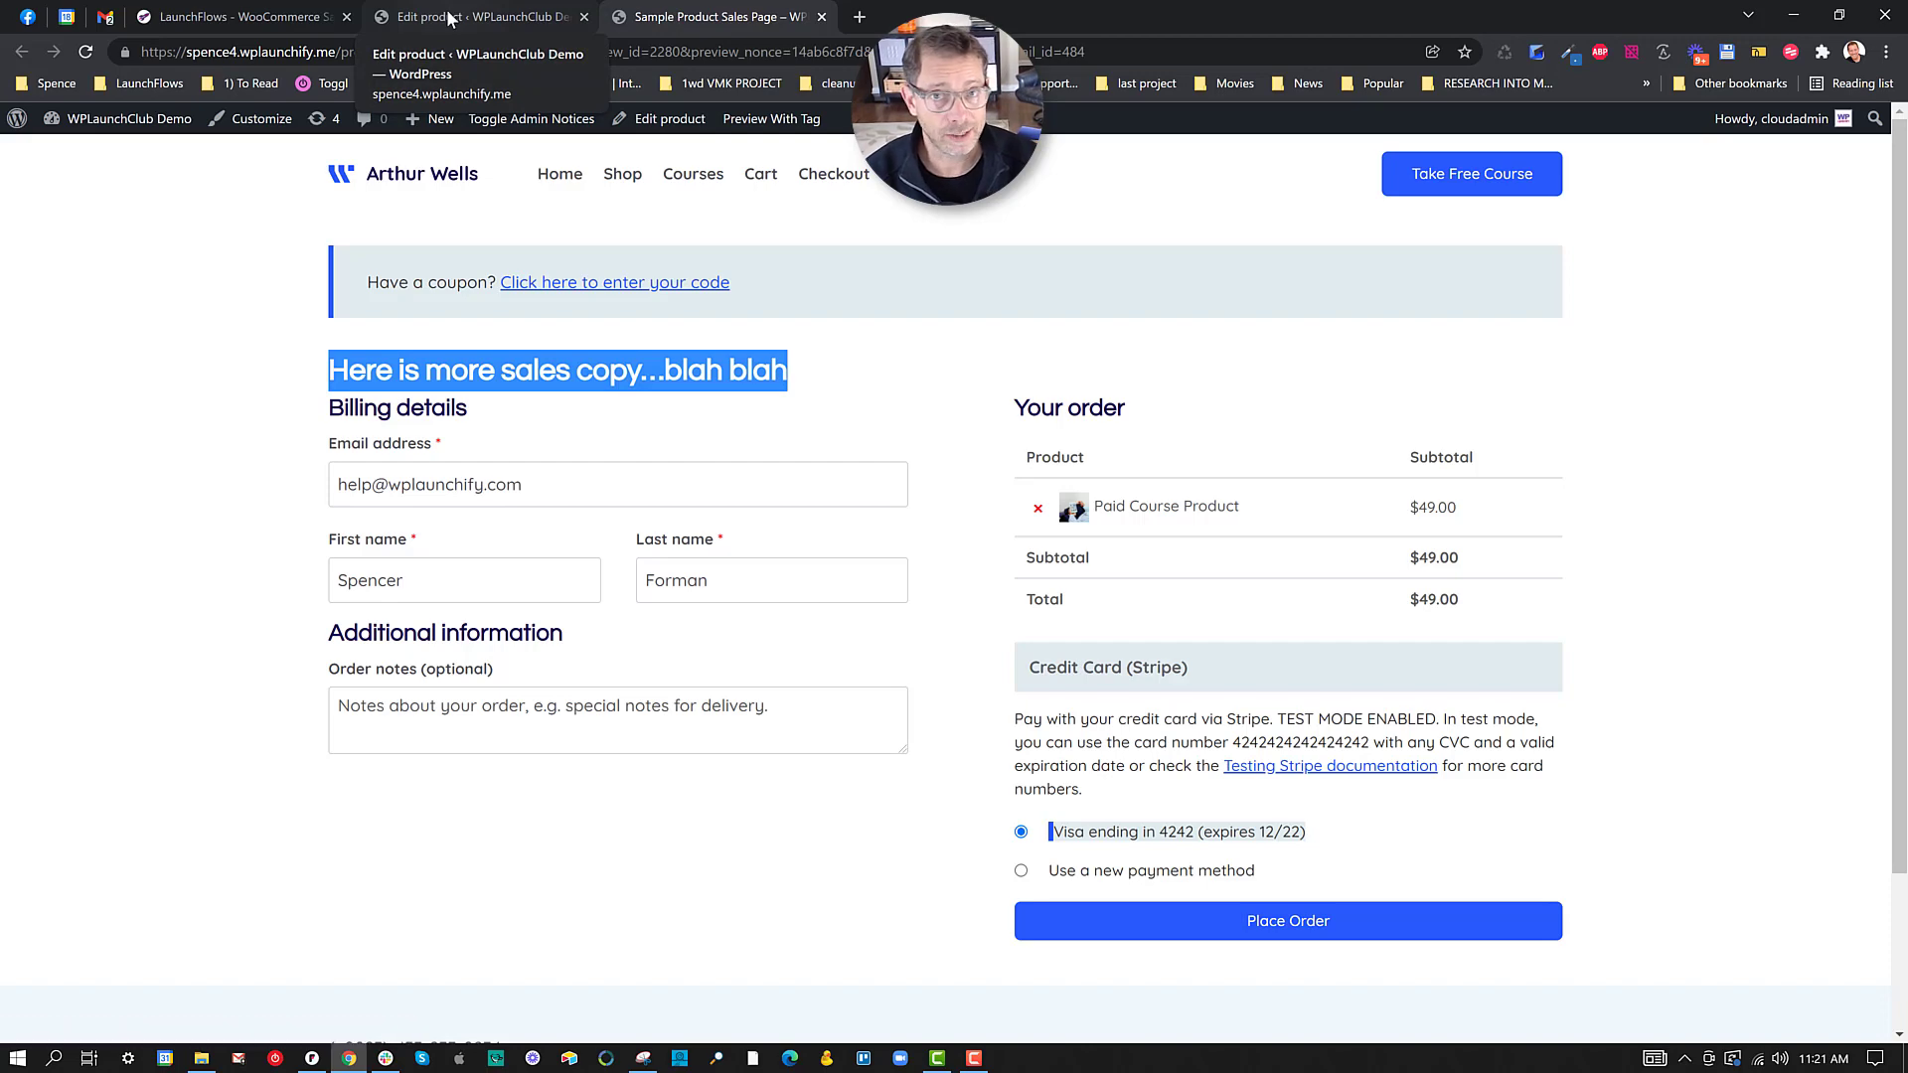
Step: Back in the product editor, insert a LaunchFlows Product Images block via /product
{"action": "left_click", "coordinate": [459, 18]}
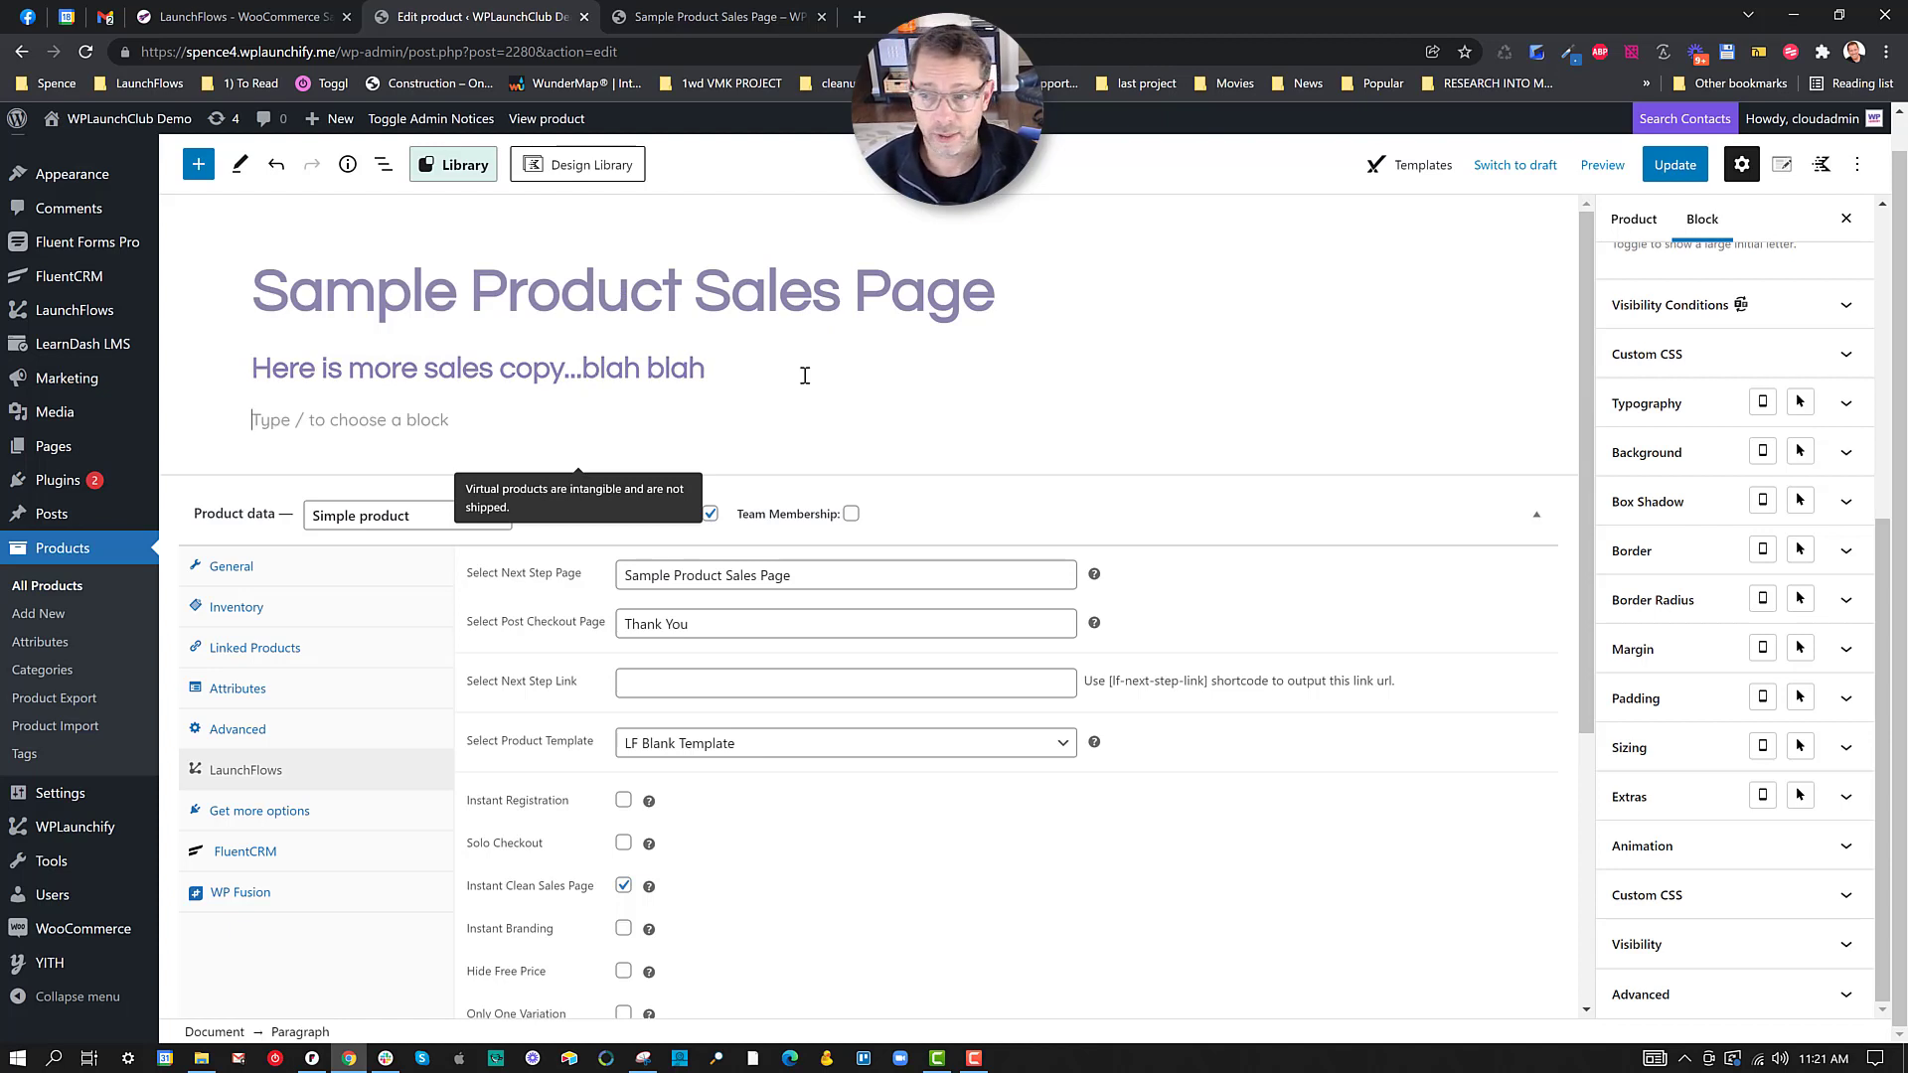
{"action": "type", "text": "/"}
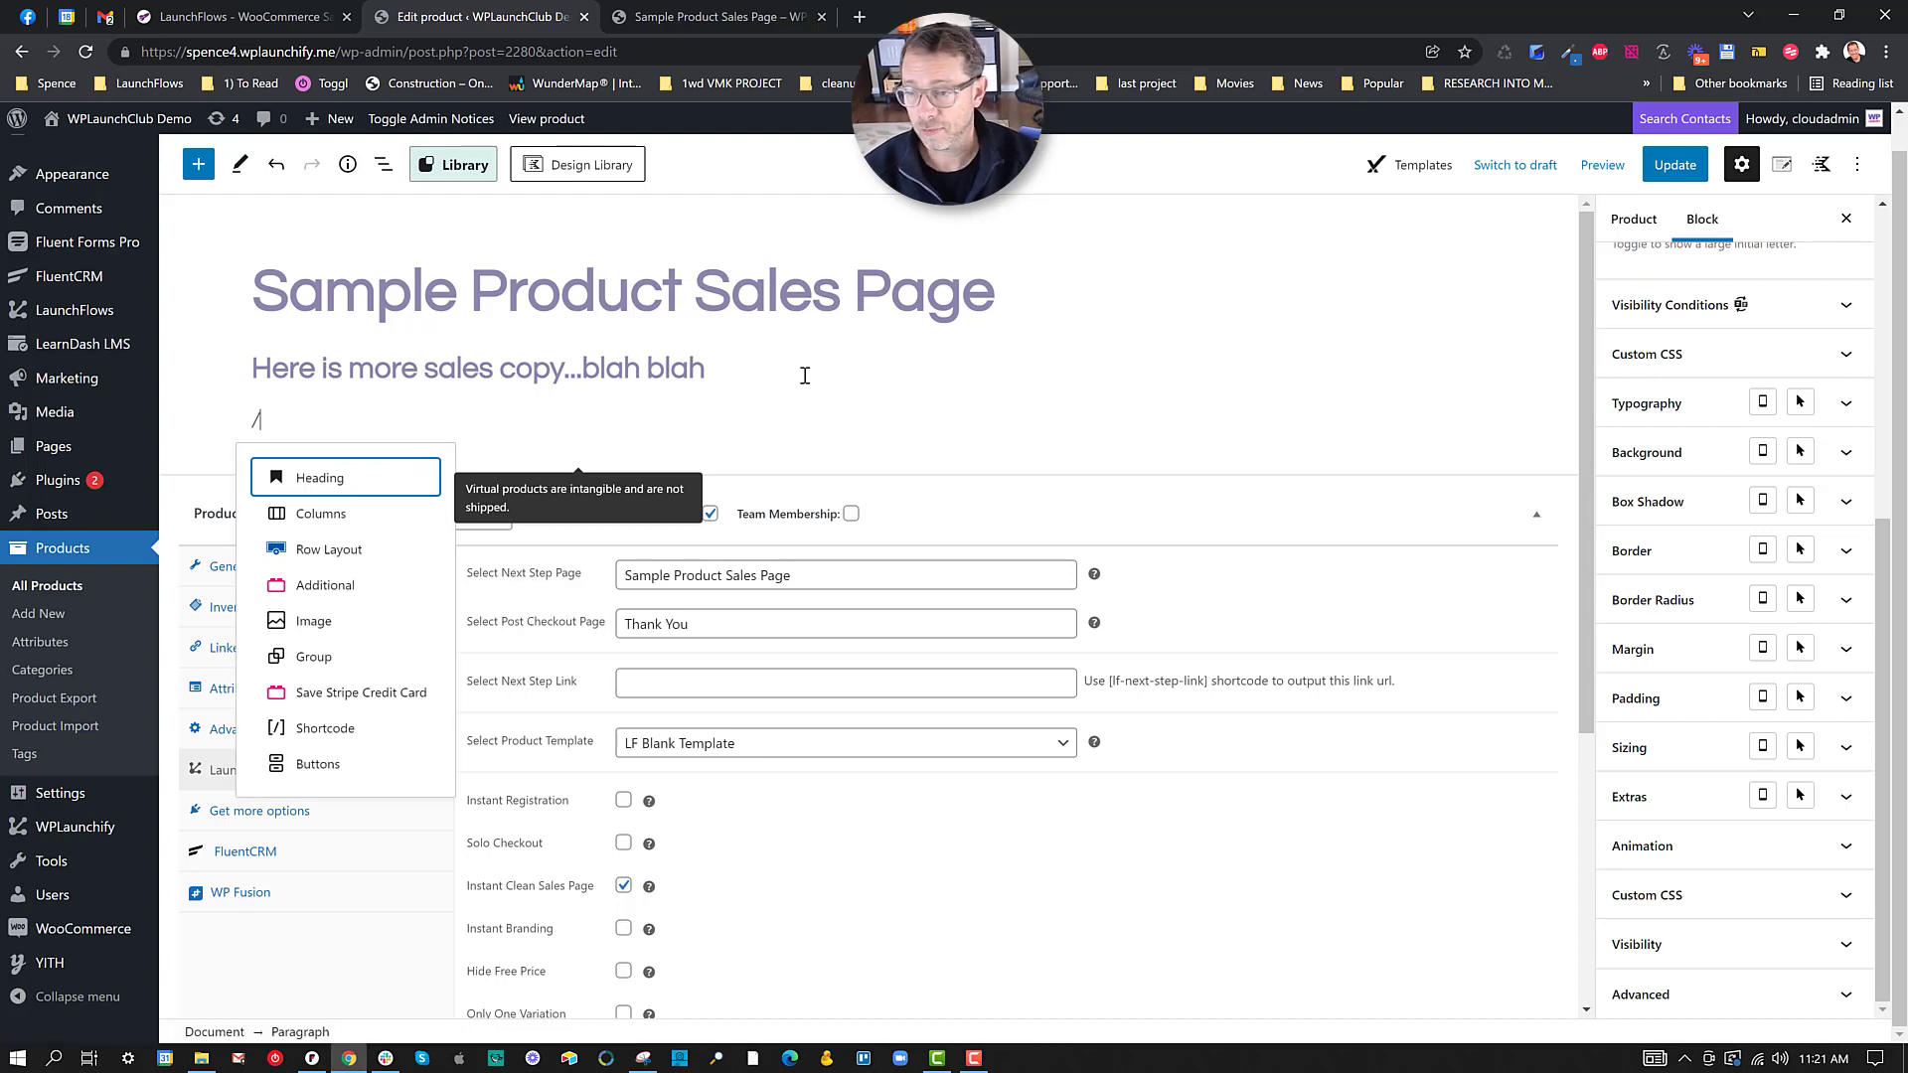
{"action": "type", "text": "product"}
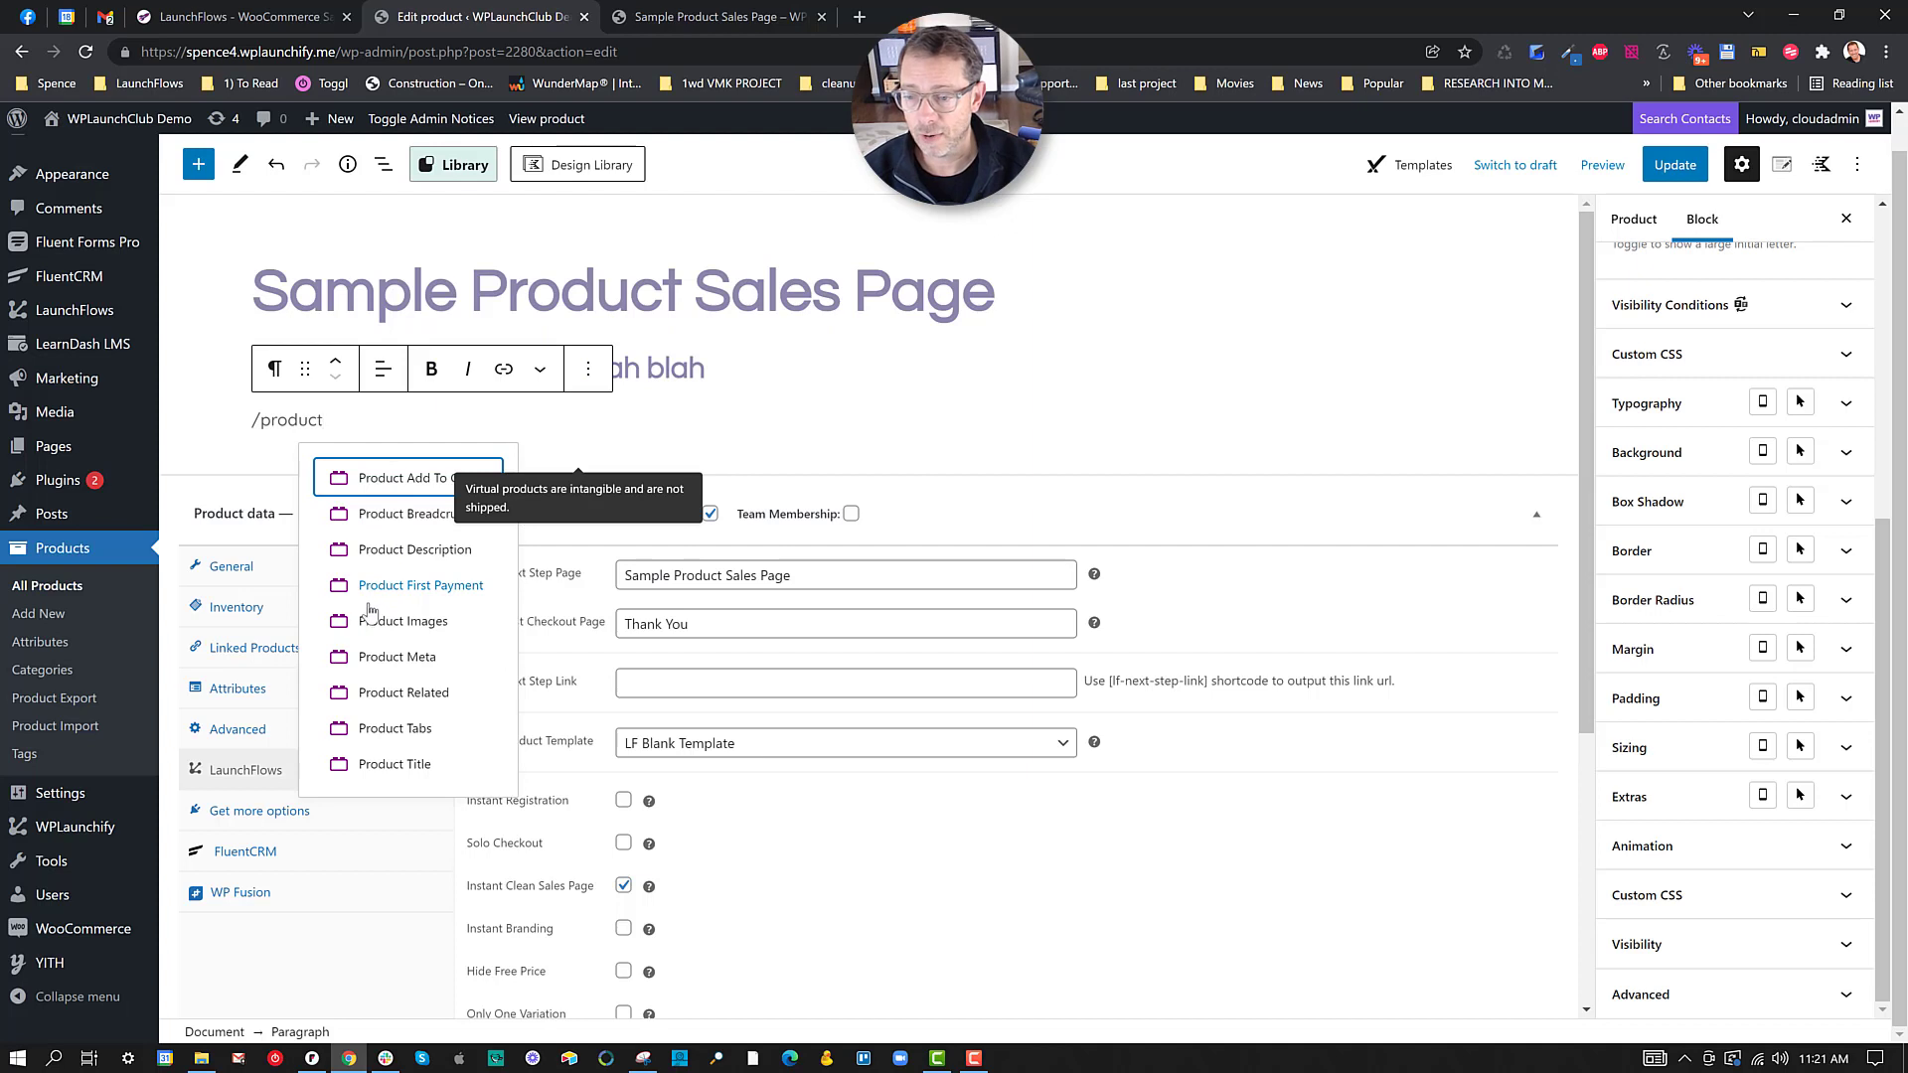
{"action": "mouse_move", "coordinate": [383, 577]}
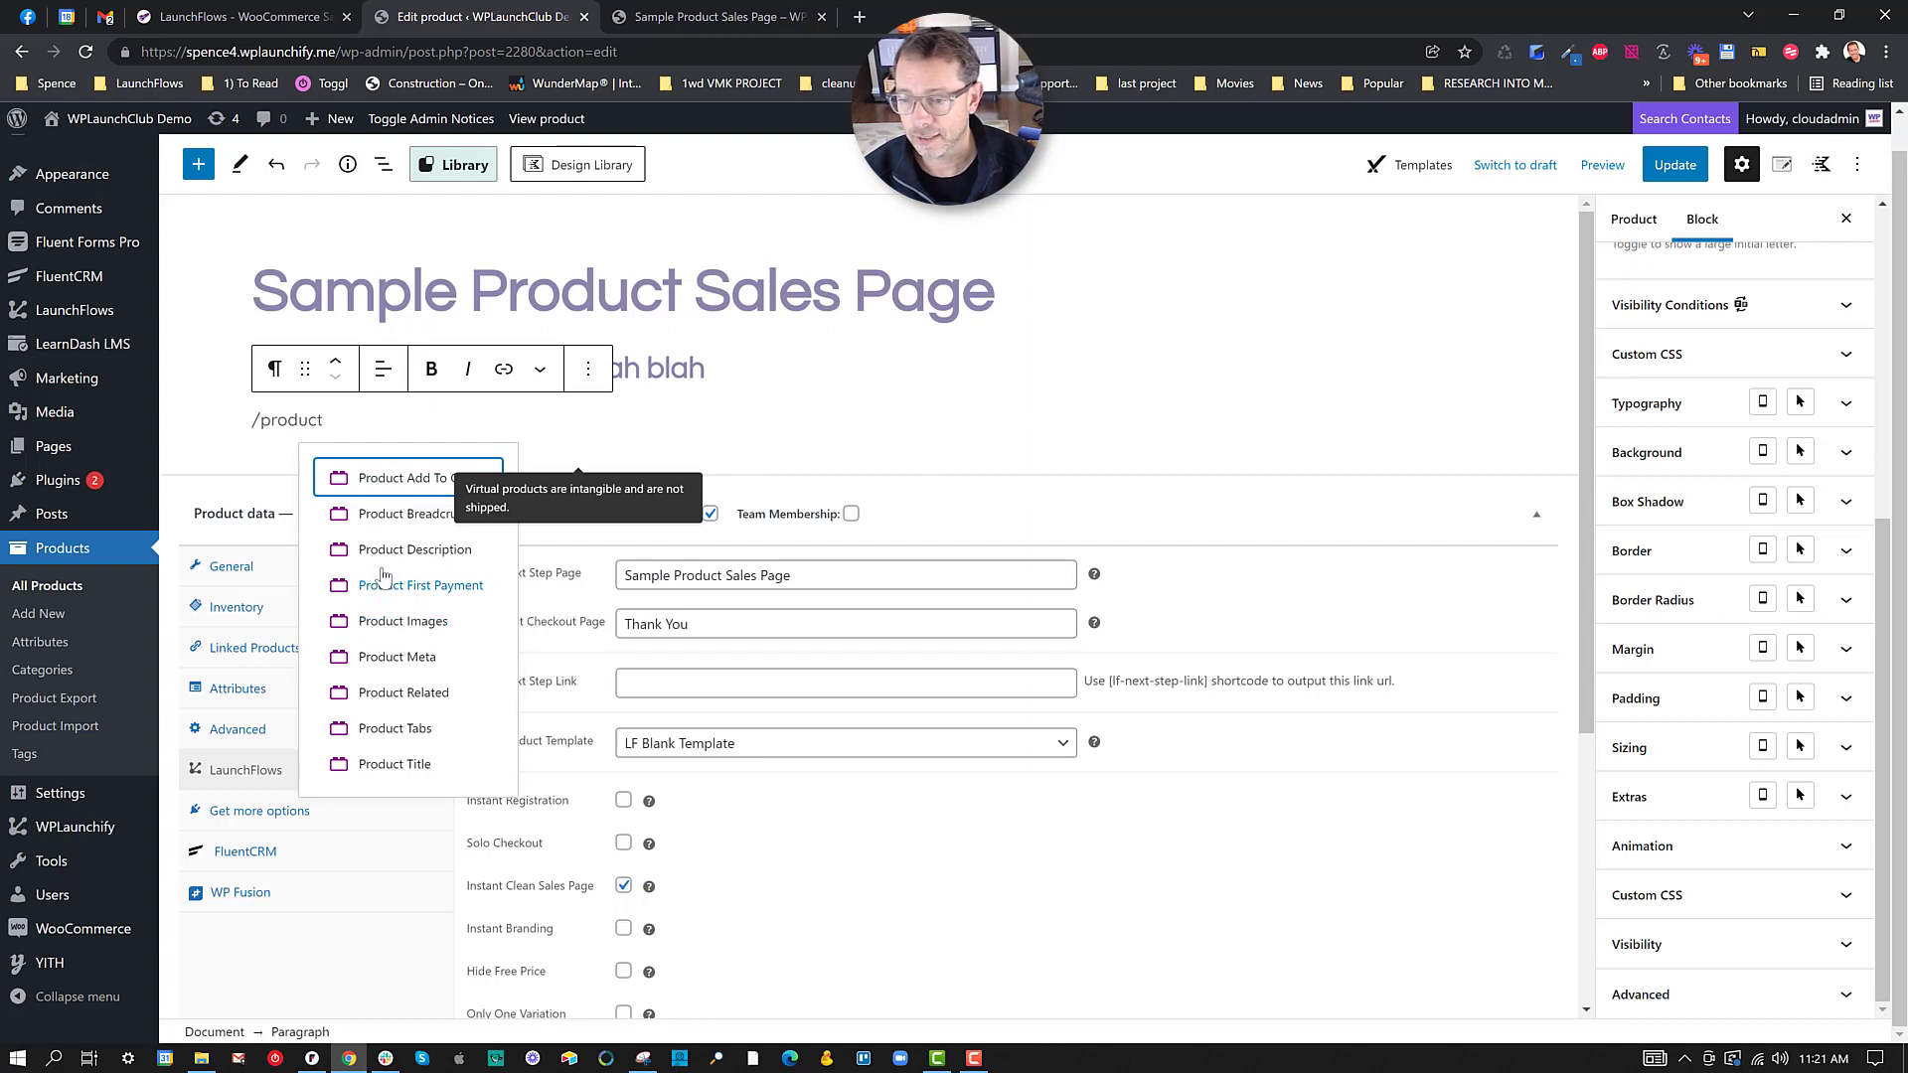
{"action": "left_click", "coordinate": [401, 621]}
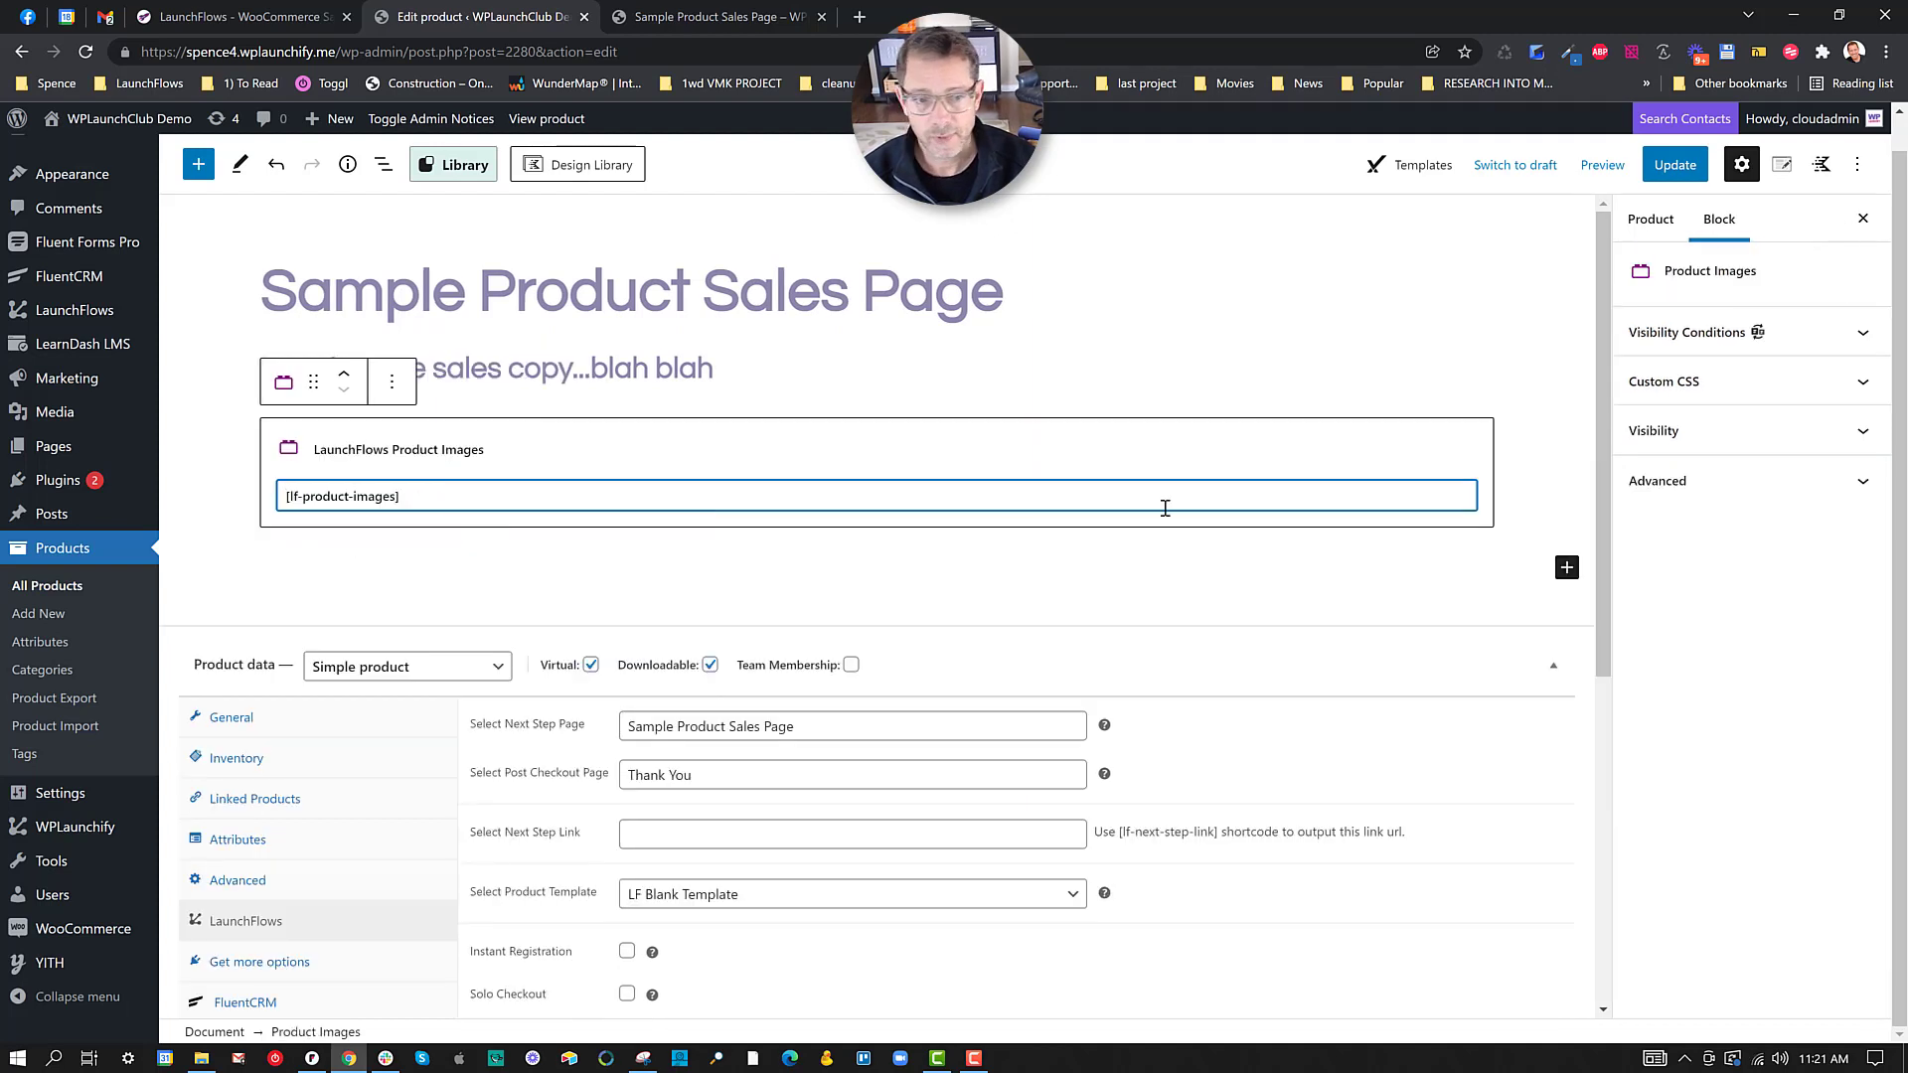
{"action": "mouse_move", "coordinate": [1147, 464]}
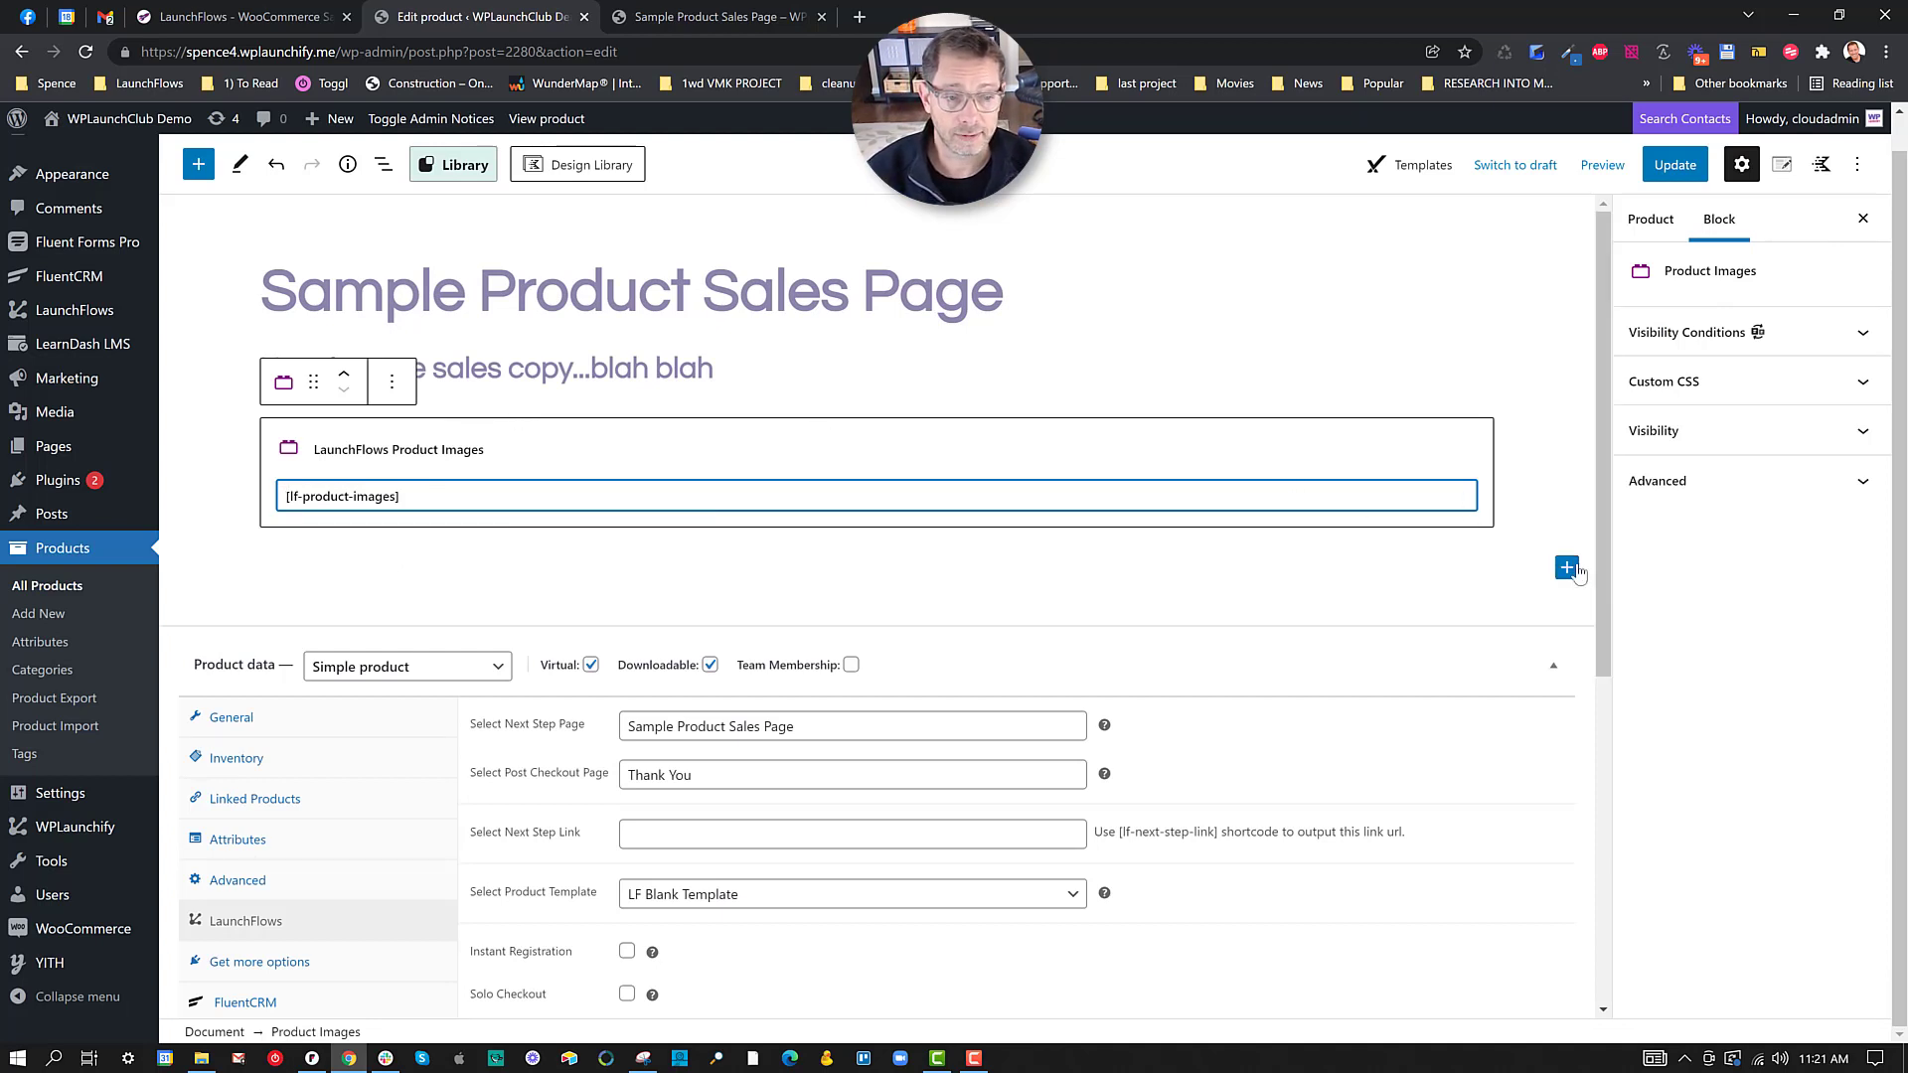
Step: Add a two-column Columns block with a Product Price block in the left column
{"action": "left_click", "coordinate": [1566, 568]}
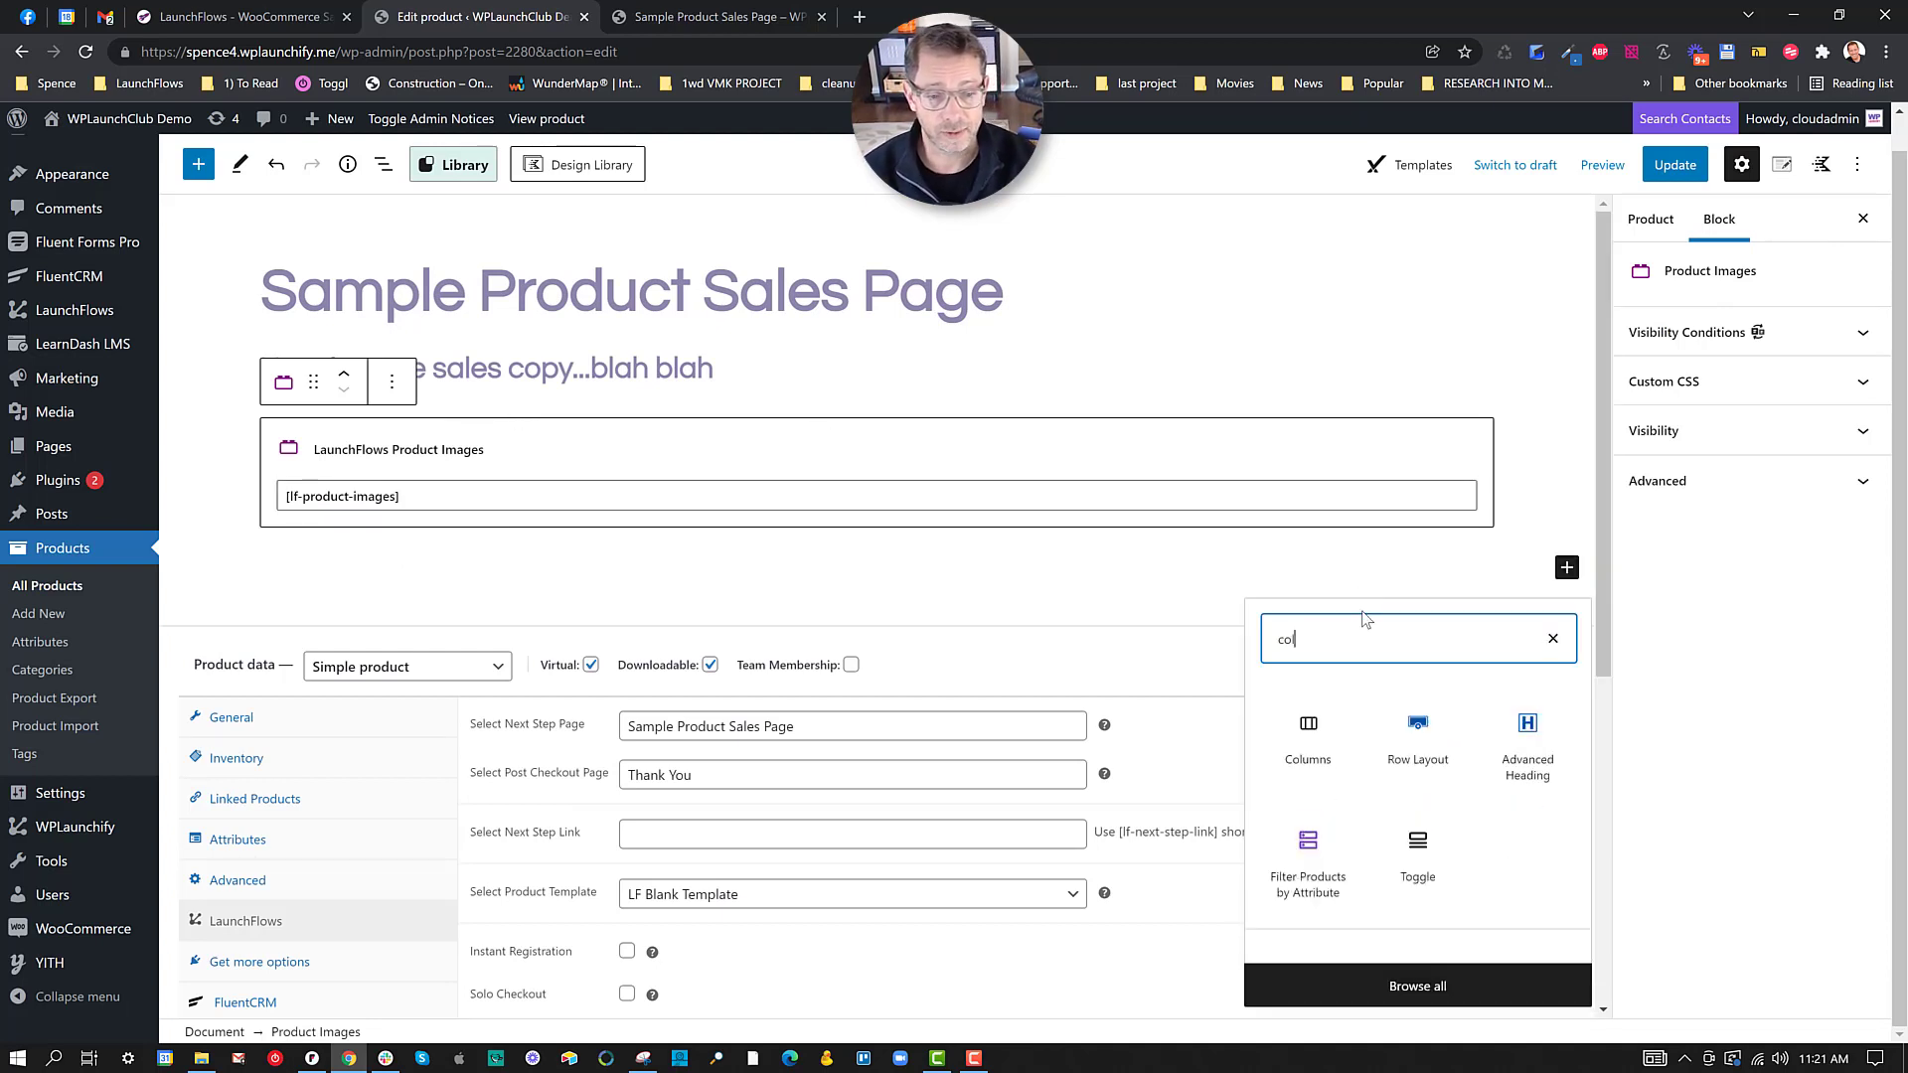
{"action": "left_click", "coordinate": [1308, 733]}
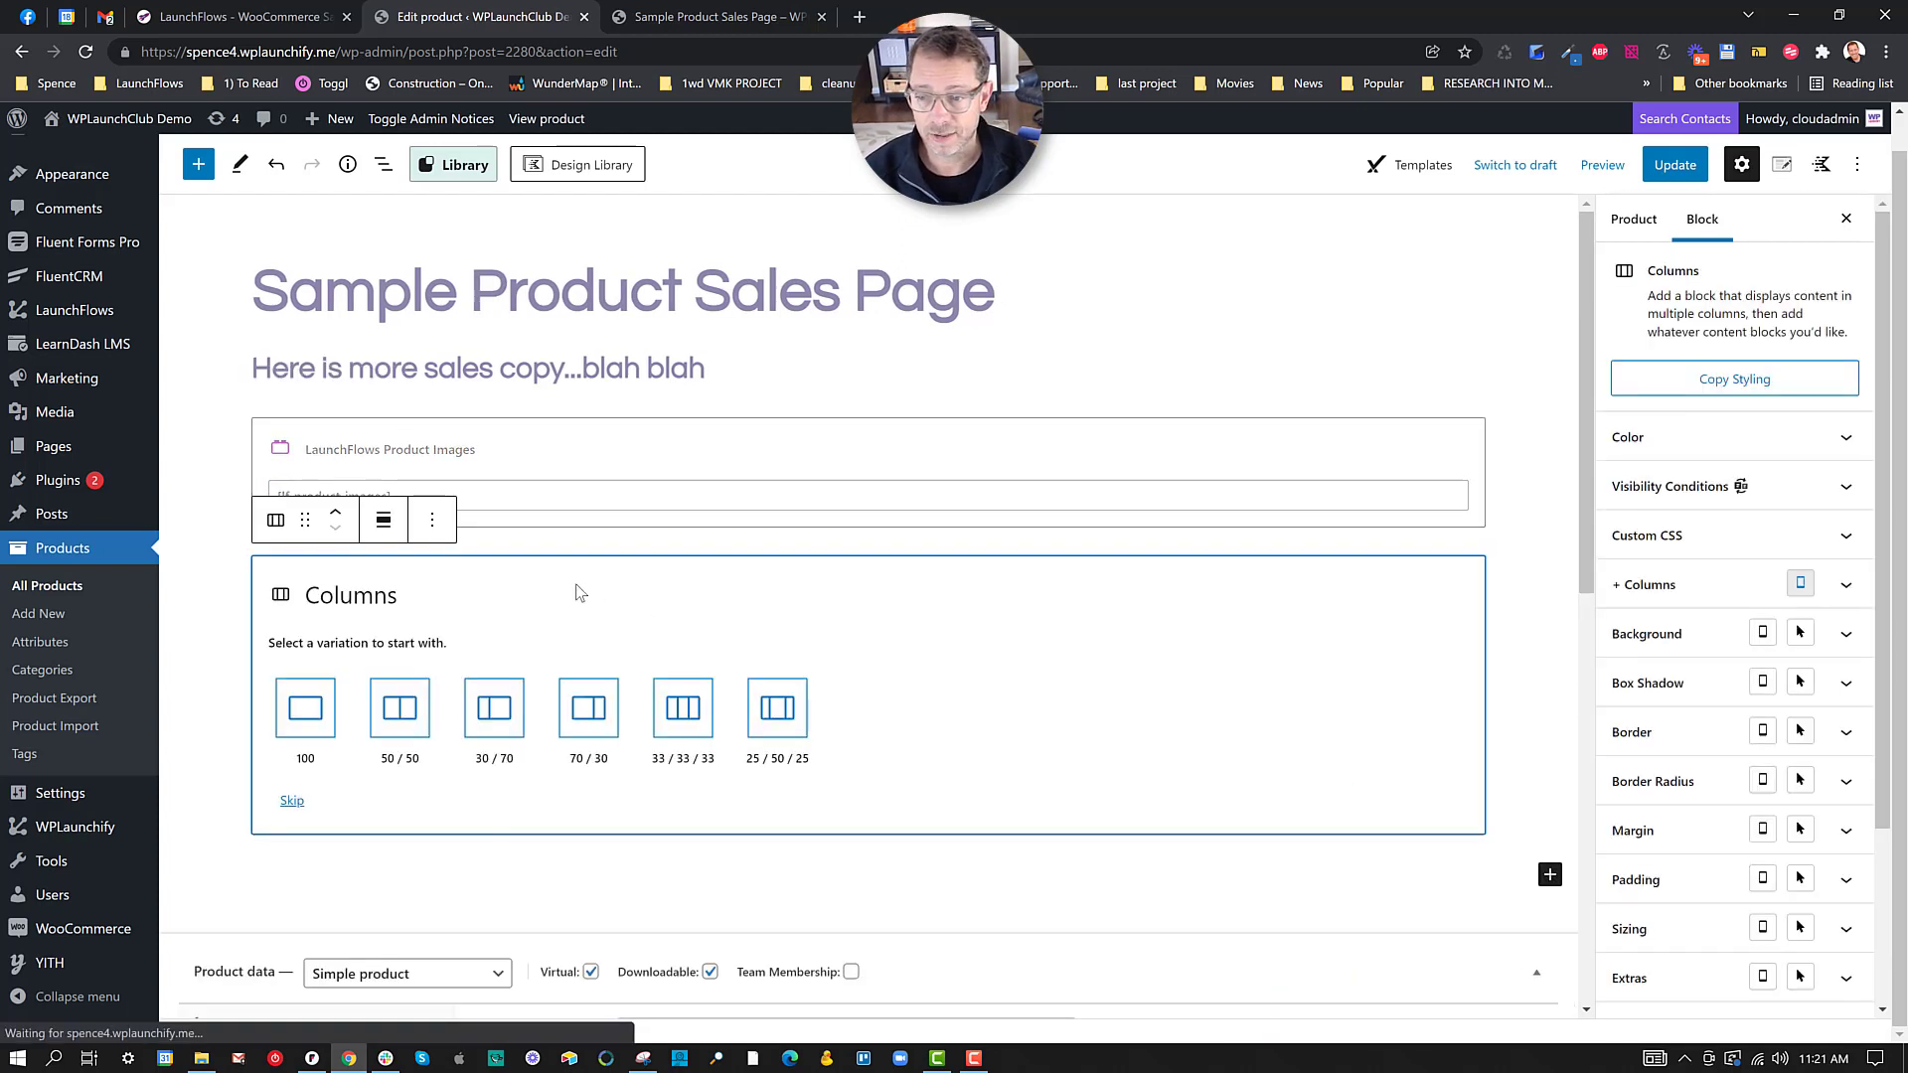
{"action": "left_click", "coordinate": [398, 708]}
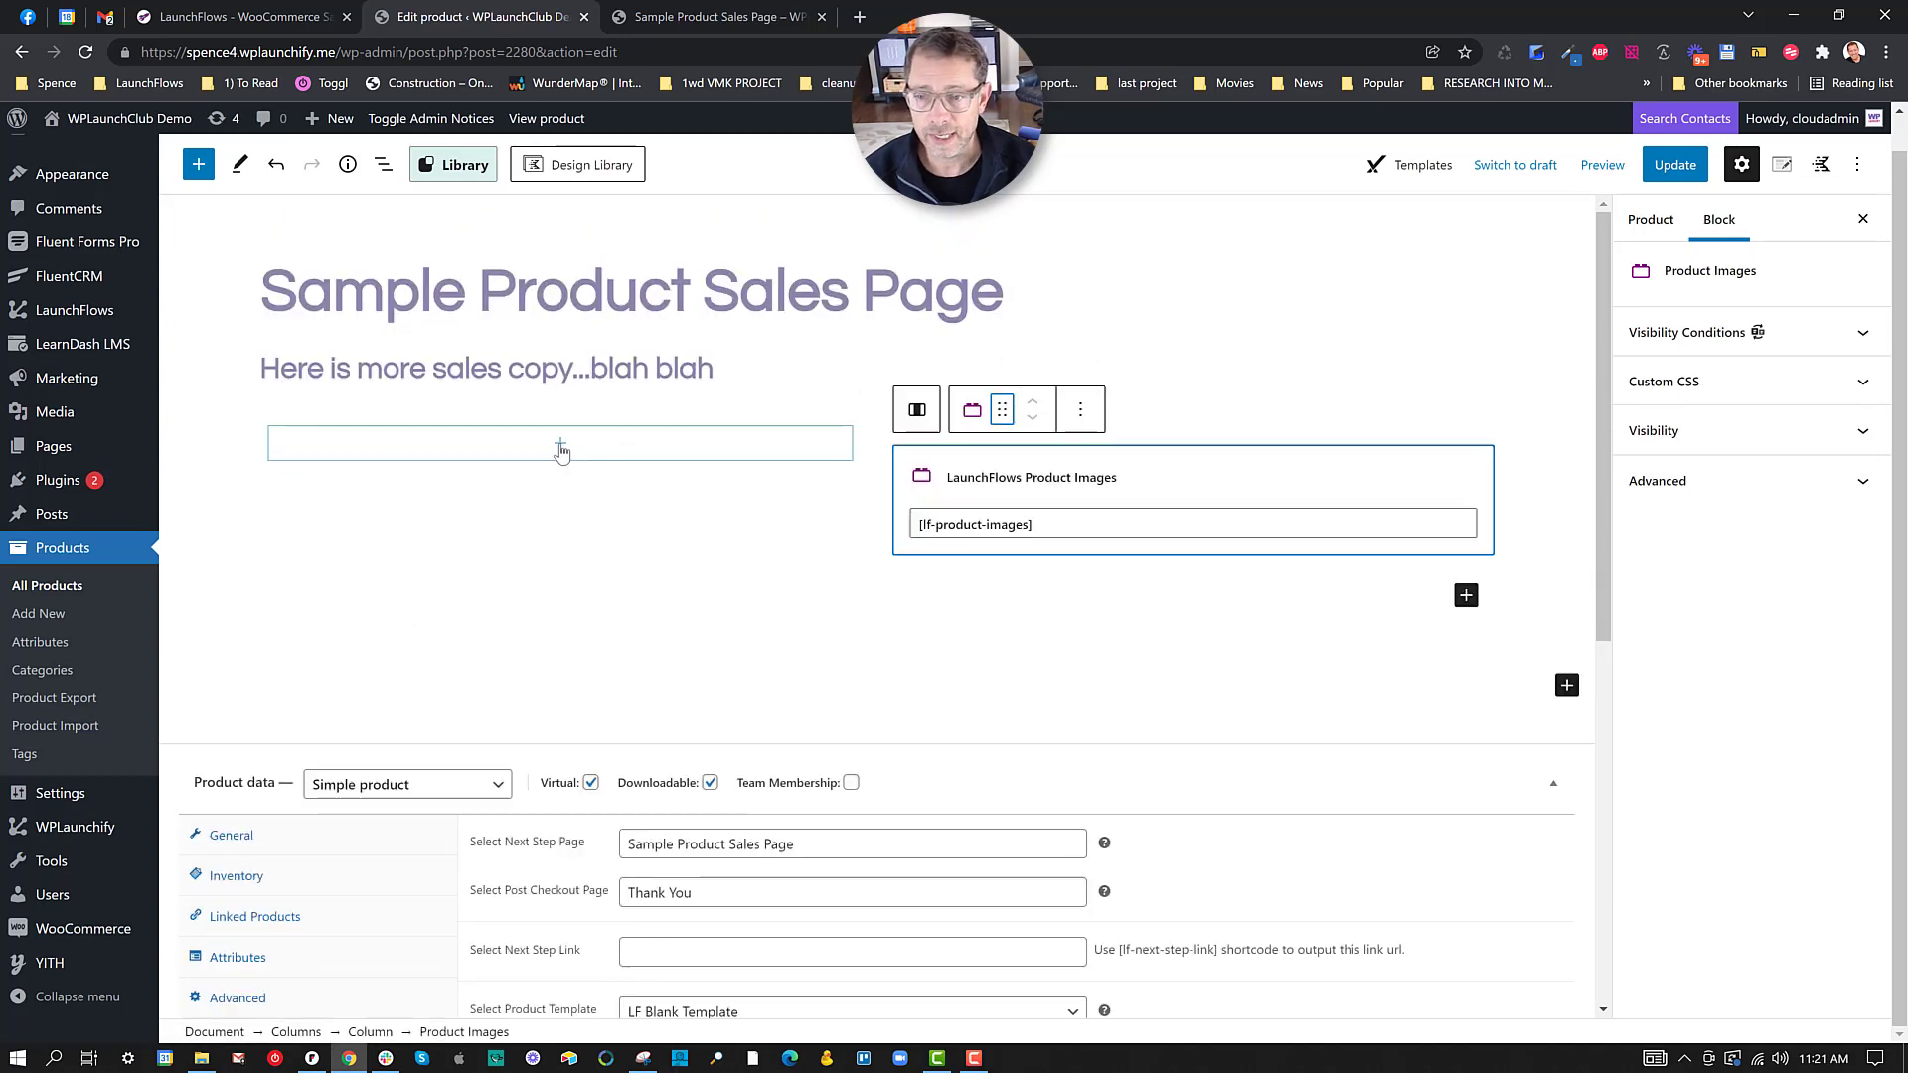
{"action": "left_click", "coordinate": [559, 444]}
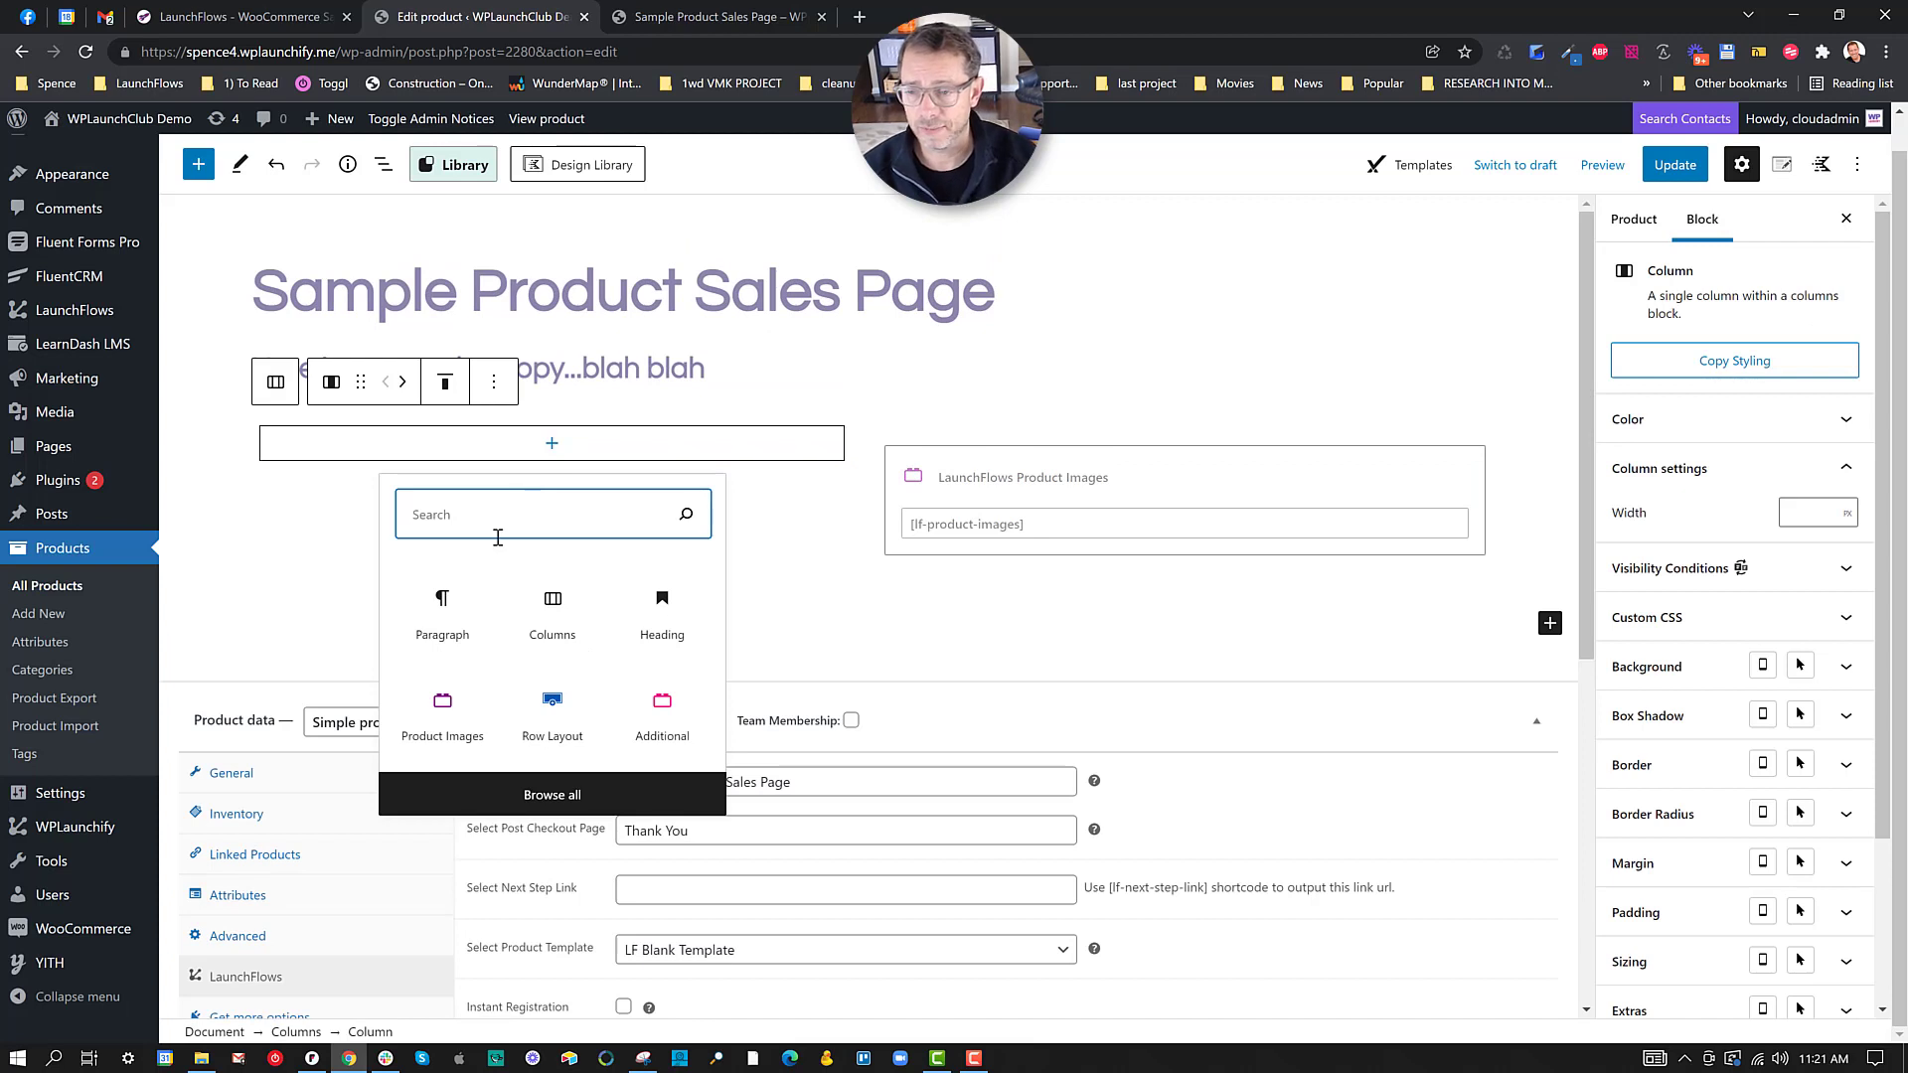
{"action": "type", "text": "product pri"}
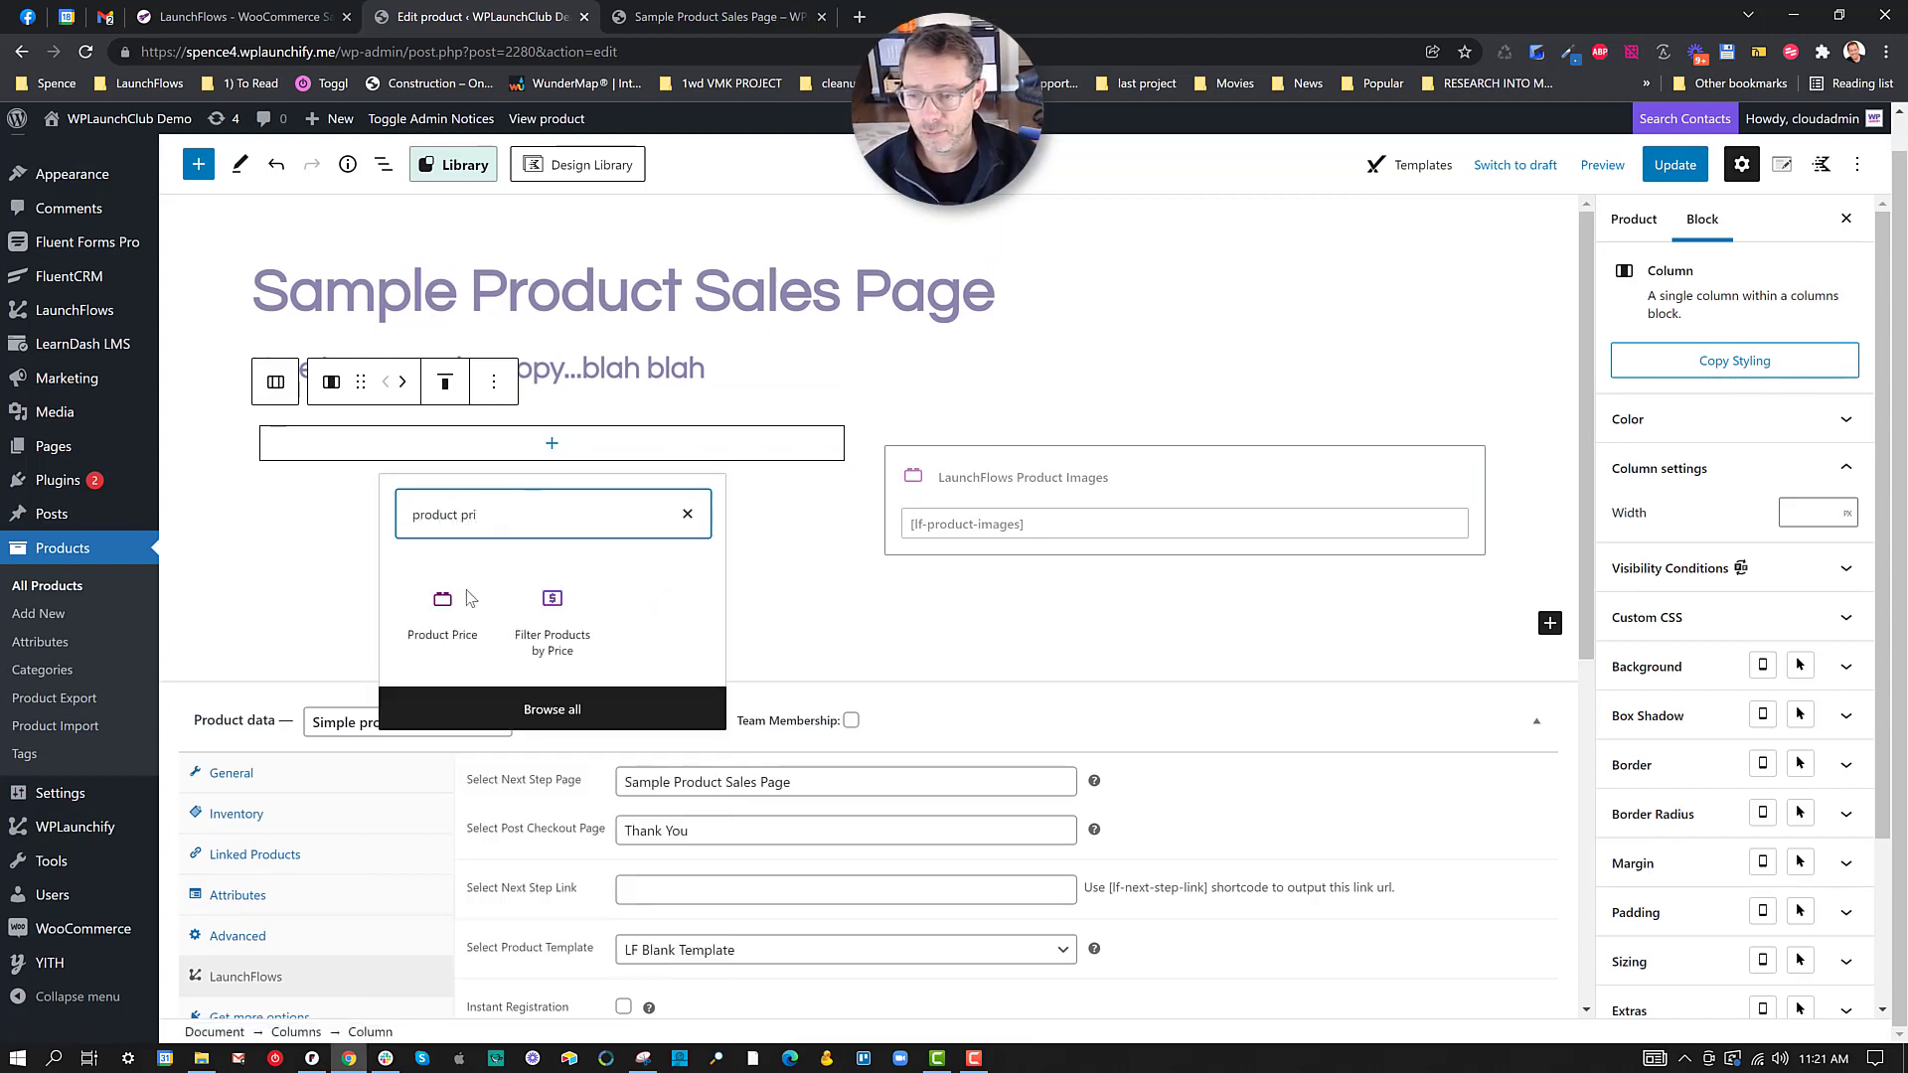
{"action": "left_click", "coordinate": [442, 598]}
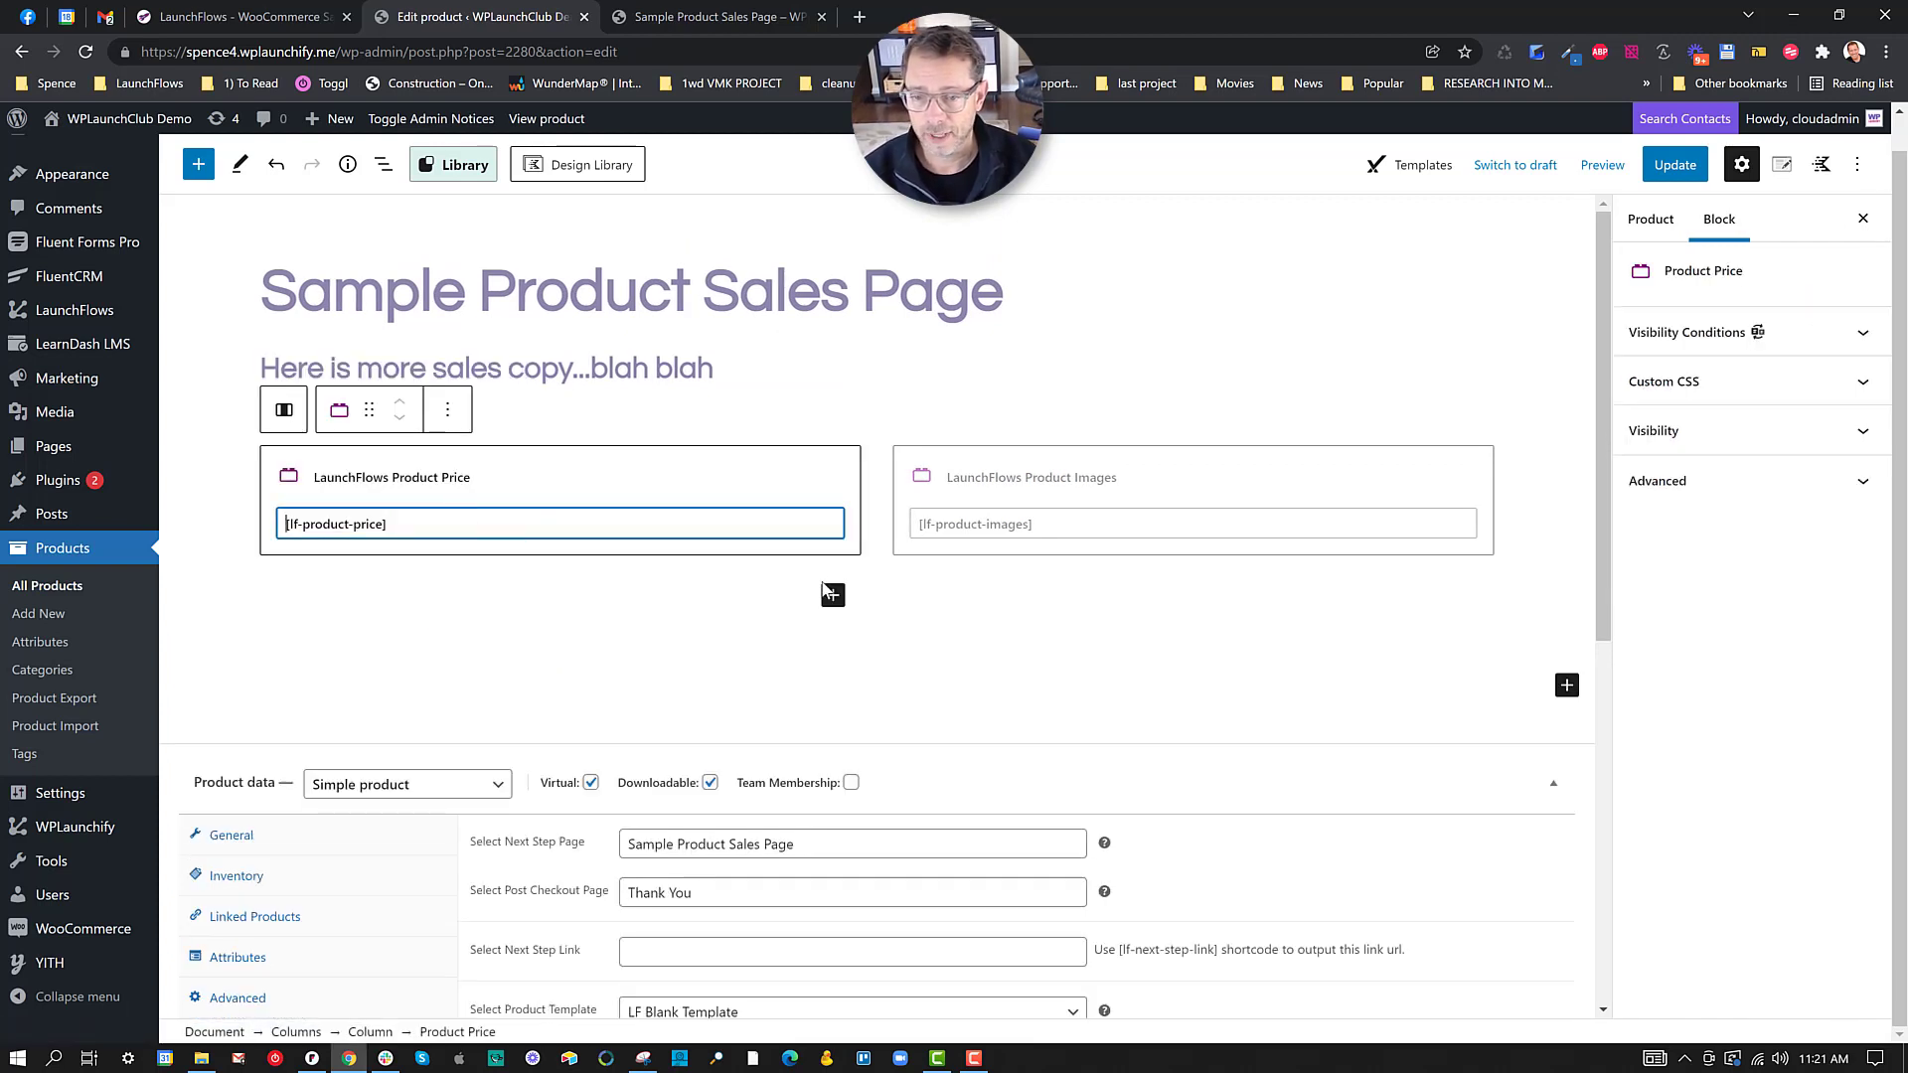
Step: Add a Product Add To Cart block below the price and update the product
{"action": "left_click", "coordinate": [823, 595]}
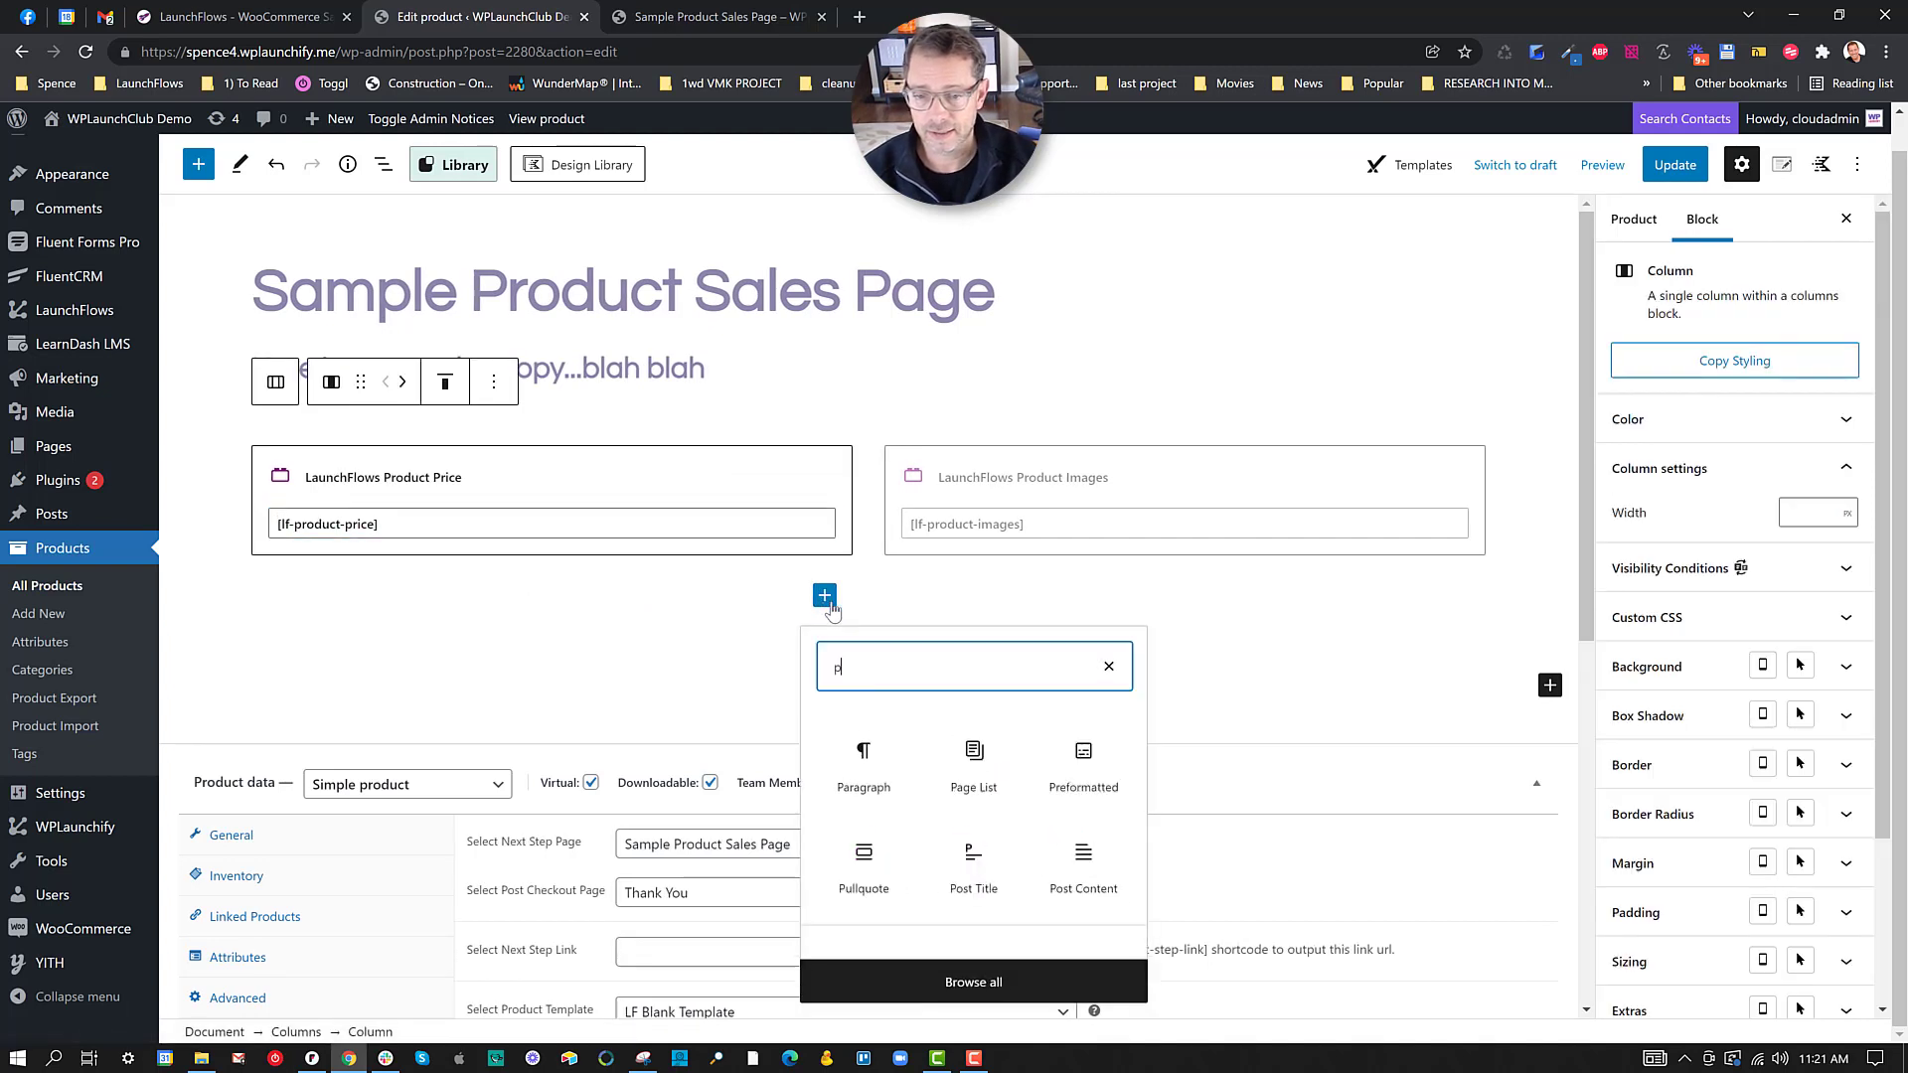
{"action": "type", "text": "roduct de"}
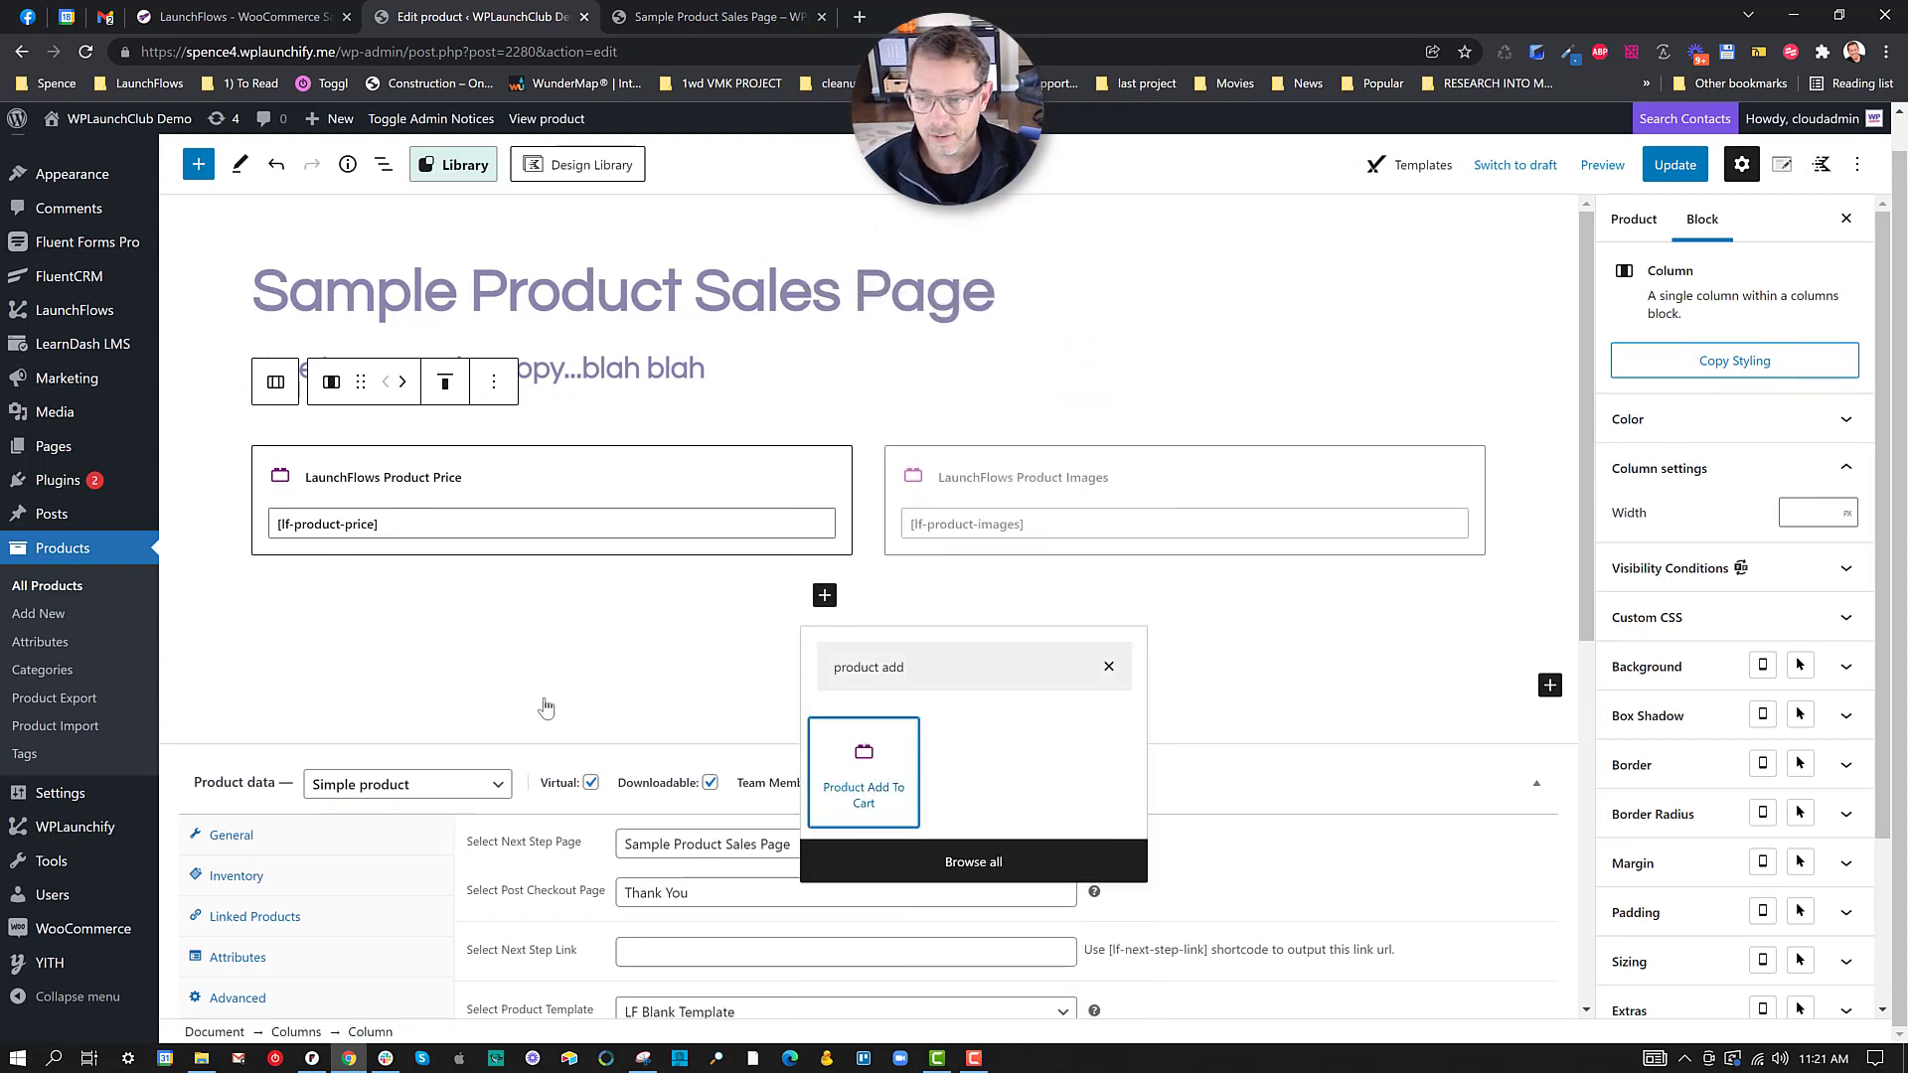
{"action": "left_click", "coordinate": [864, 772]}
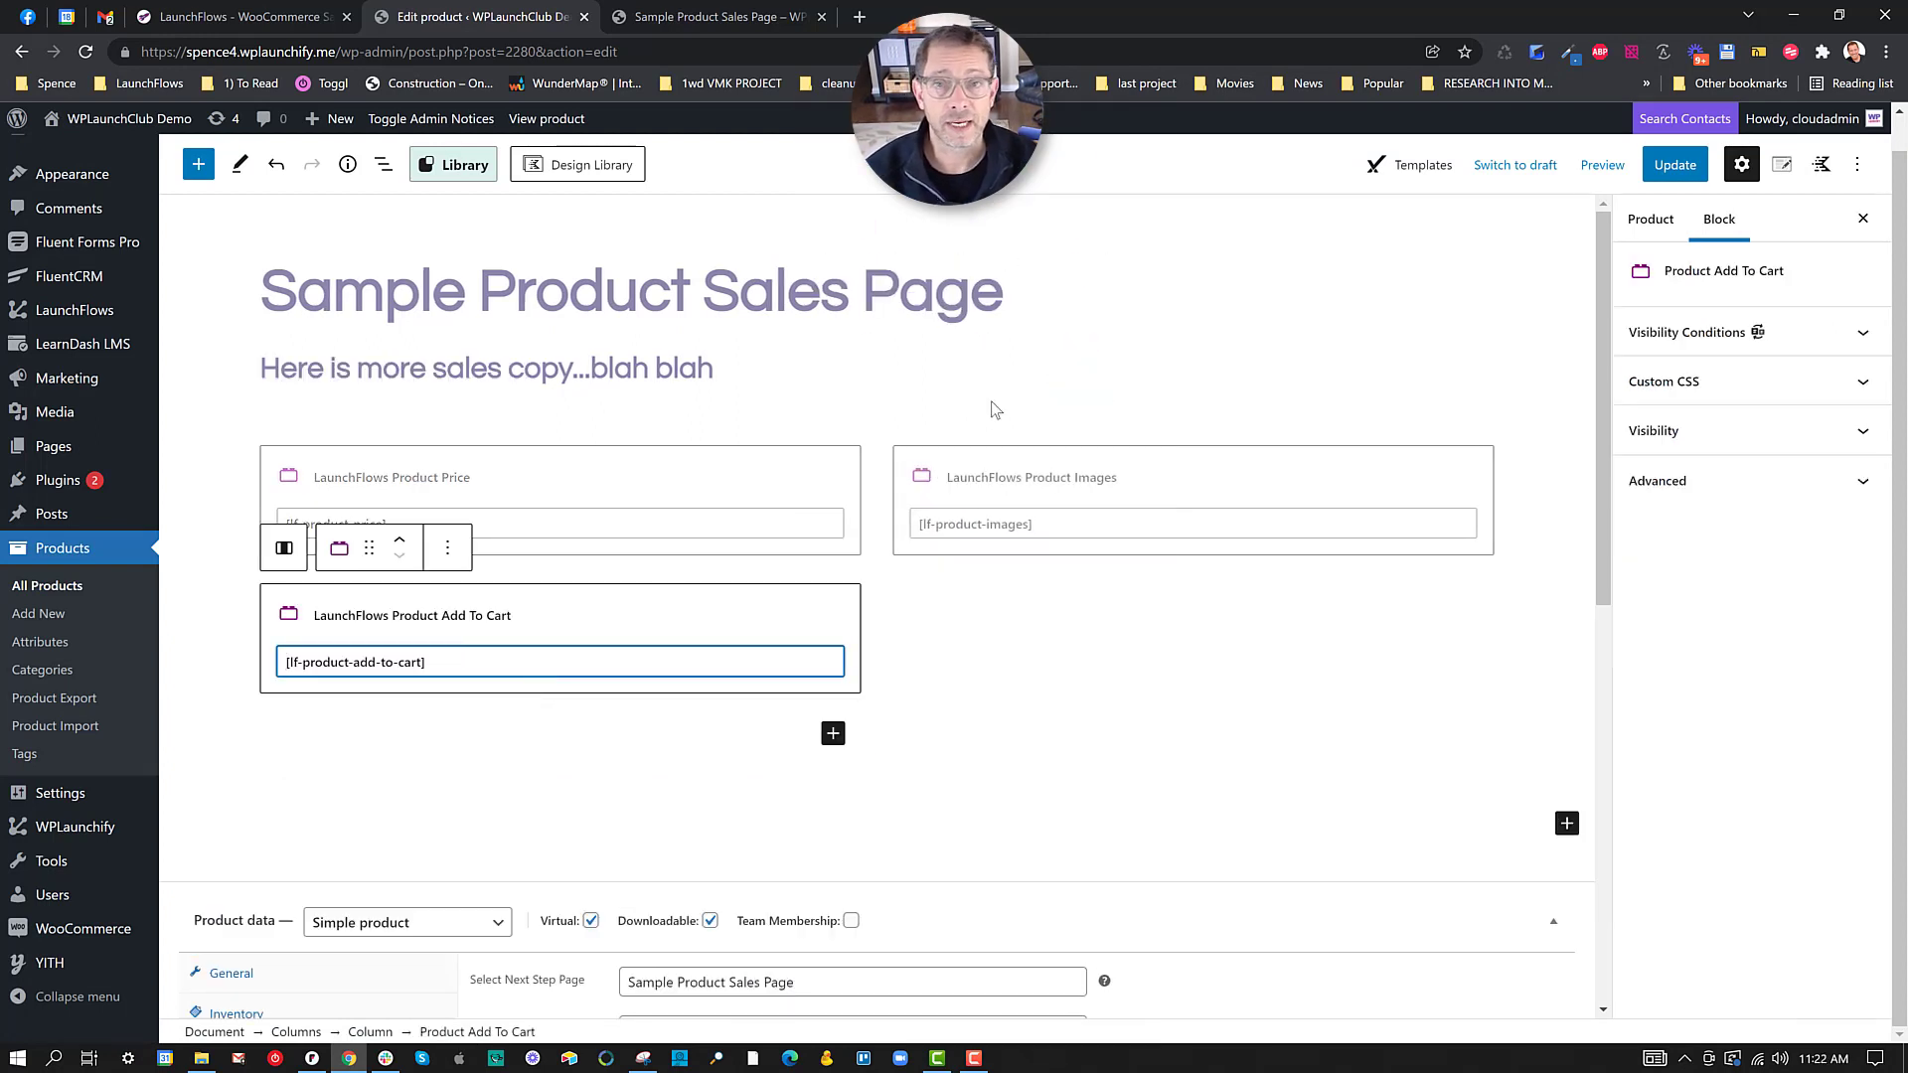
{"action": "left_click", "coordinate": [1675, 164]}
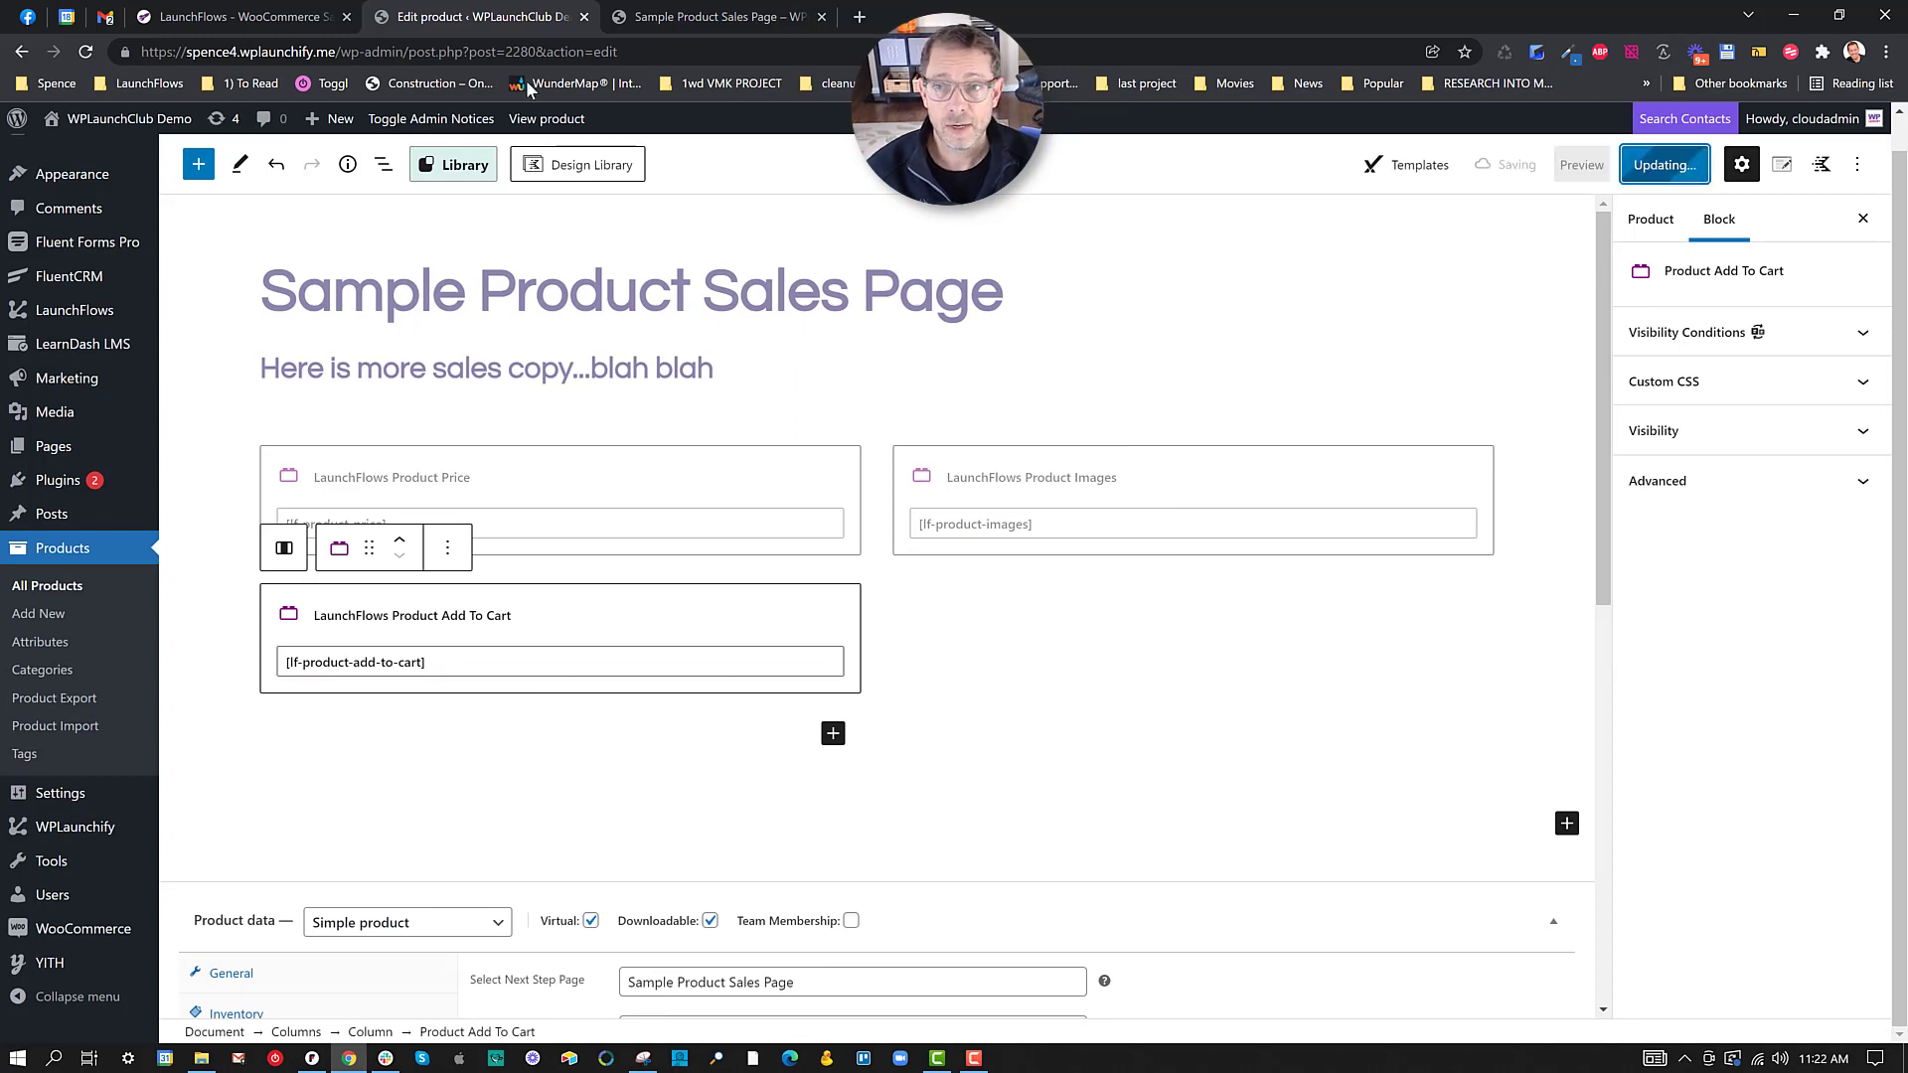
{"action": "left_click", "coordinate": [725, 17]}
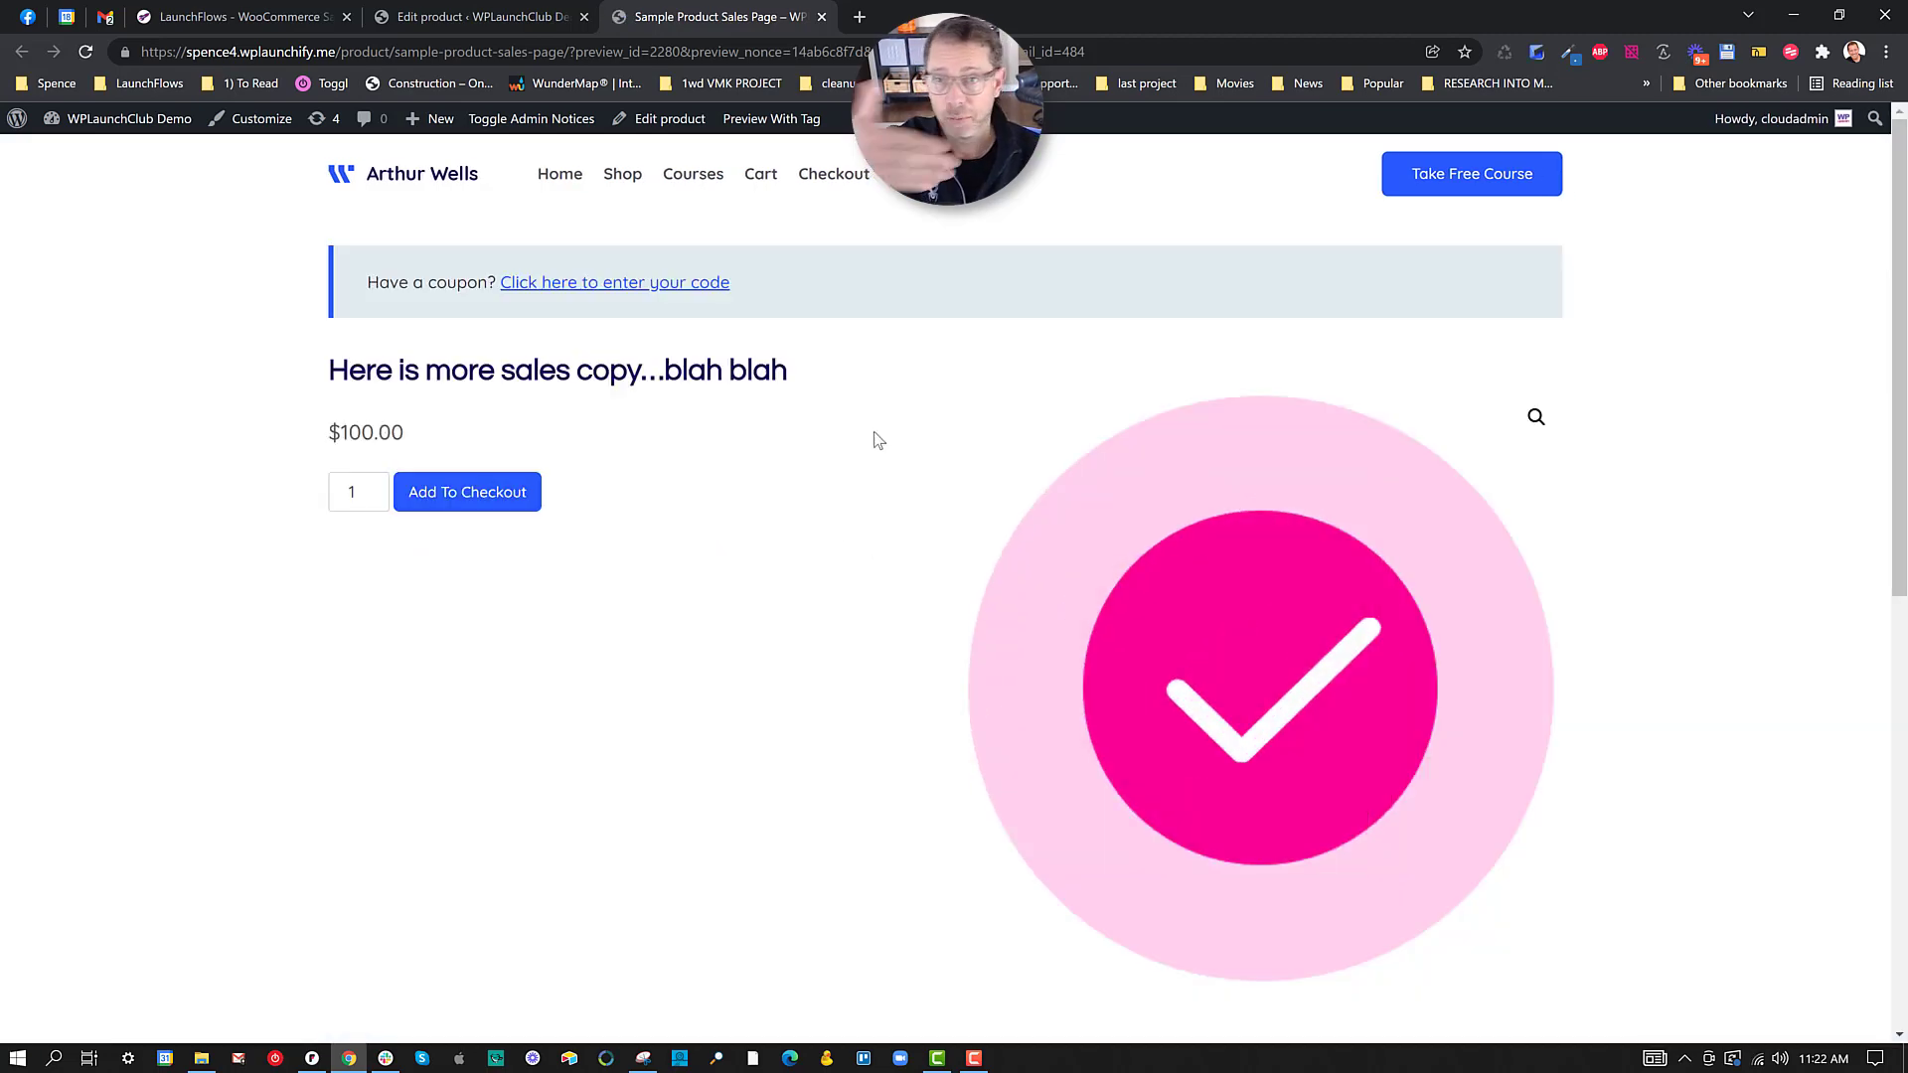
{"action": "scroll", "scroll_direction": "down", "scroll_amount": 3}
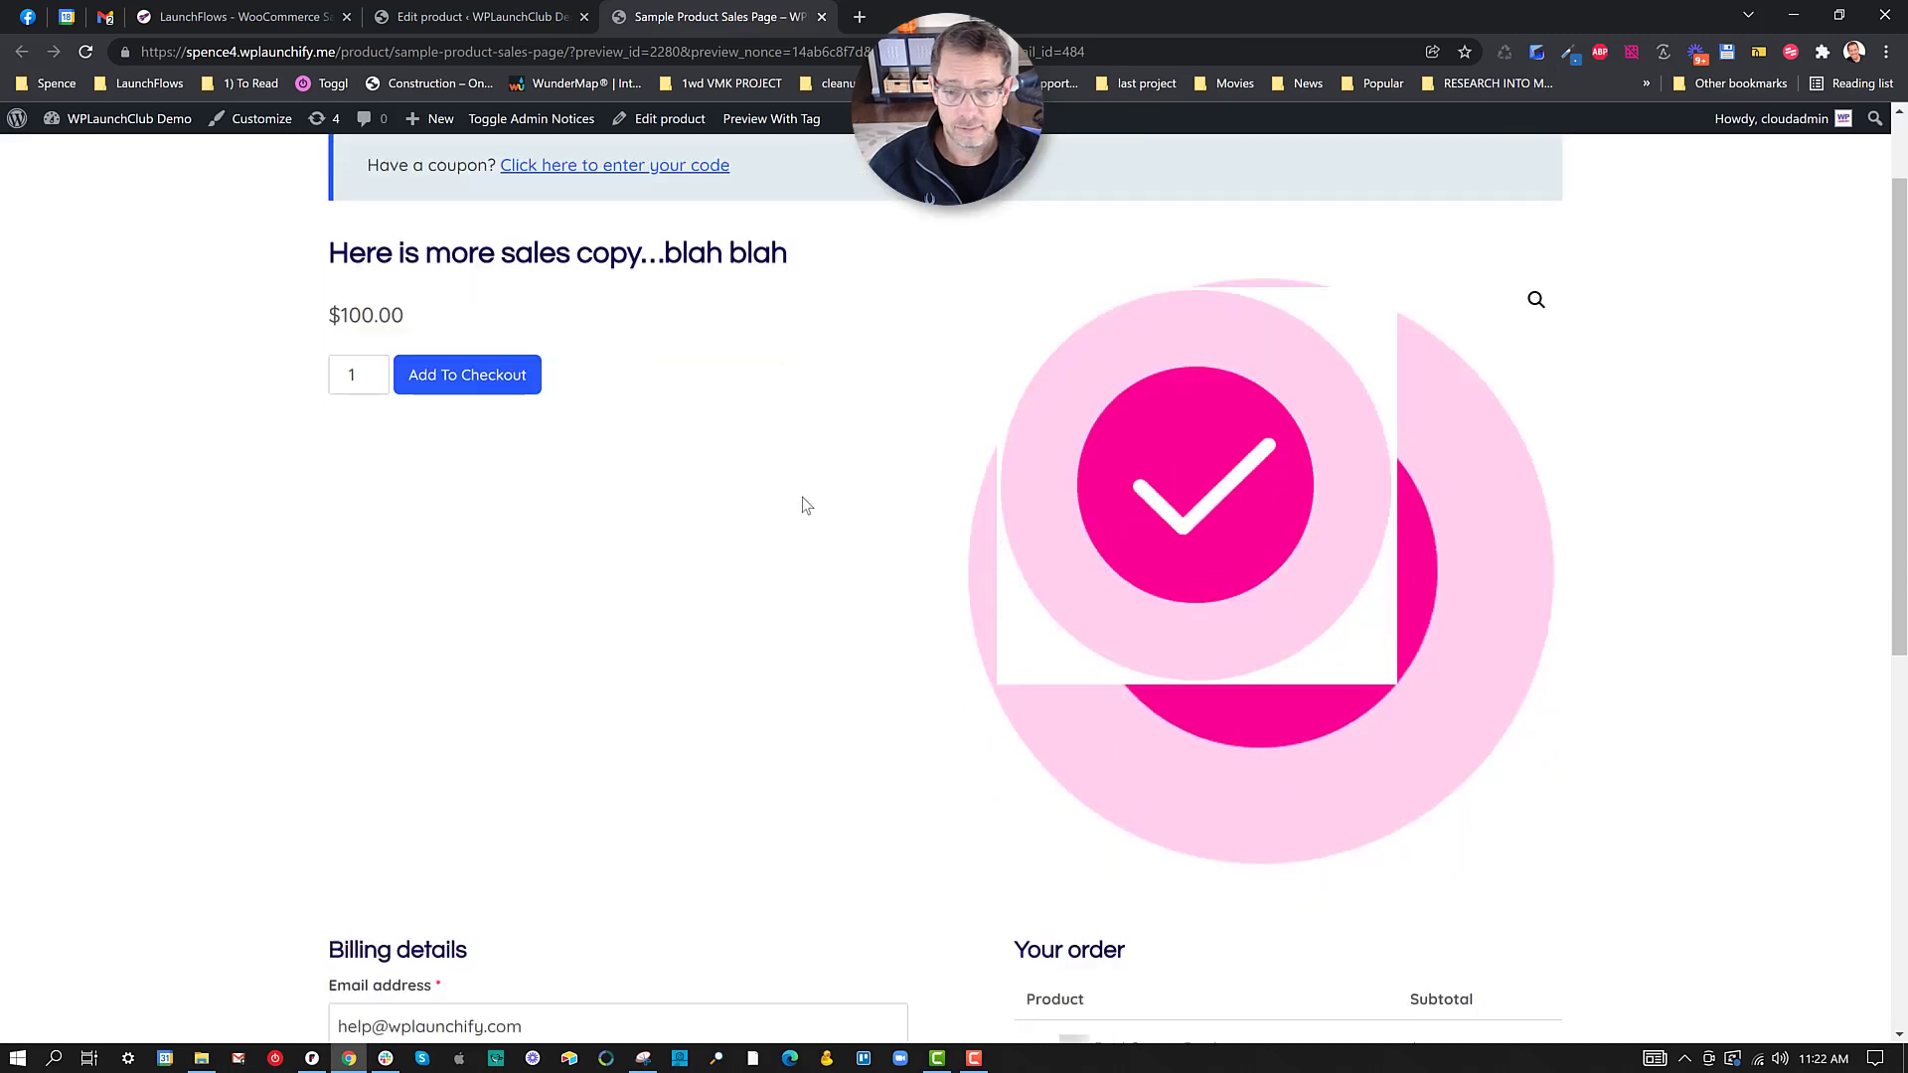
{"action": "scroll", "scroll_direction": "down", "scroll_amount": 3}
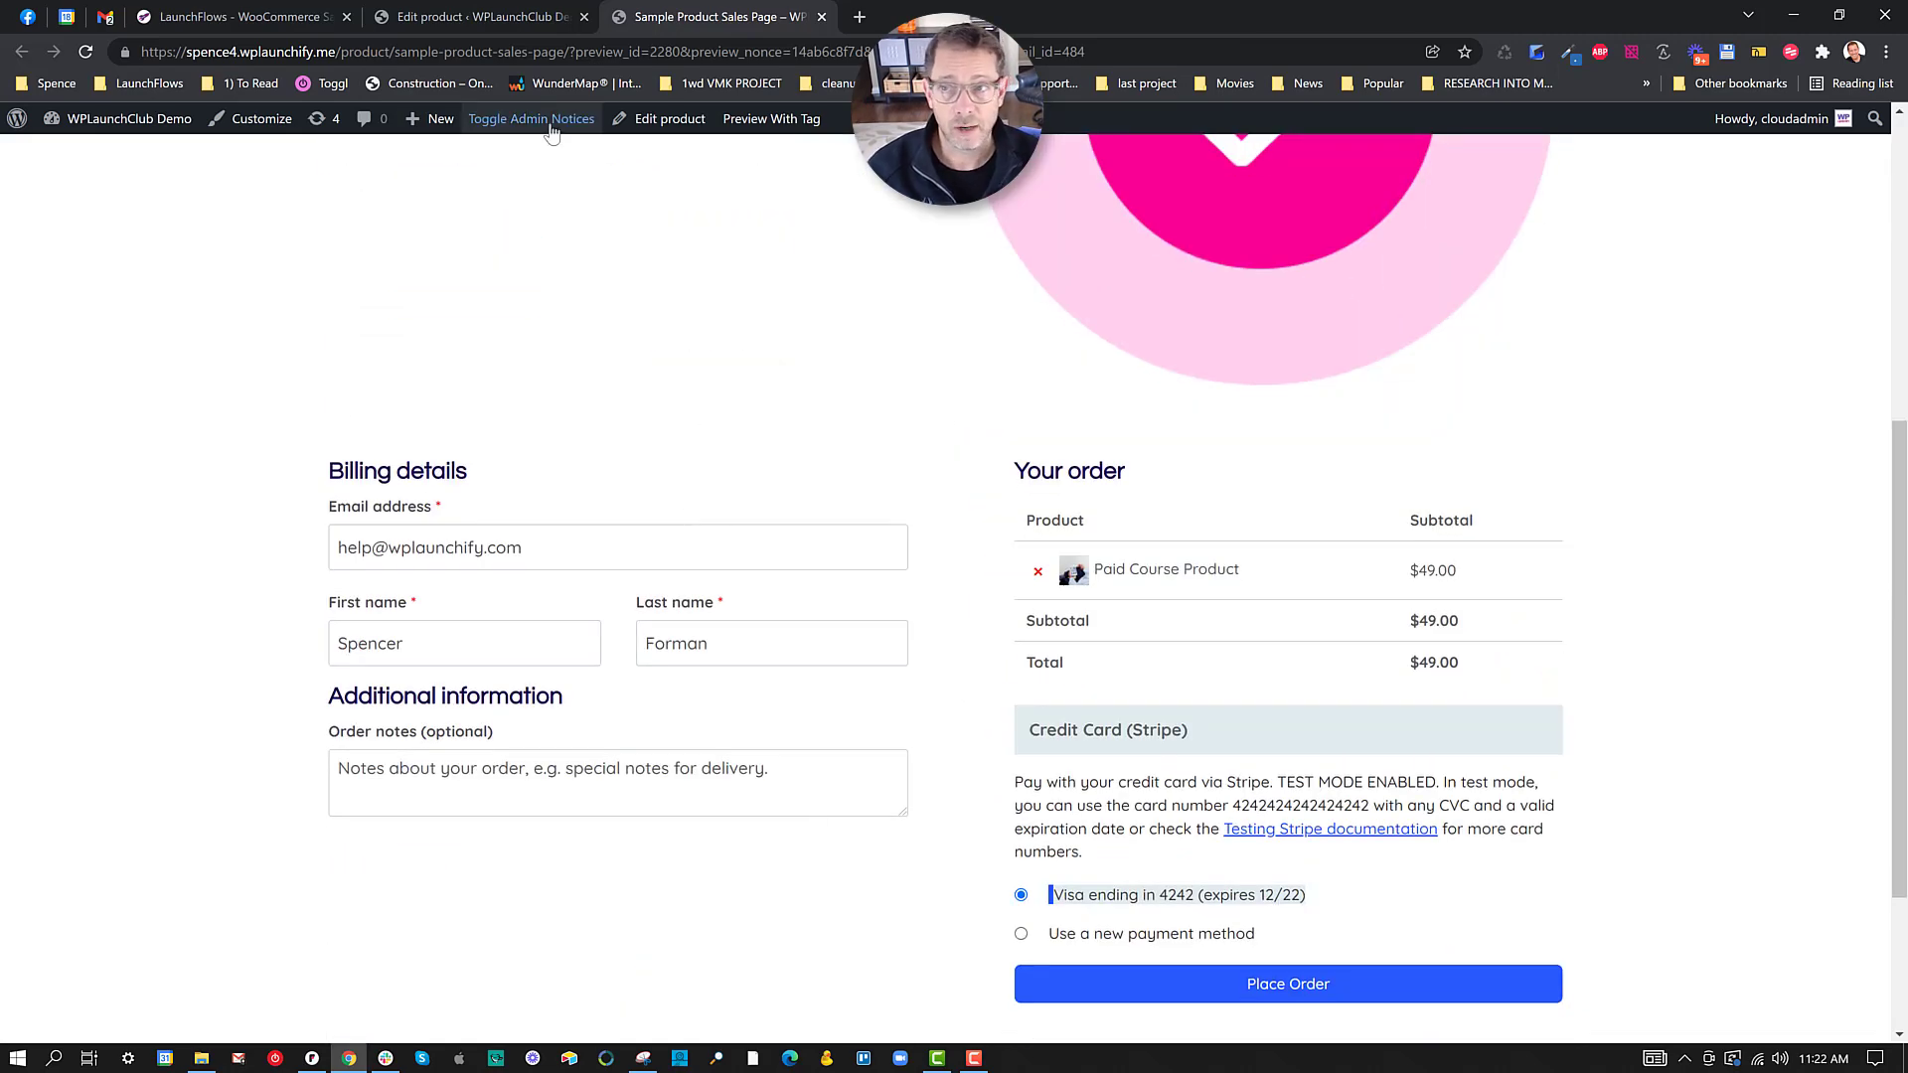
{"action": "left_click", "coordinate": [484, 17]}
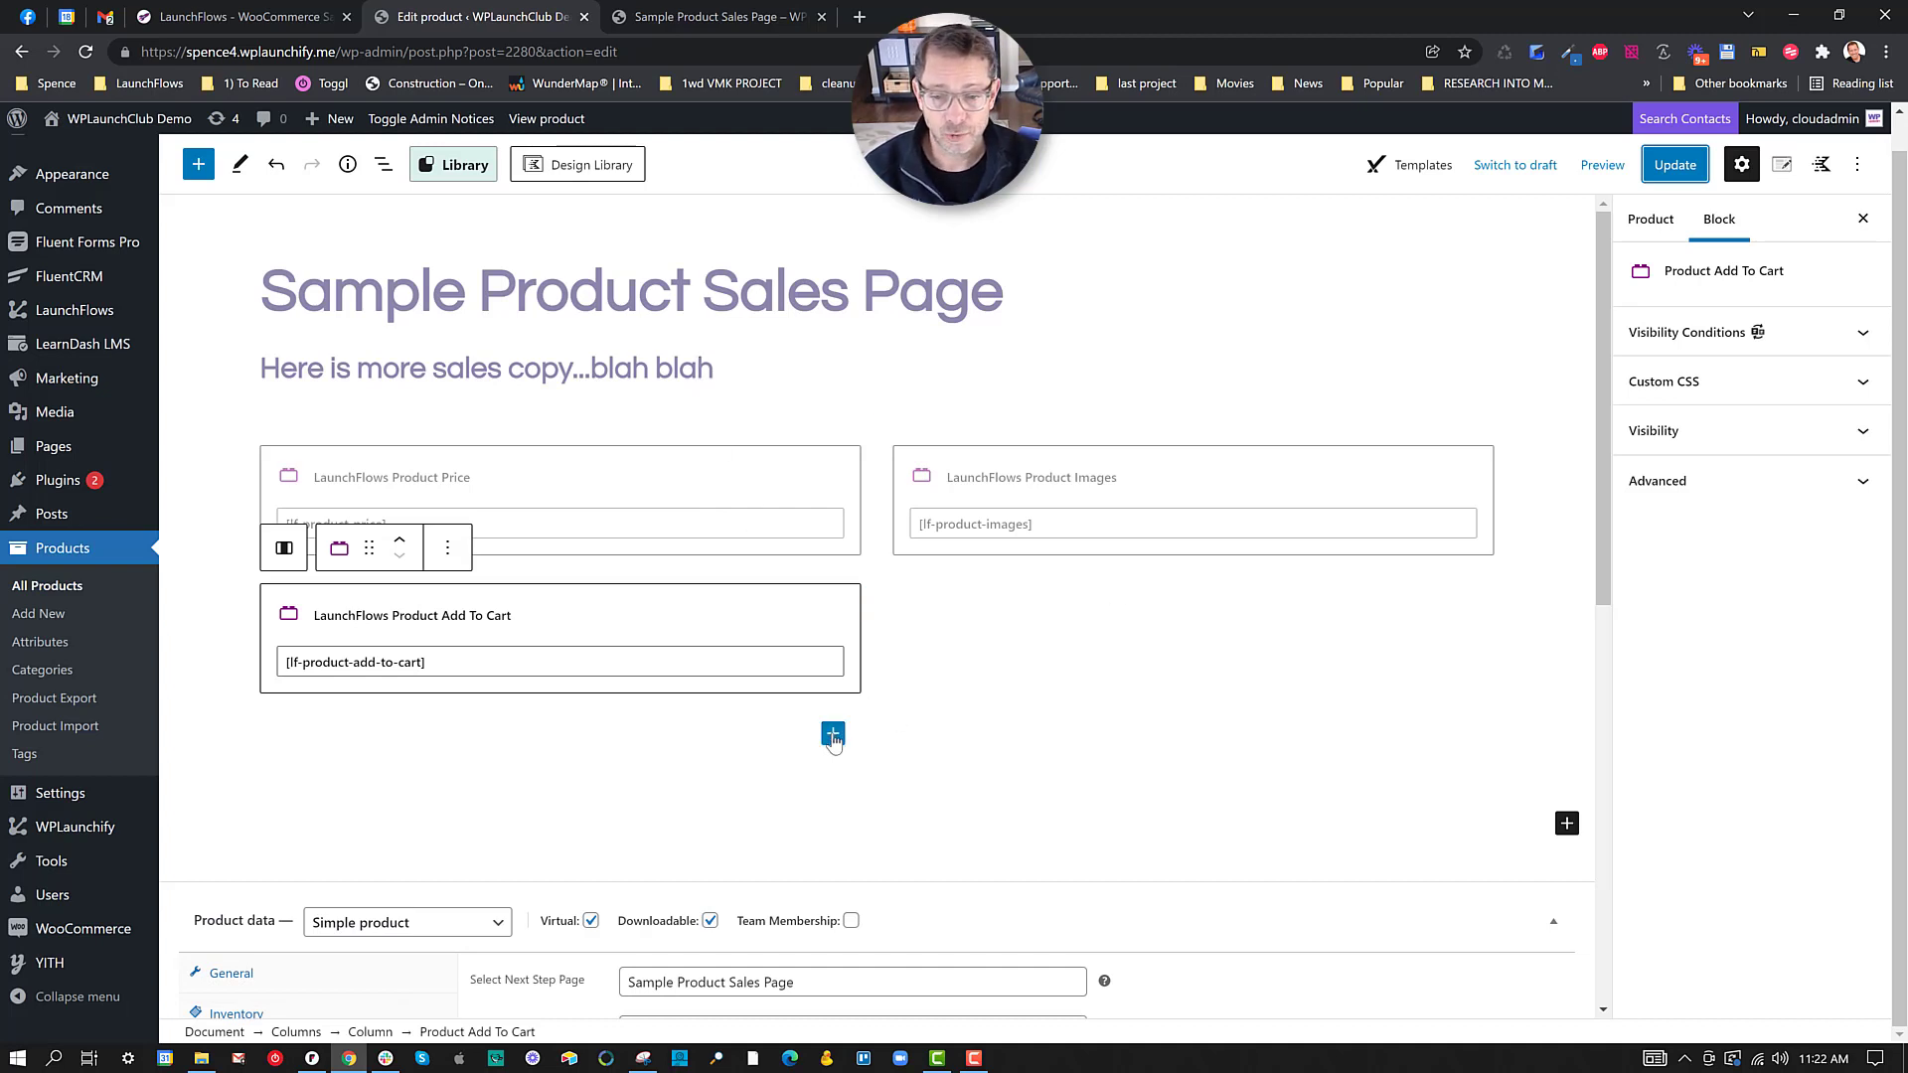
Step: Insert a Woocommerce Coupon block under Add To Cart using /coup, then update
{"action": "left_click", "coordinate": [824, 733]}
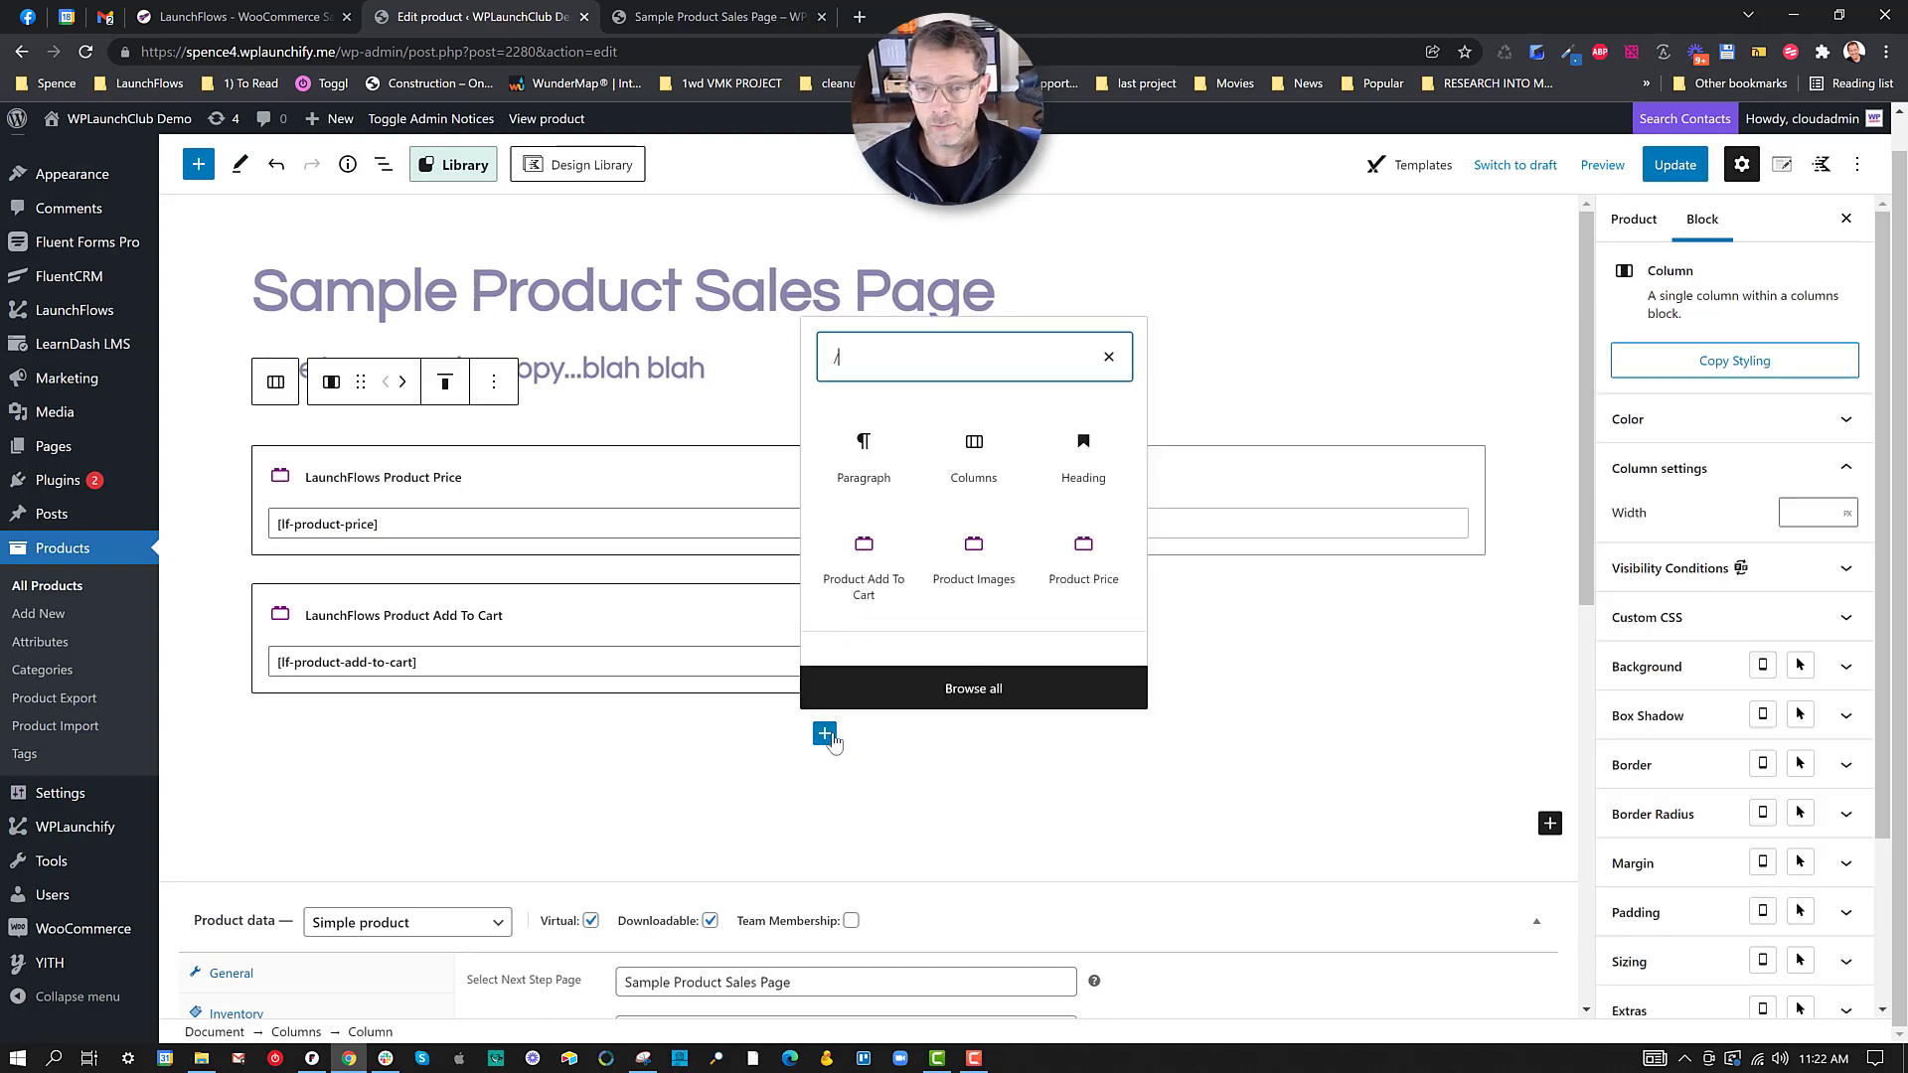
{"action": "type", "text": "/coup"}
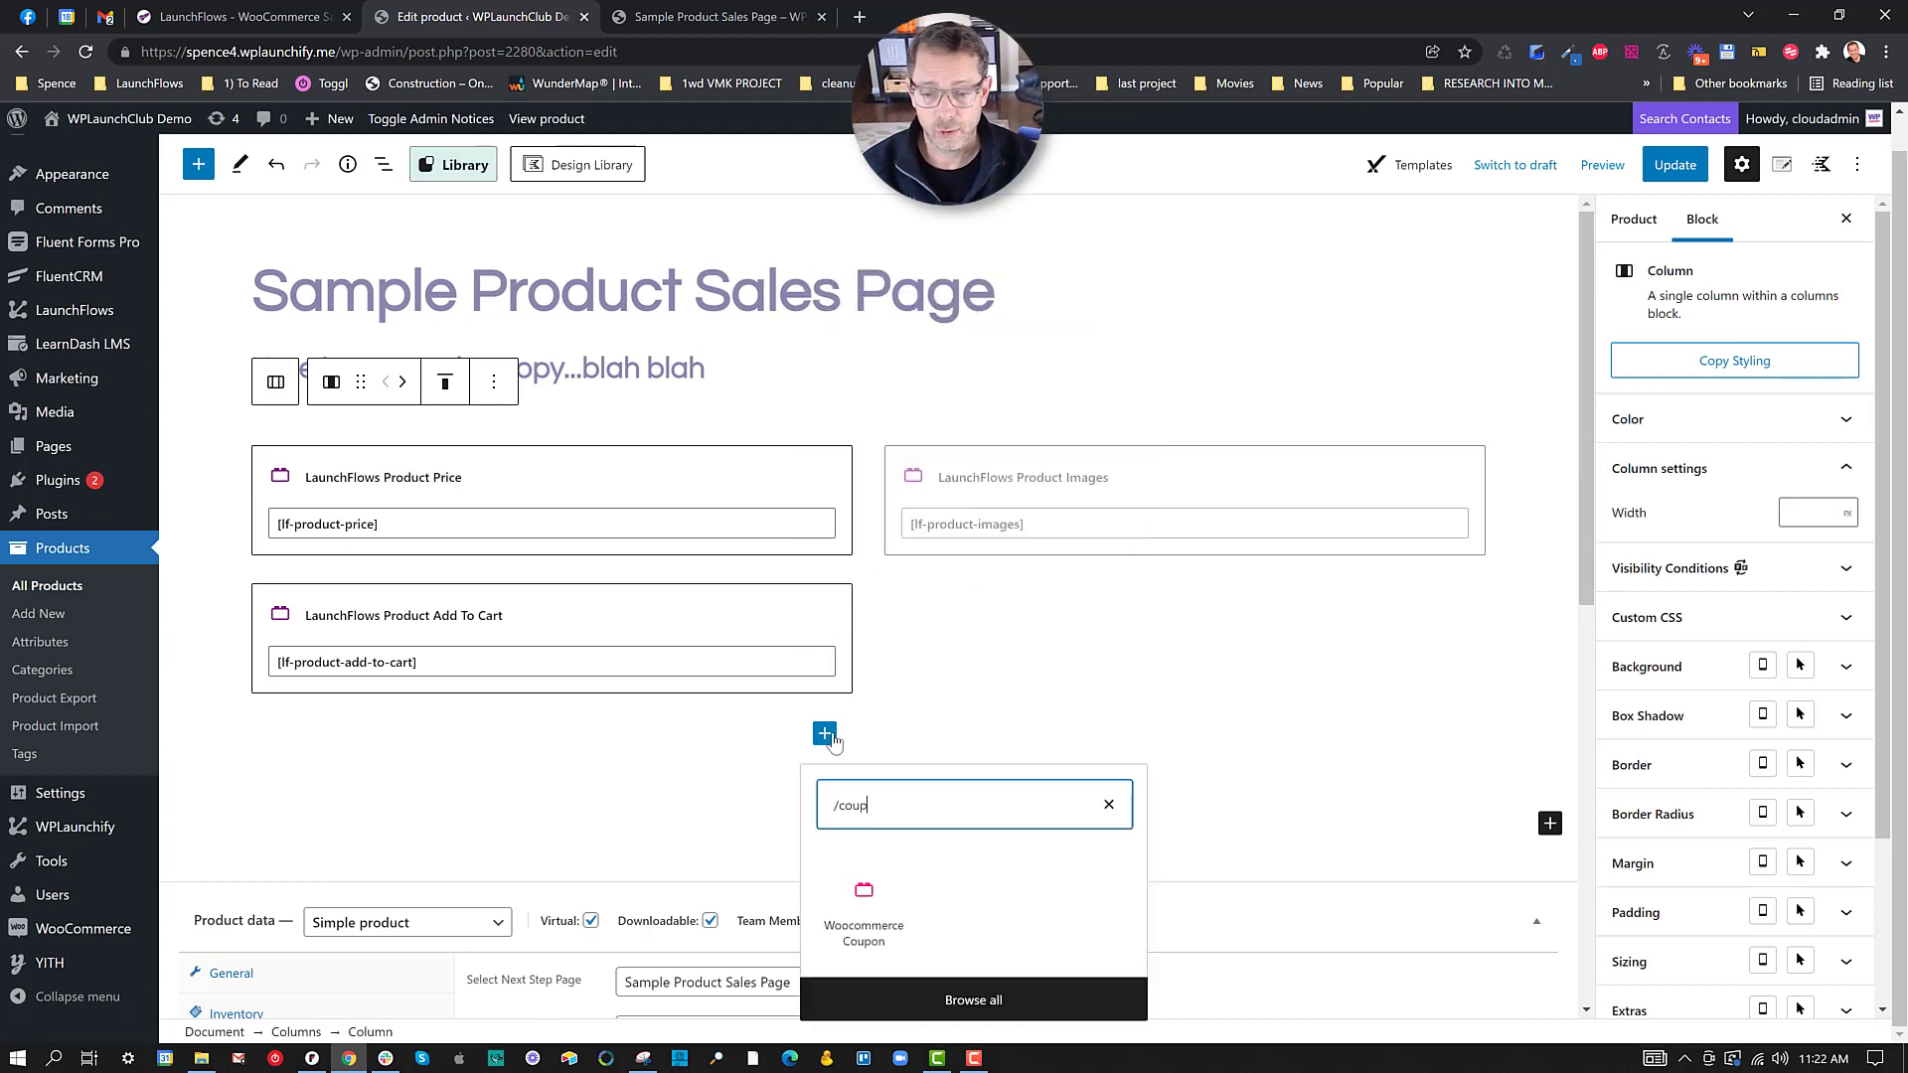
{"action": "left_click", "coordinate": [862, 907]}
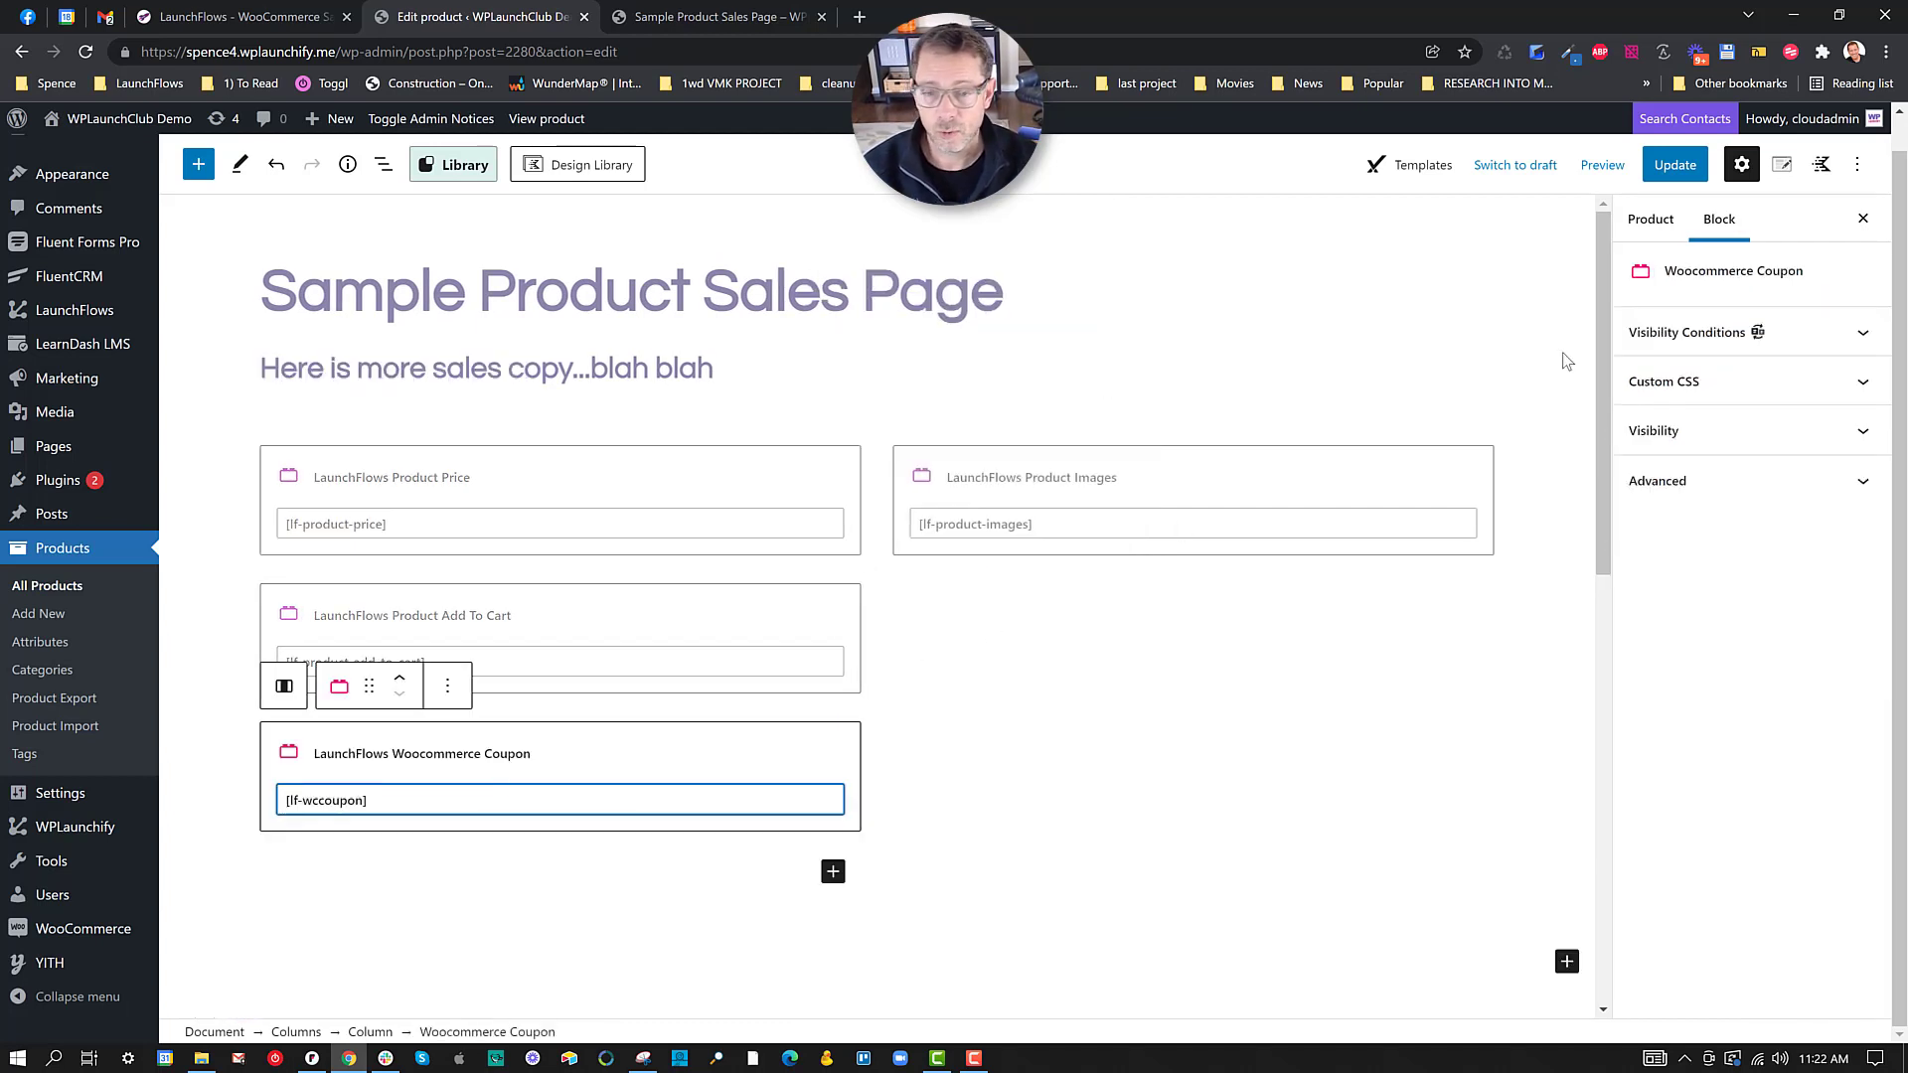
{"action": "left_click", "coordinate": [1674, 165]}
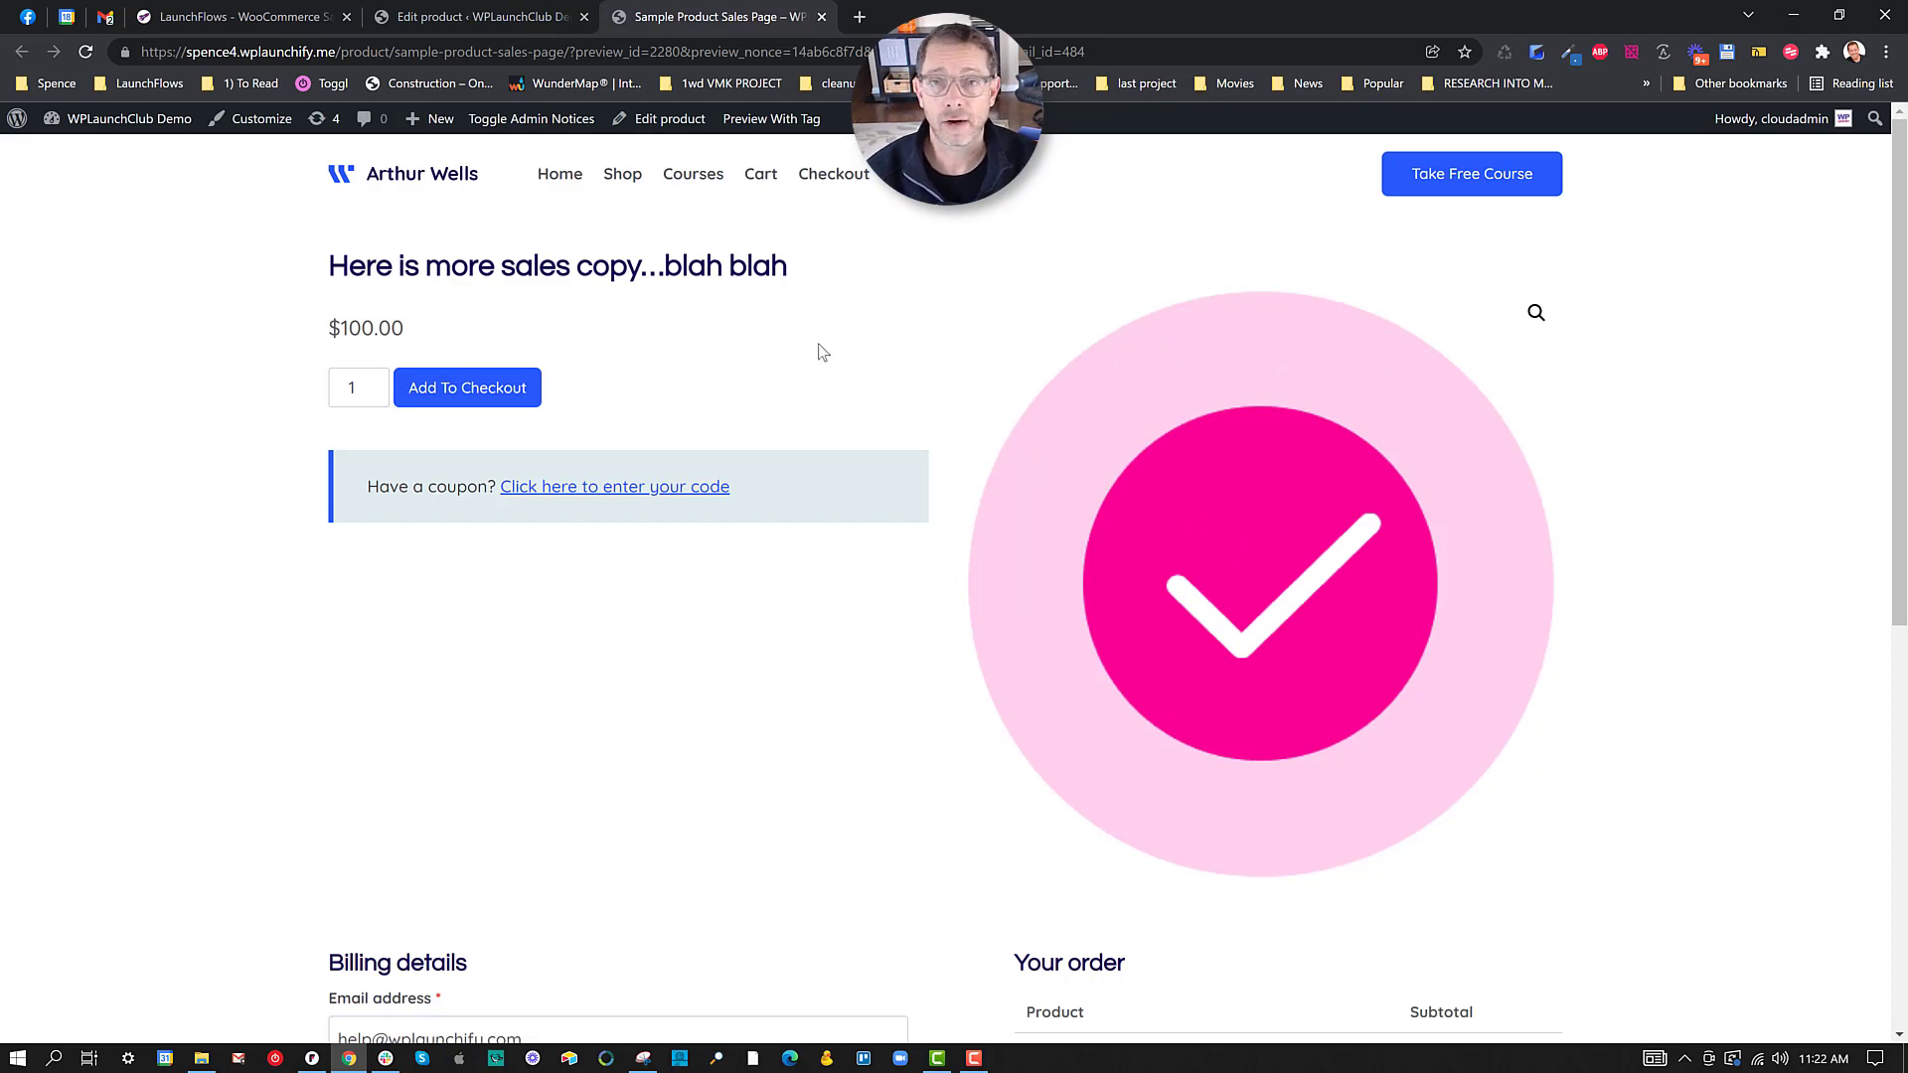
{"action": "mouse_move", "coordinate": [733, 353]}
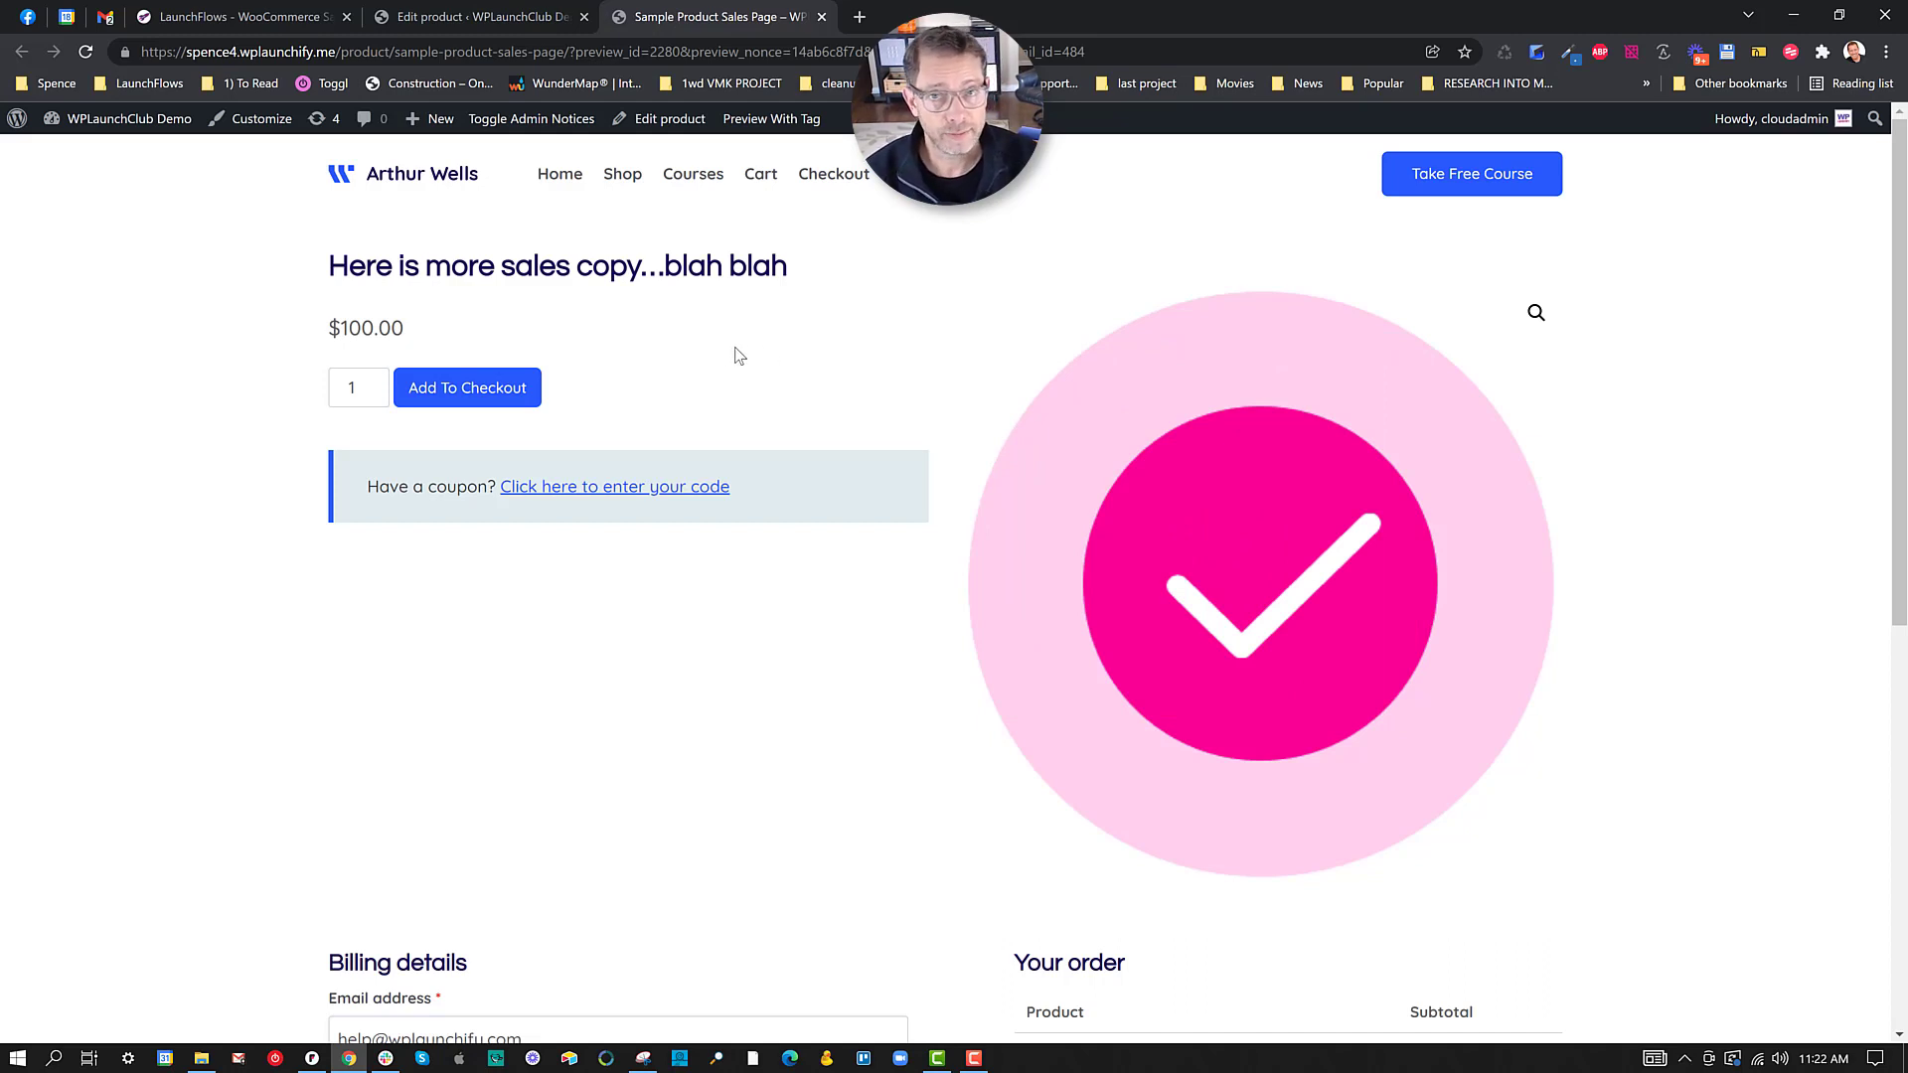
{"action": "mouse_move", "coordinate": [725, 356]}
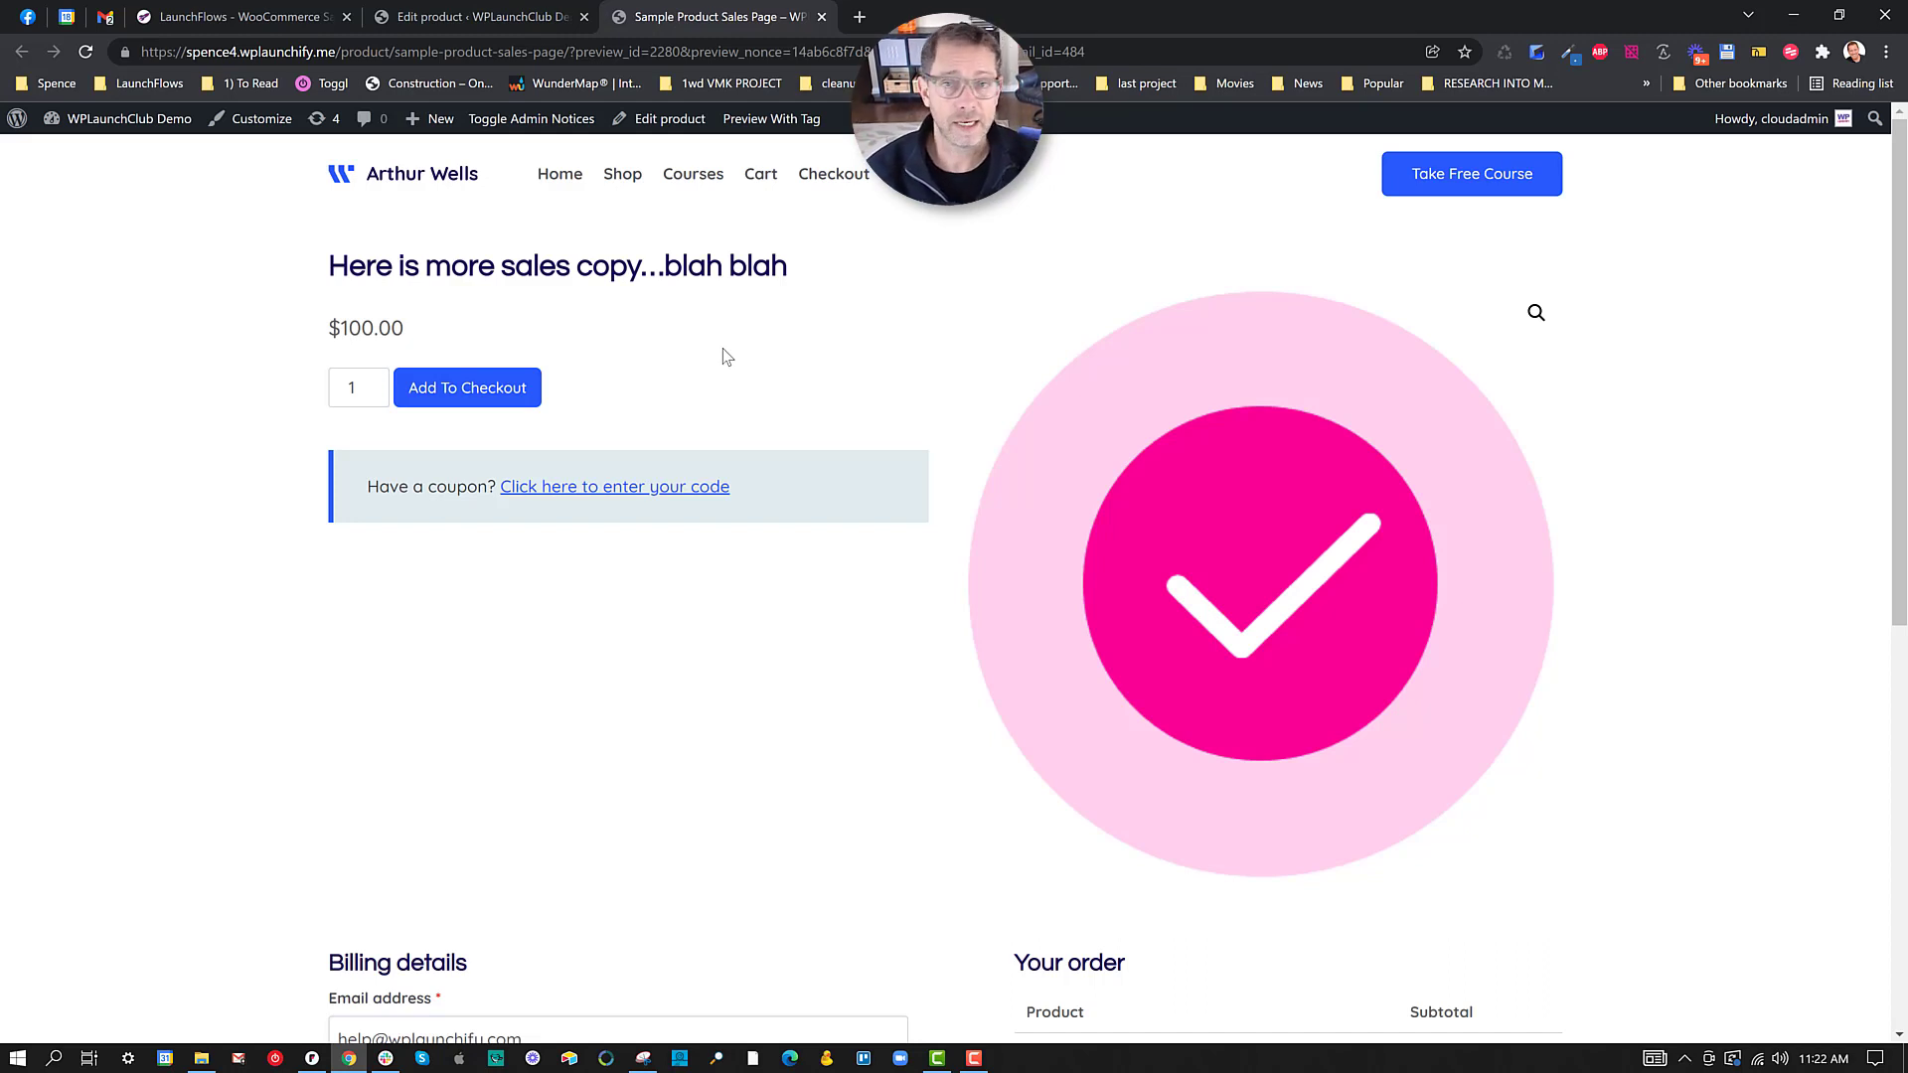
{"action": "mouse_move", "coordinate": [642, 392]}
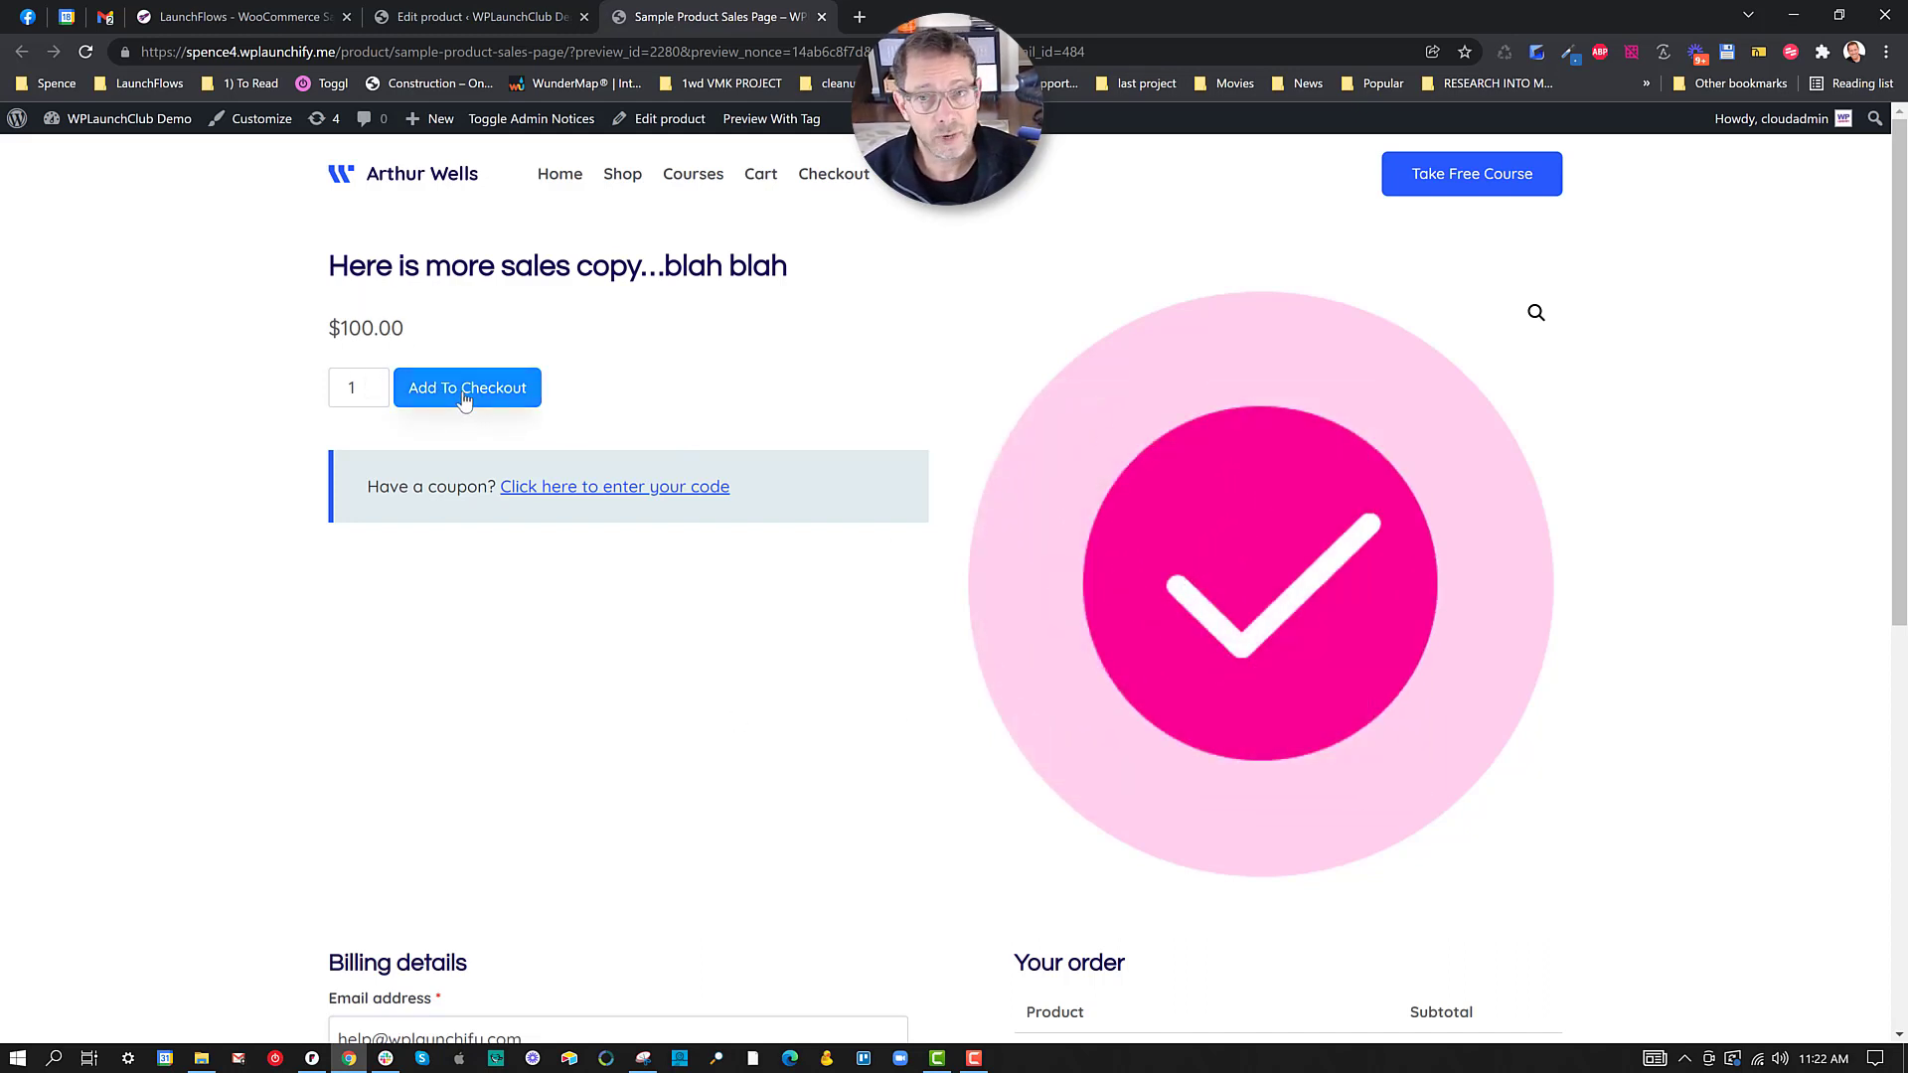
Step: Add the product to checkout so the order shows it at $100.00
{"action": "left_click", "coordinate": [466, 387]}
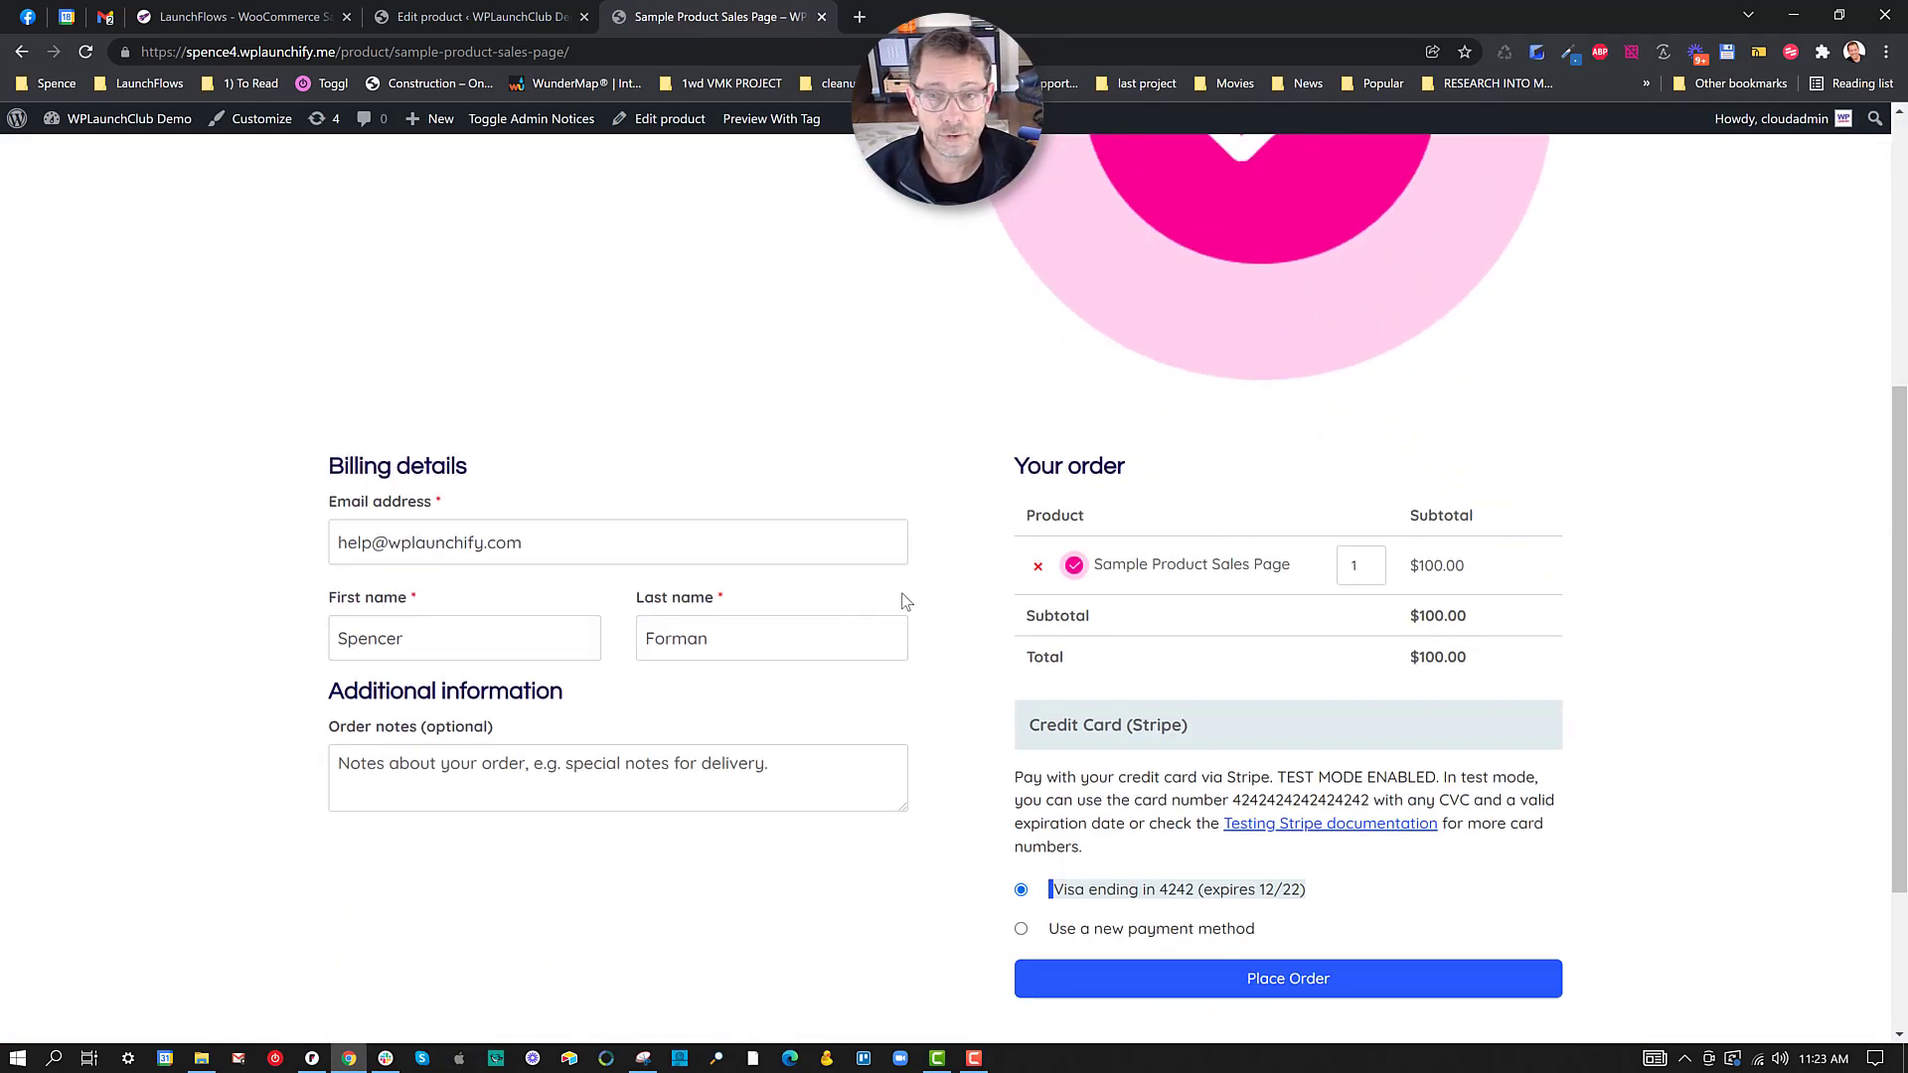
{"action": "mouse_move", "coordinate": [961, 603]}
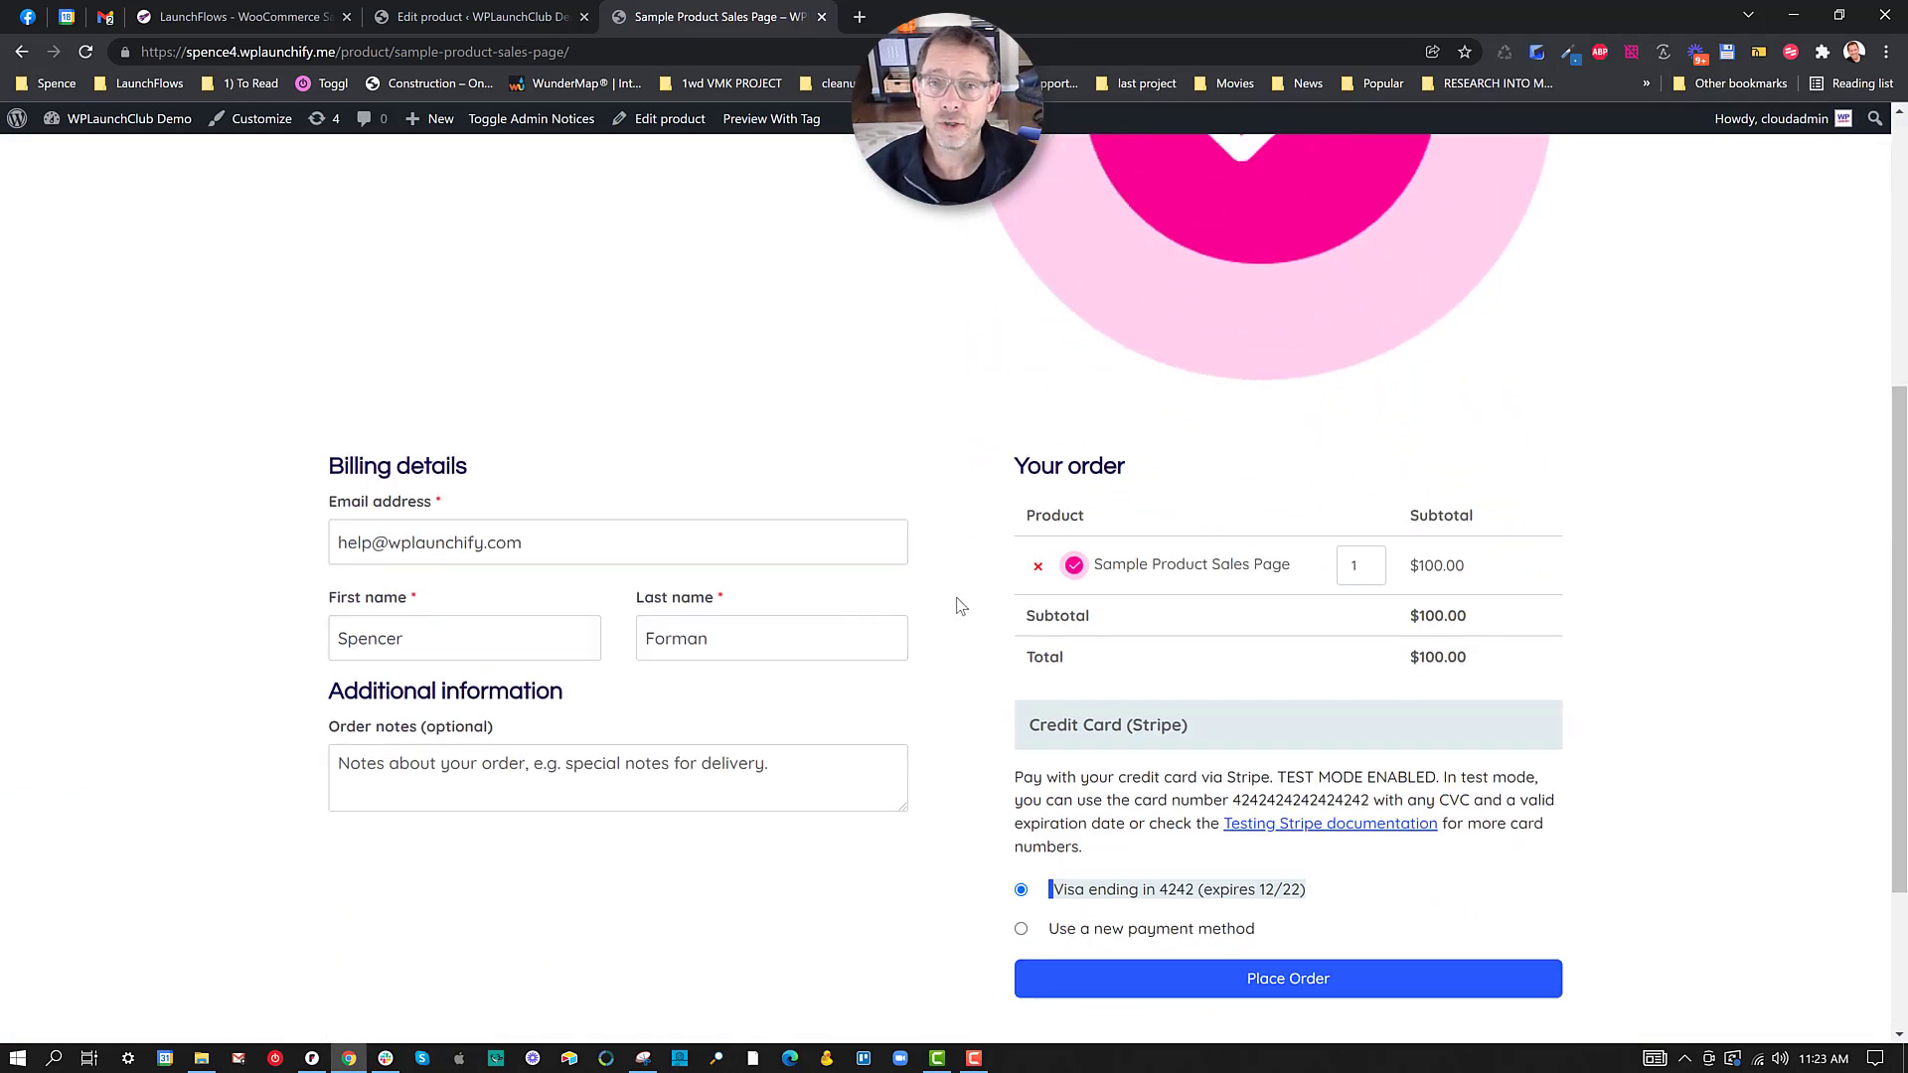
Step: Return to the Edit product tab and scroll to the LaunchFlows product data settings
{"action": "left_click", "coordinate": [474, 18]}
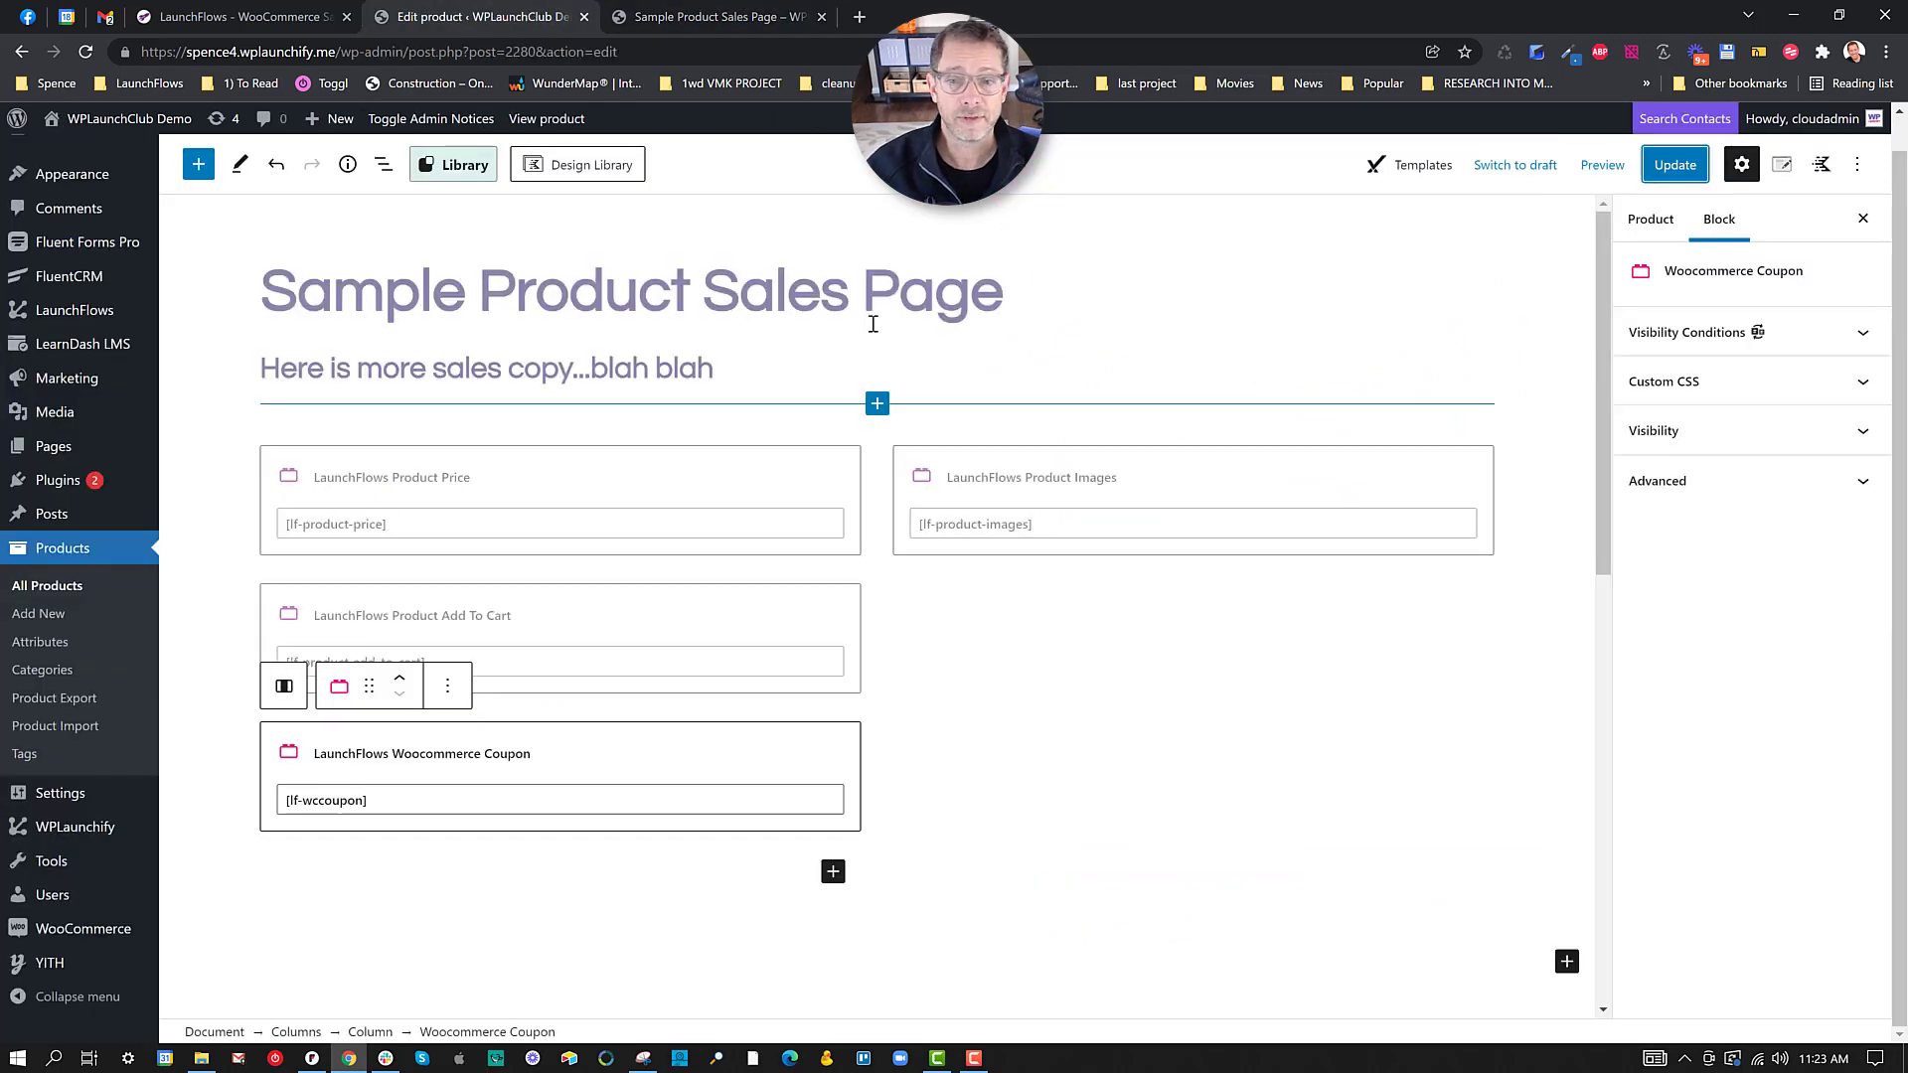
{"action": "scroll", "scroll_direction": "down", "scroll_amount": 3}
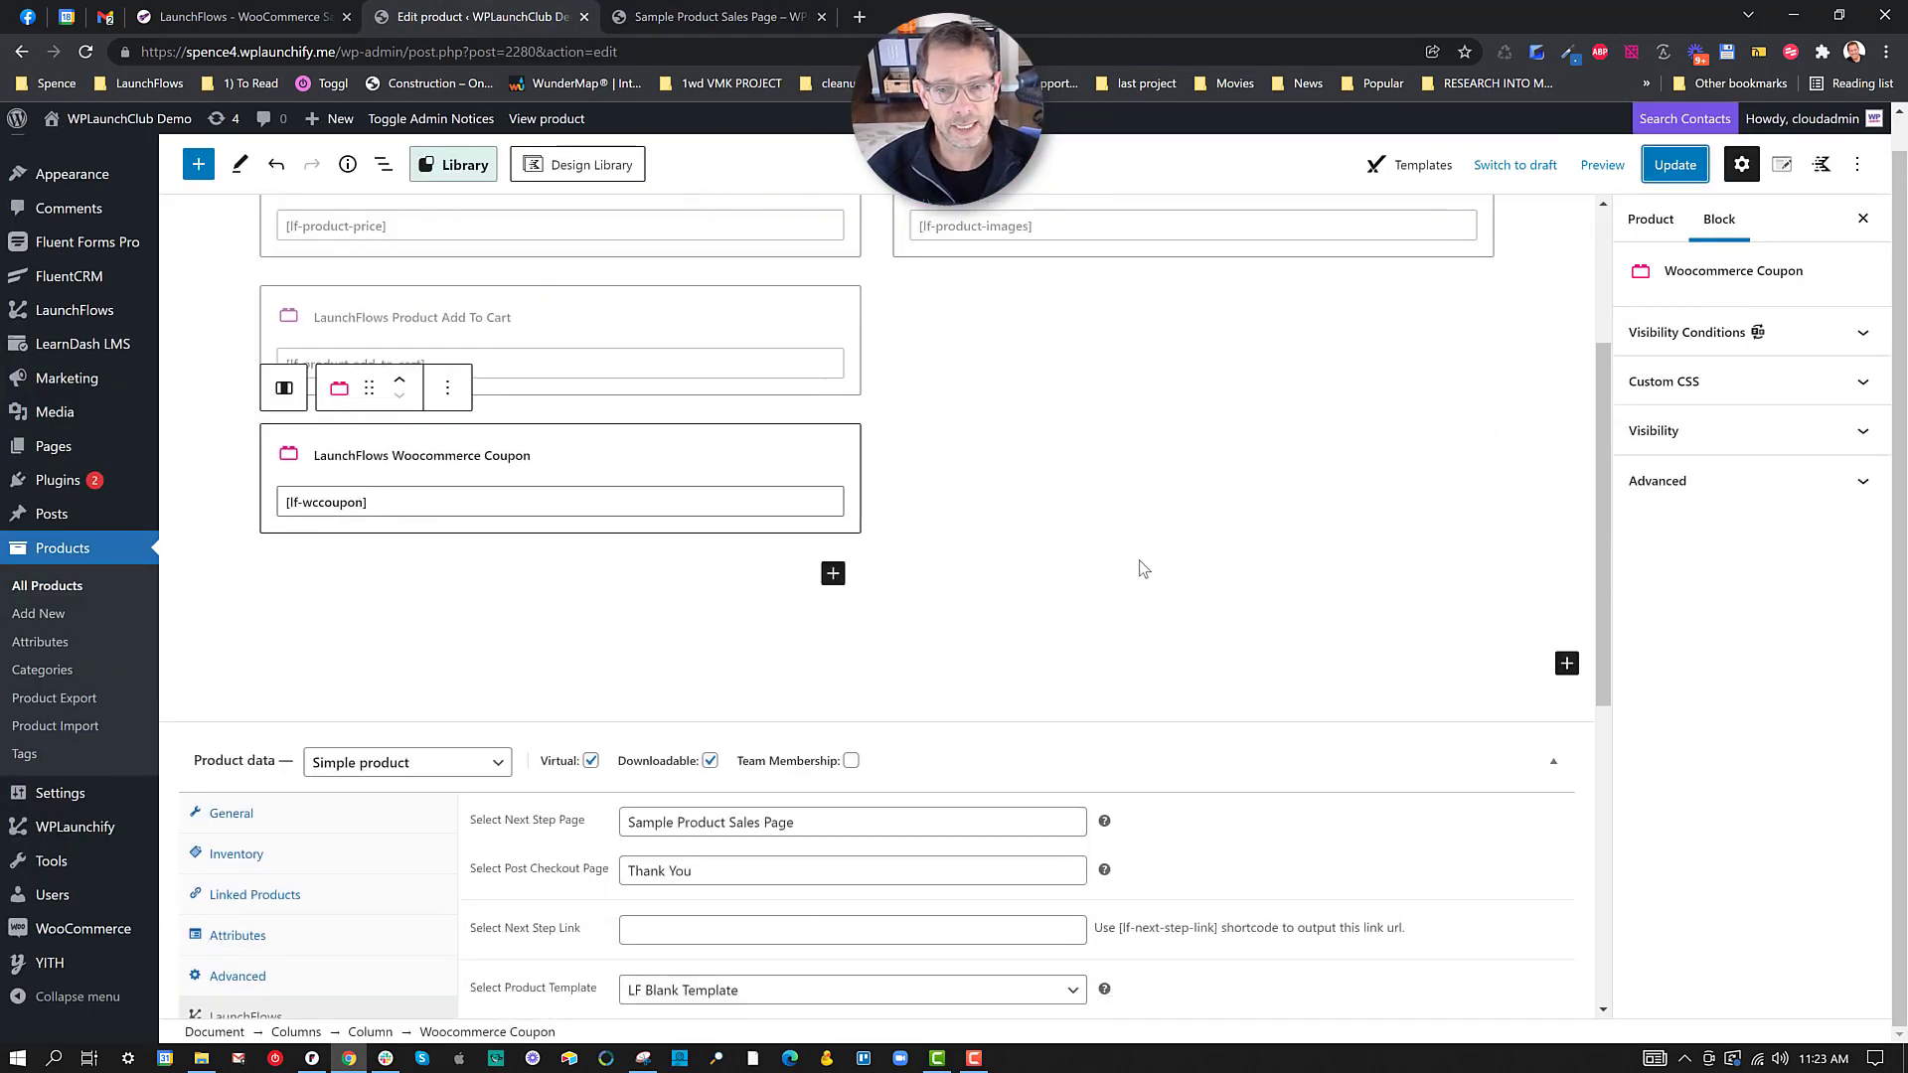
{"action": "scroll", "scroll_direction": "down", "scroll_amount": 3}
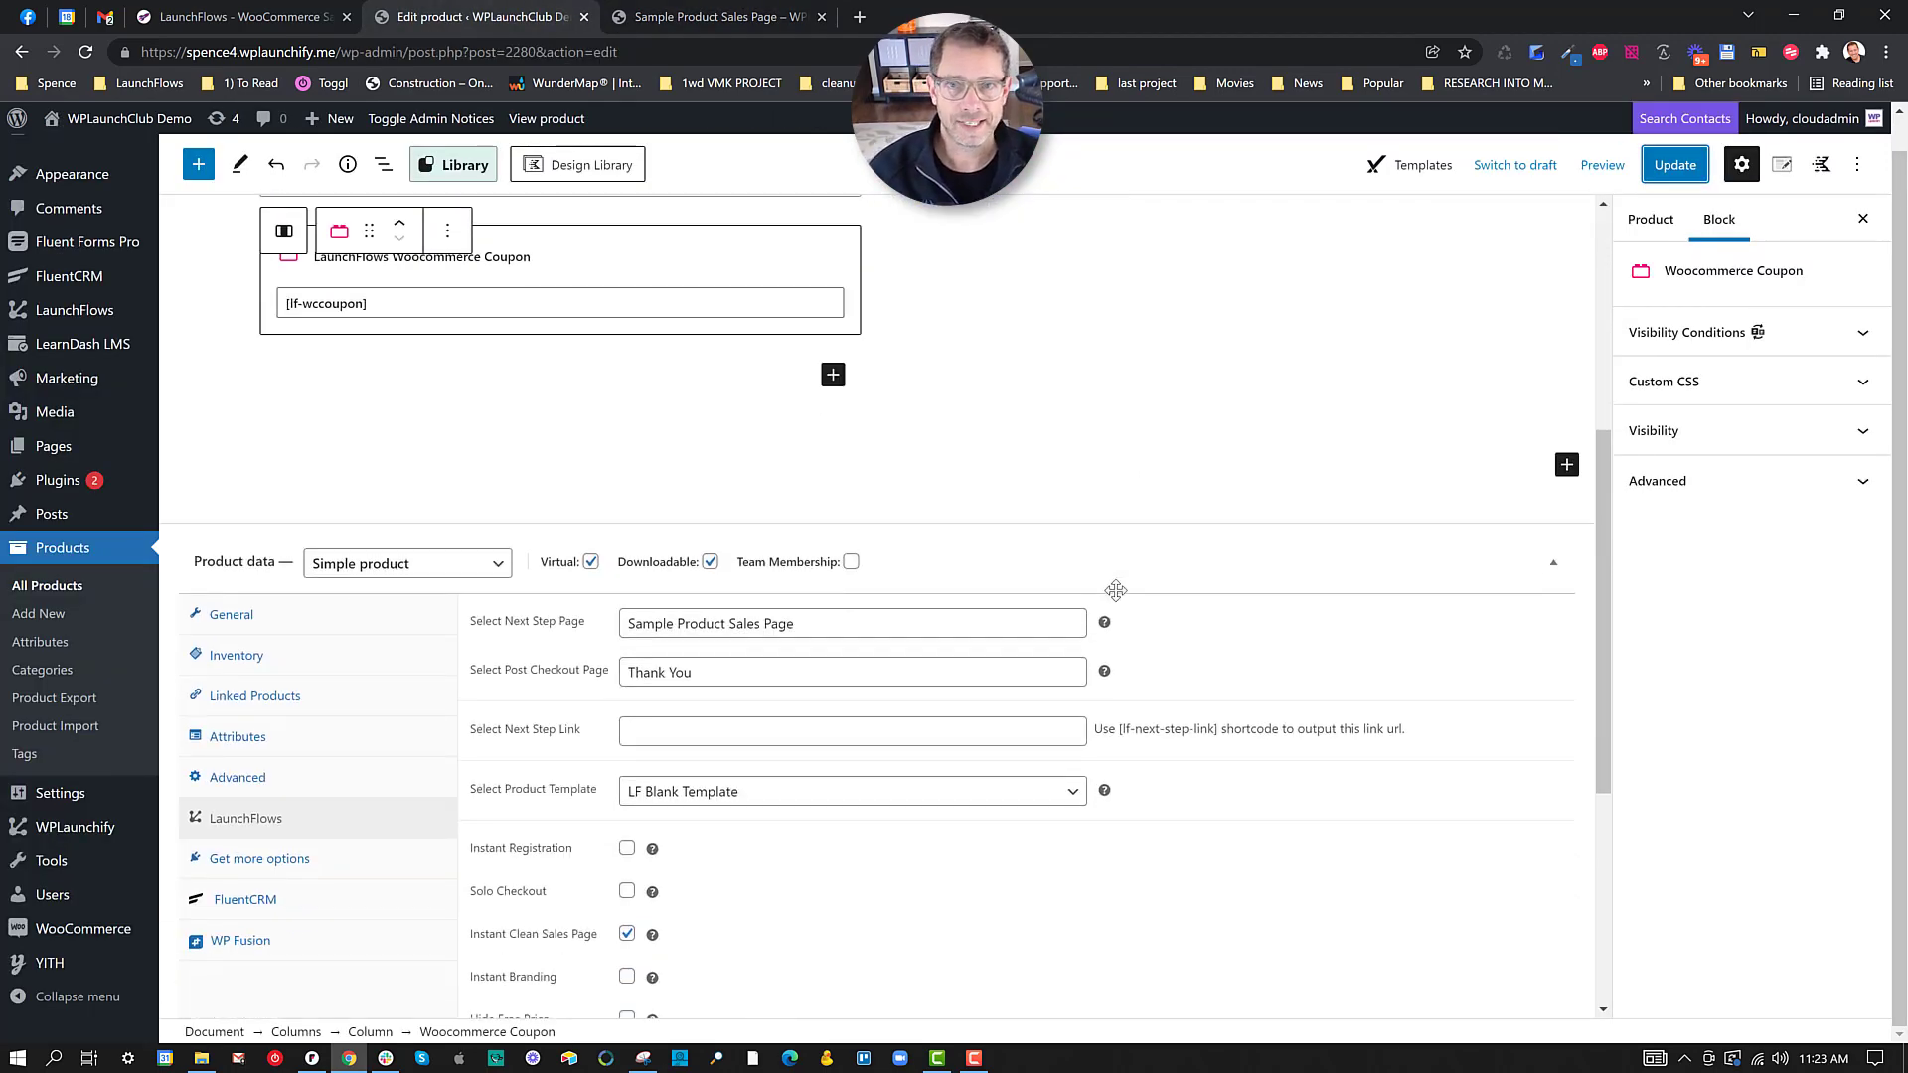
{"action": "mouse_move", "coordinate": [1208, 571]}
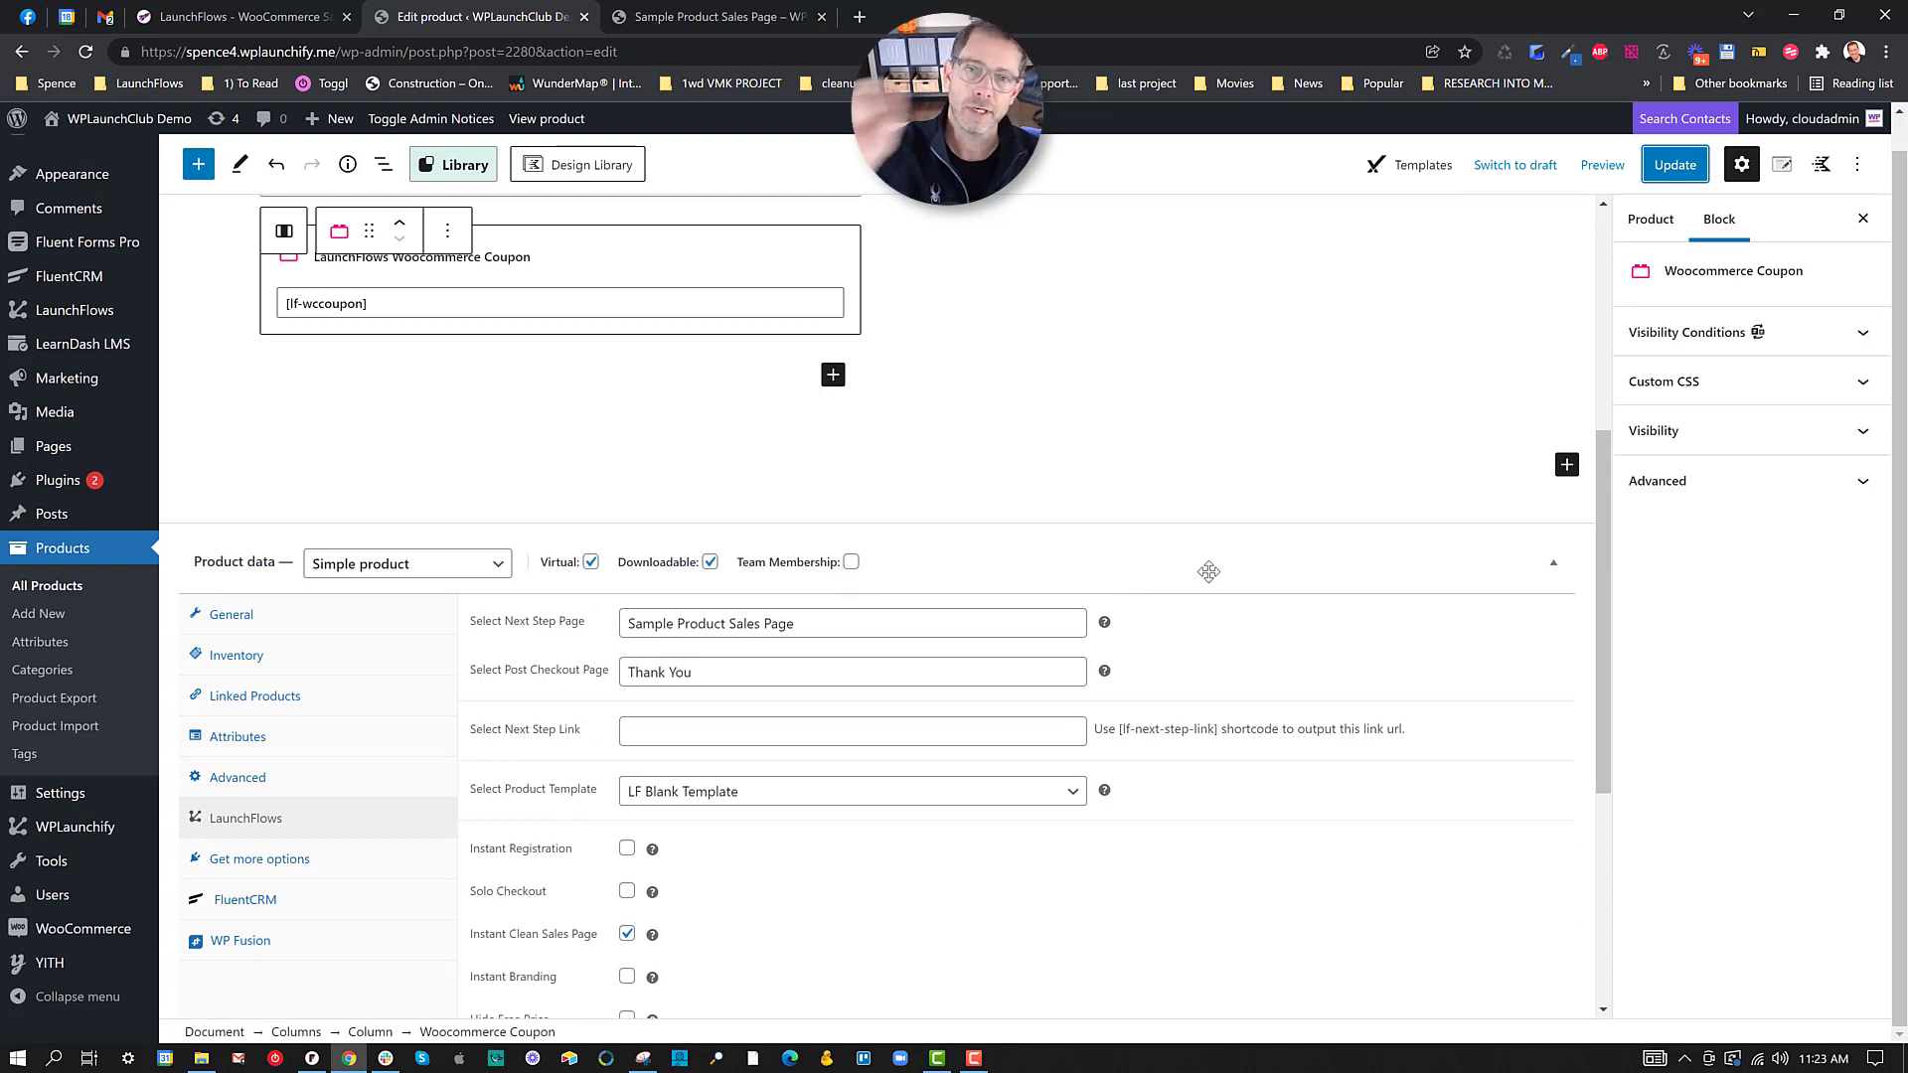
{"action": "mouse_move", "coordinate": [1298, 618]}
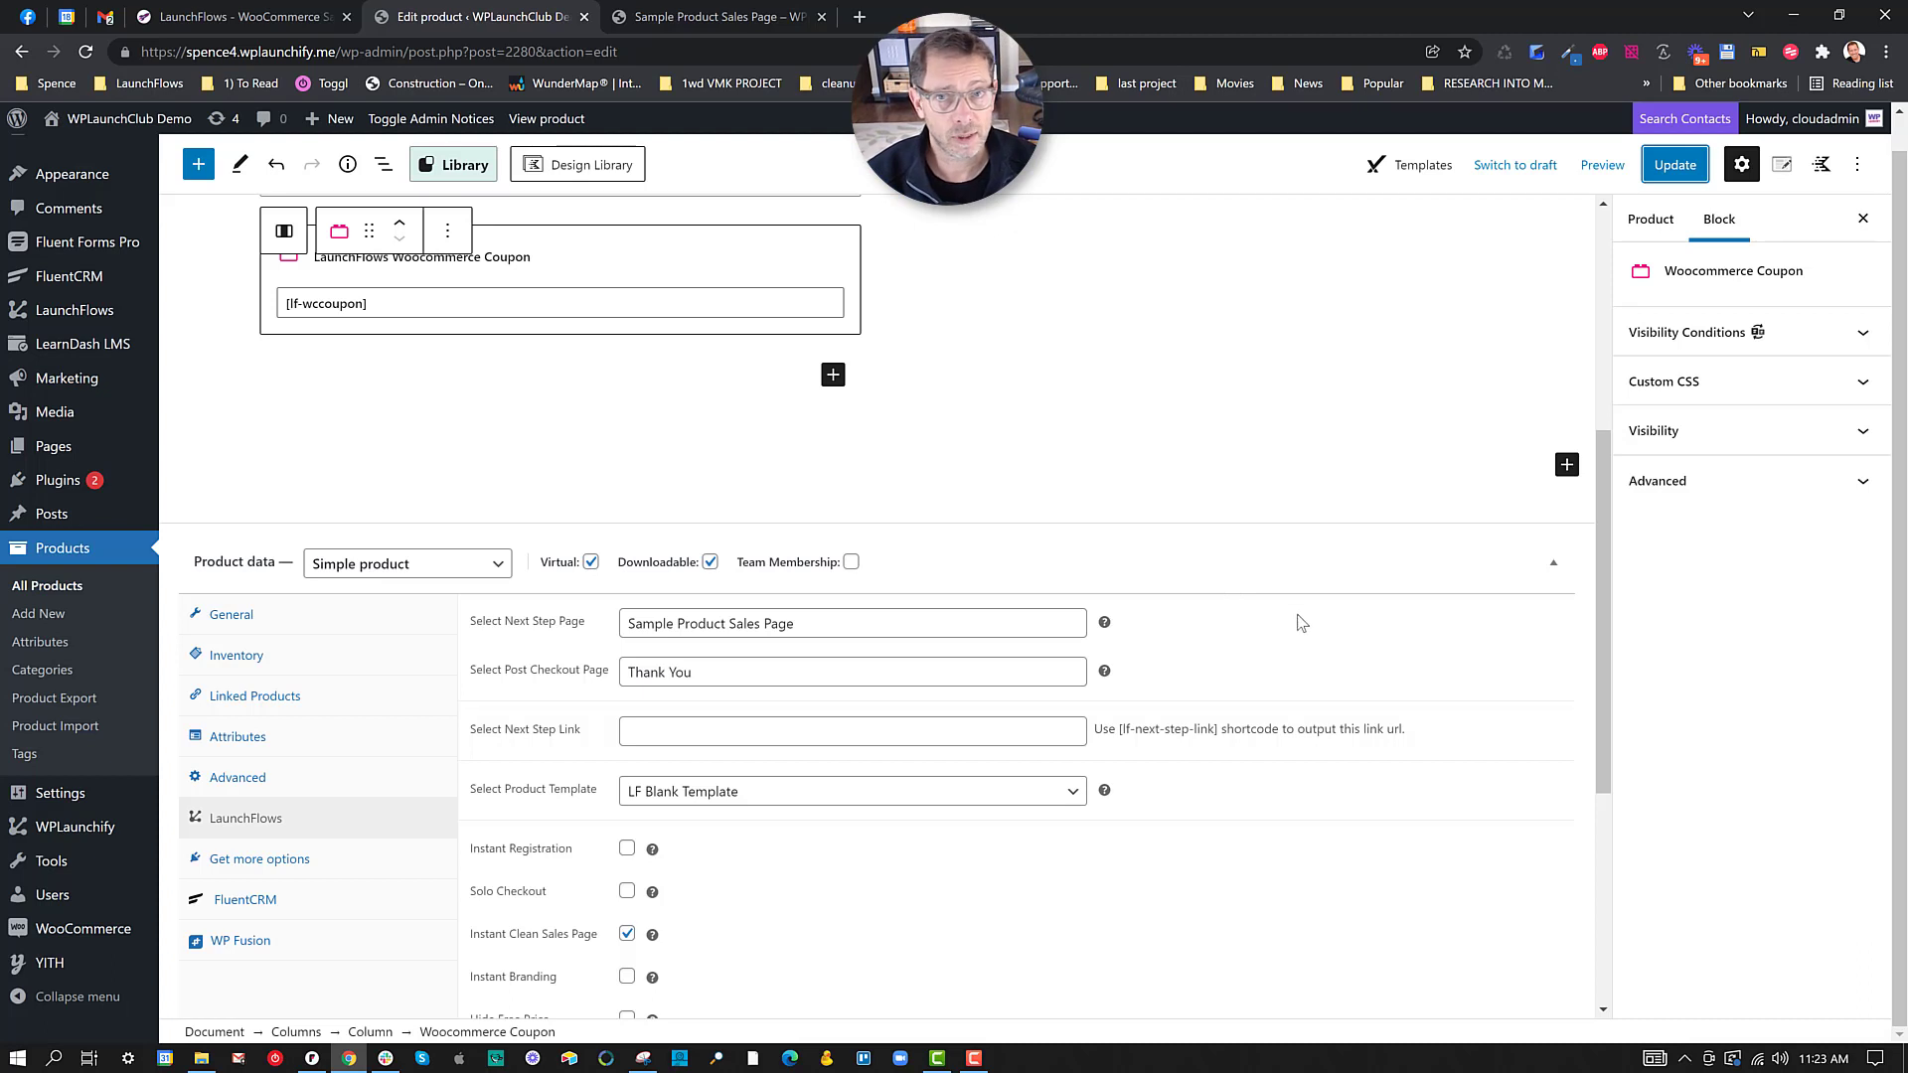
{"action": "mouse_move", "coordinate": [1313, 646]}
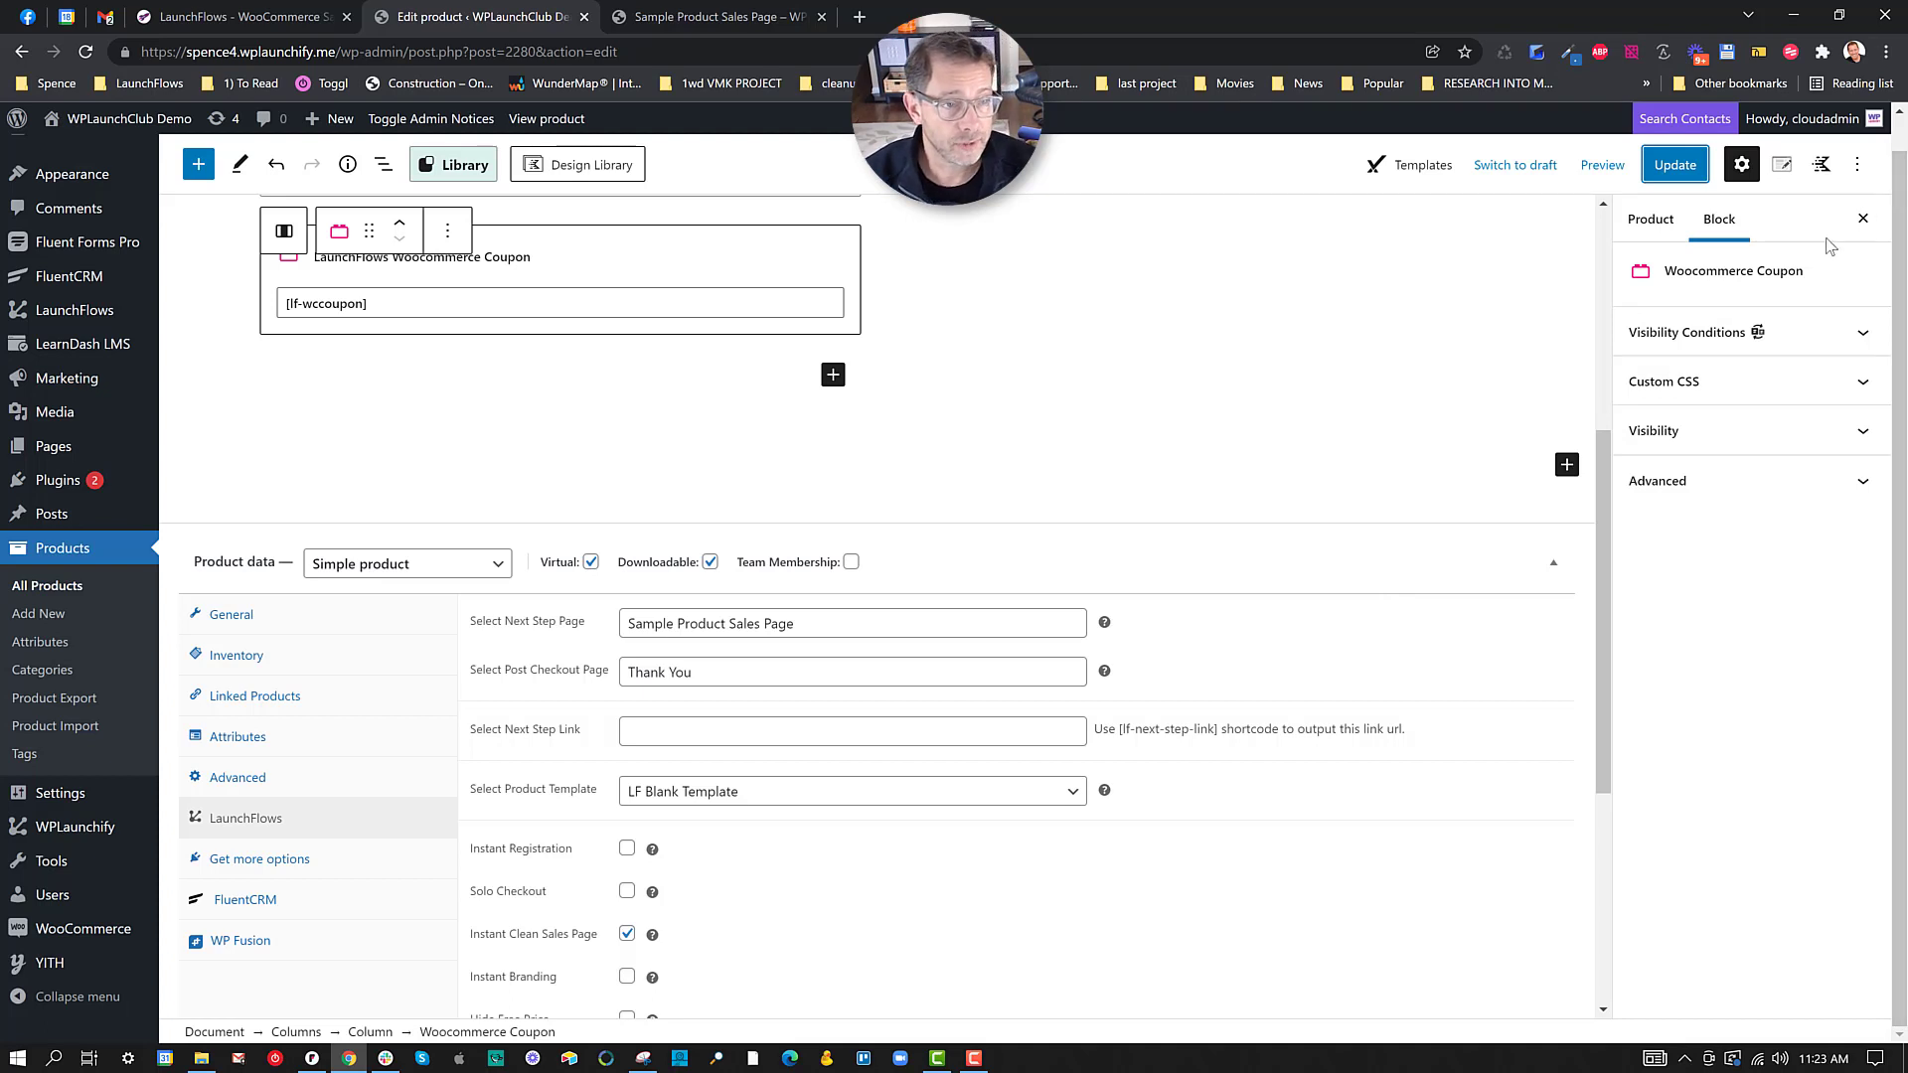
{"action": "mouse_move", "coordinate": [1630, 187]}
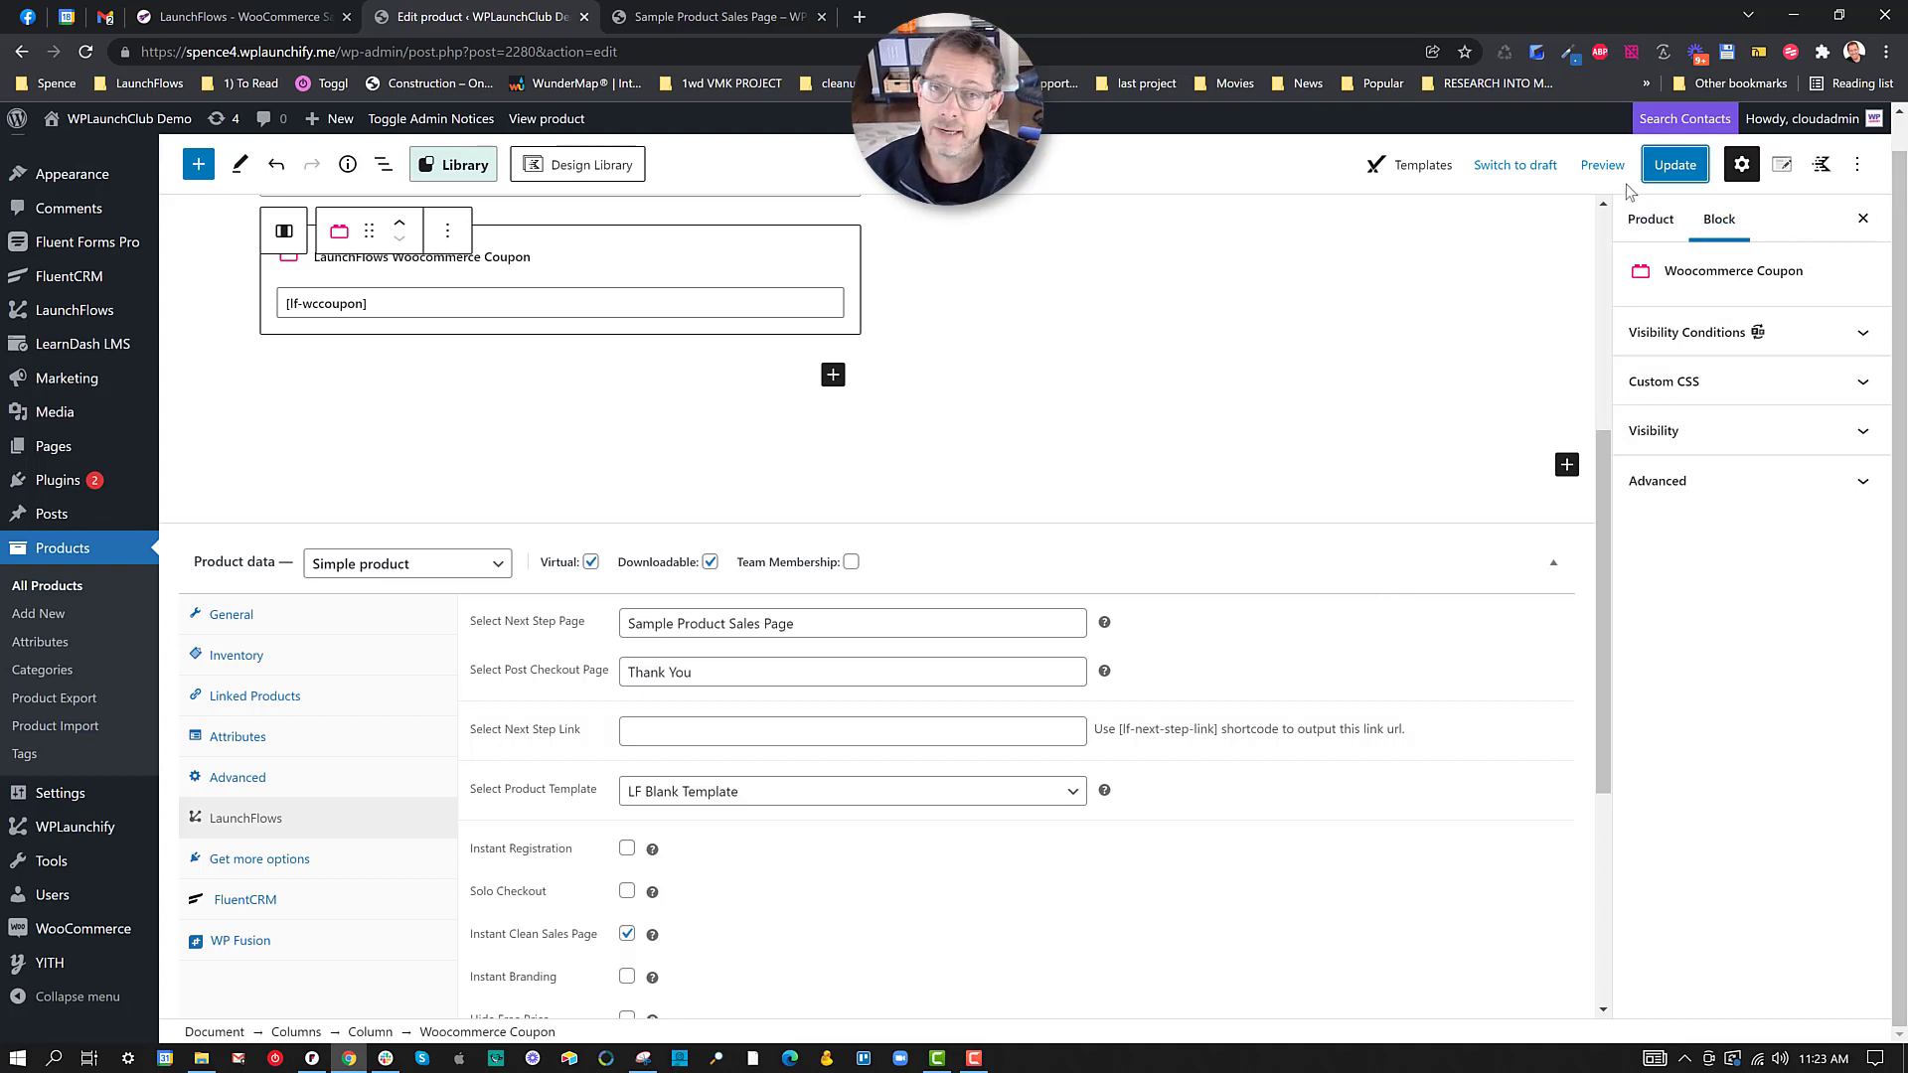
{"action": "mouse_move", "coordinate": [1285, 382]}
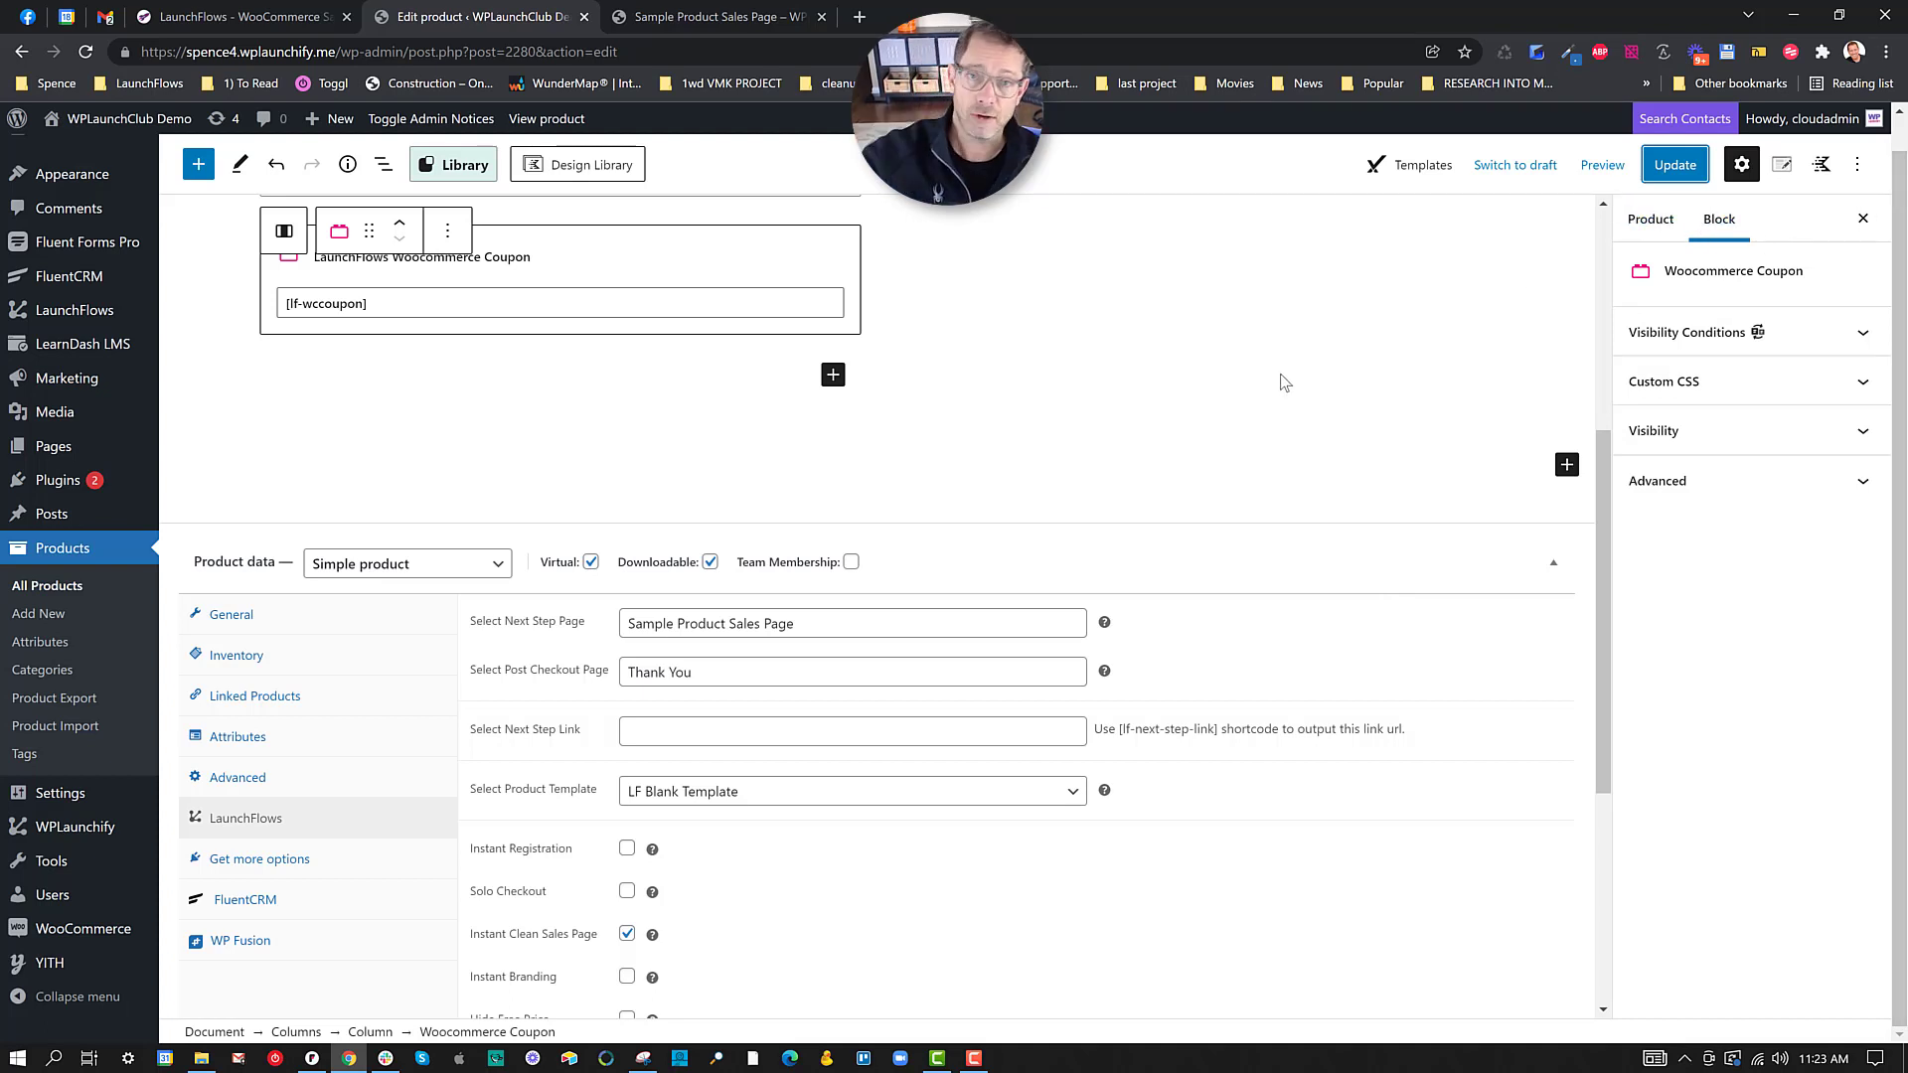